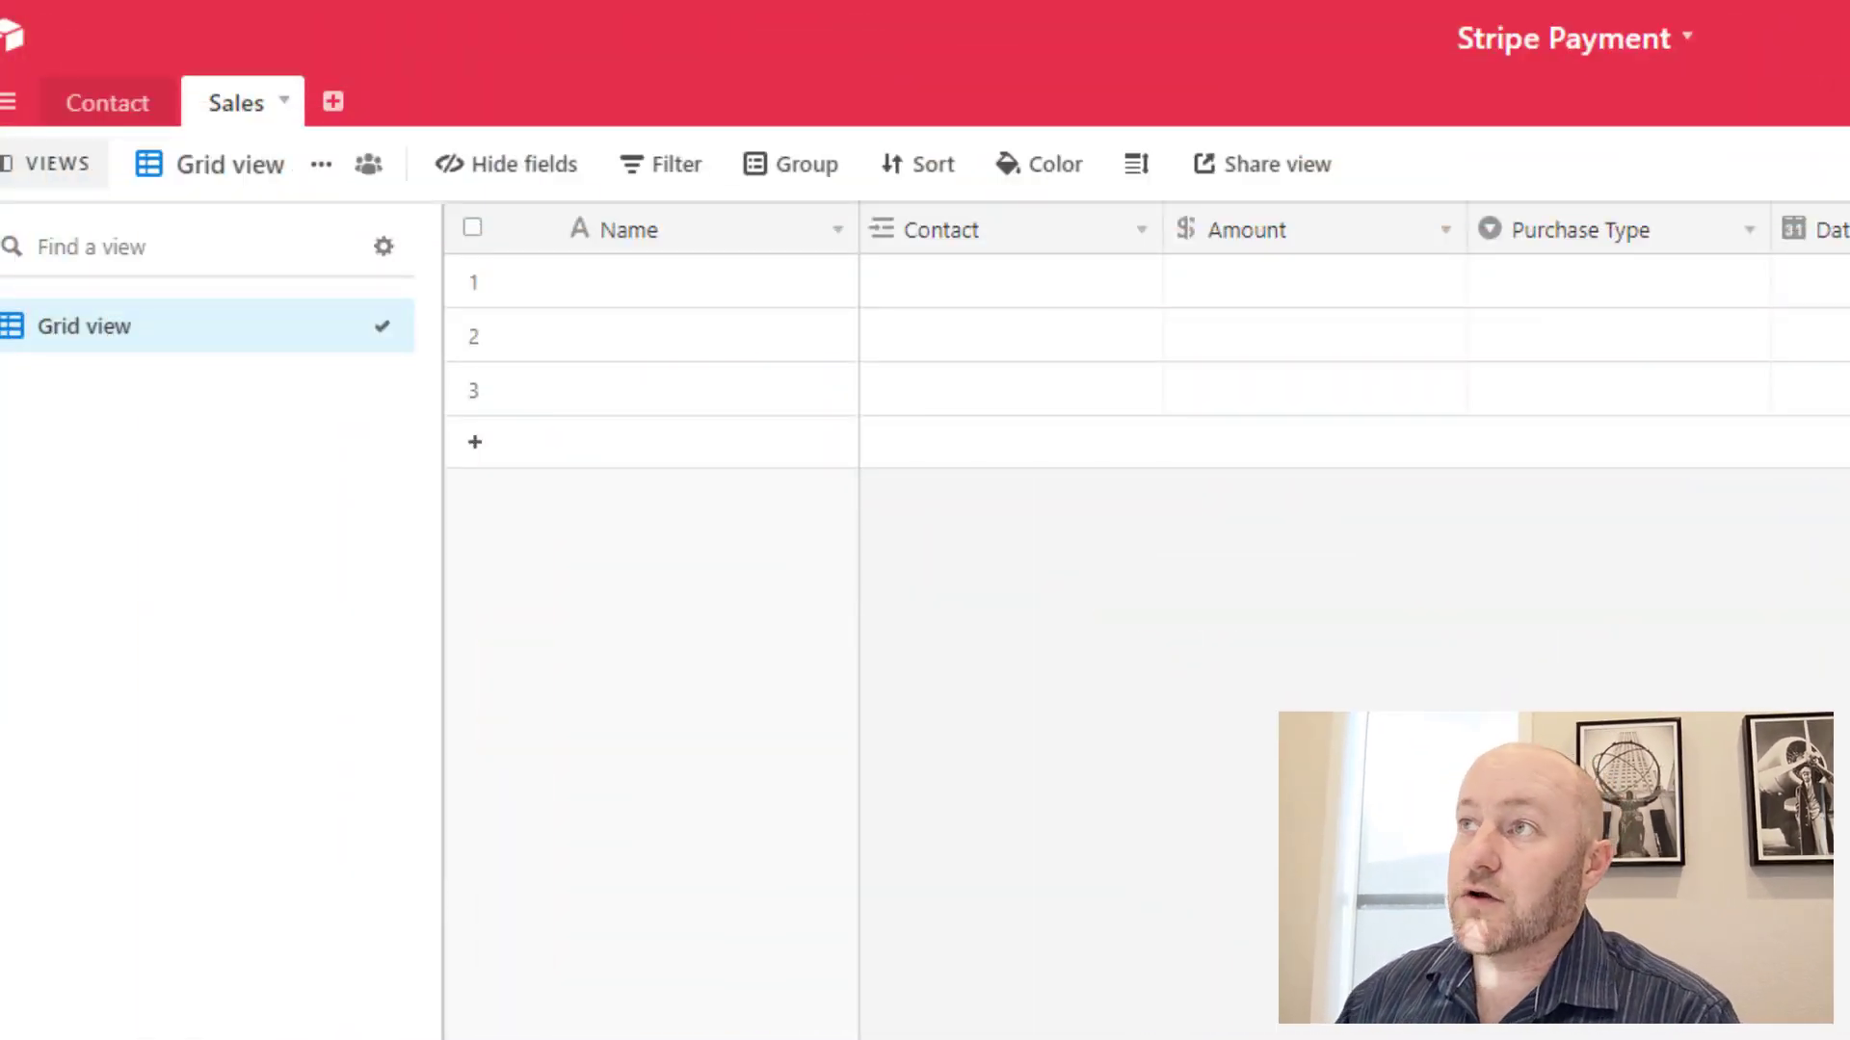
mouse_move(291, 56)
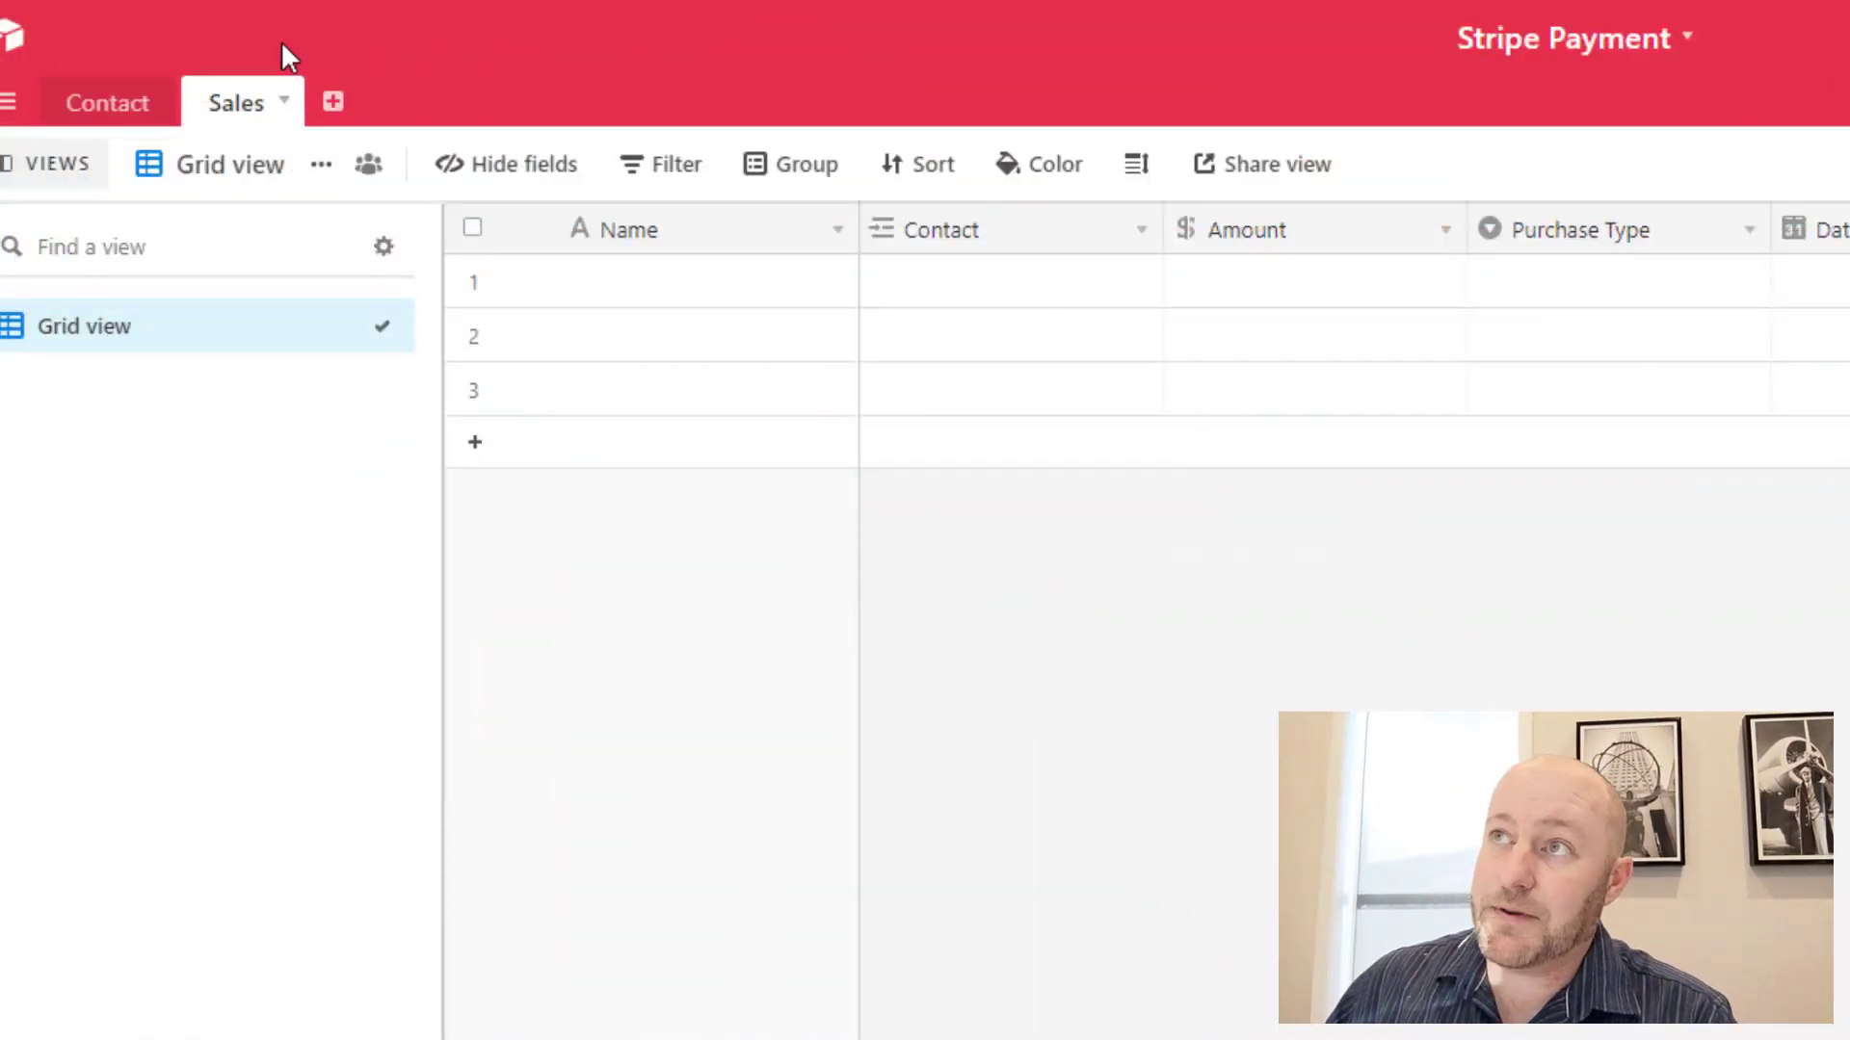
Step: Show the Contact table of the Stripe Payment base to review its fields
left_click(108, 103)
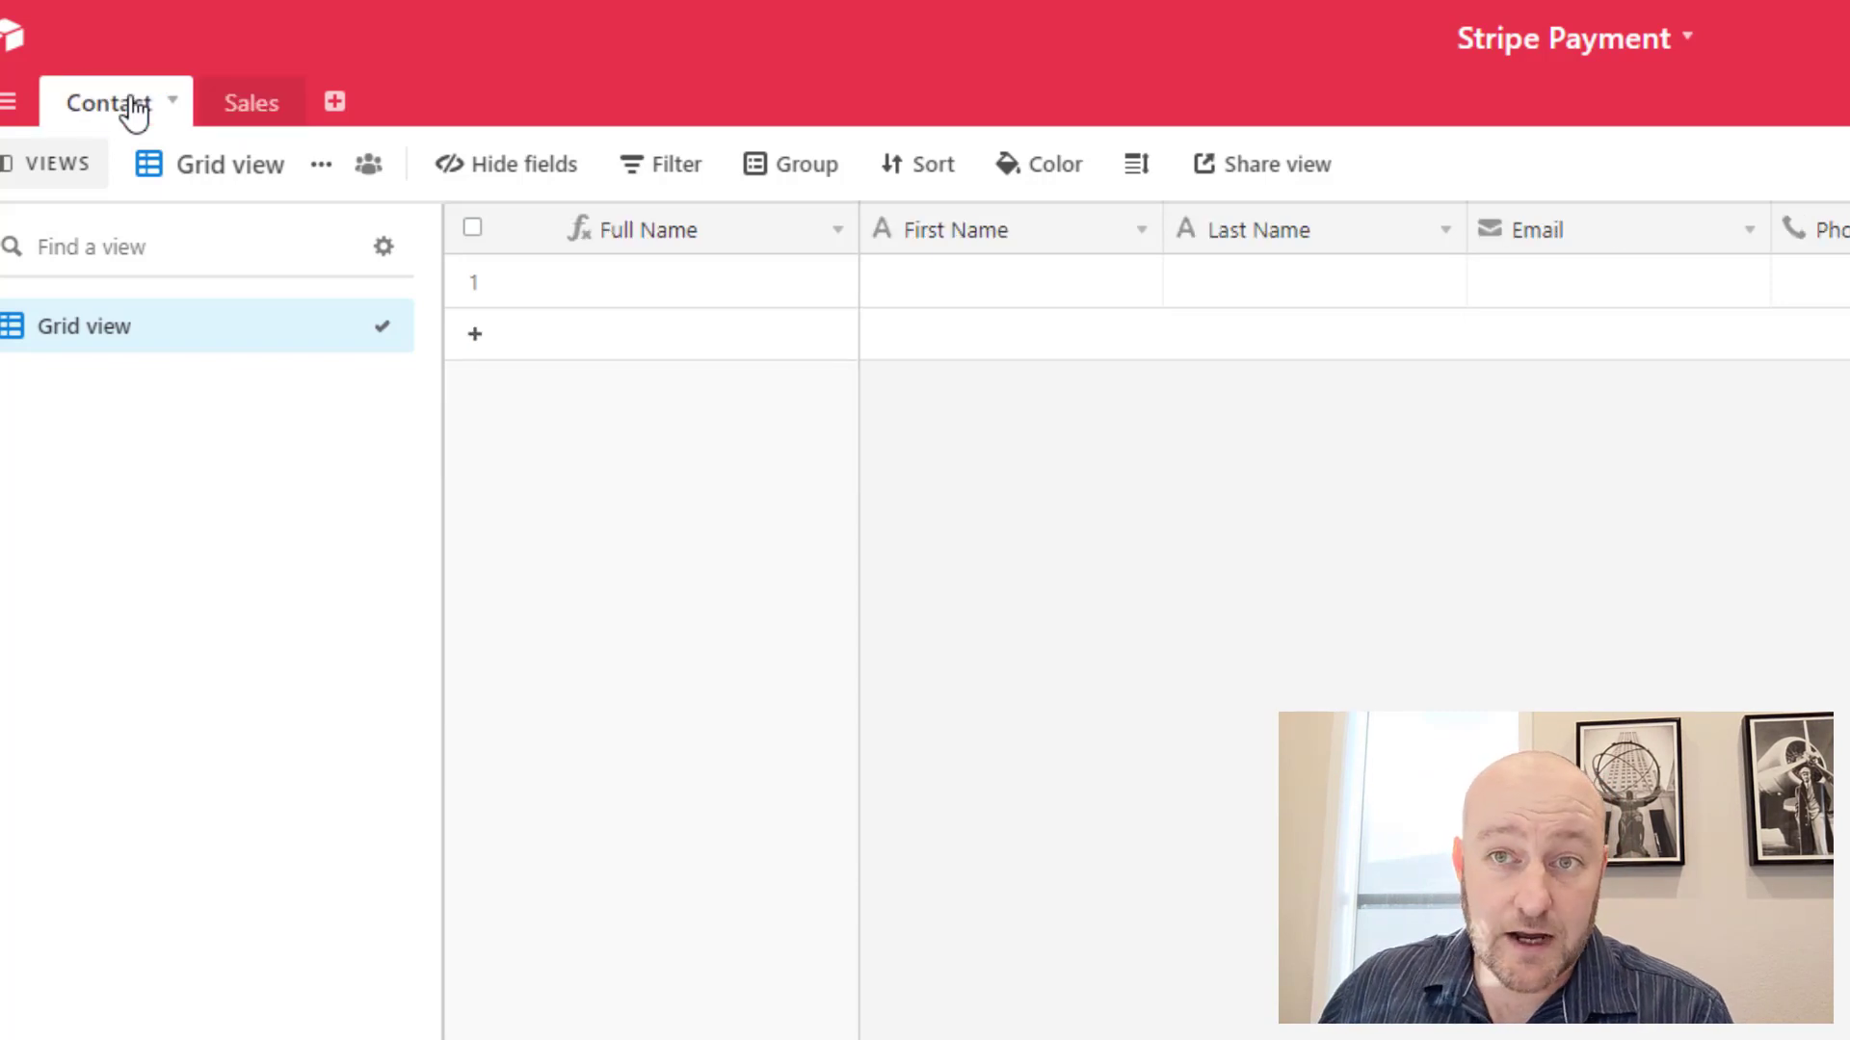
mouse_move(1021, 522)
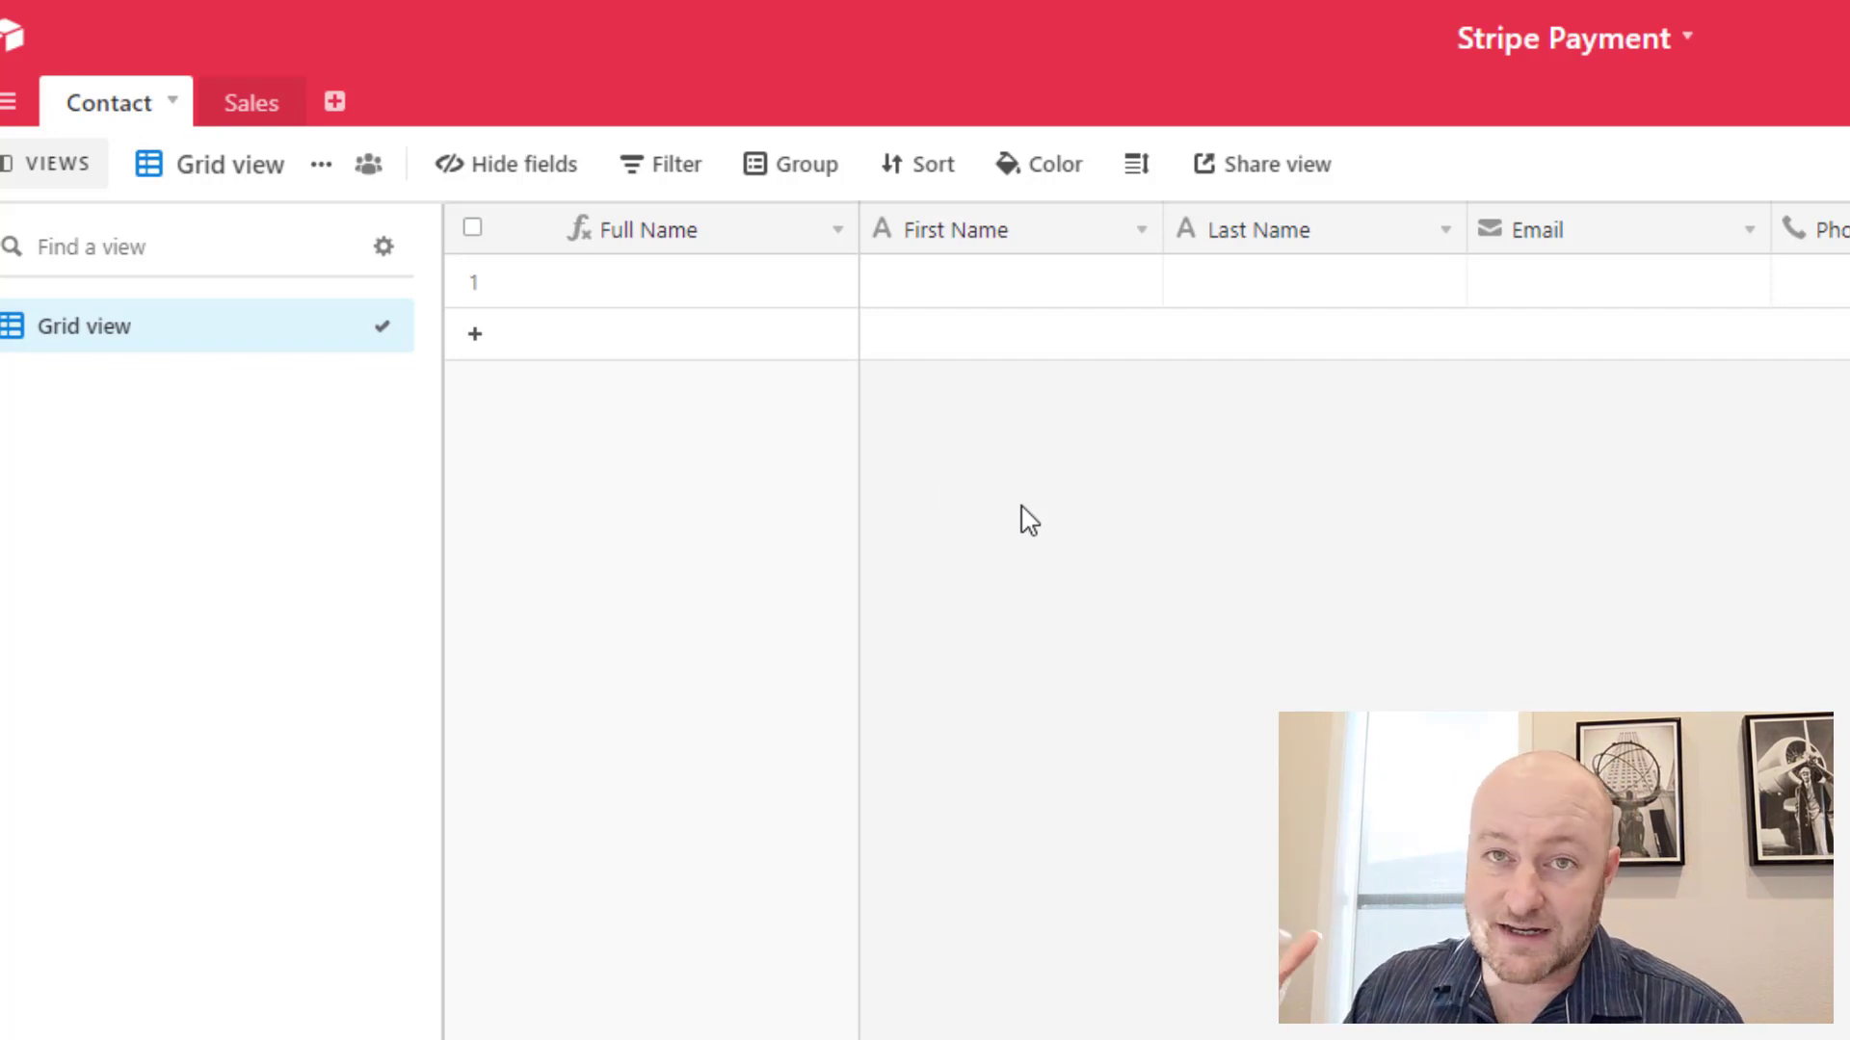
mouse_move(110, 96)
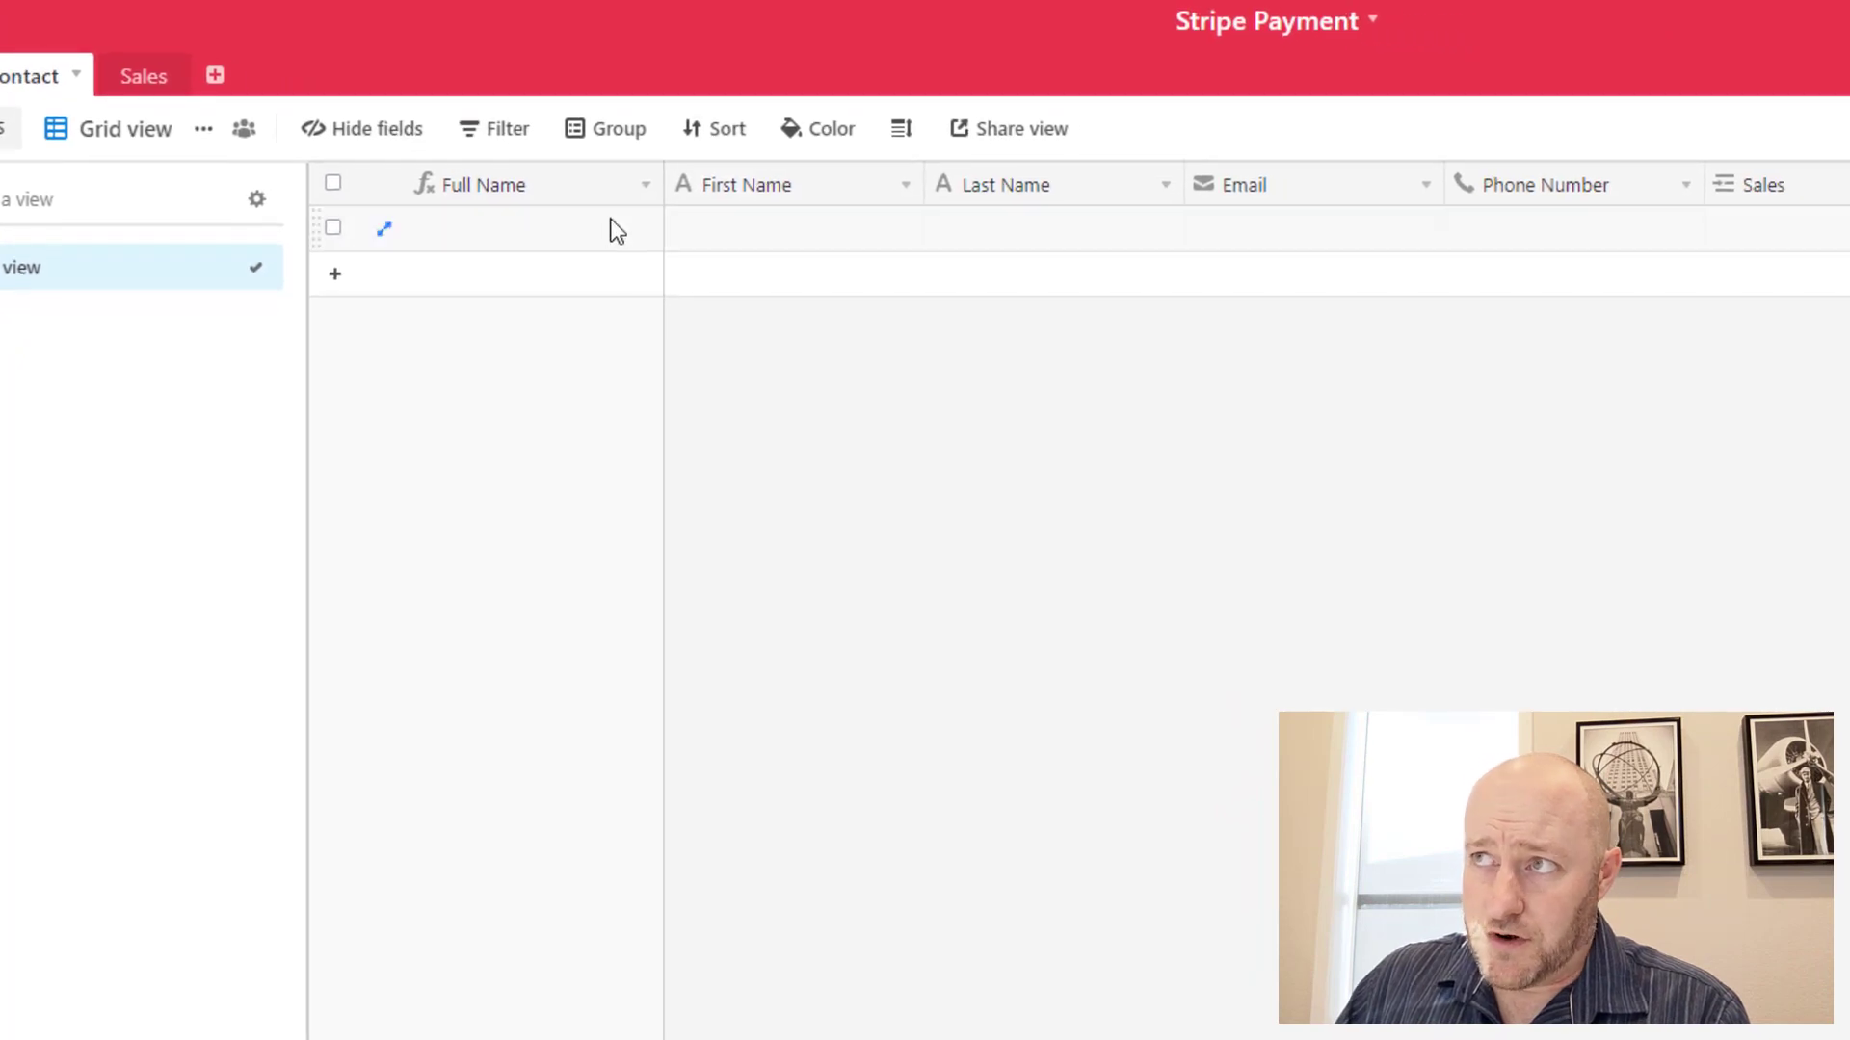
mouse_move(1209, 281)
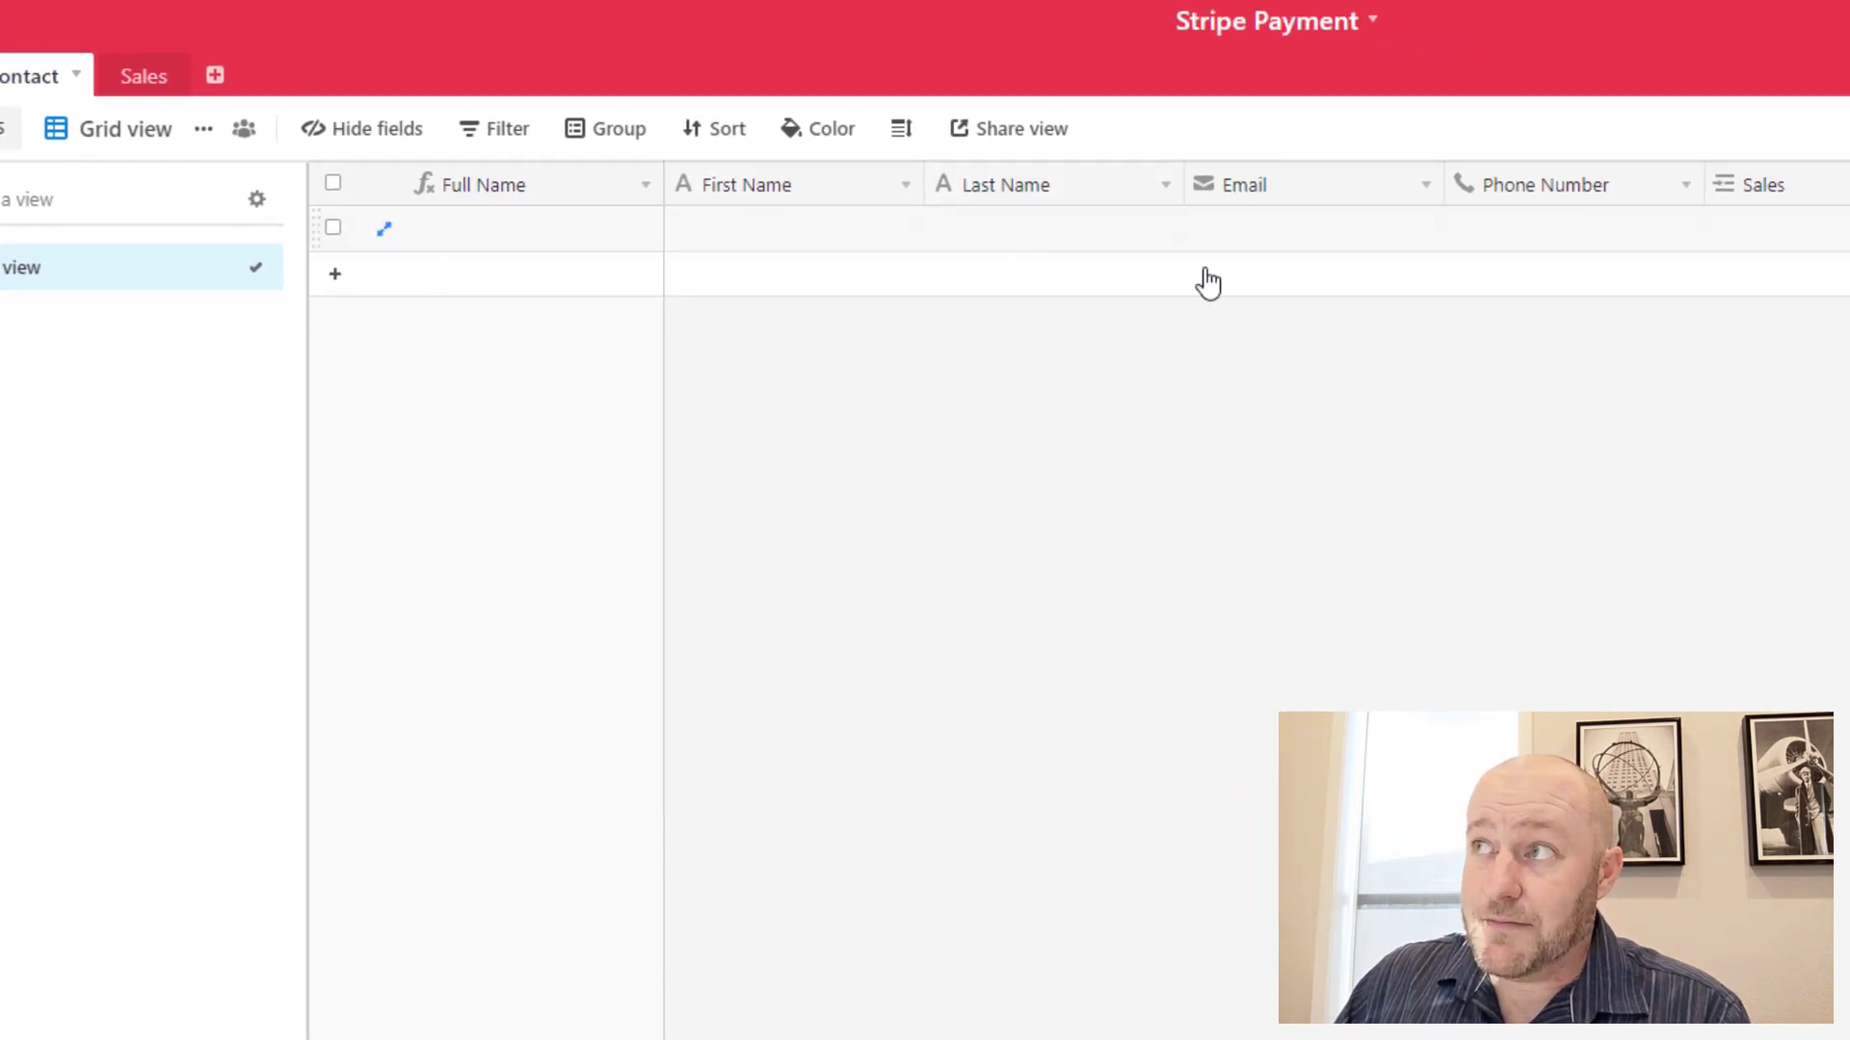
mouse_move(1545, 250)
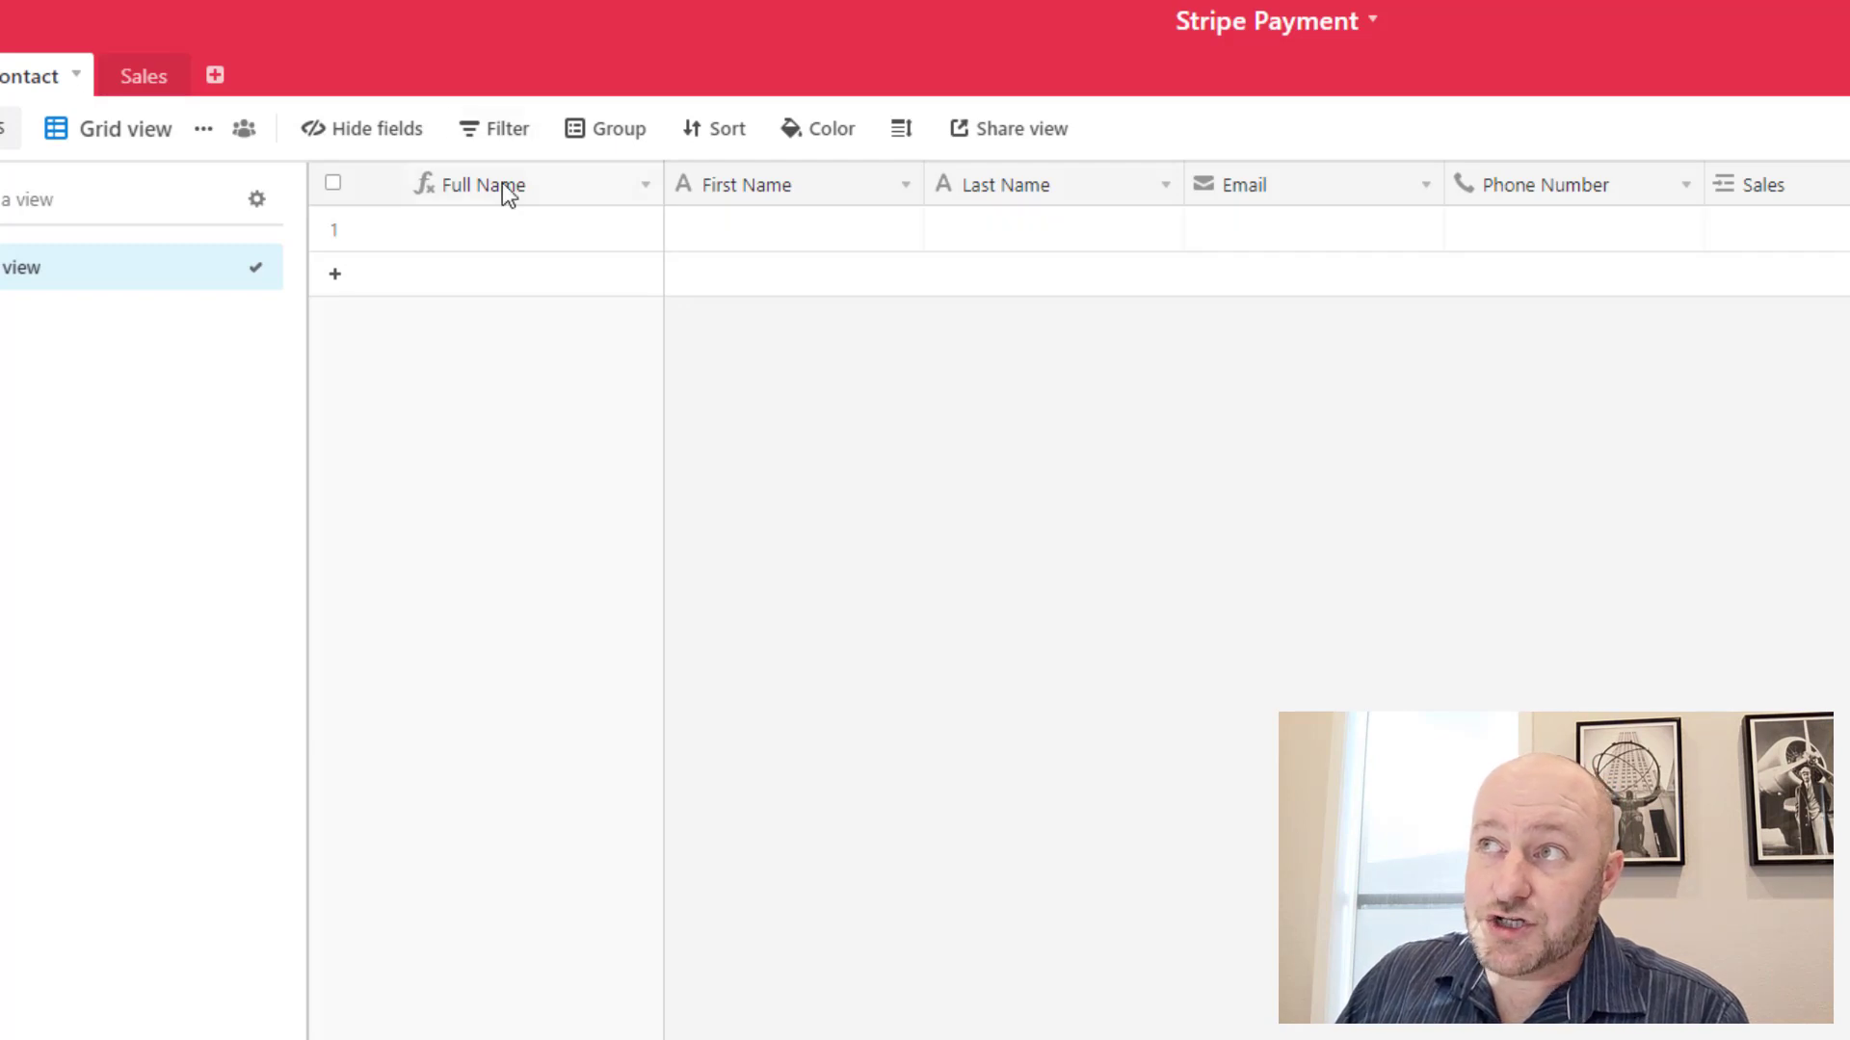
mouse_move(483, 185)
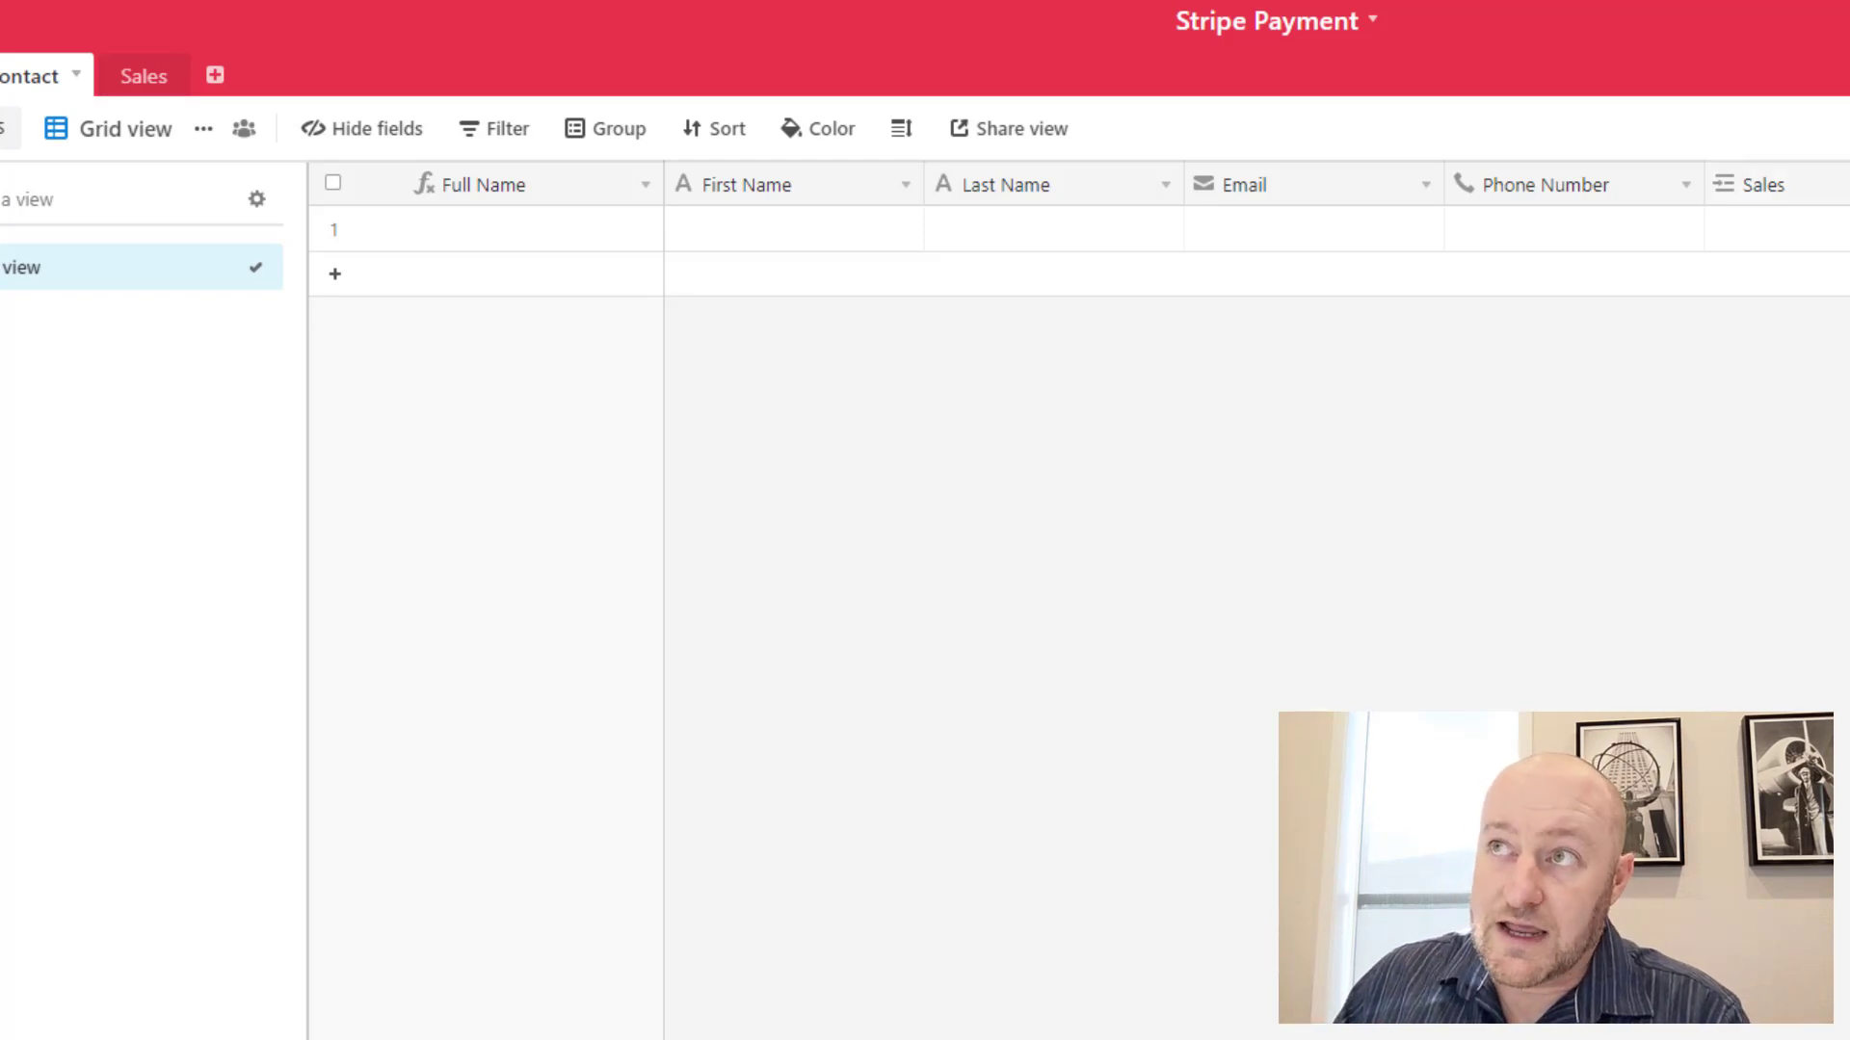
Step: Return to the Sales table with its Name, Contact, Amount, Purchase Type and Date/Time Paid fields
left_click(143, 76)
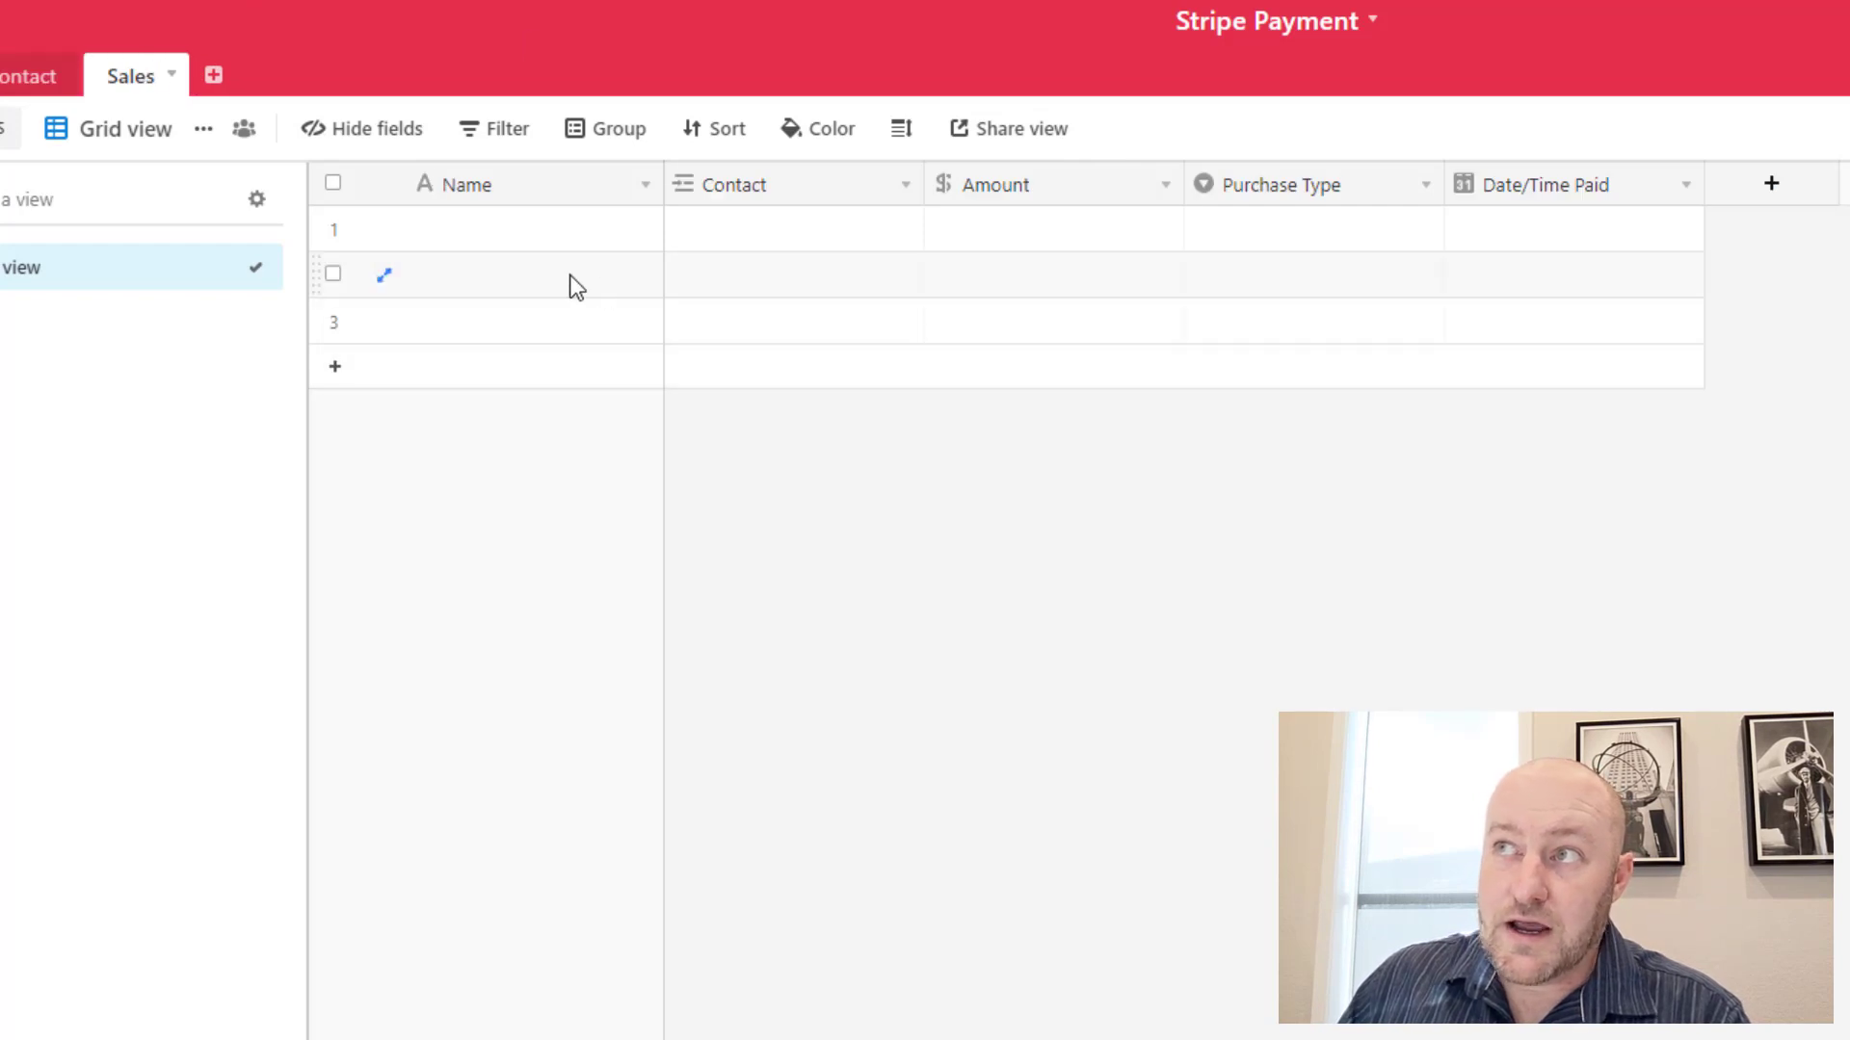
mouse_move(505, 189)
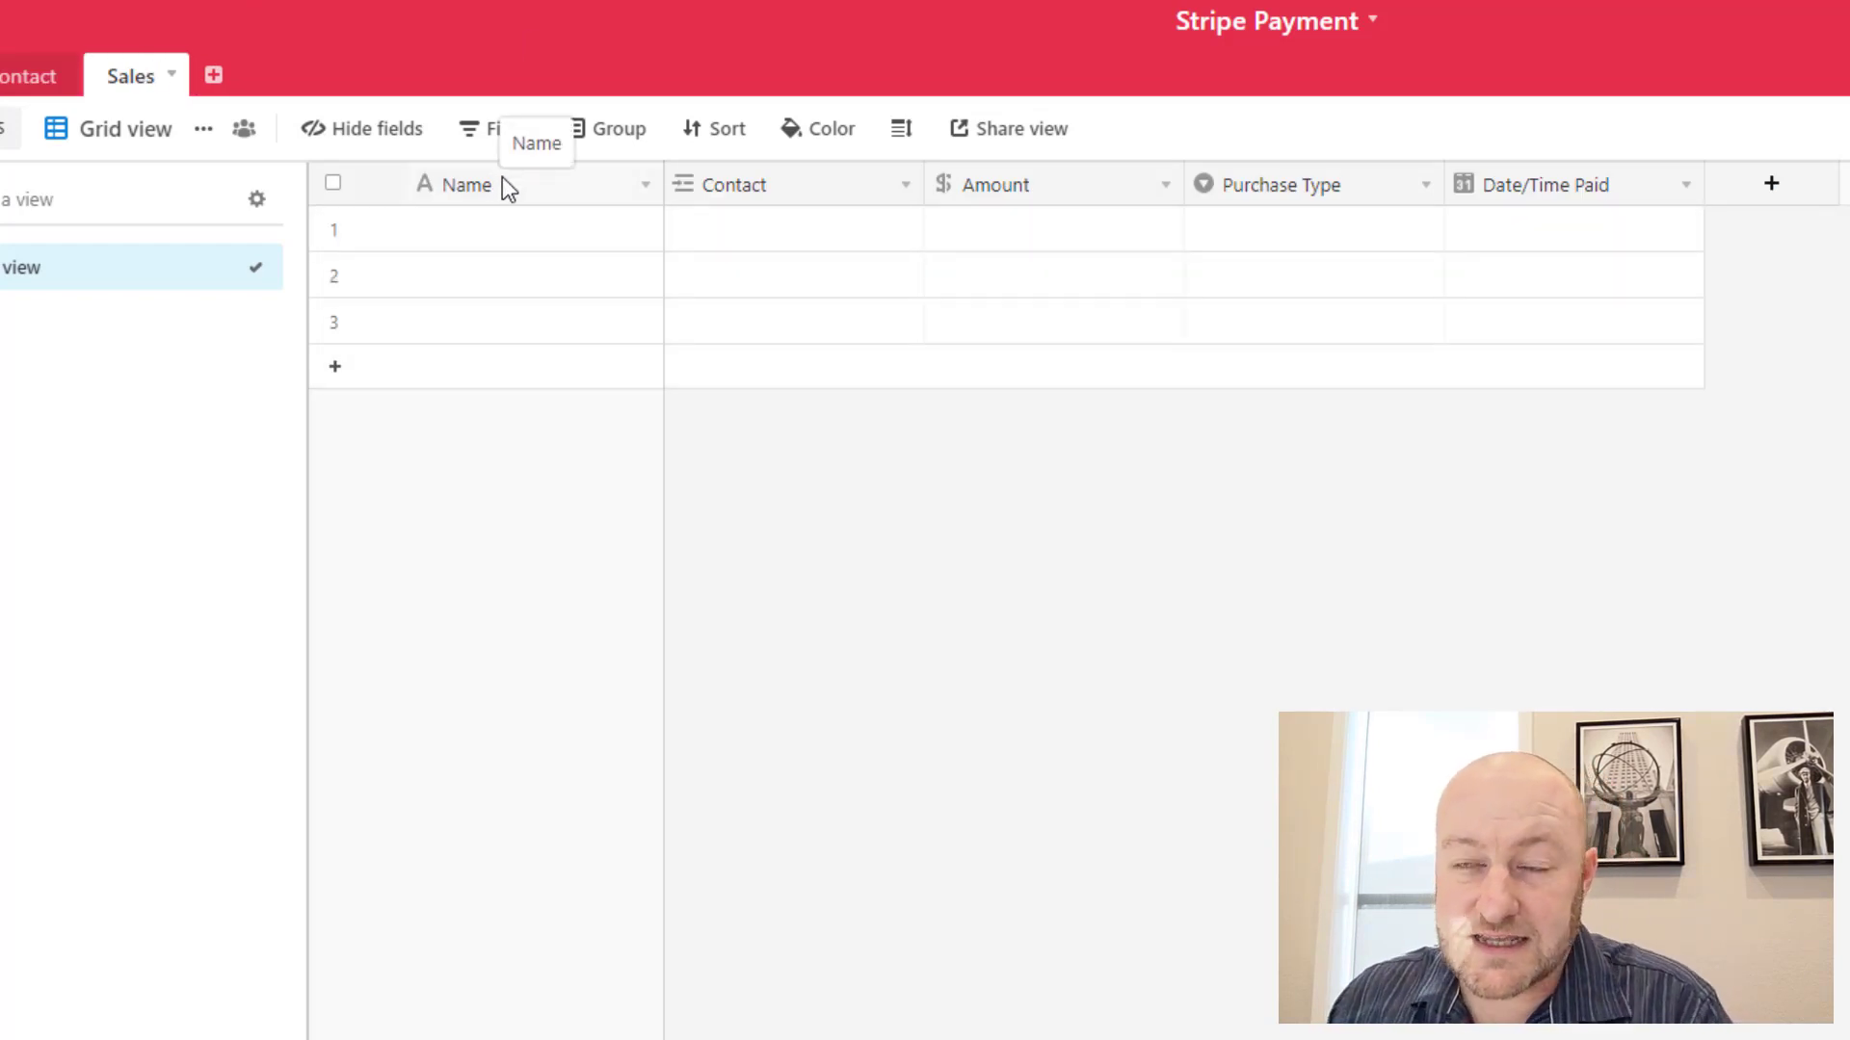
mouse_move(776, 201)
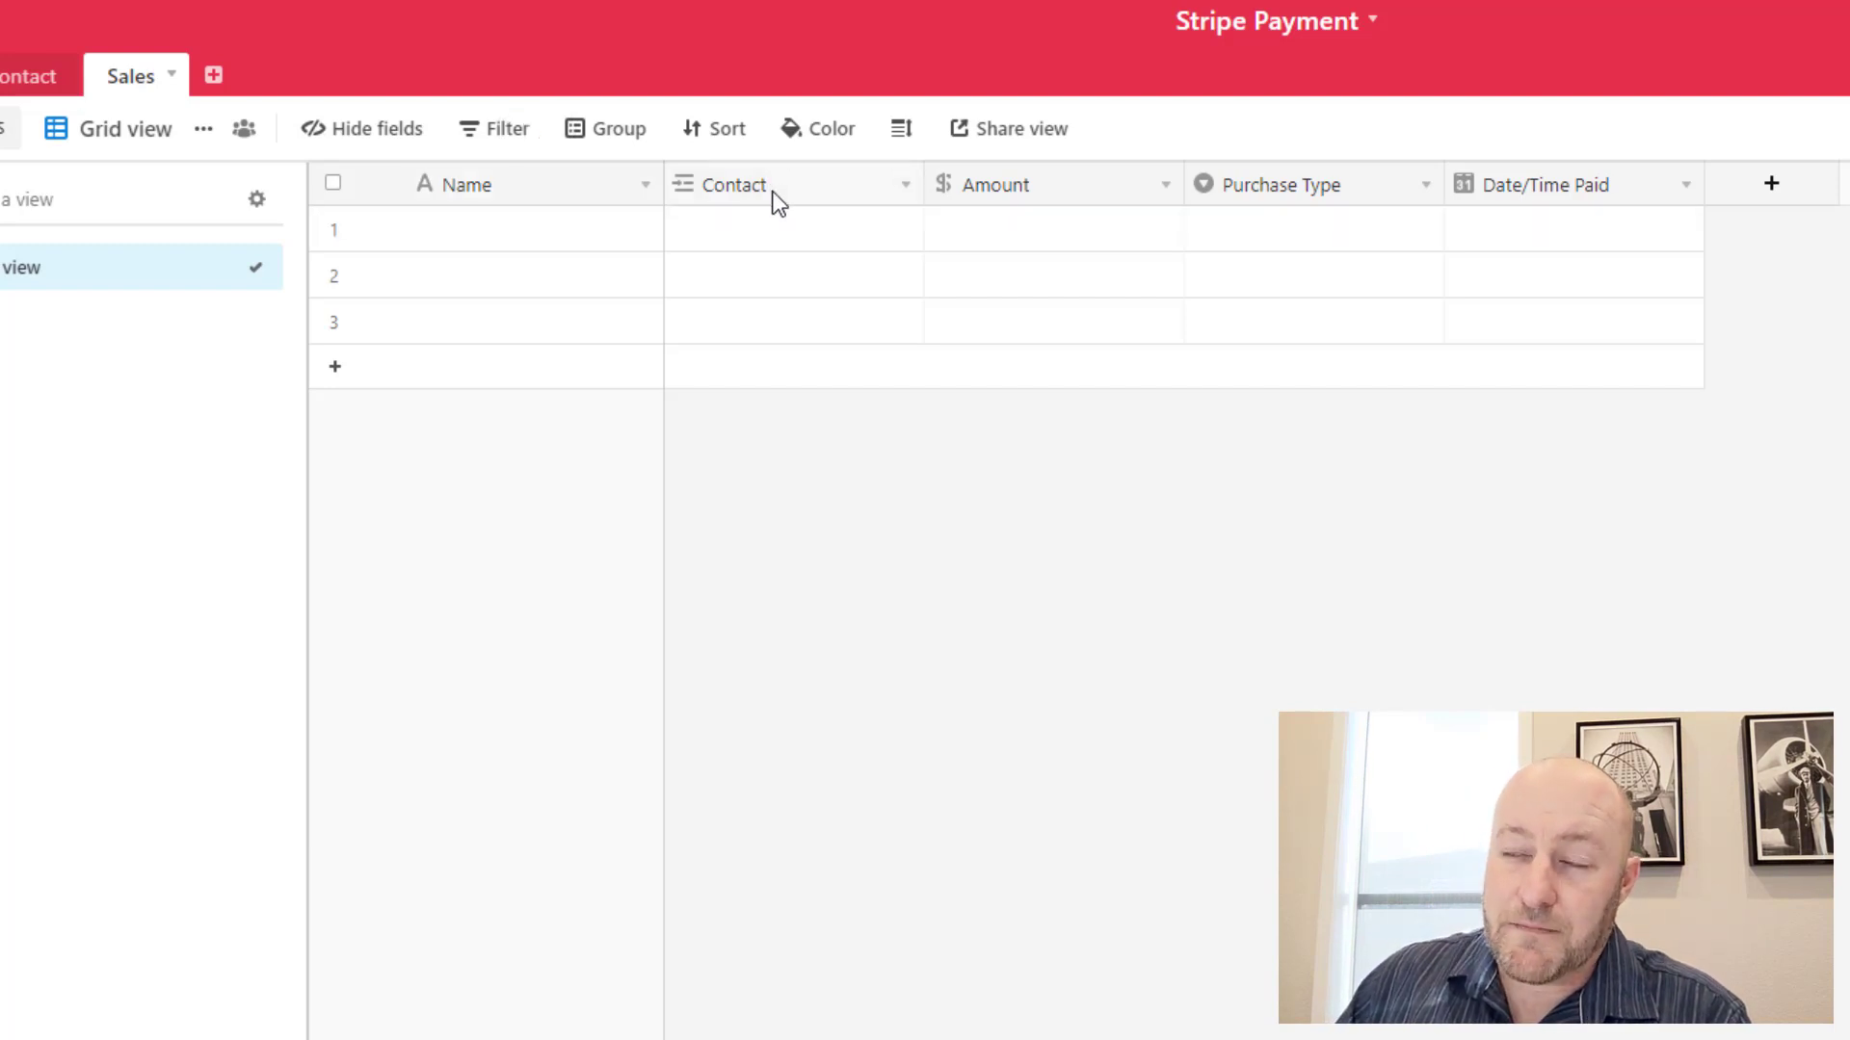
mouse_move(738, 185)
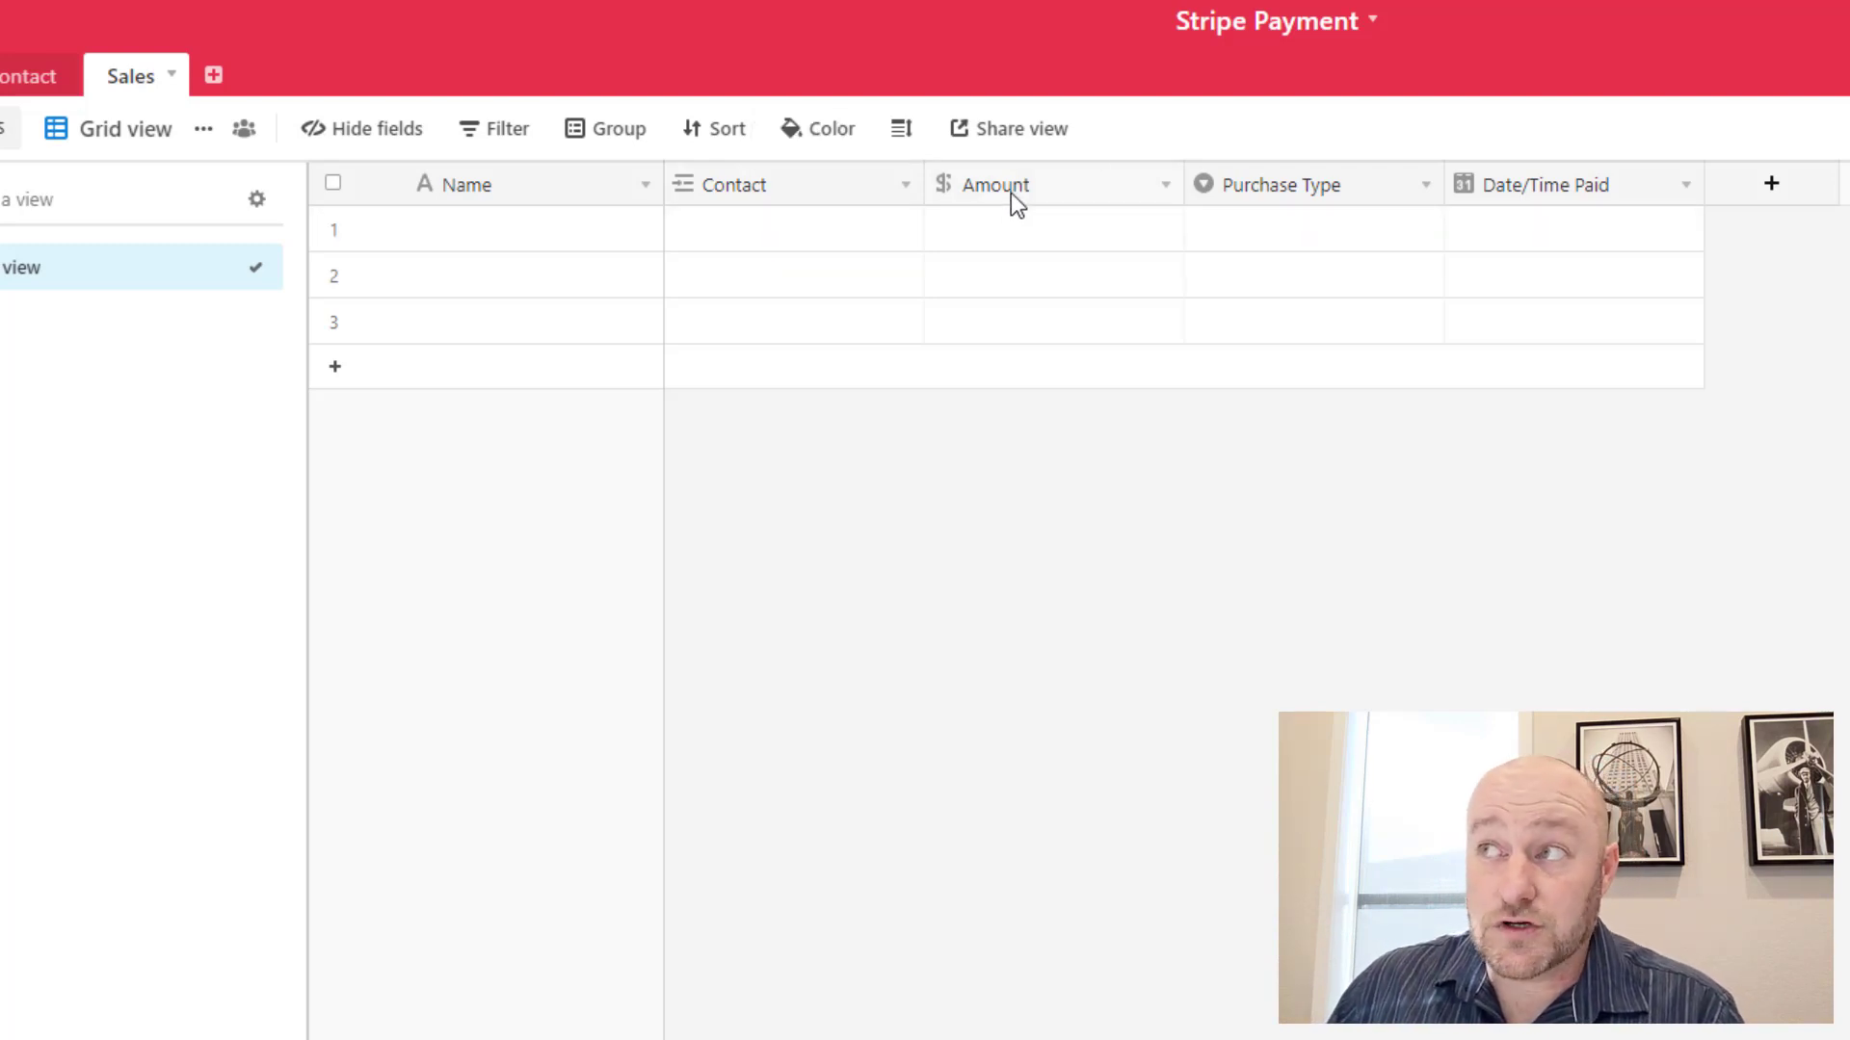
mouse_move(995, 185)
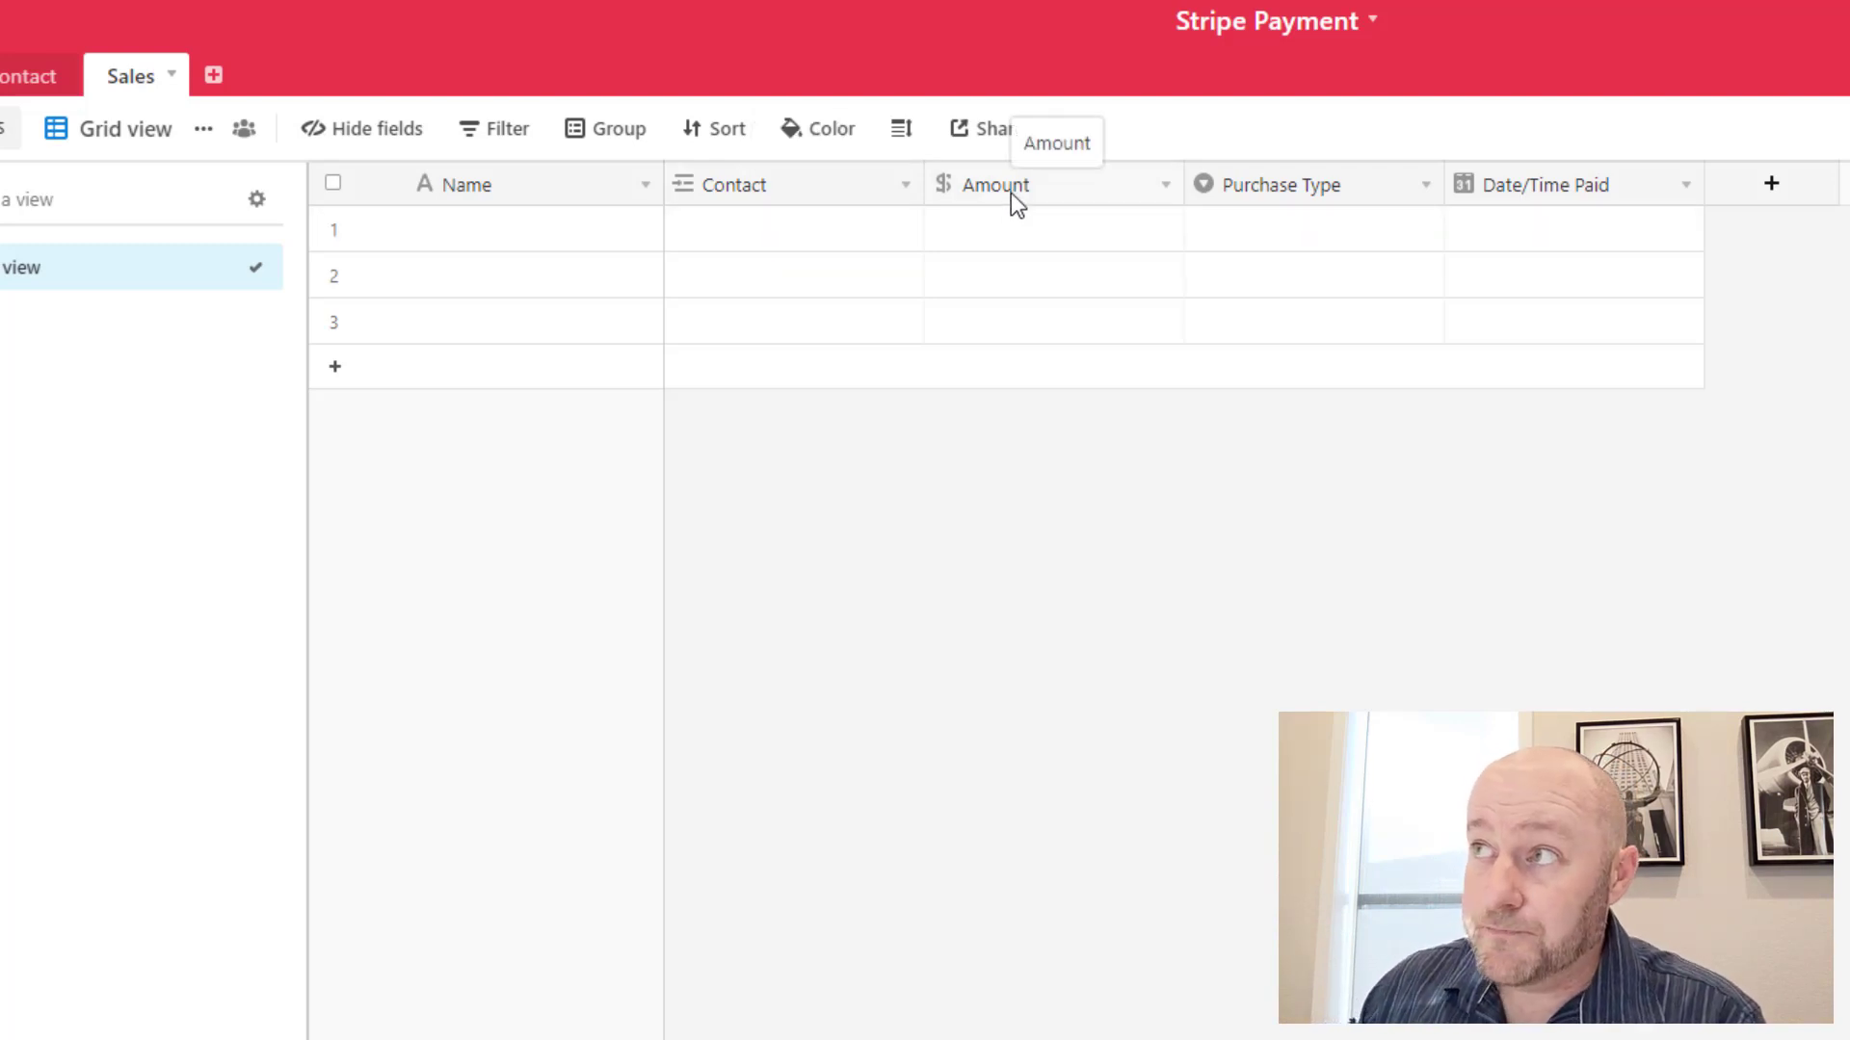
mouse_move(1328, 210)
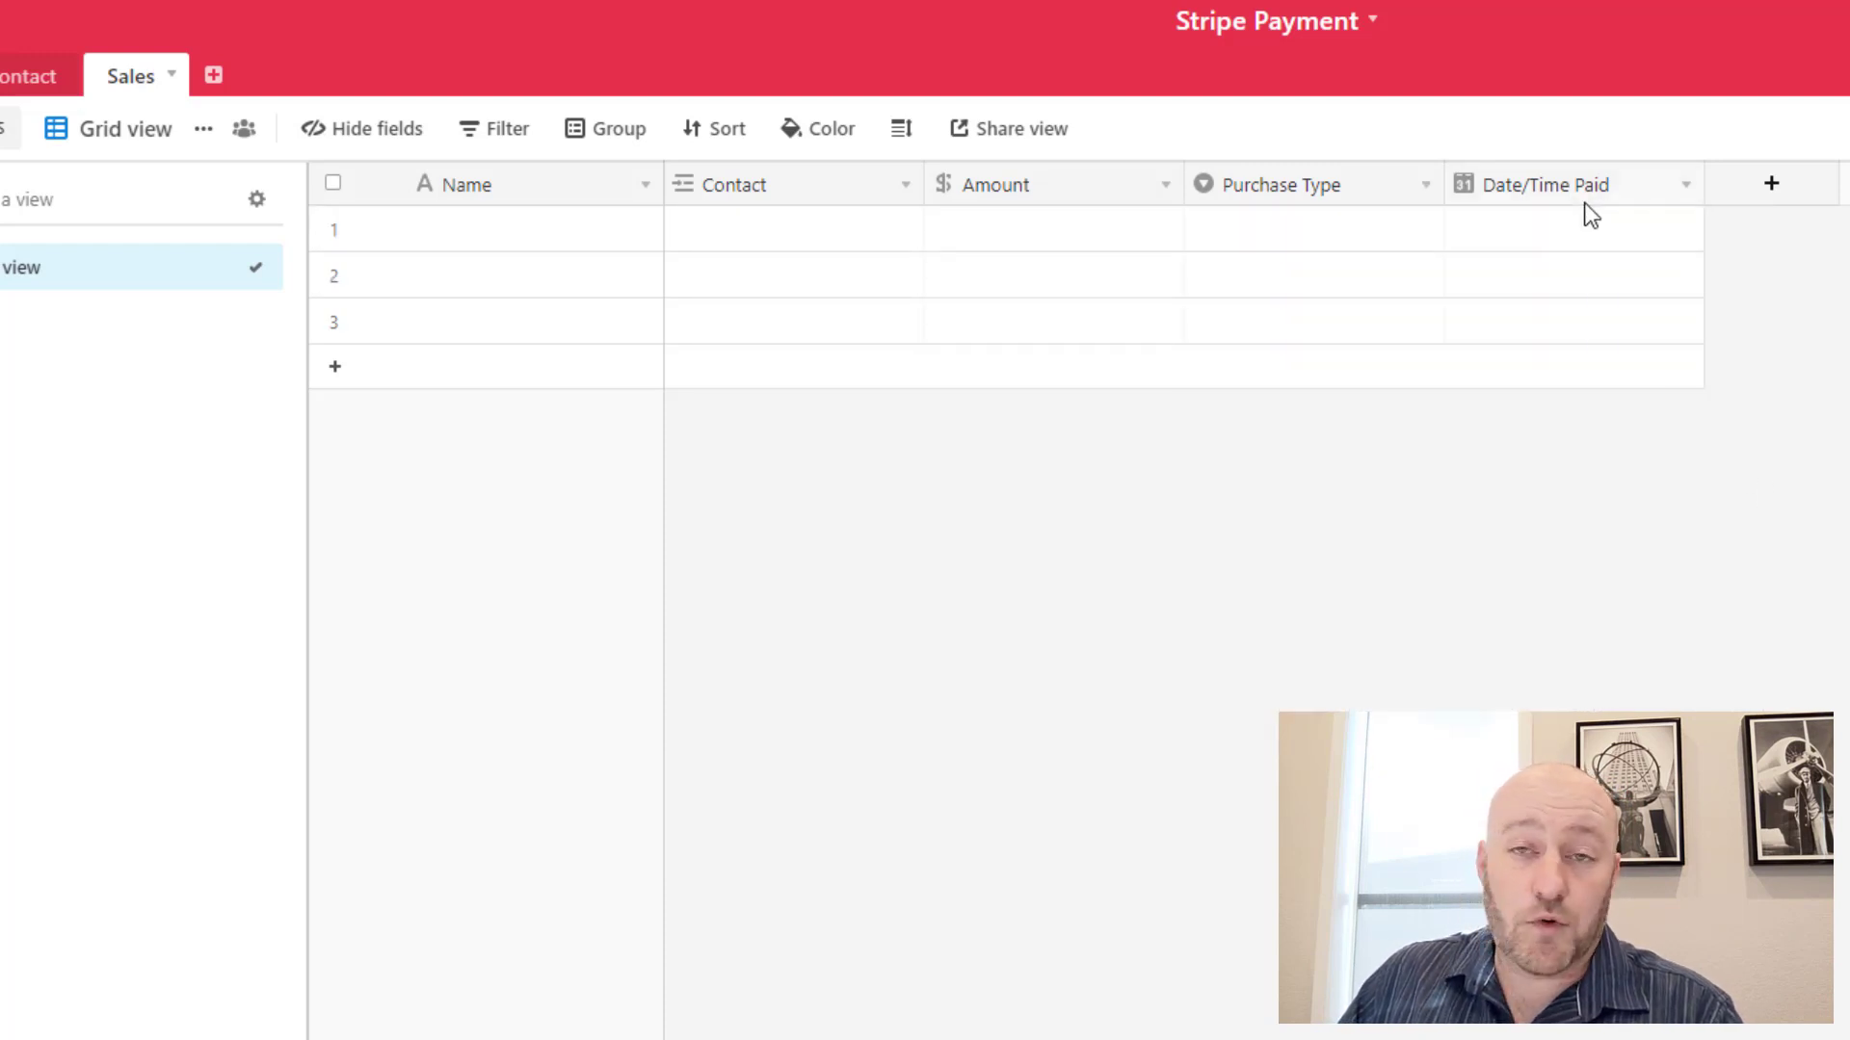
mouse_move(1568, 189)
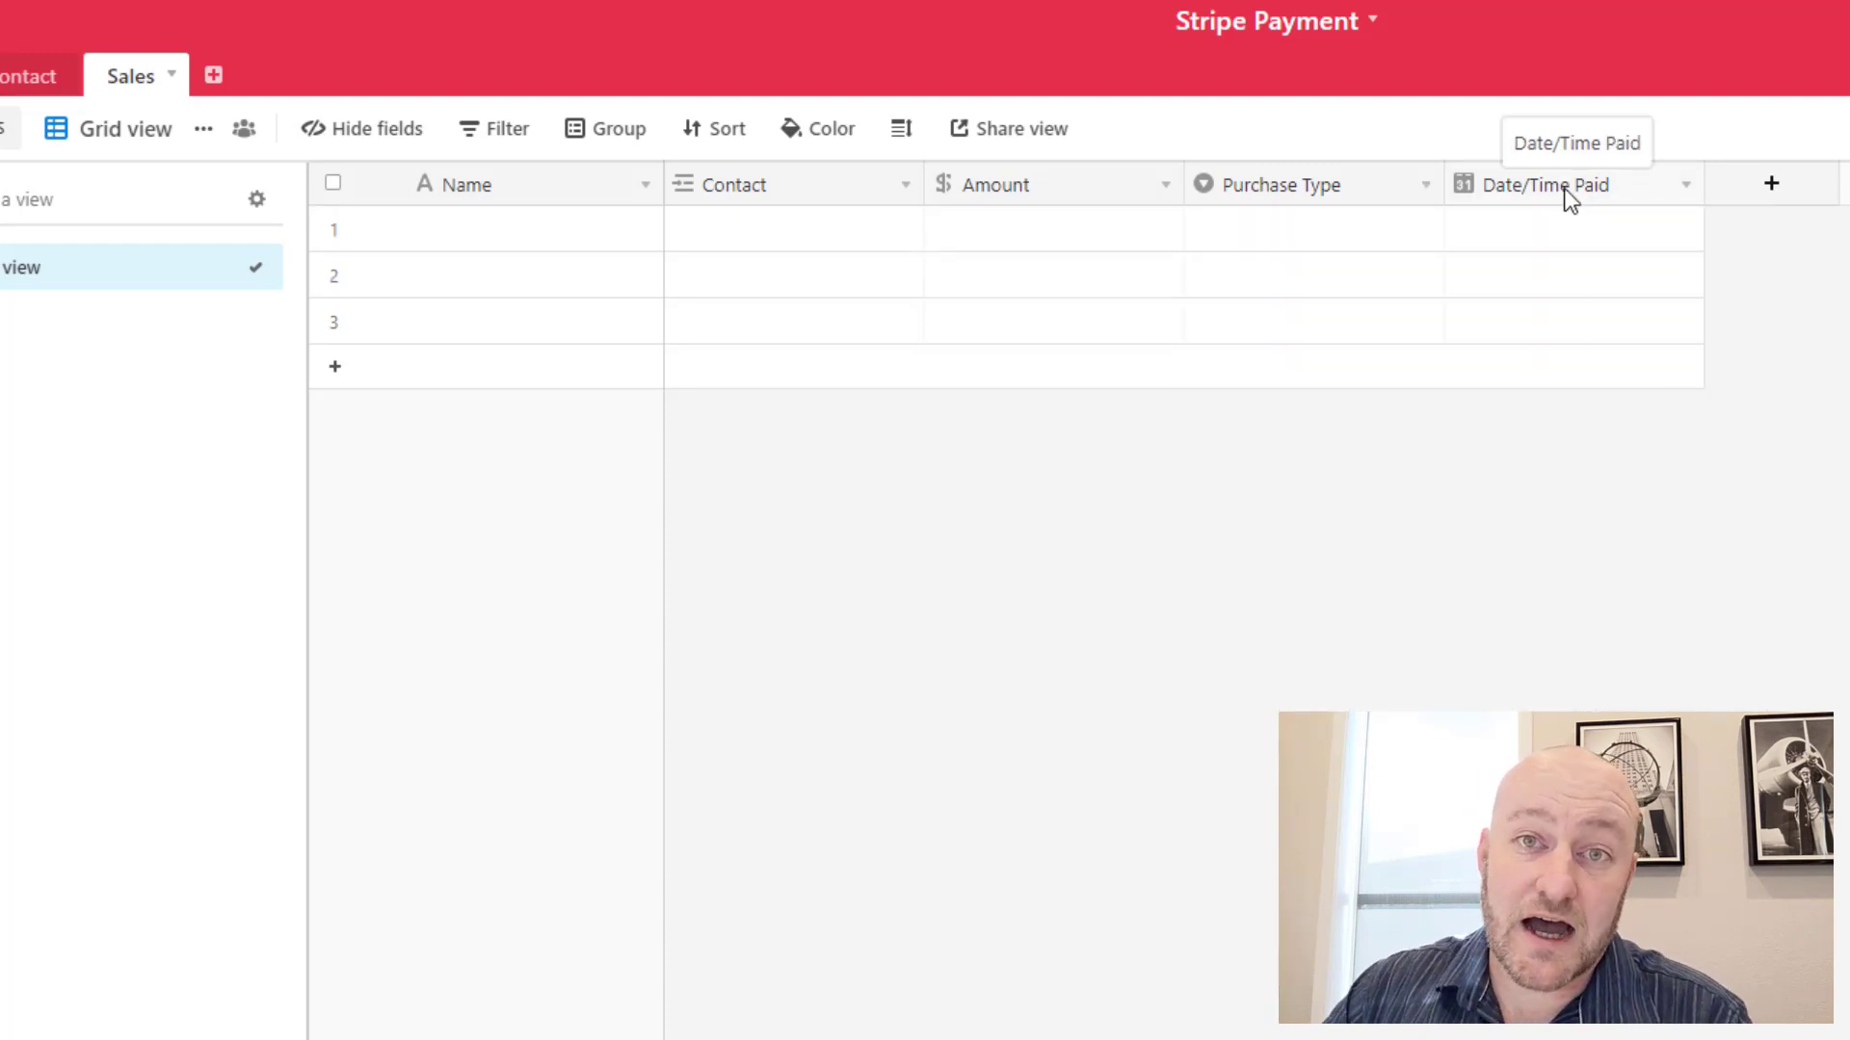
mouse_move(1297, 189)
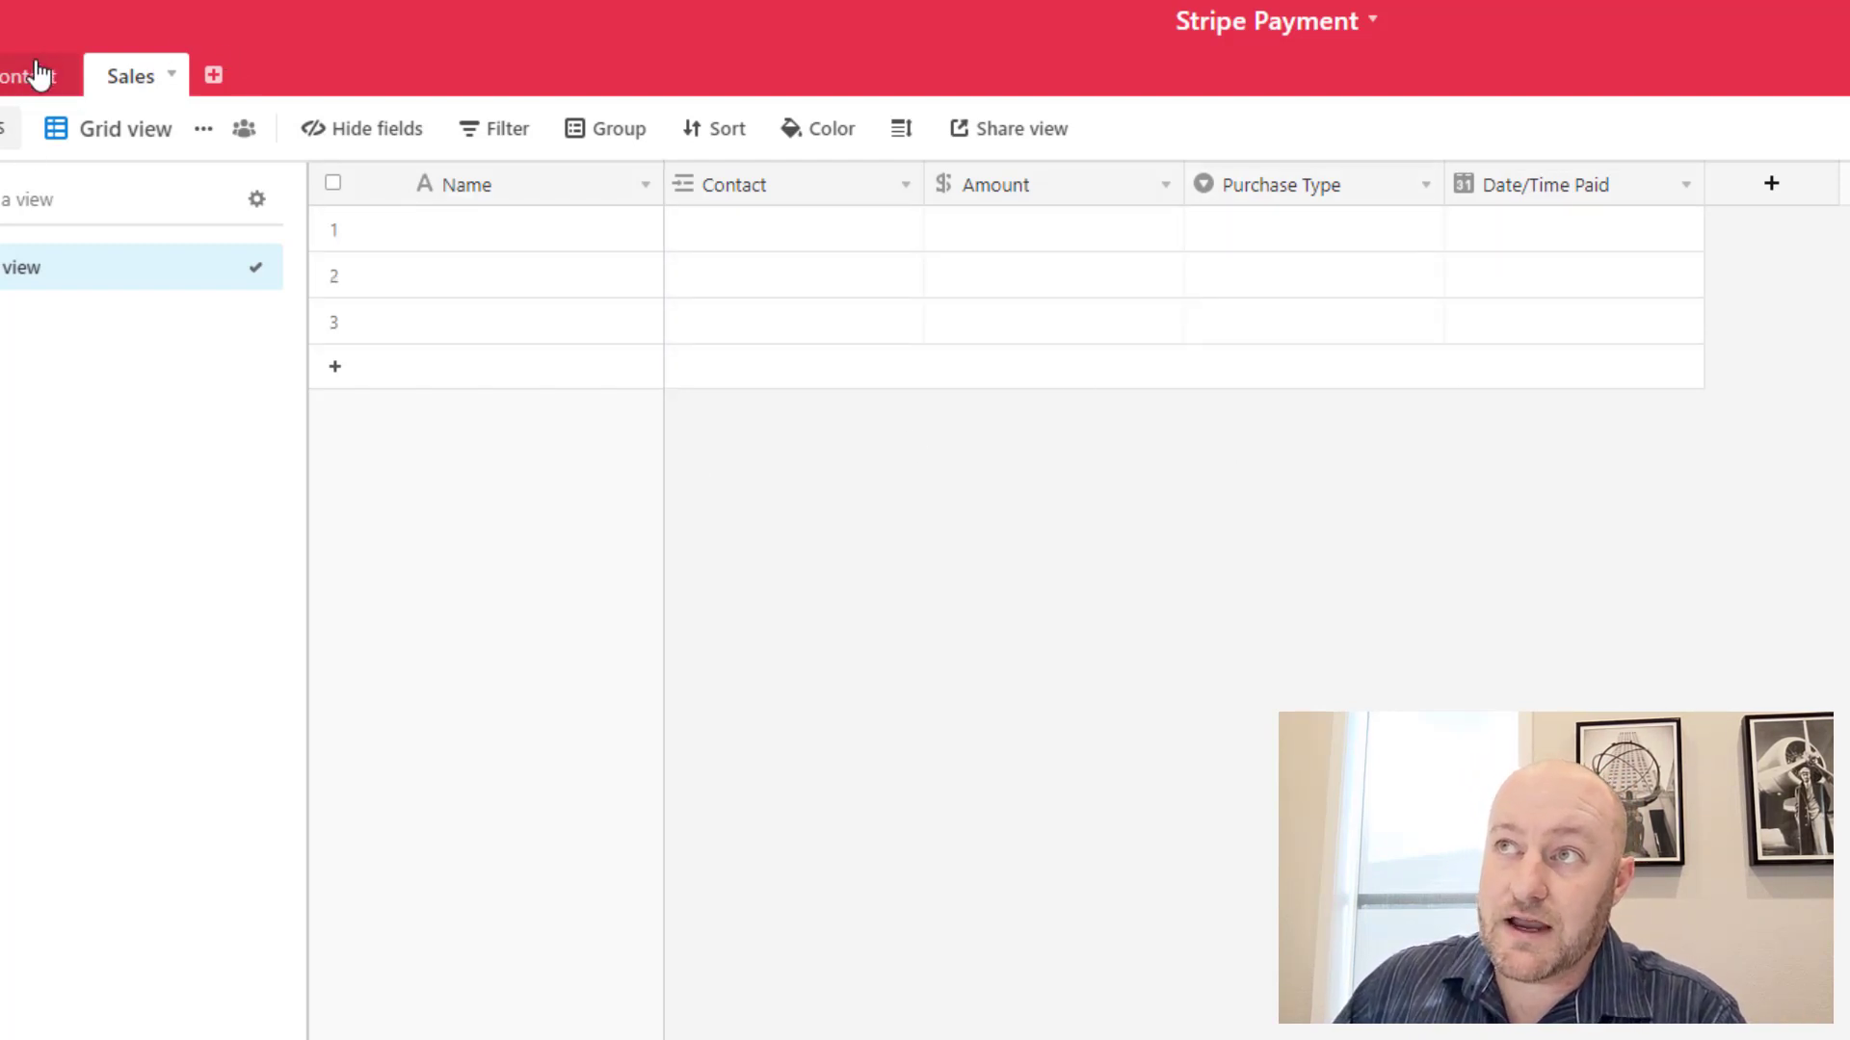
Step: Add a 'Total Value' rollup field summing the linked Sales Amount with SUM(values), formatted as currency
left_click(1770, 185)
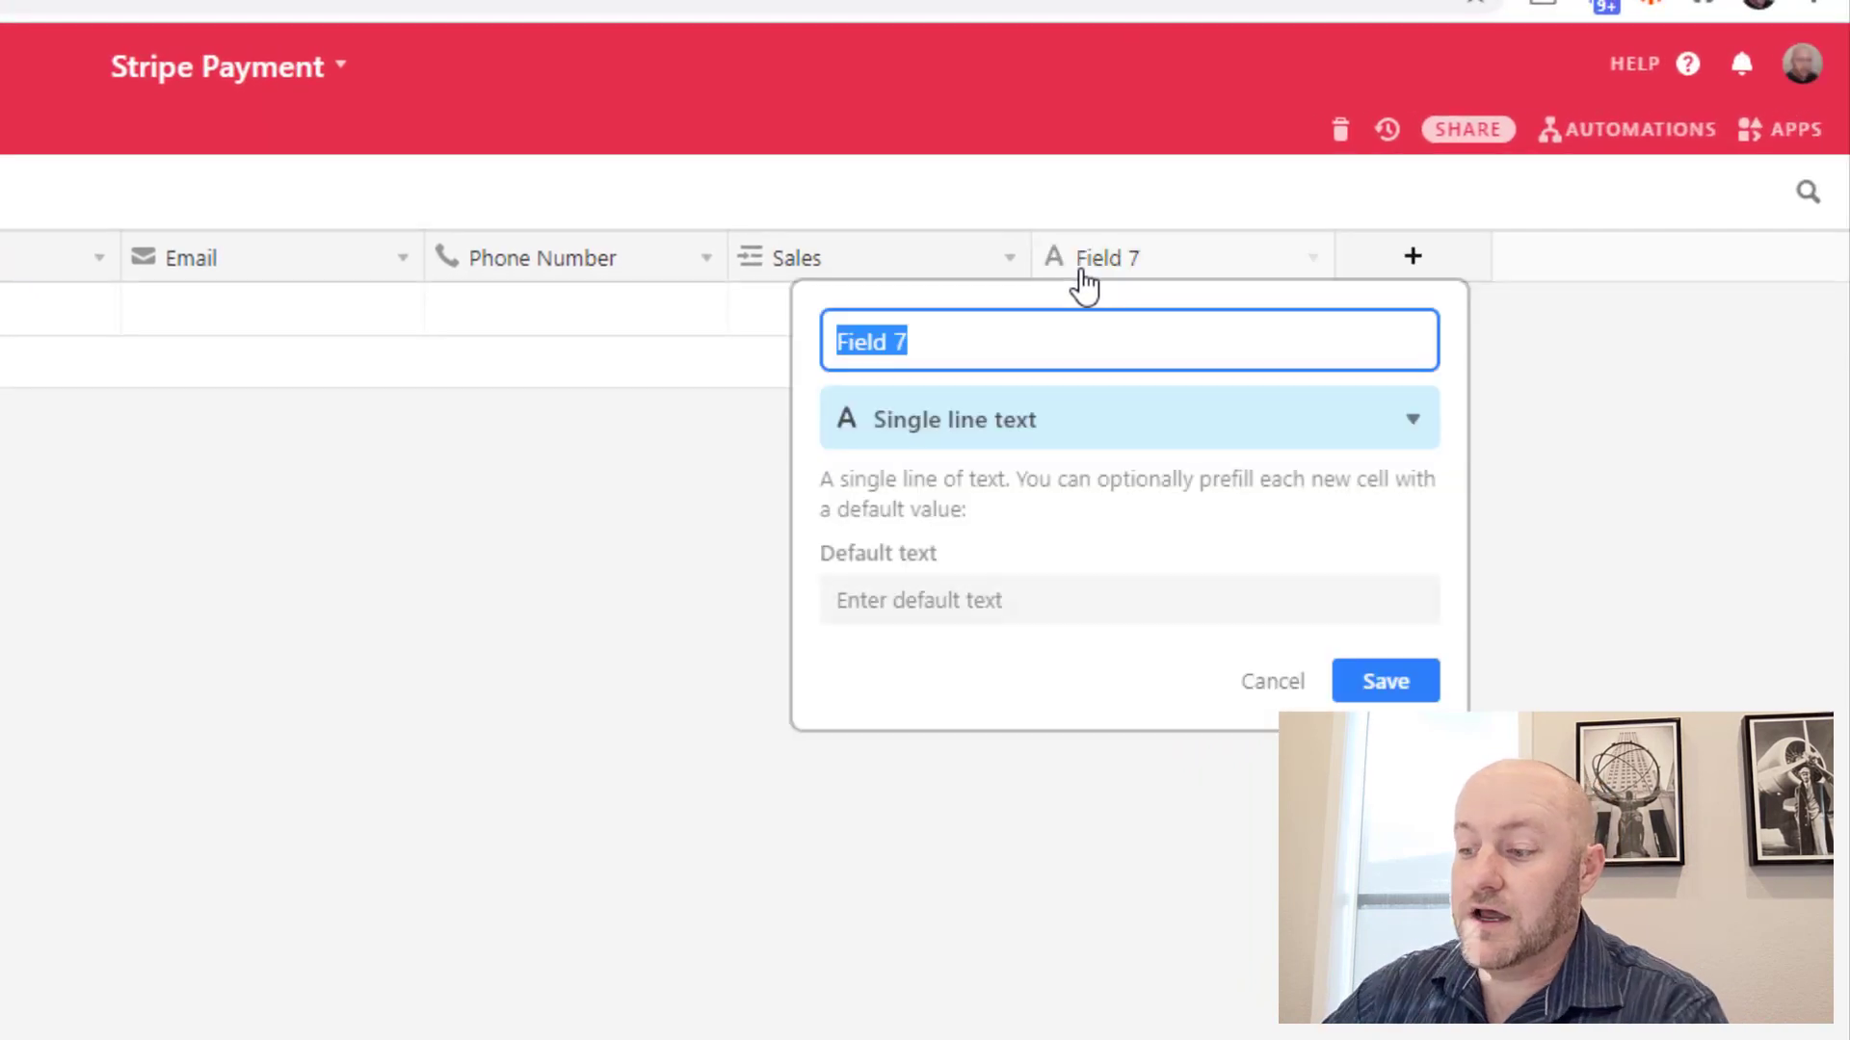
type("Total")
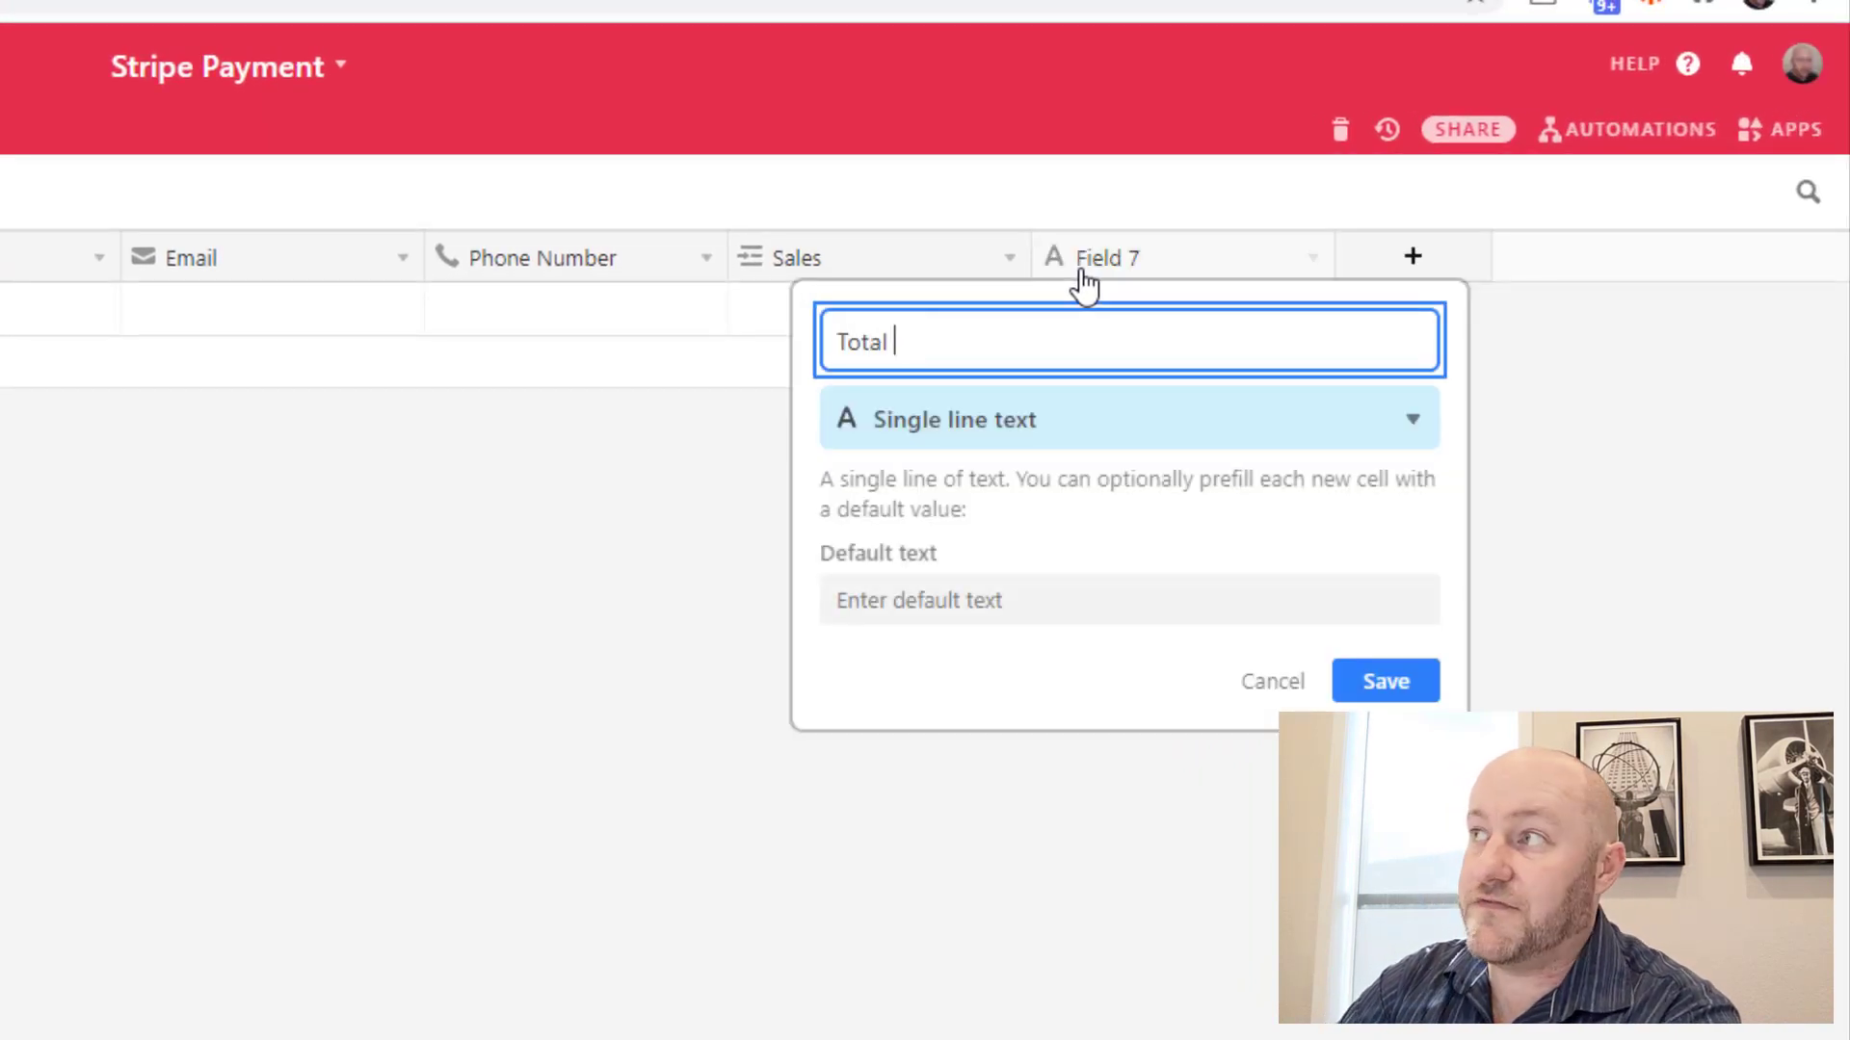
type("Value")
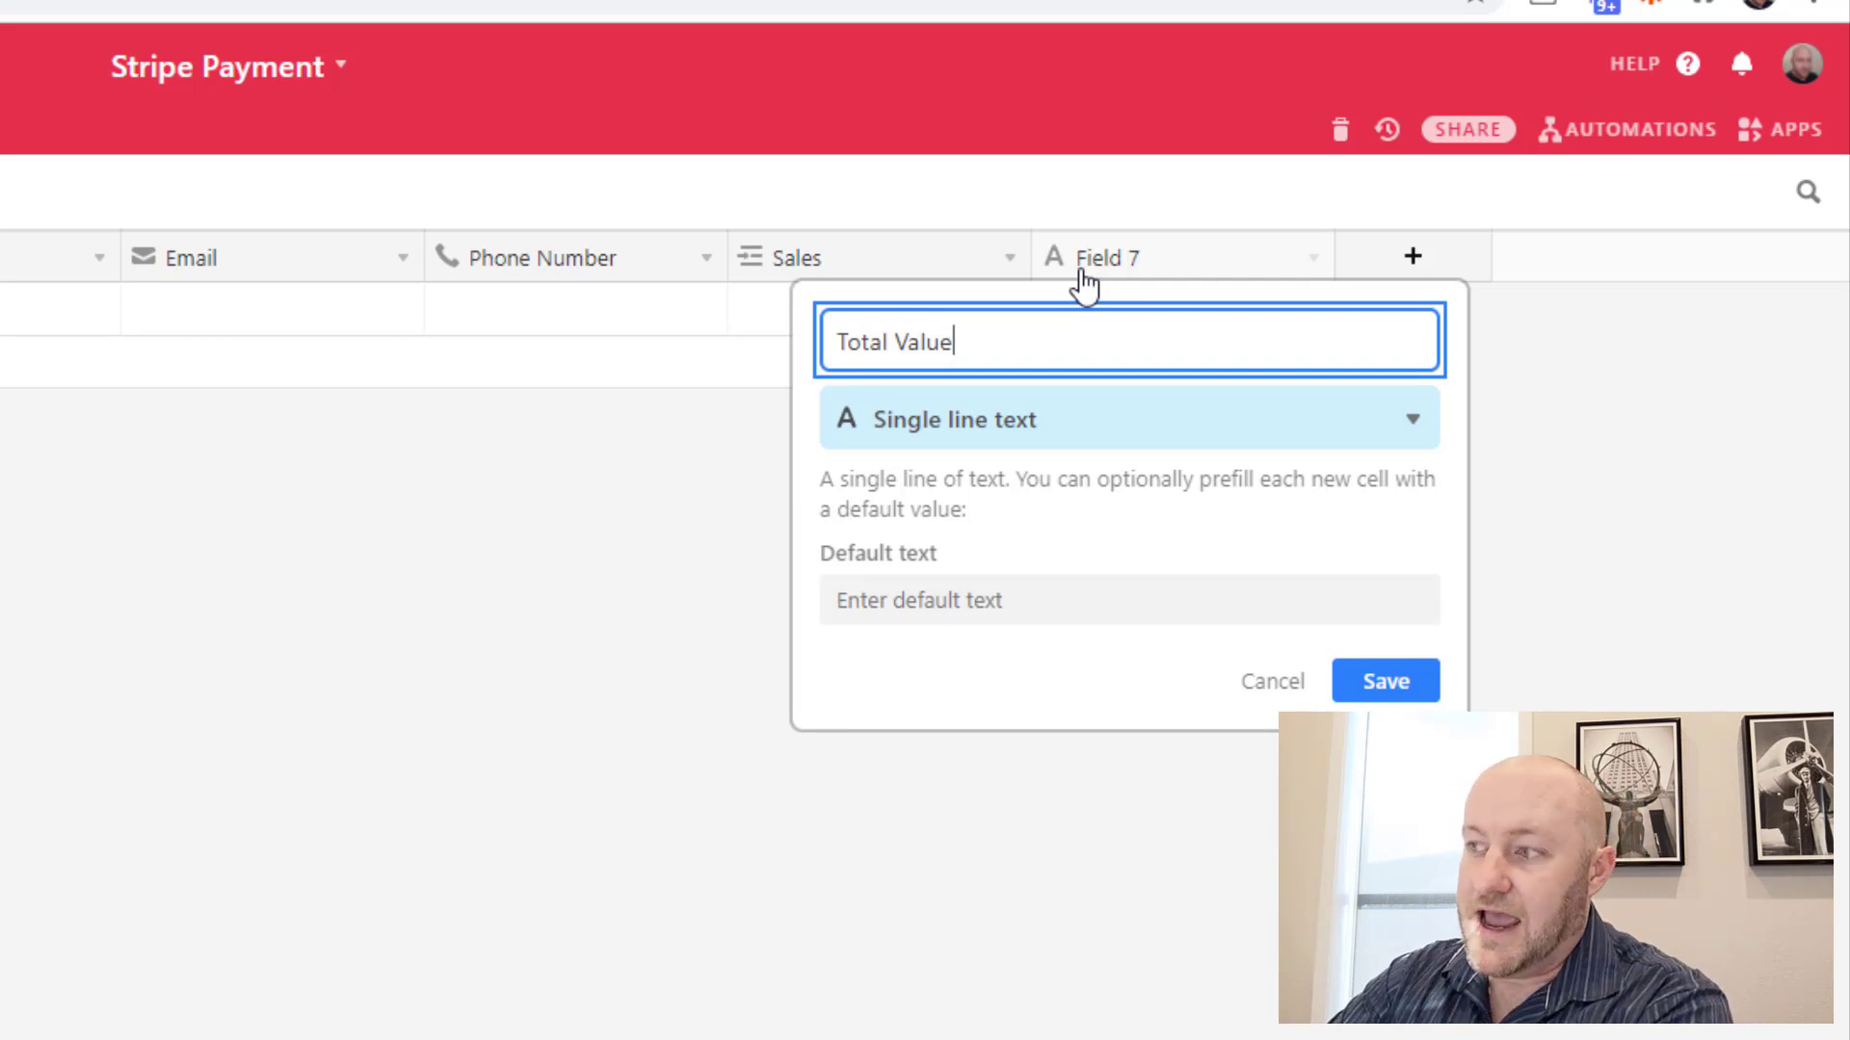
left_click(1127, 419)
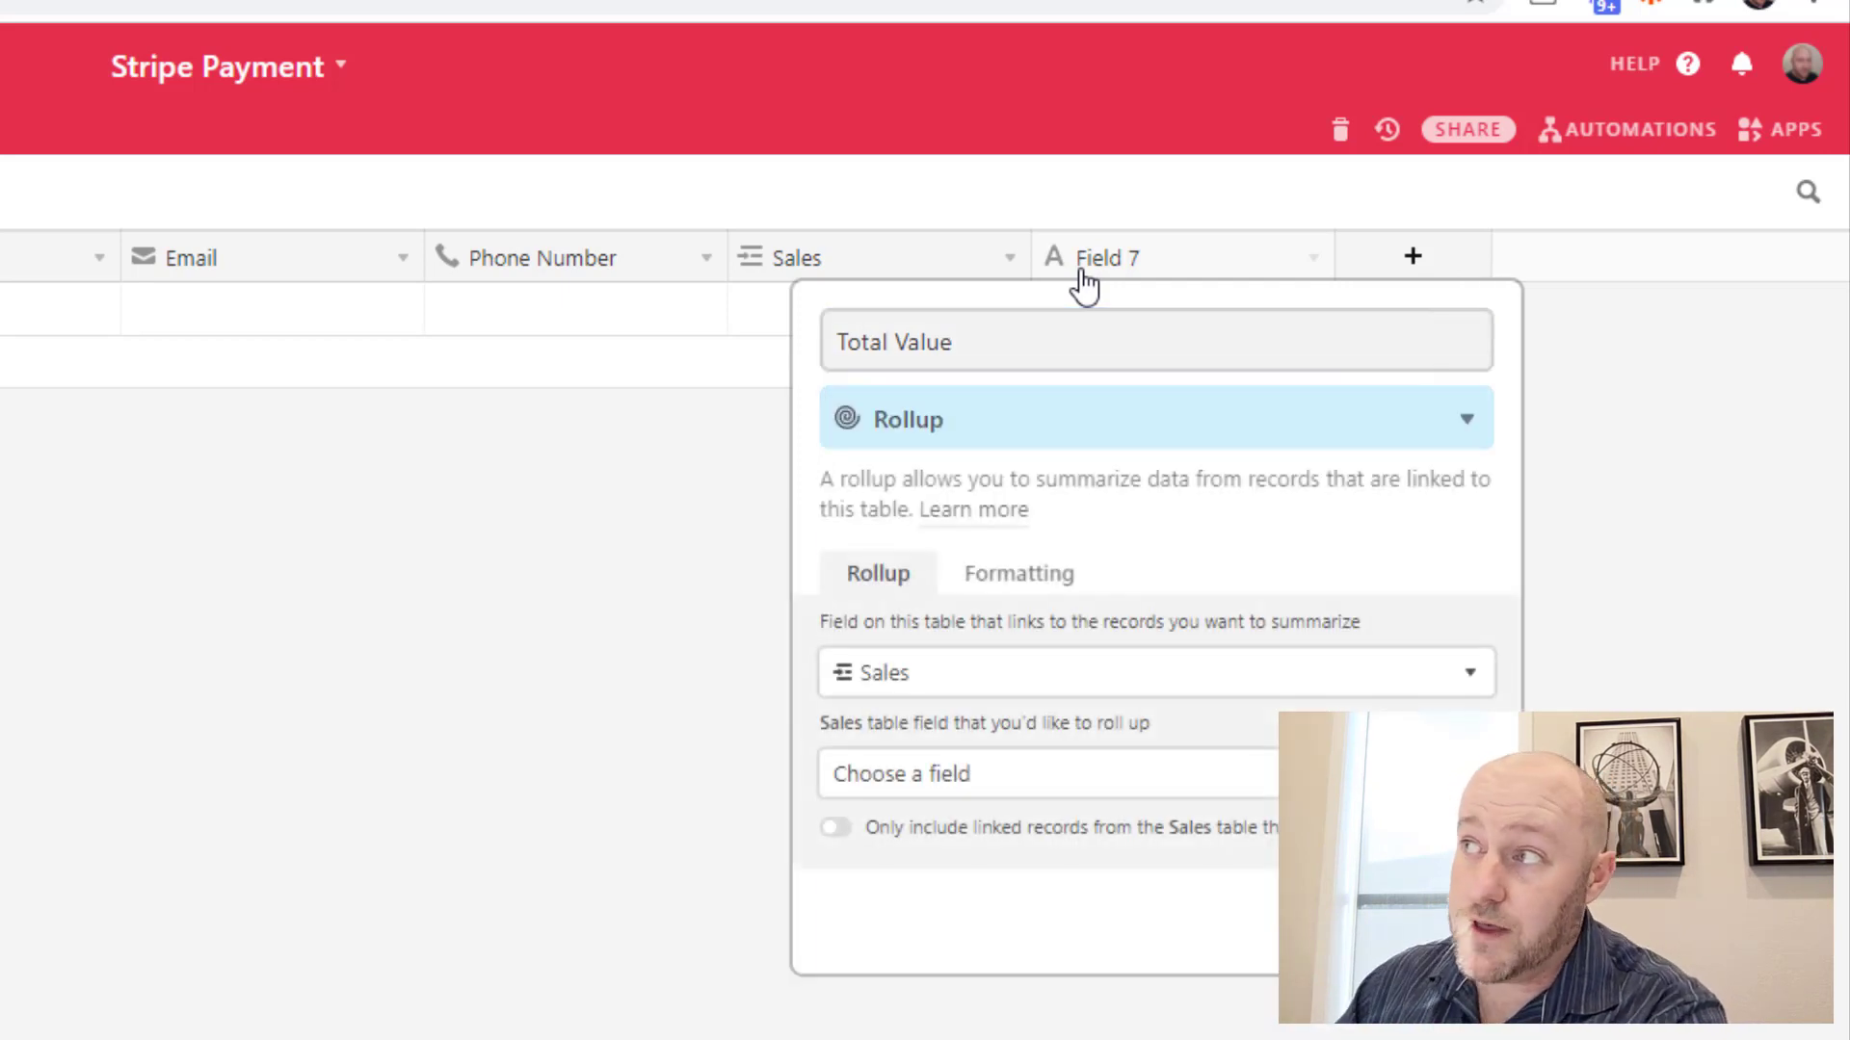
left_click(1049, 773)
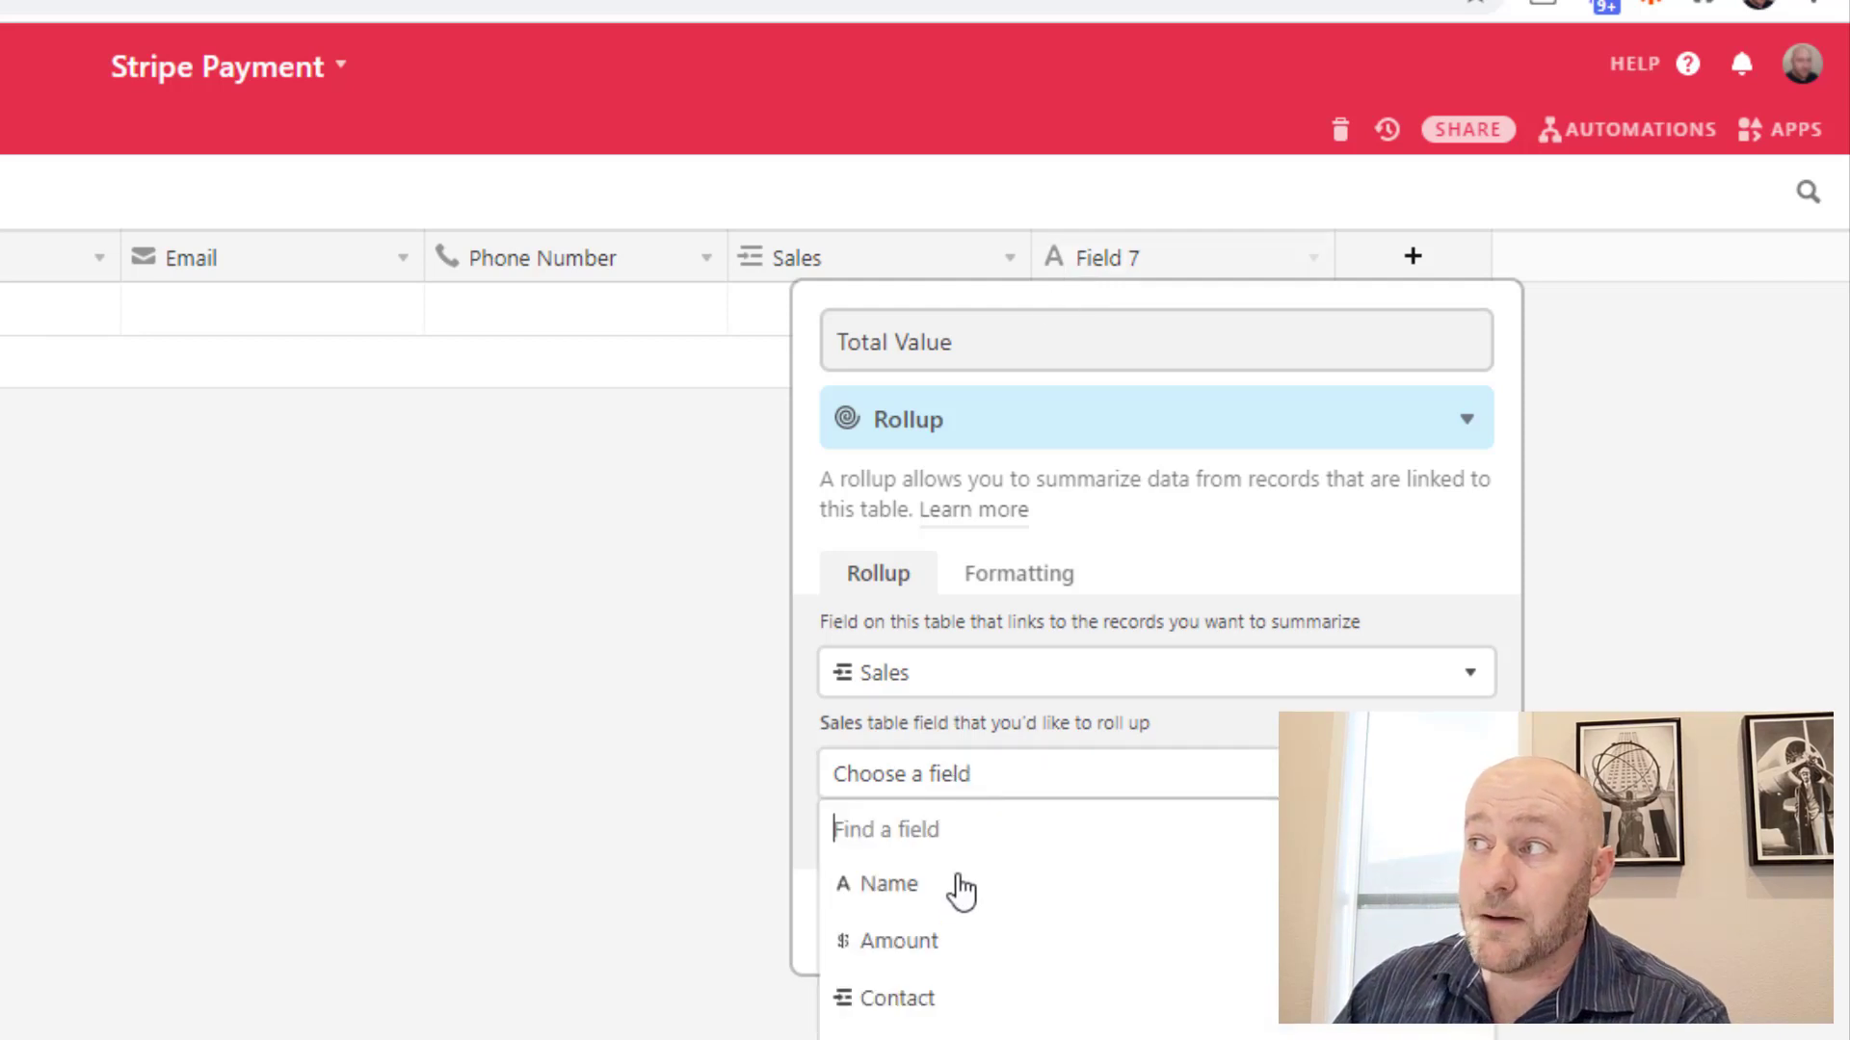
left_click(899, 940)
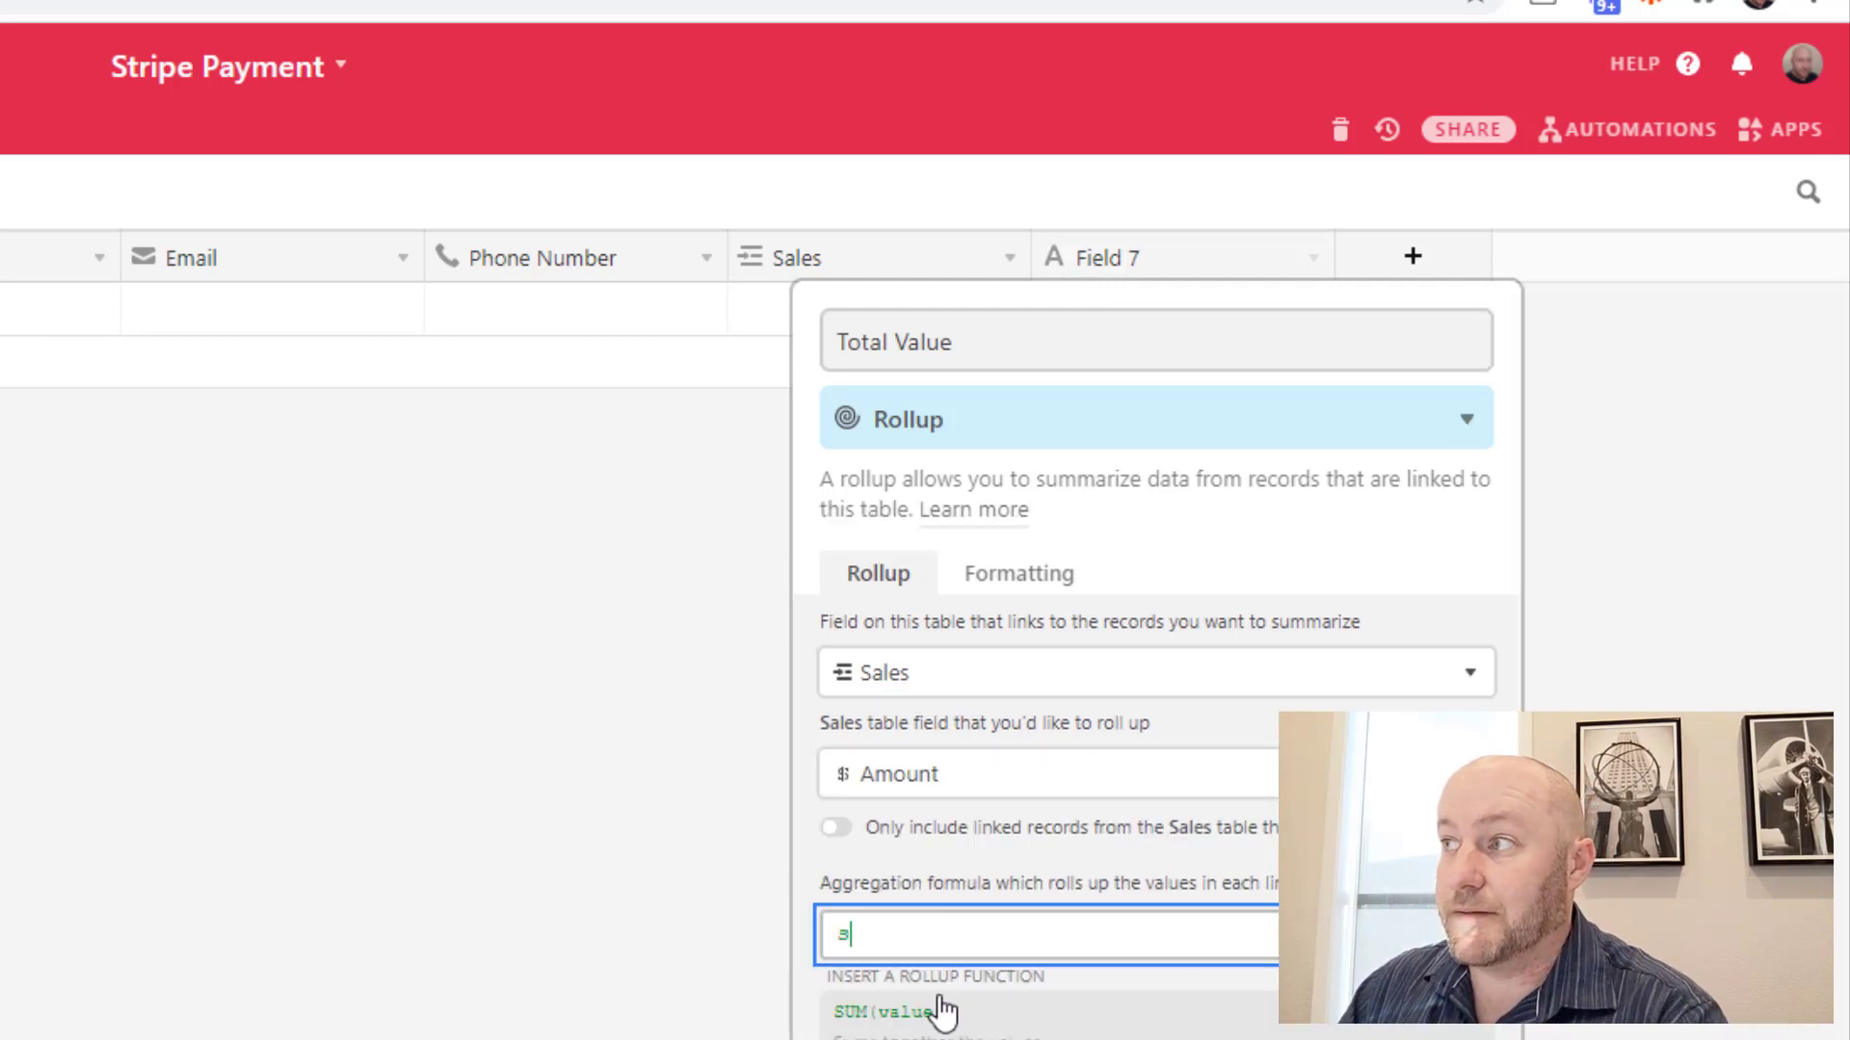
left_click(1018, 574)
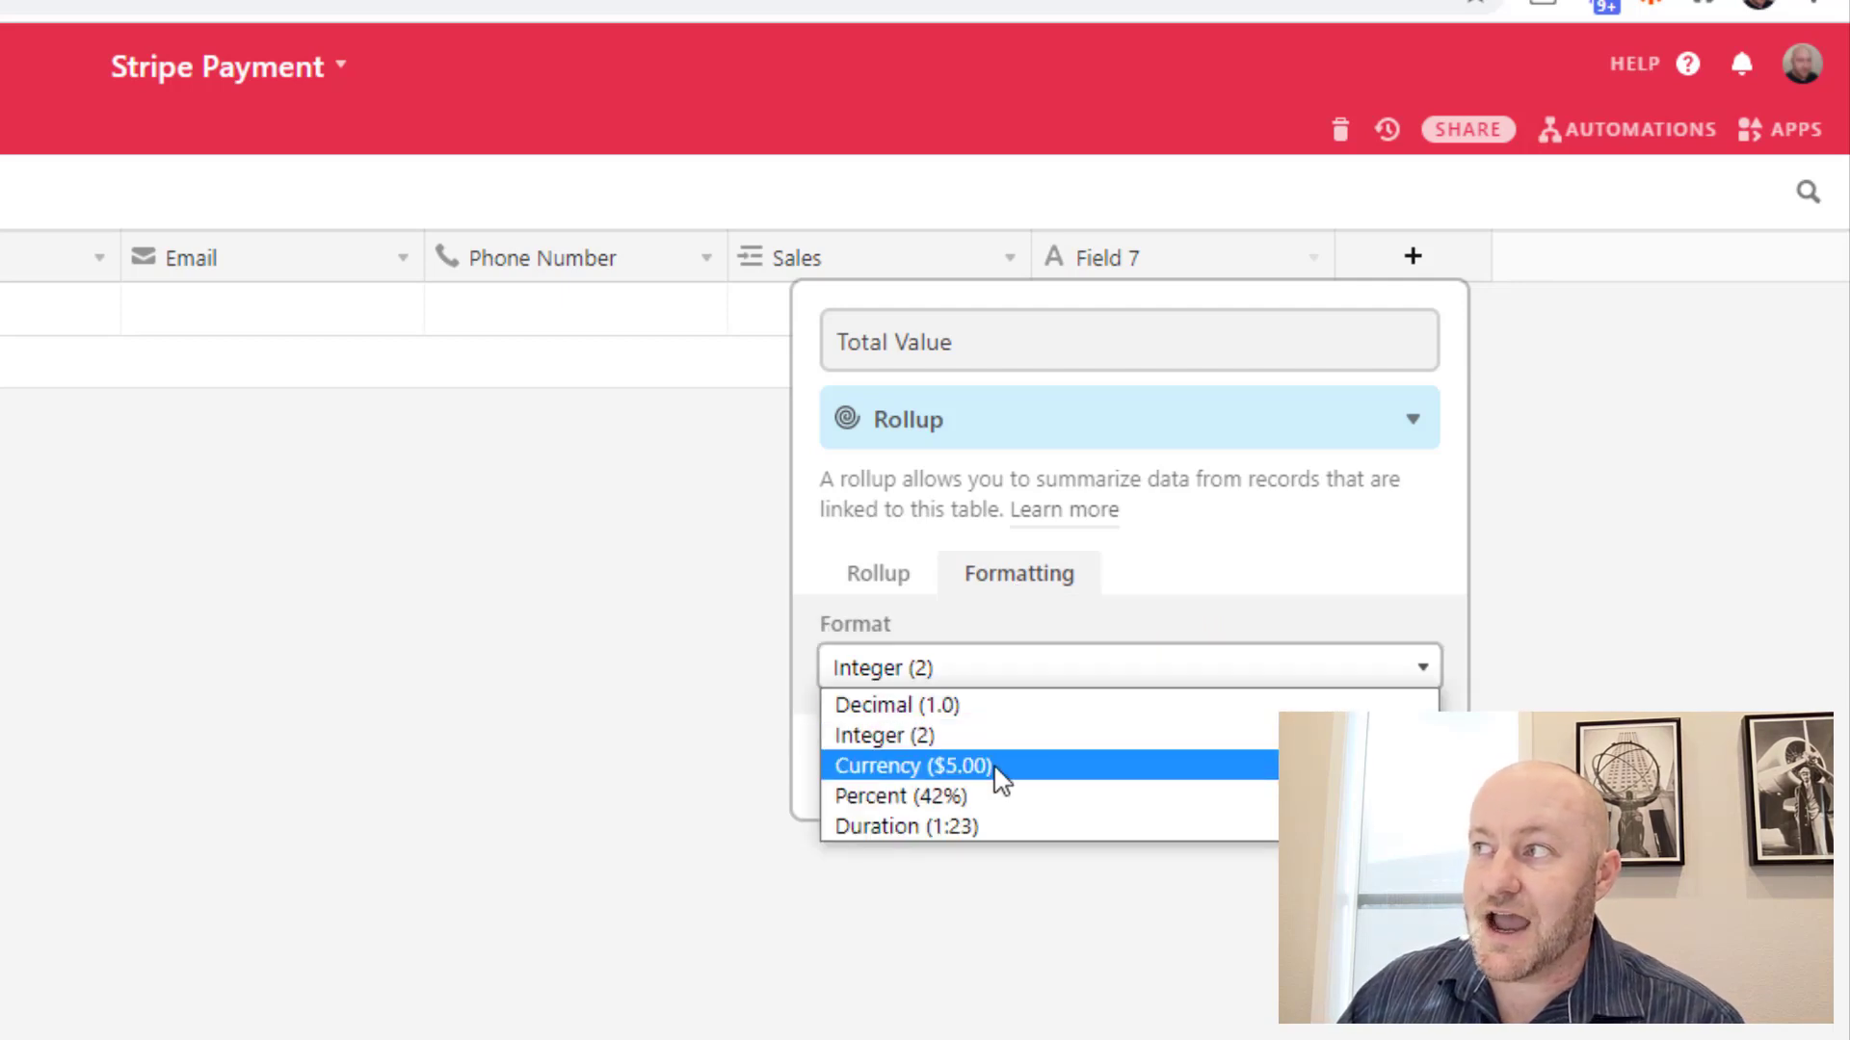
left_click(911, 765)
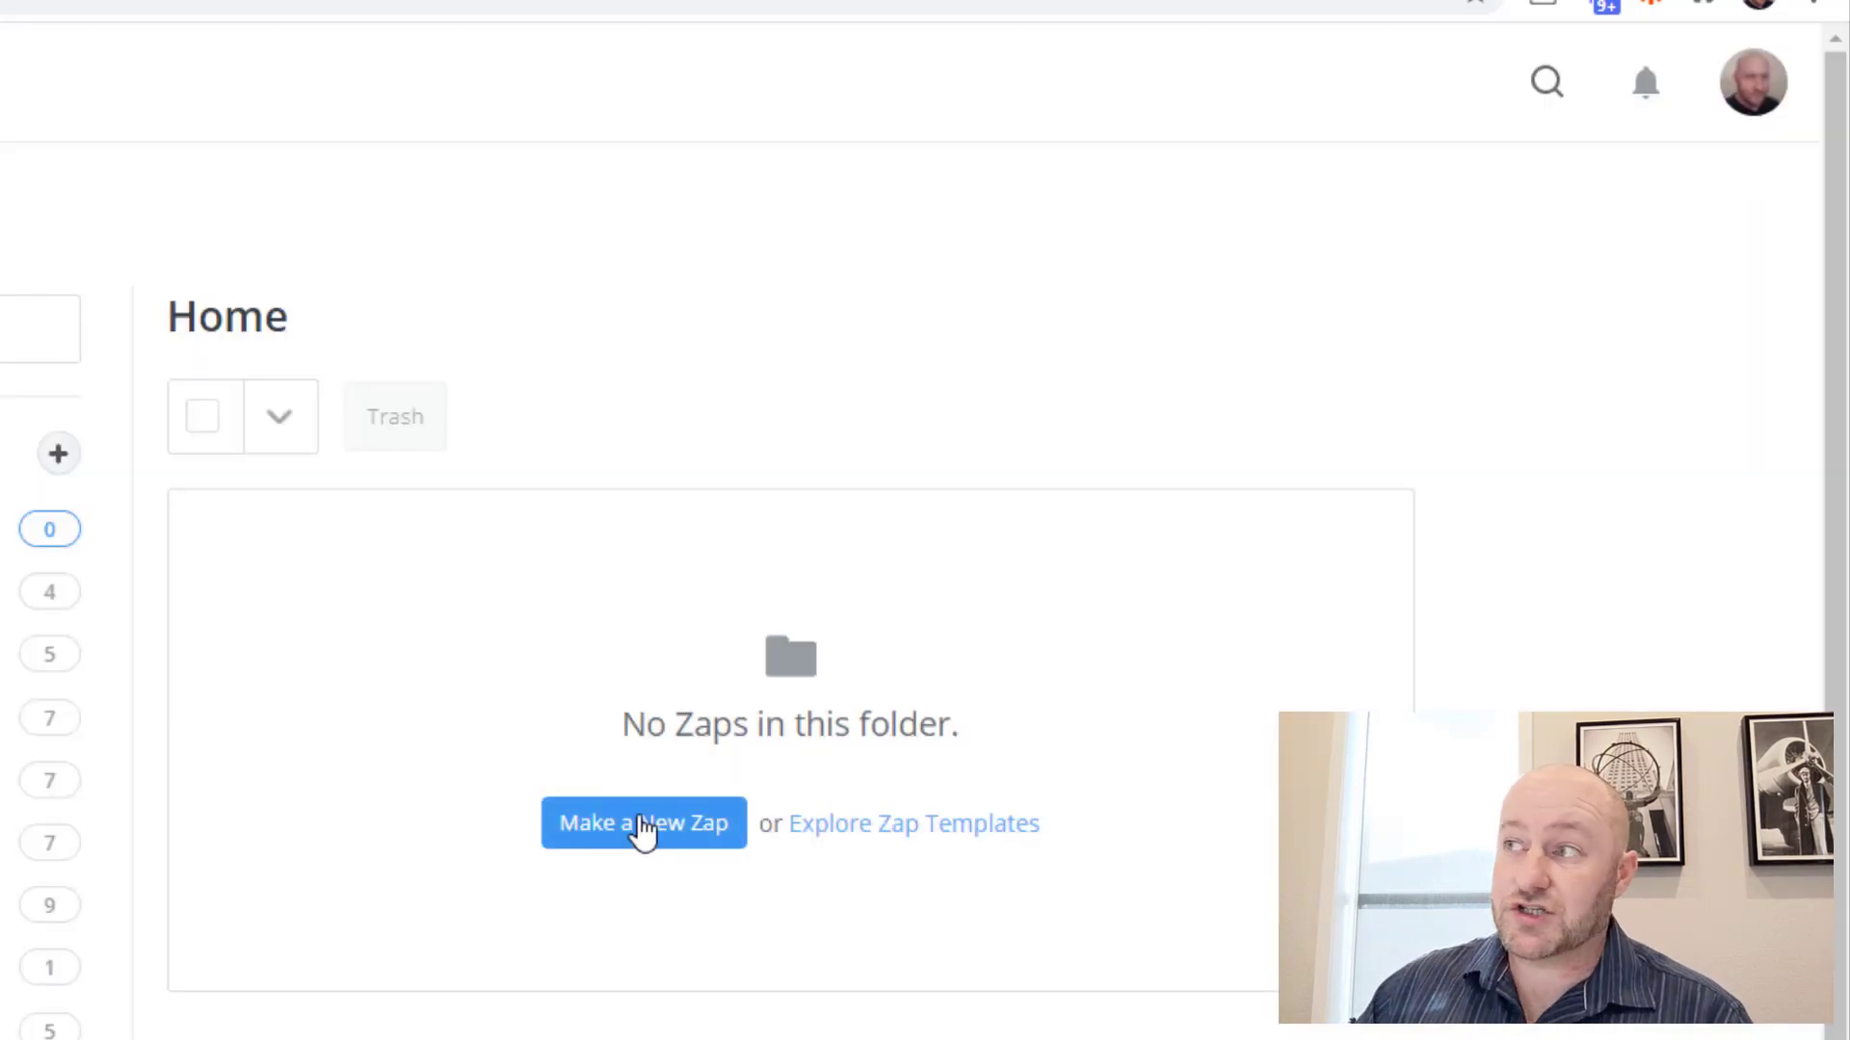
Step: Start a new zap and pick Stripe as its trigger app
left_click(644, 823)
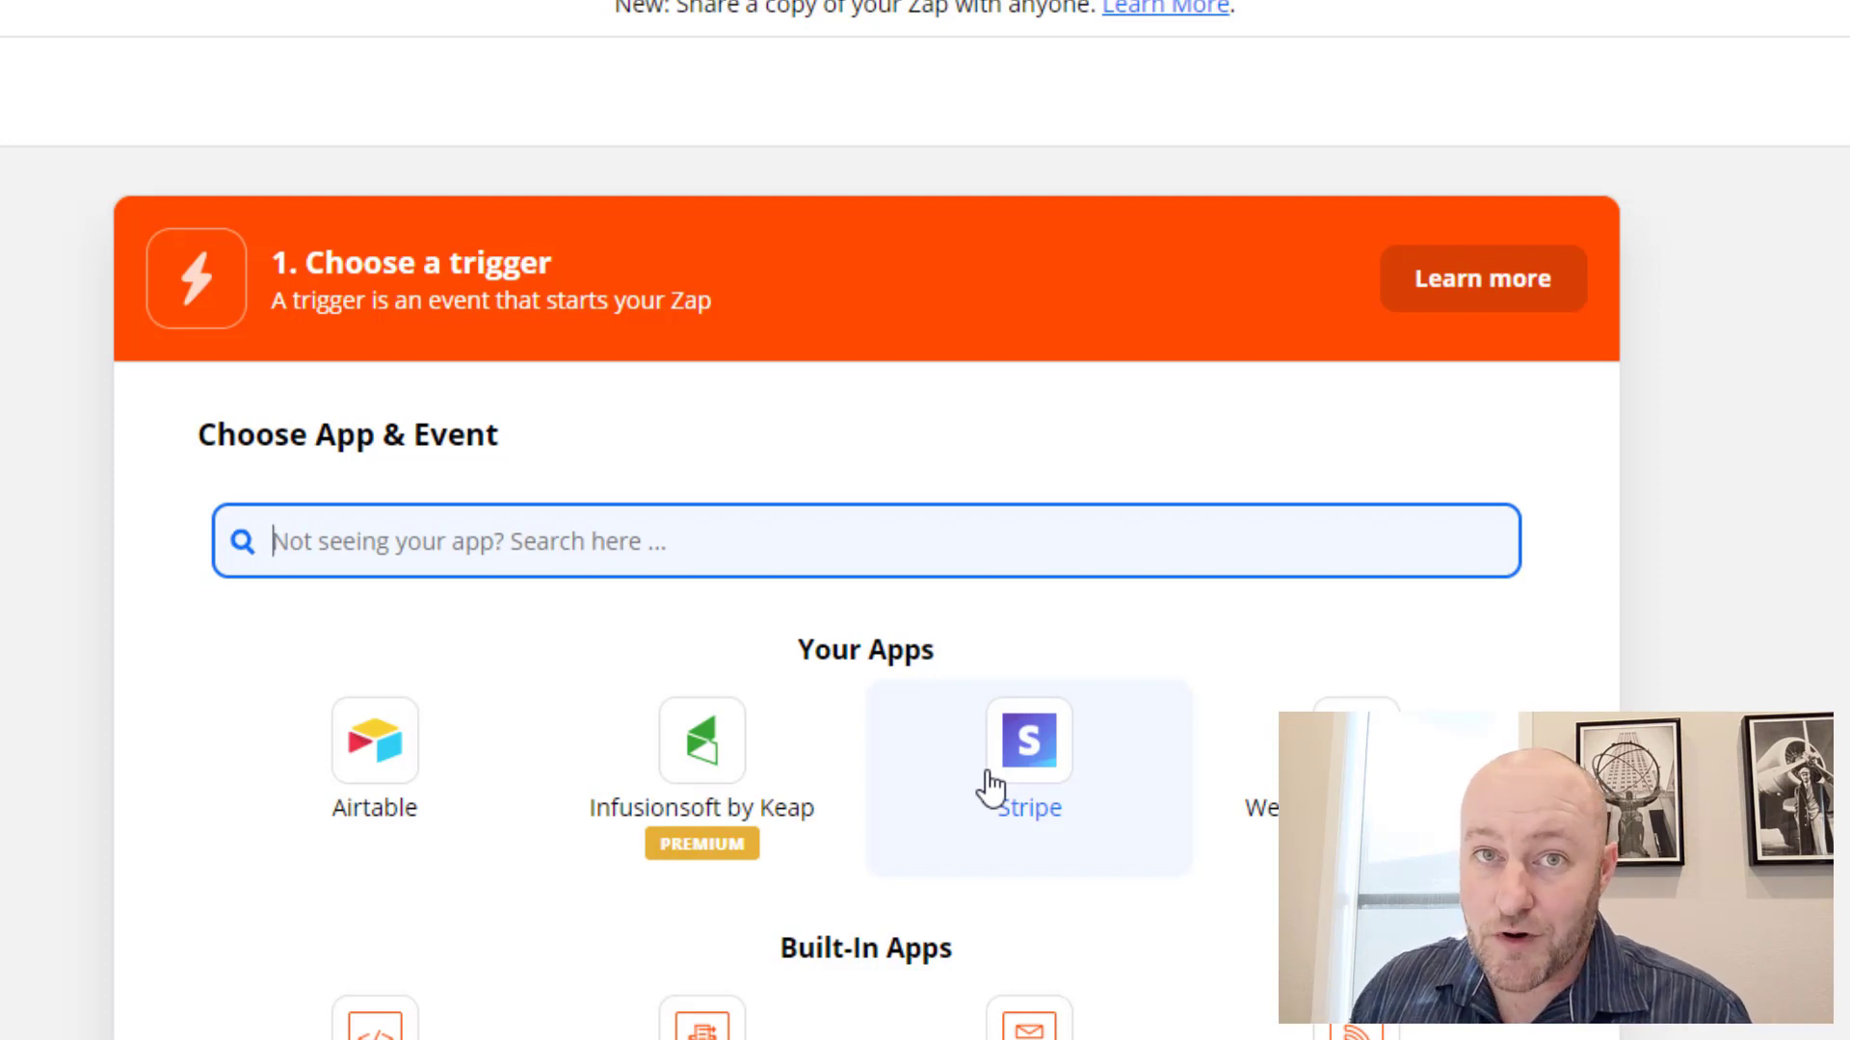
mouse_move(610, 513)
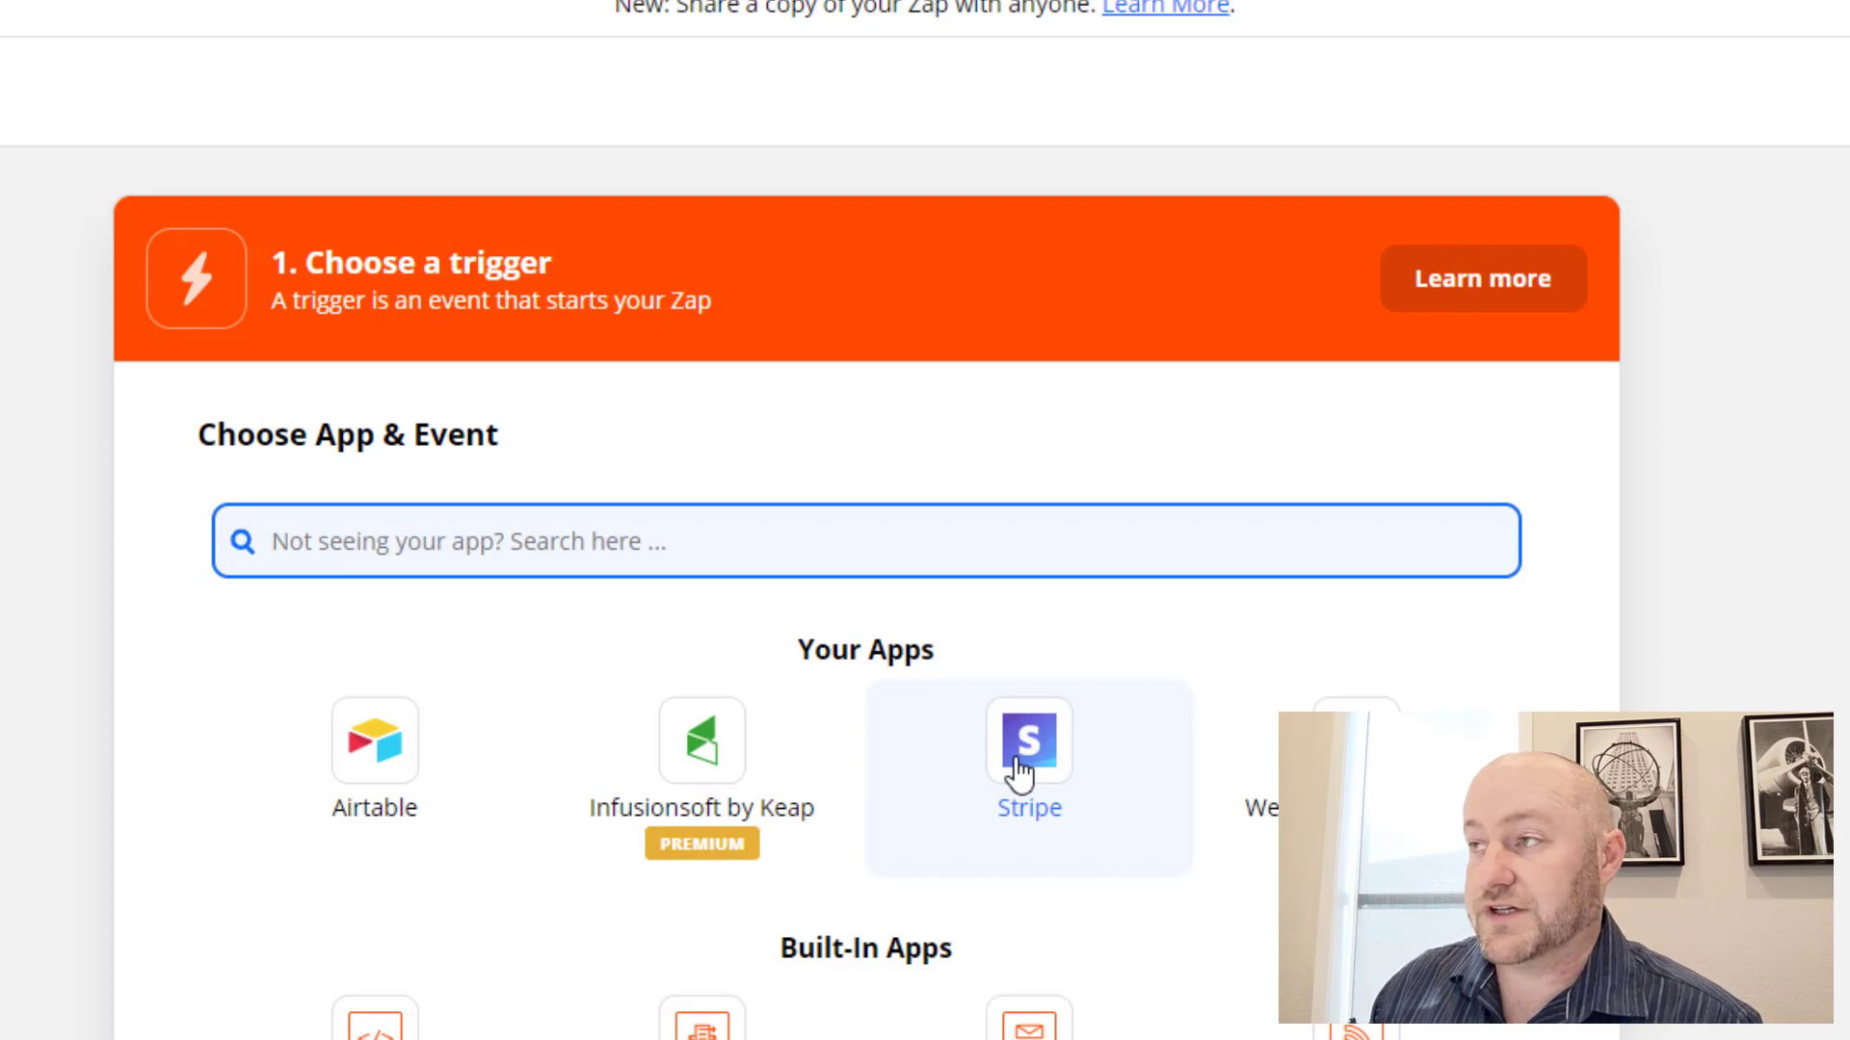
left_click(1027, 742)
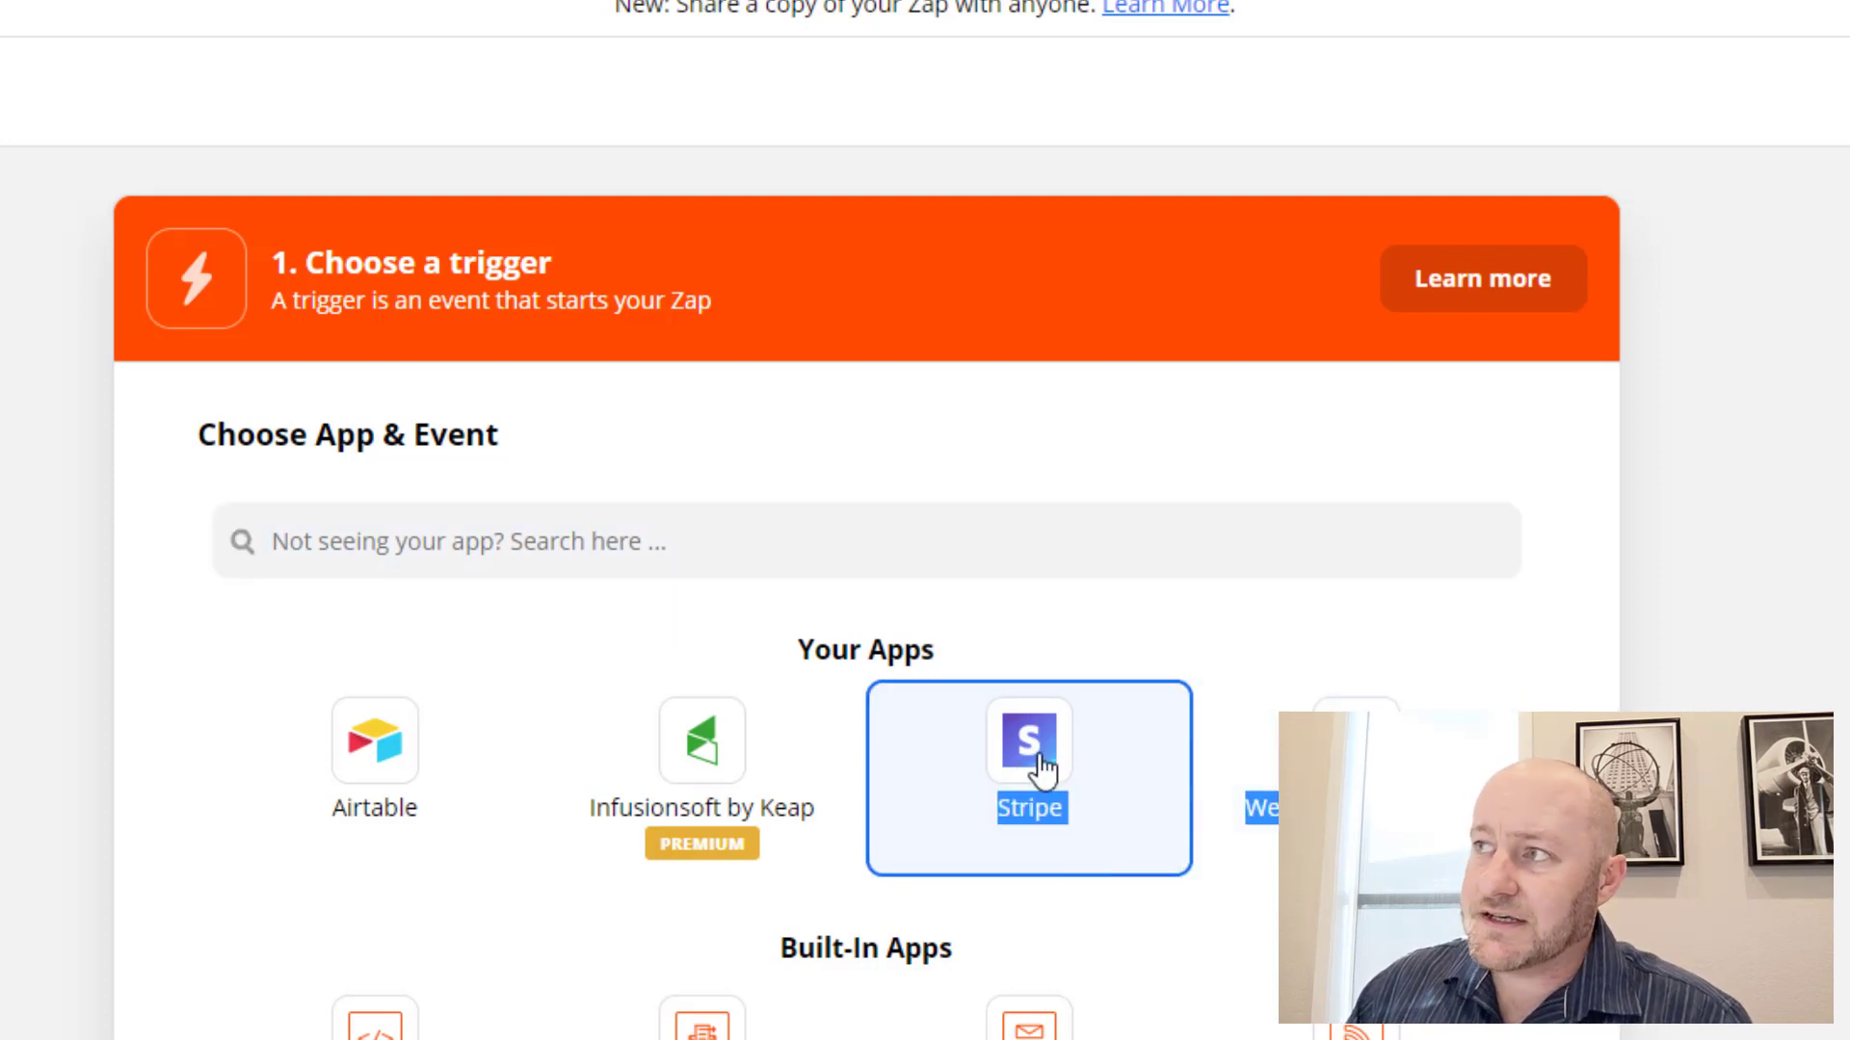
Step: Set the Stripe trigger event to New Charge
left_click(1027, 740)
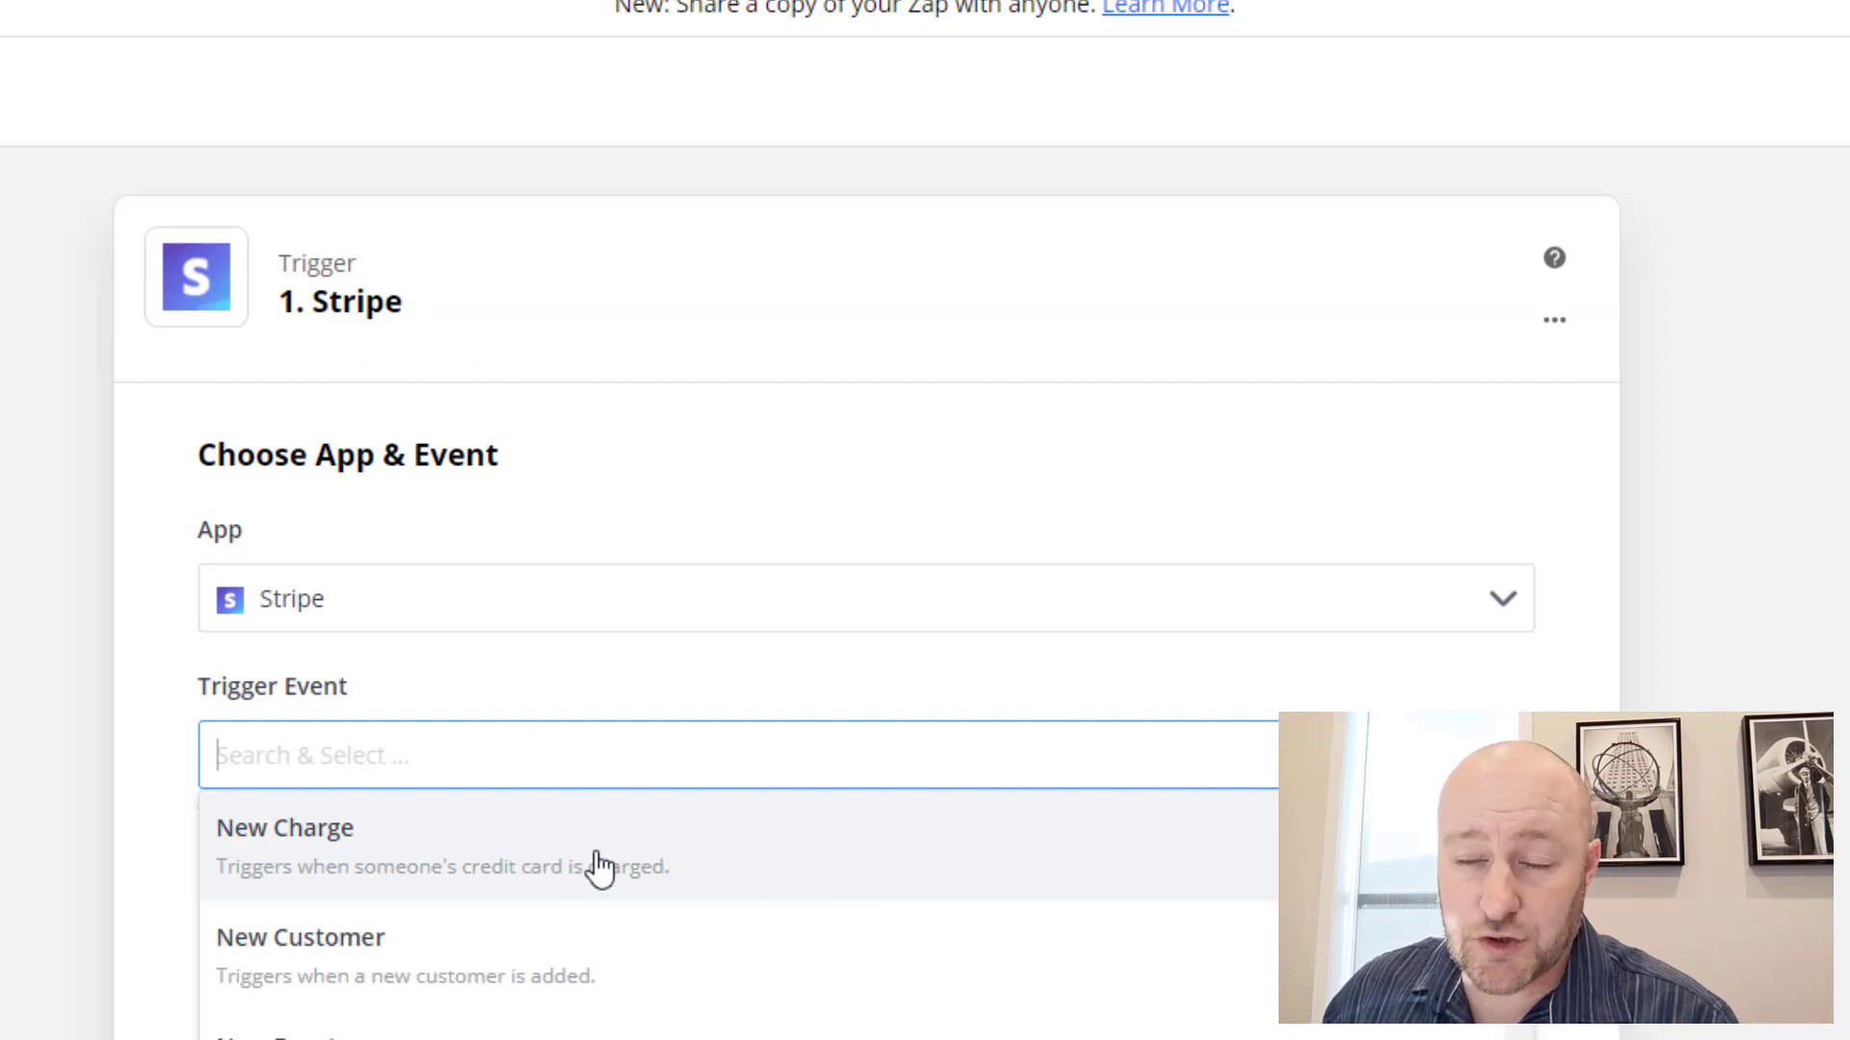
mouse_move(451, 956)
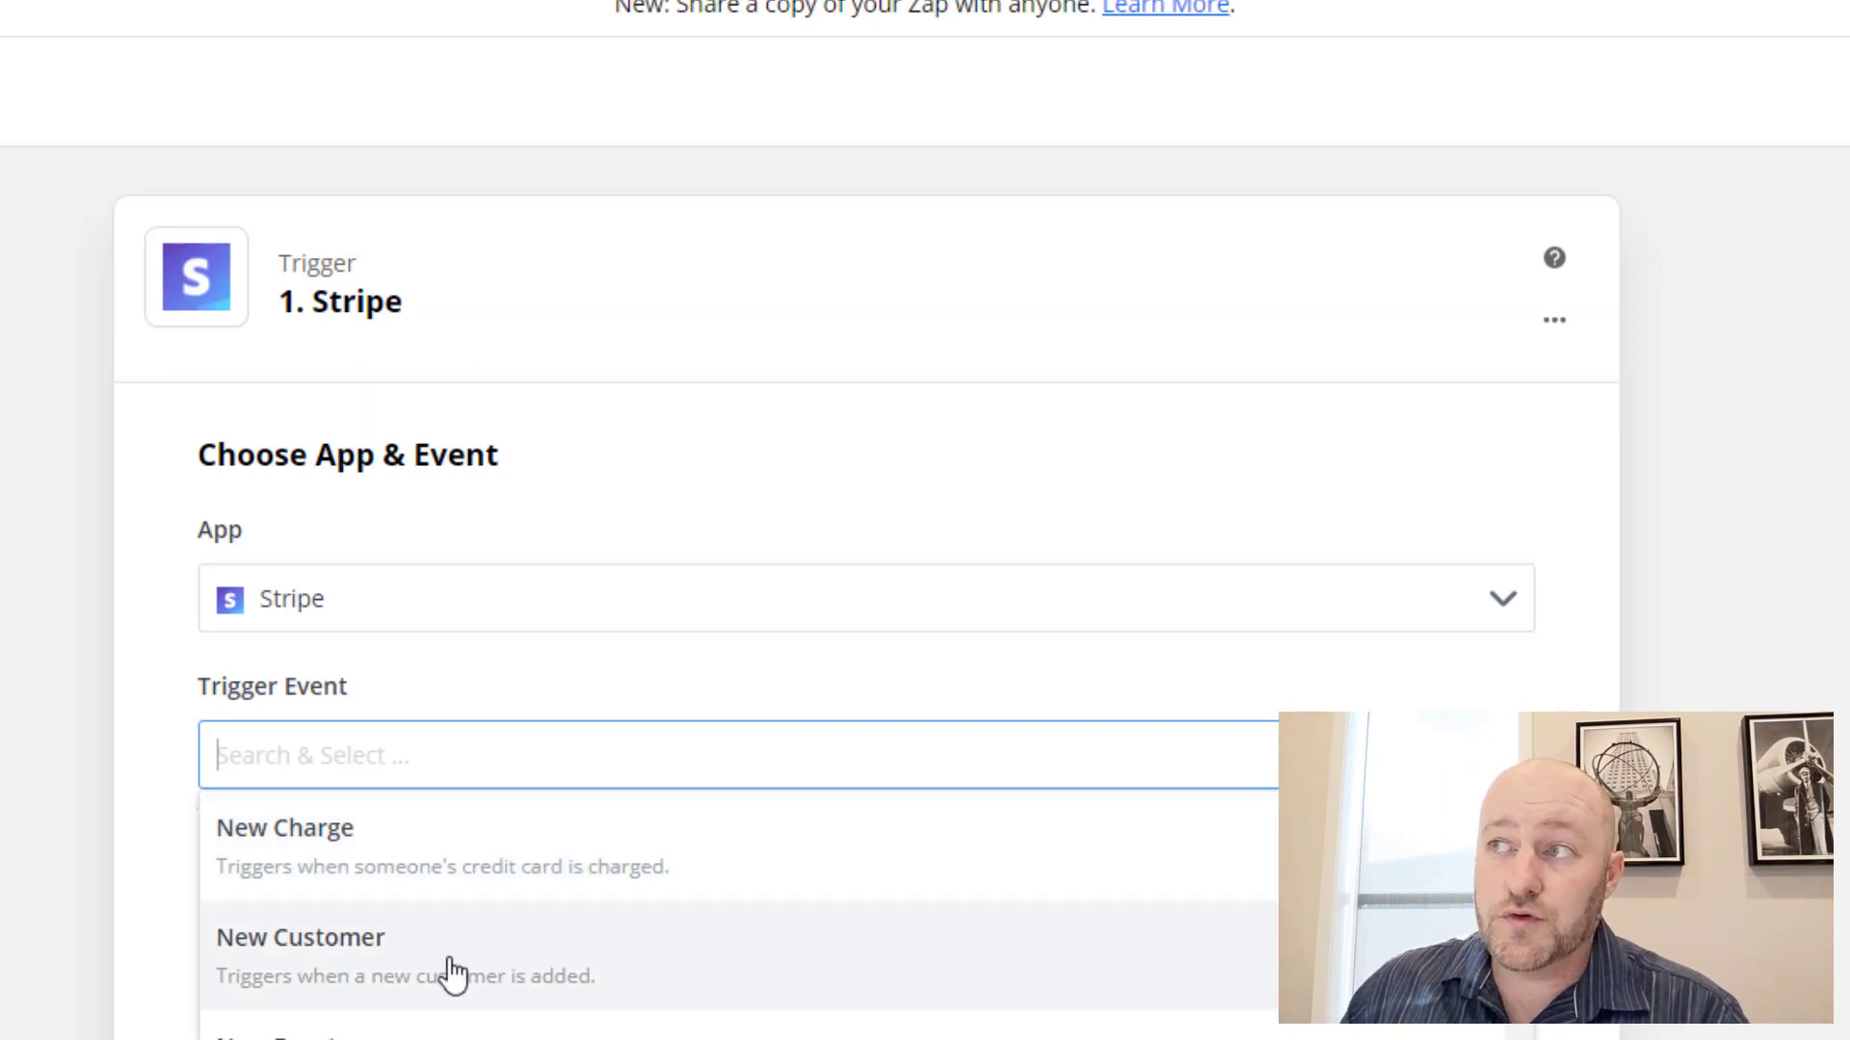
mouse_move(443, 967)
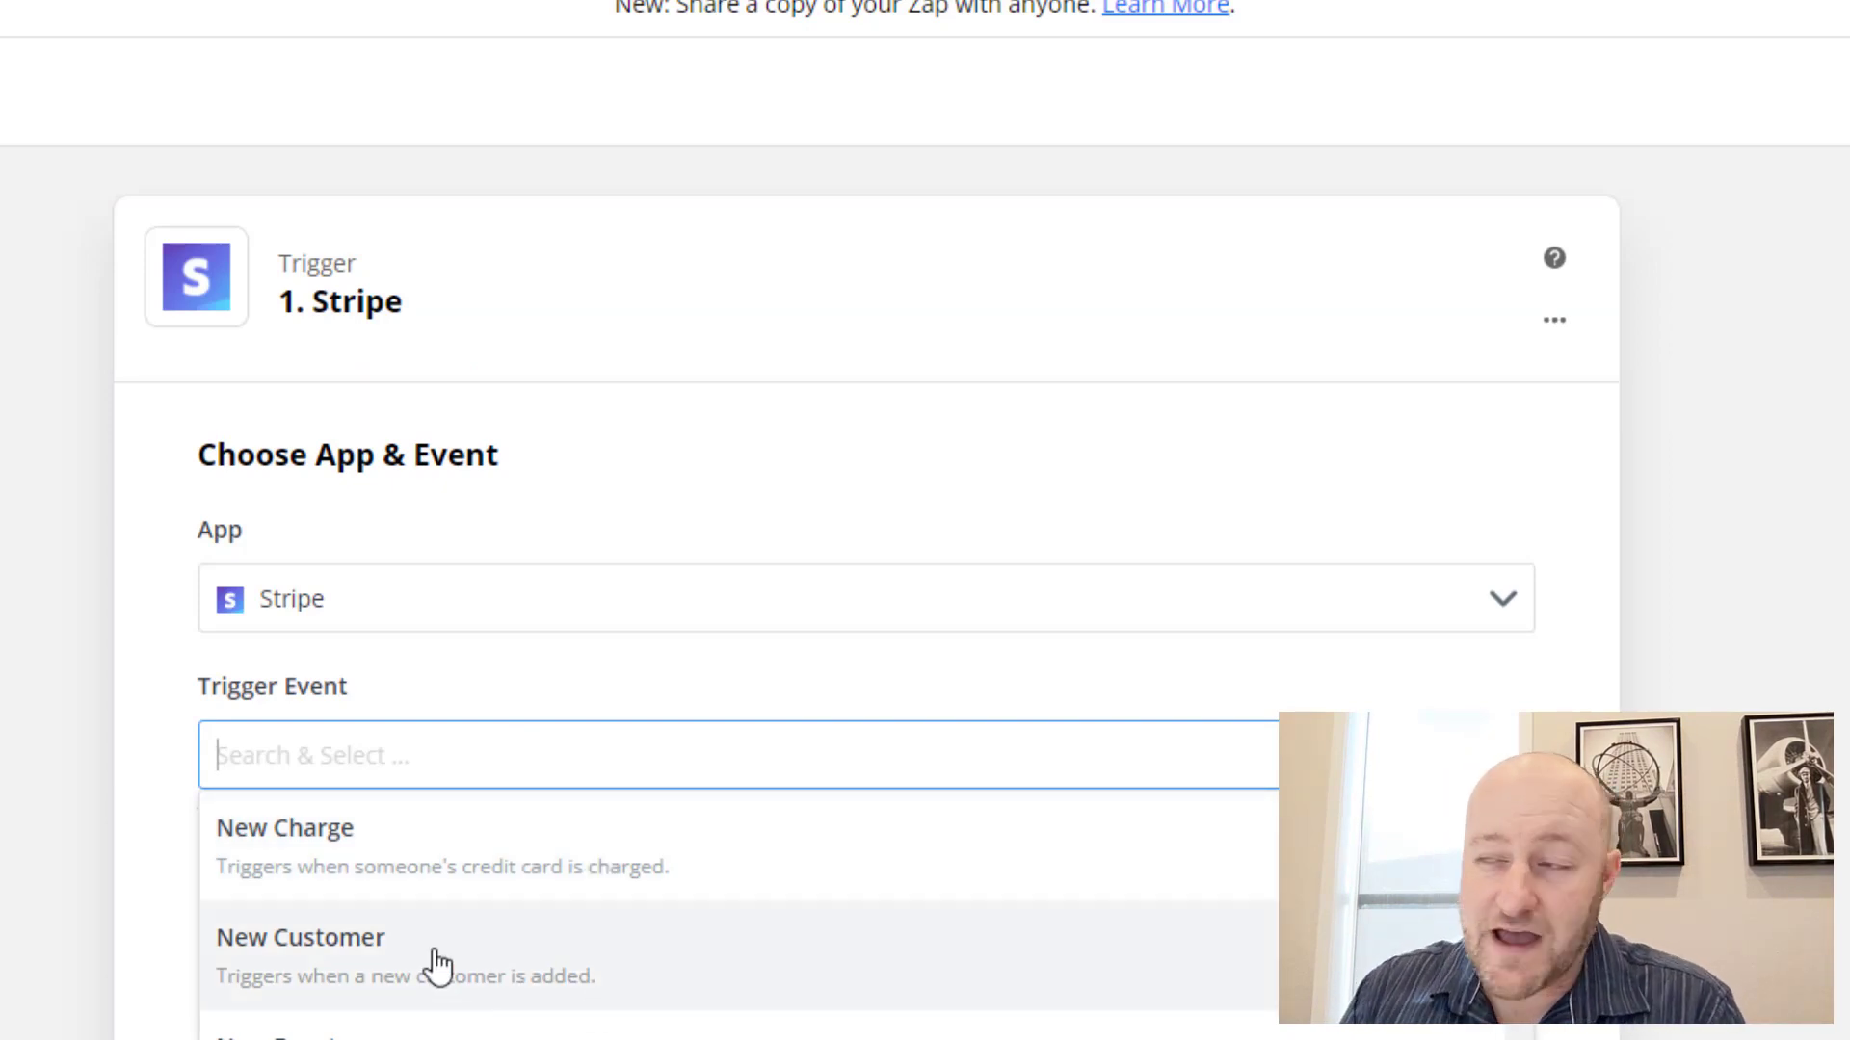
mouse_move(393, 890)
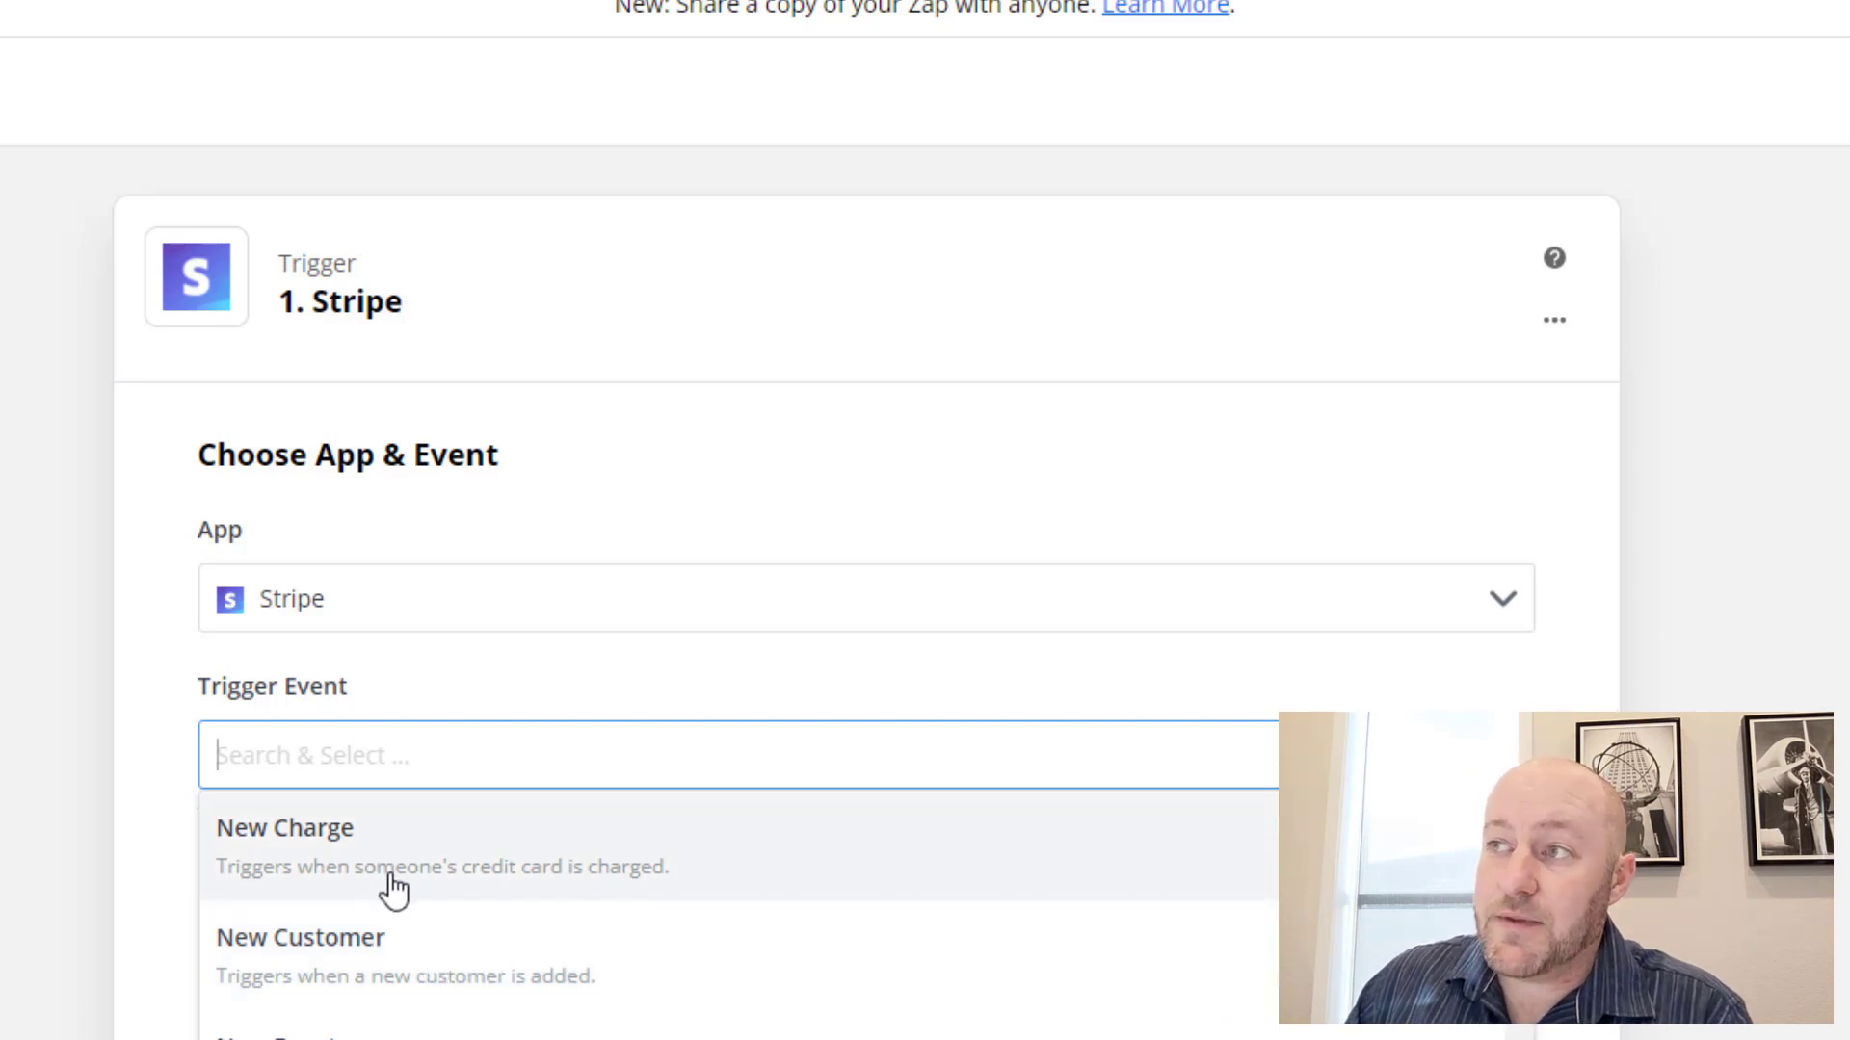
scroll("down", 3)
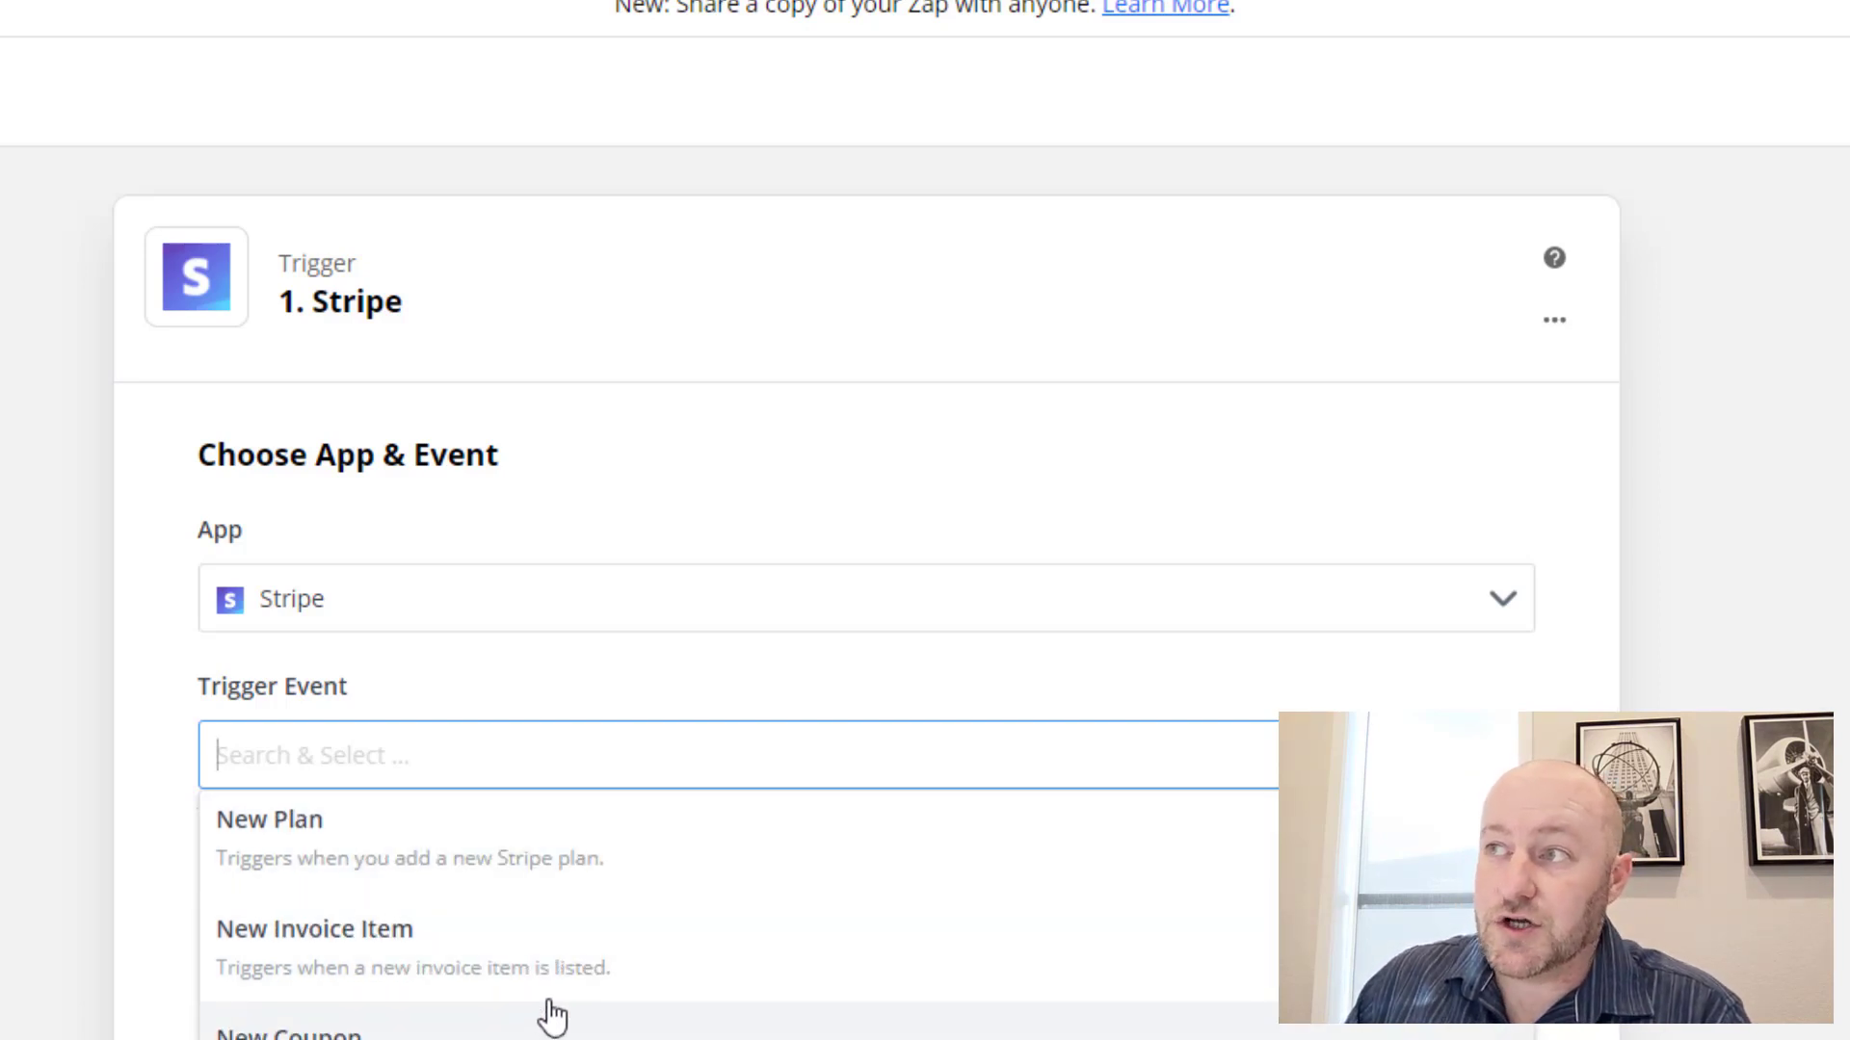
scroll("down", 3)
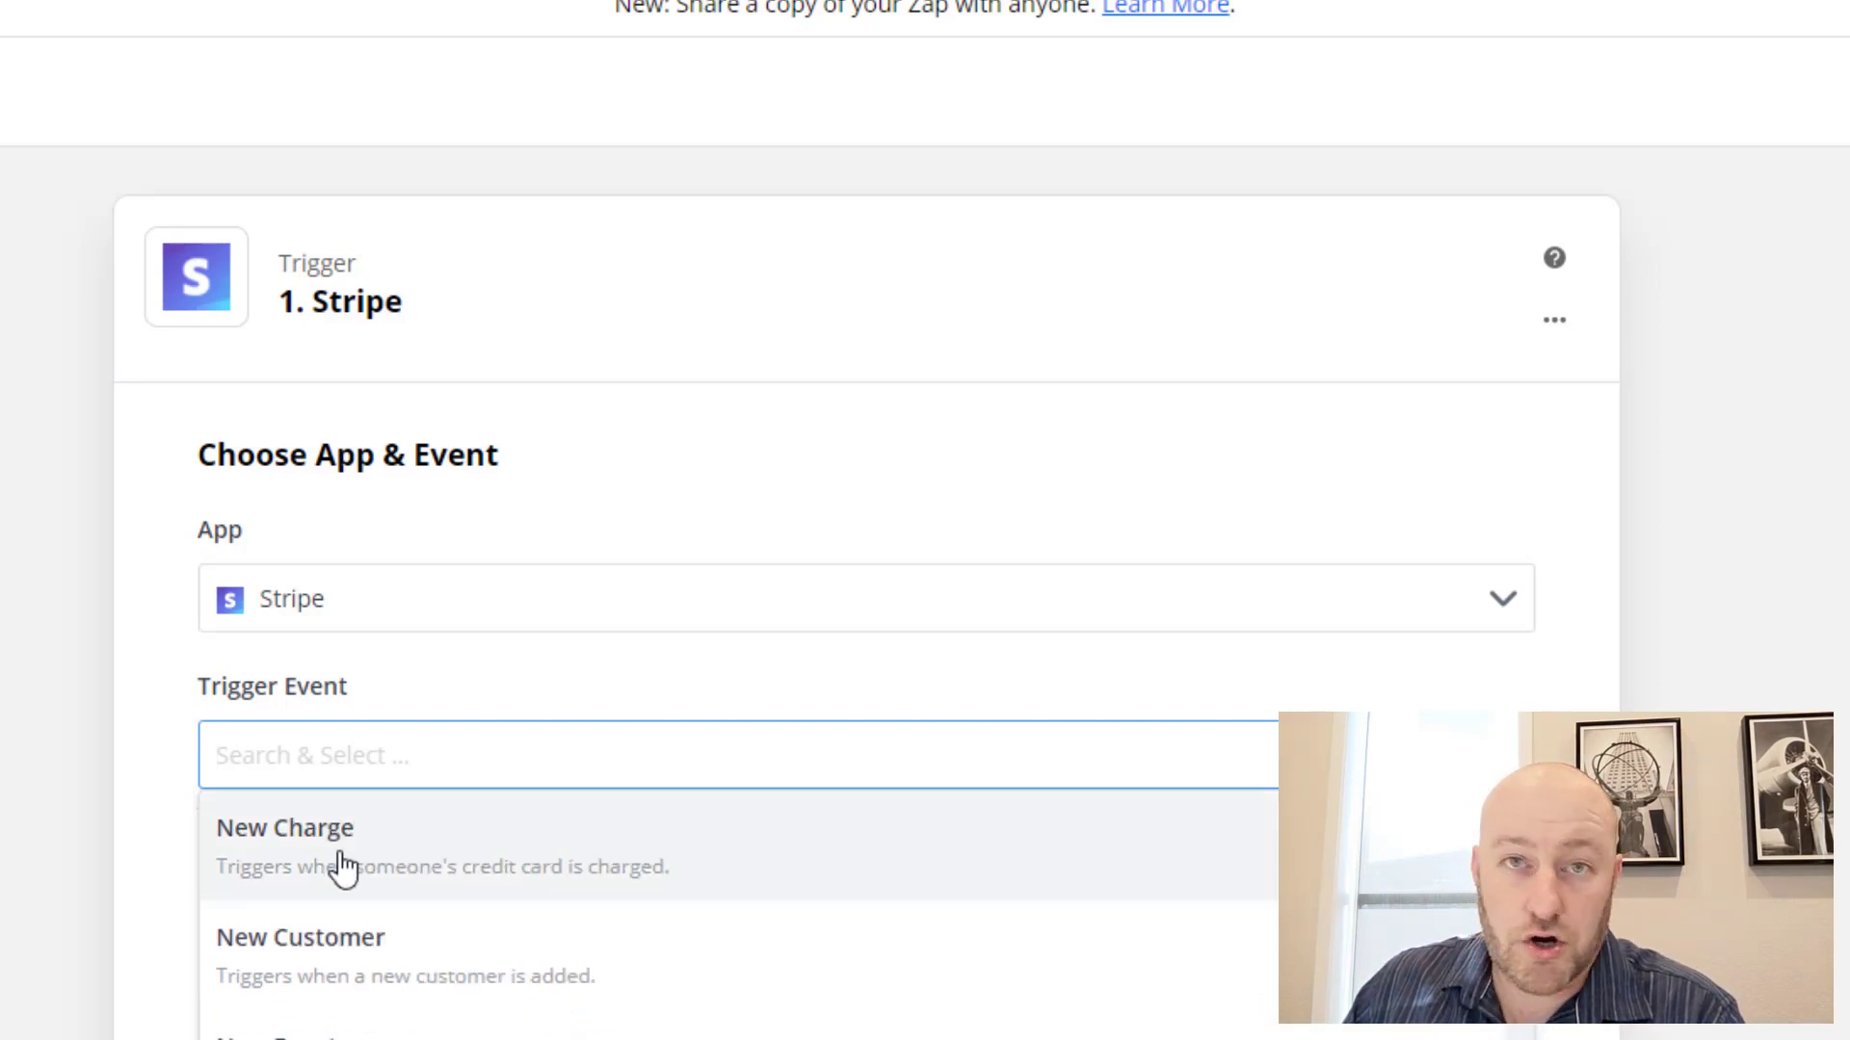
scroll("down", 3)
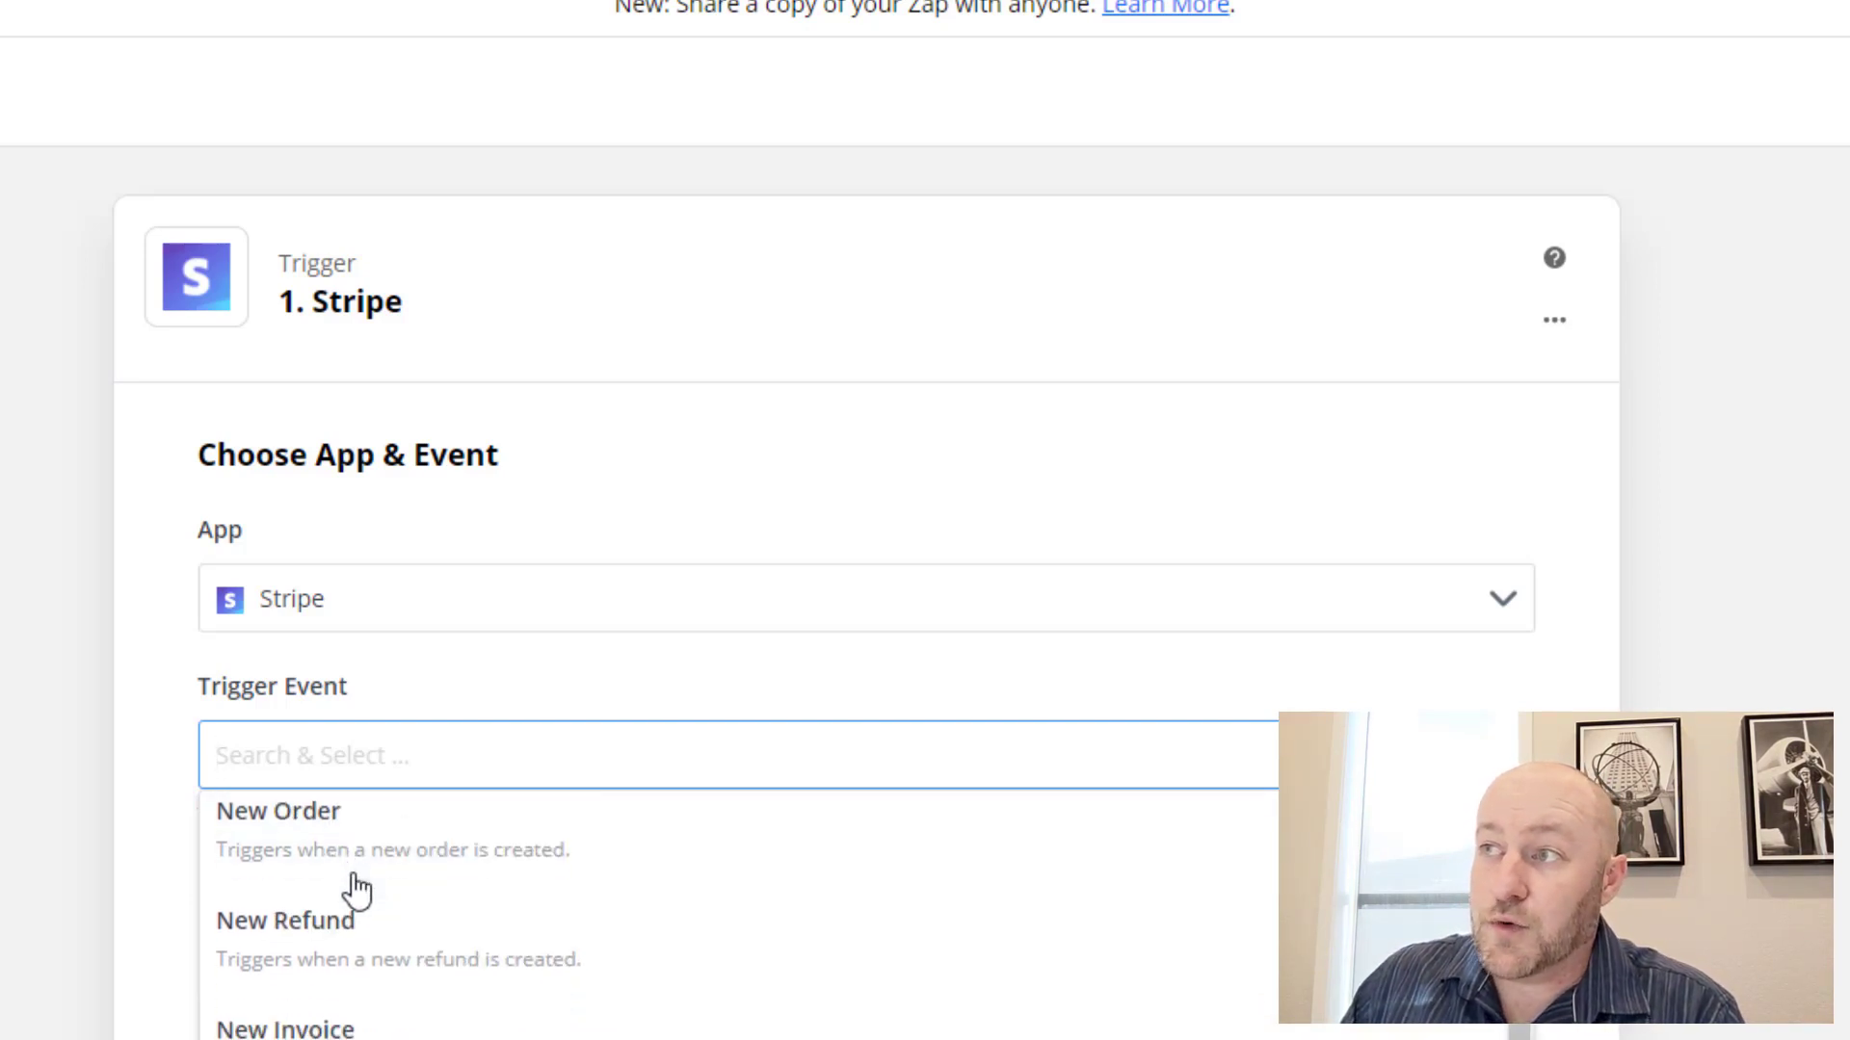
scroll("down", 3)
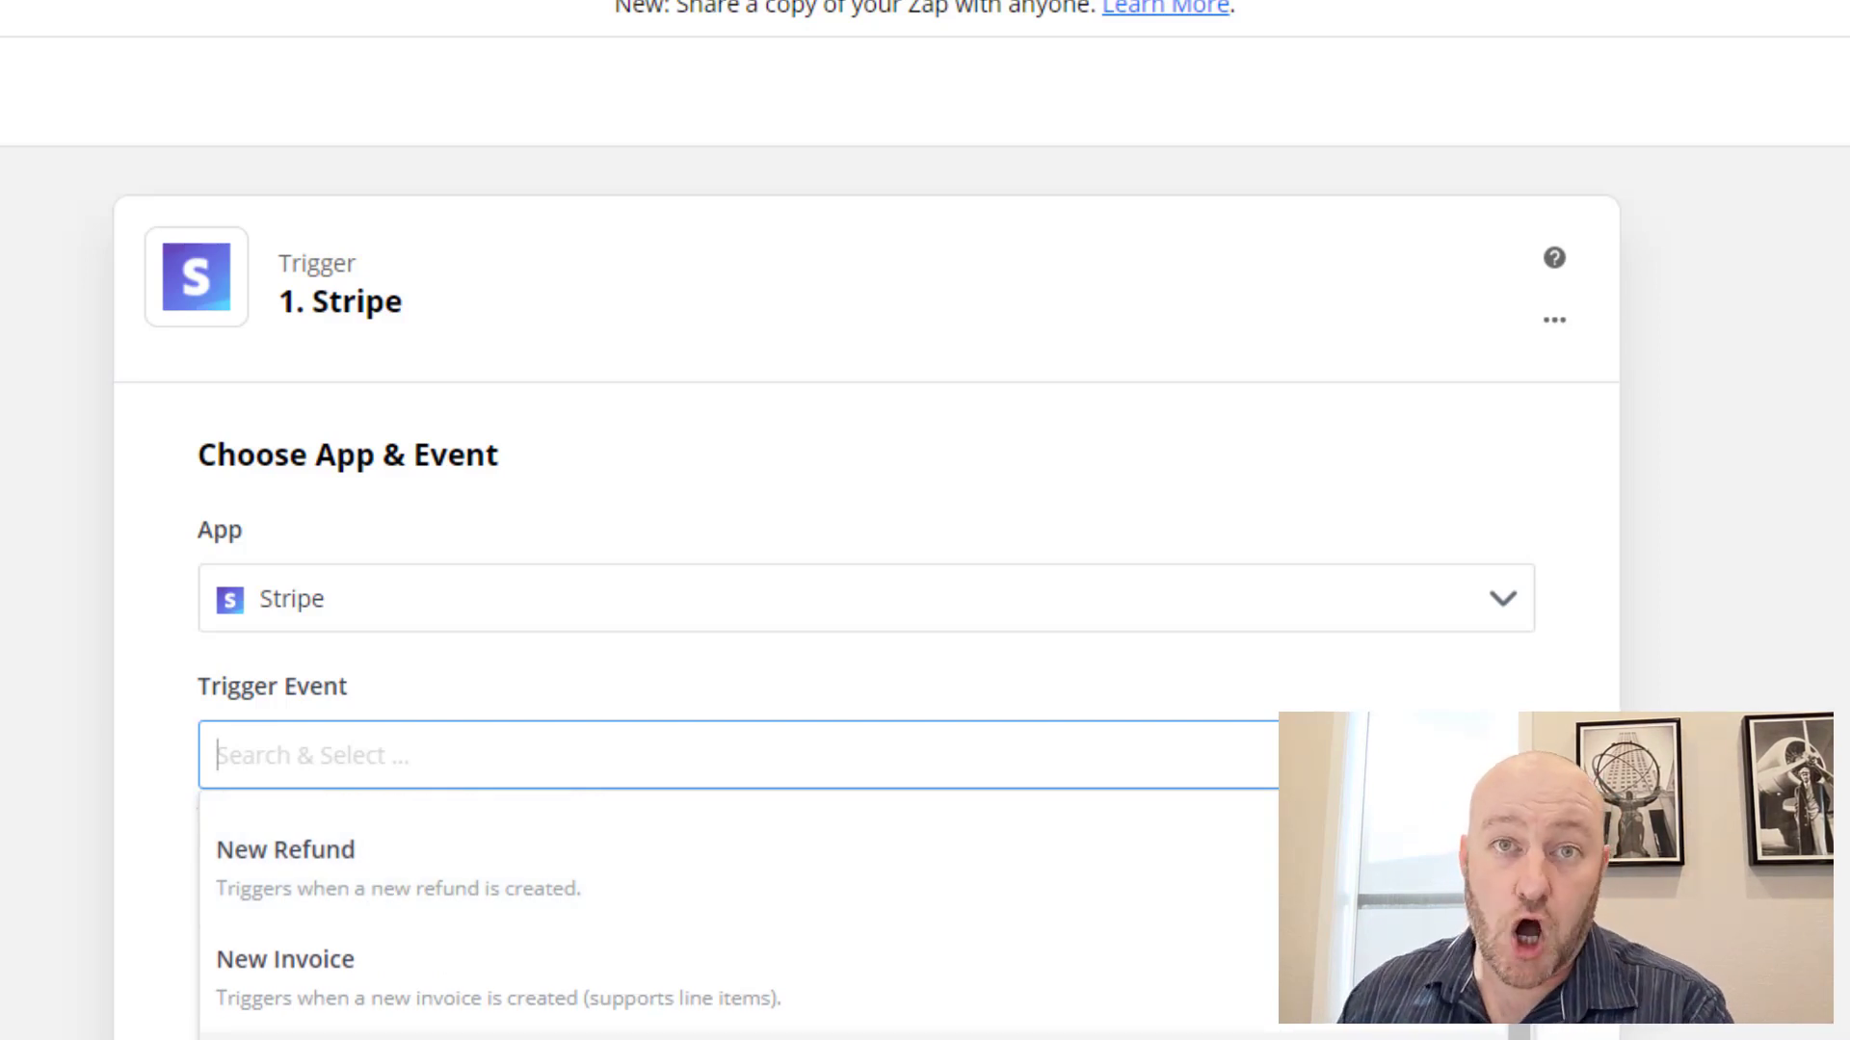
scroll("down", 3)
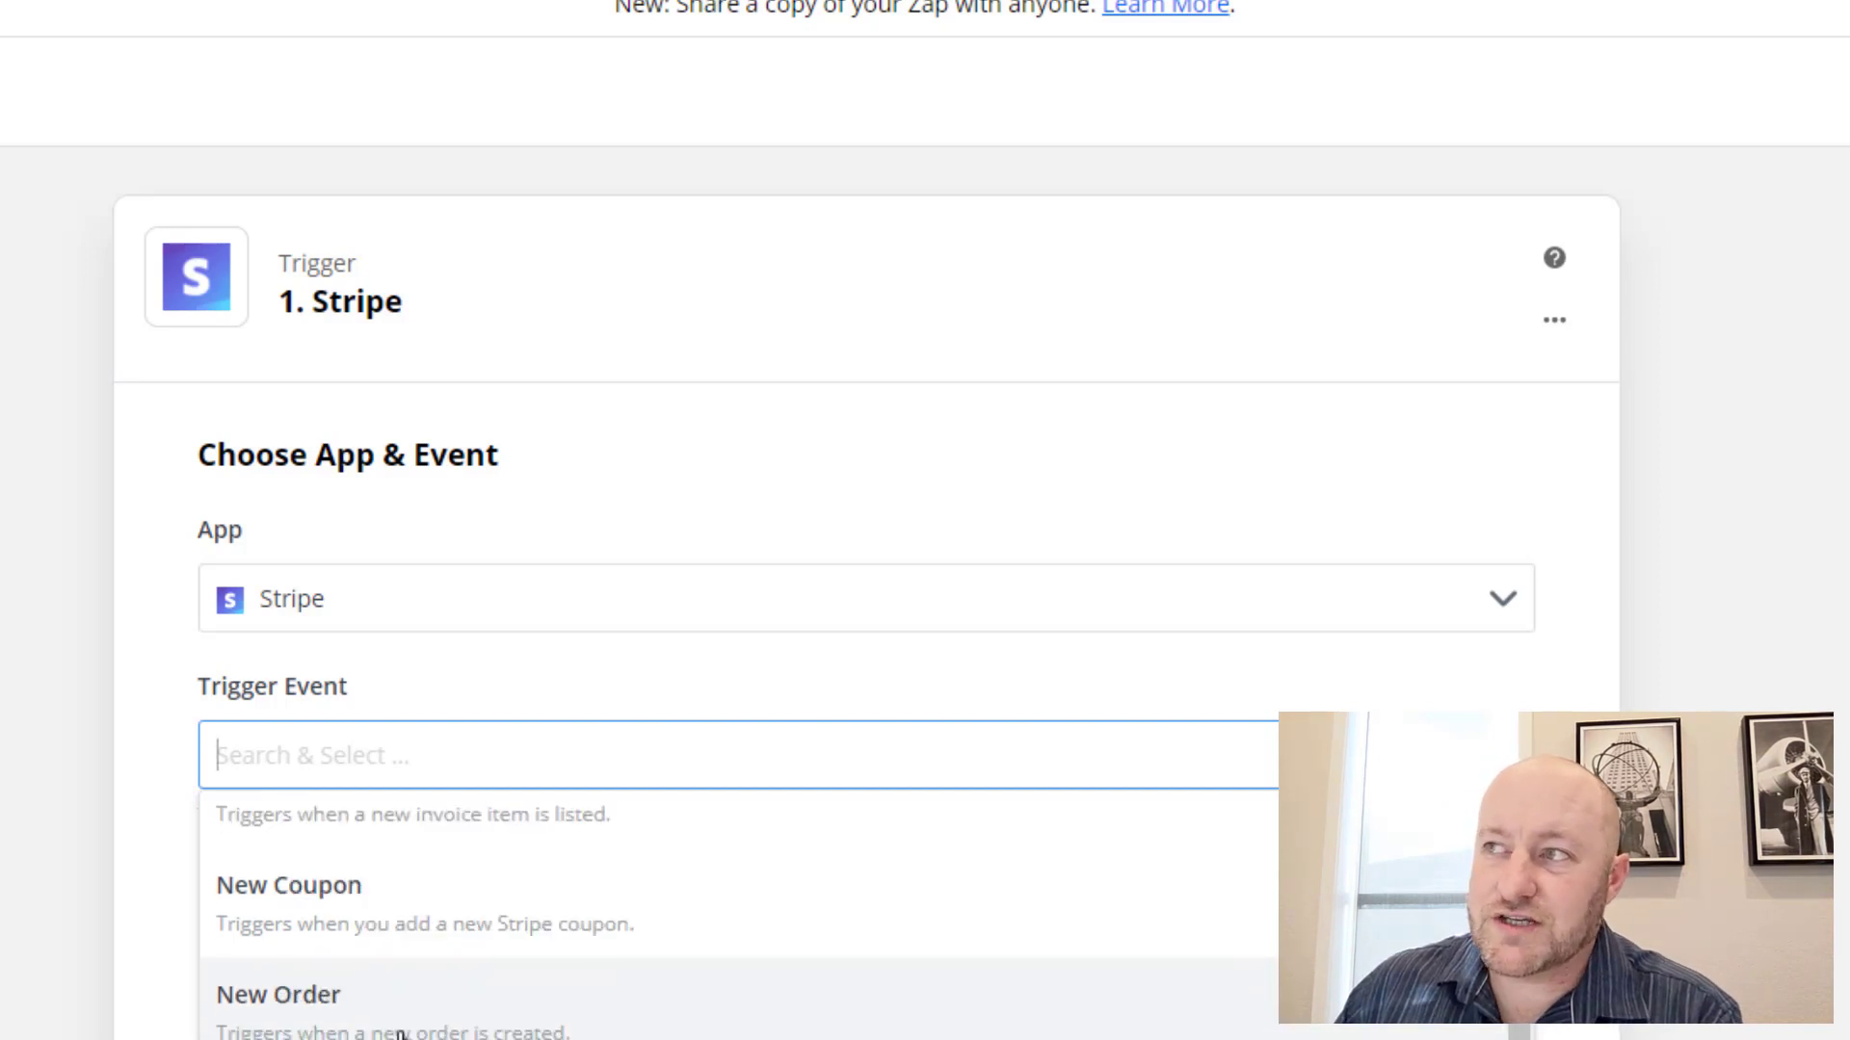
scroll("up", 3)
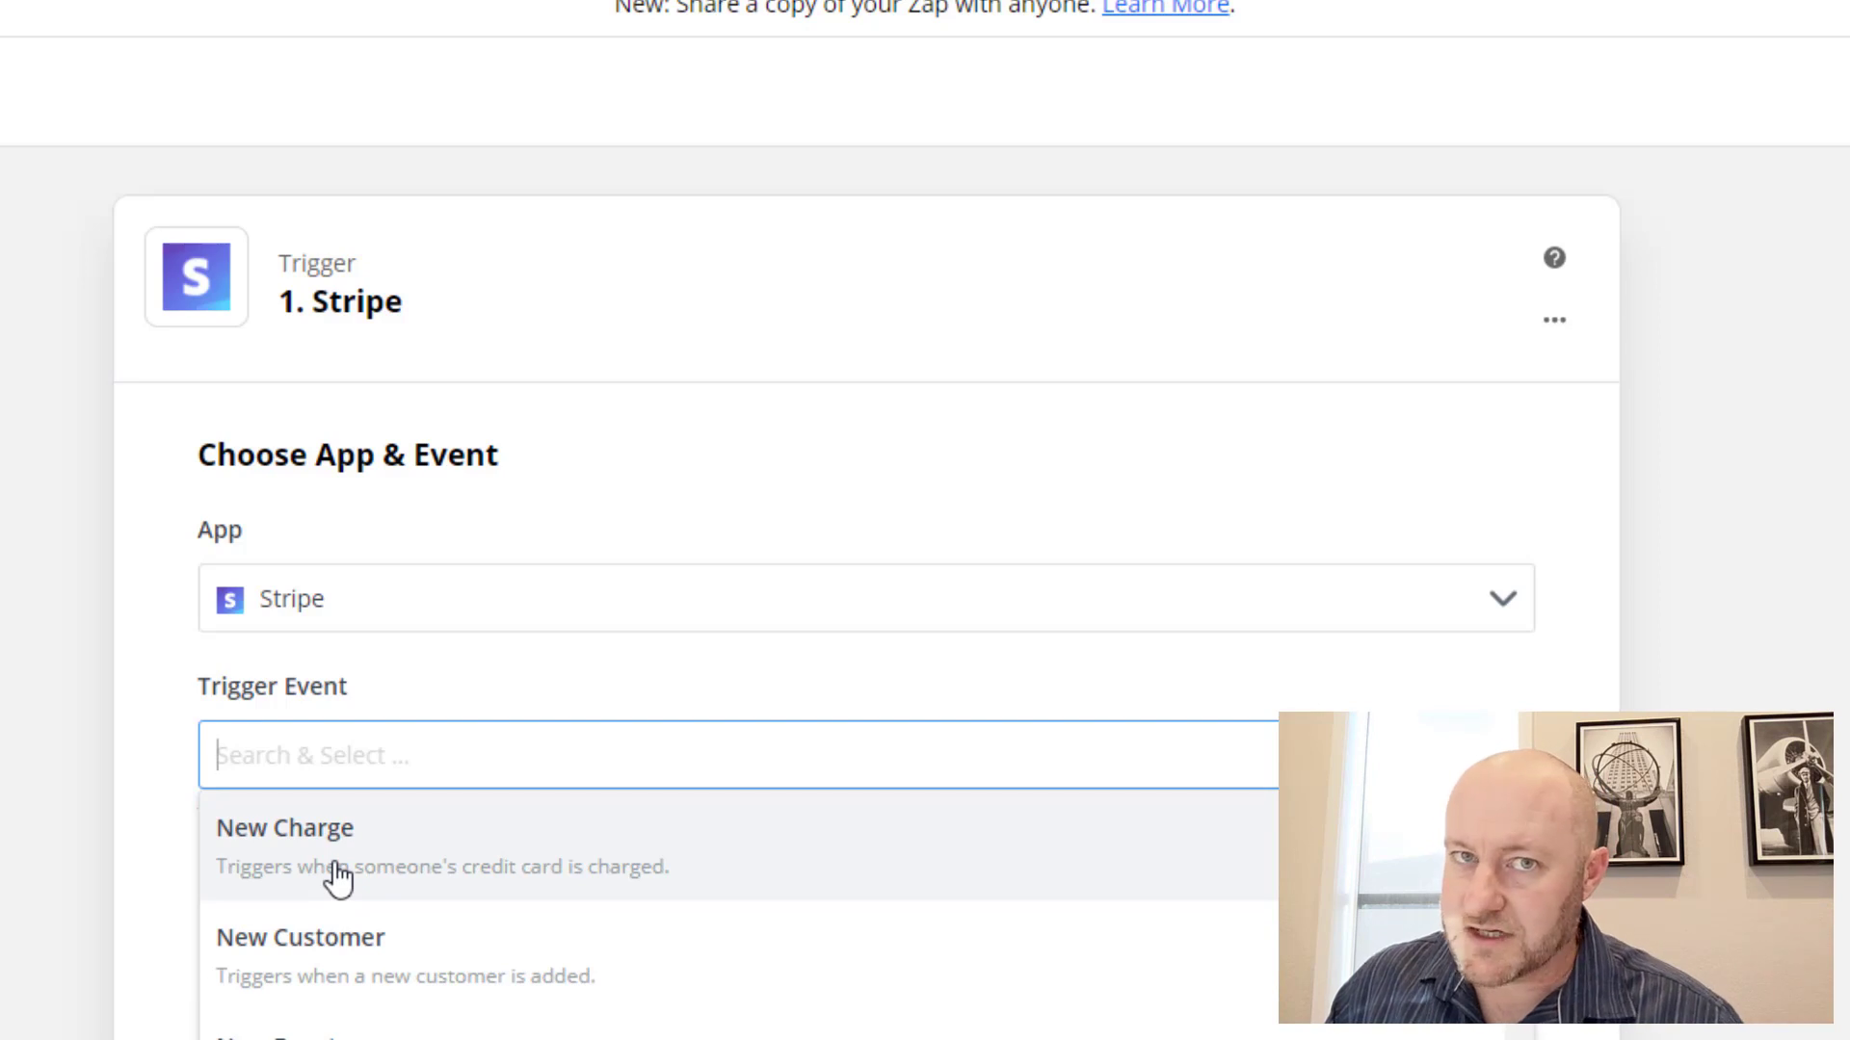
left_click(285, 827)
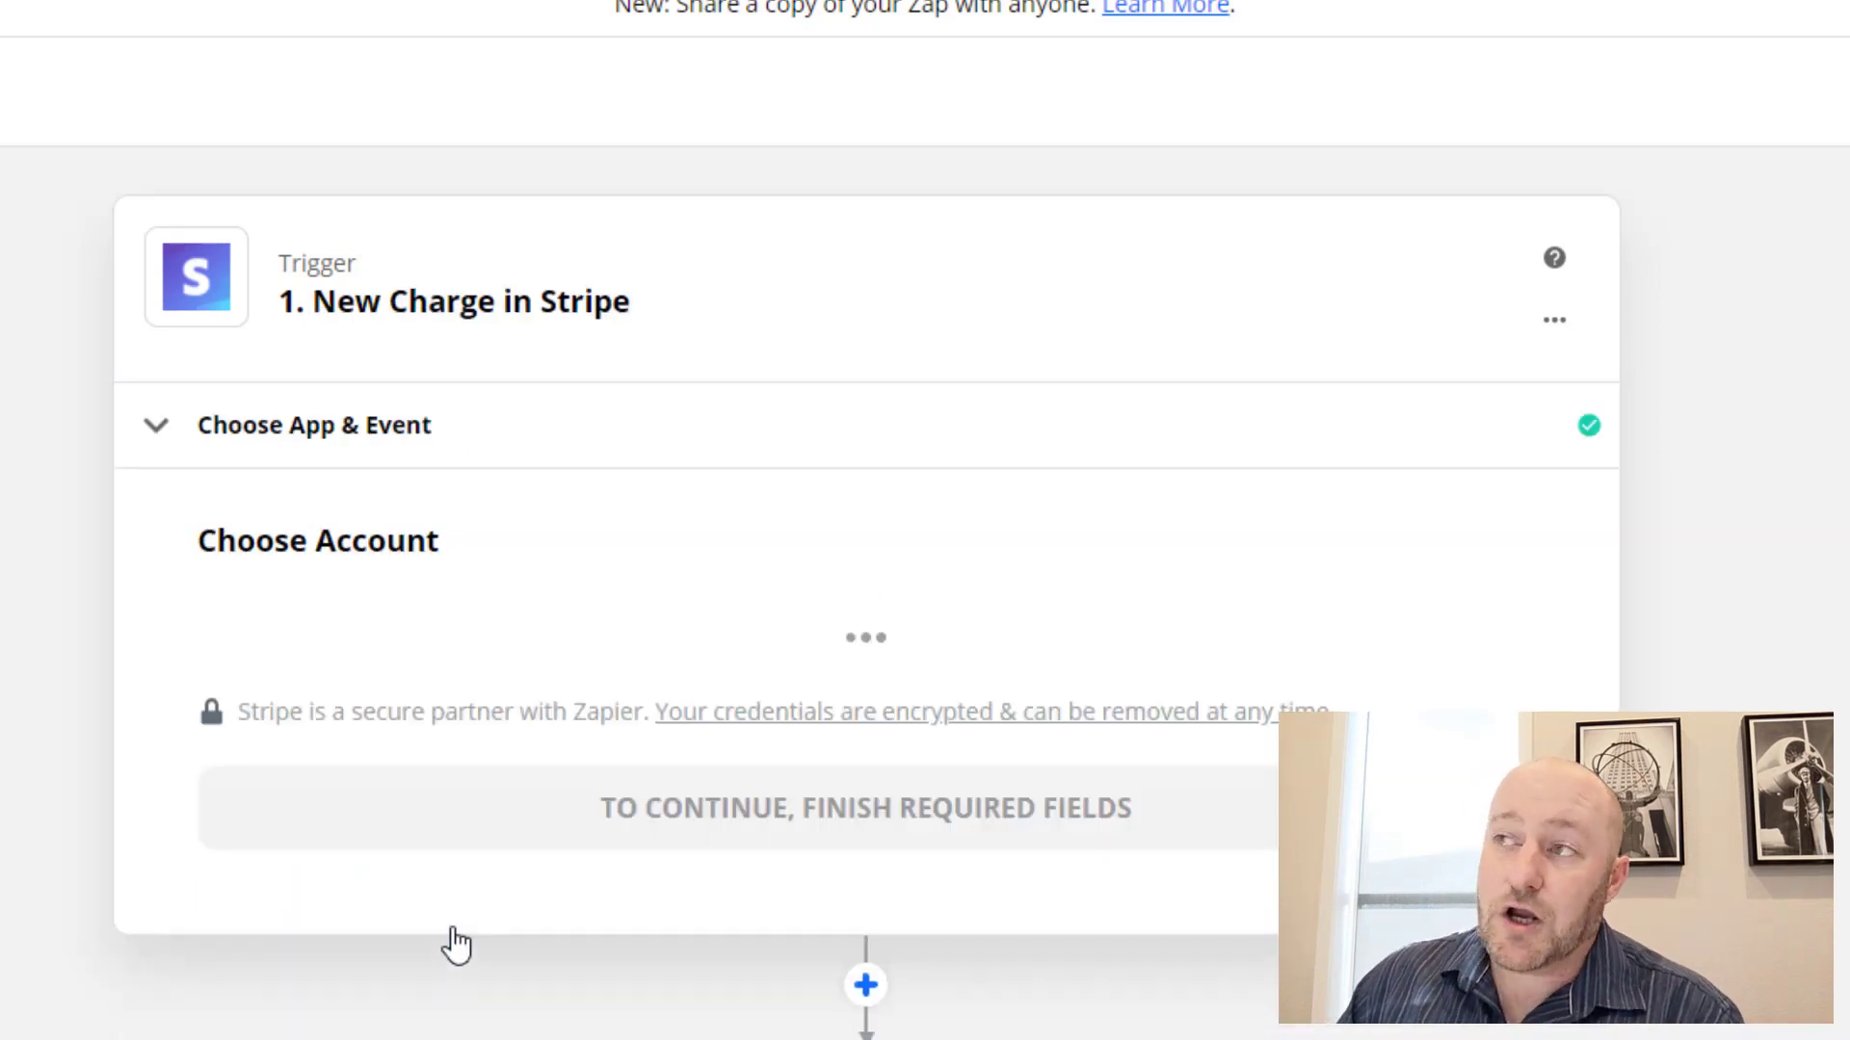
Step: Connect the Stripe account and set Include Failed Charges to False, continuing to the trigger test
left_click(865, 686)
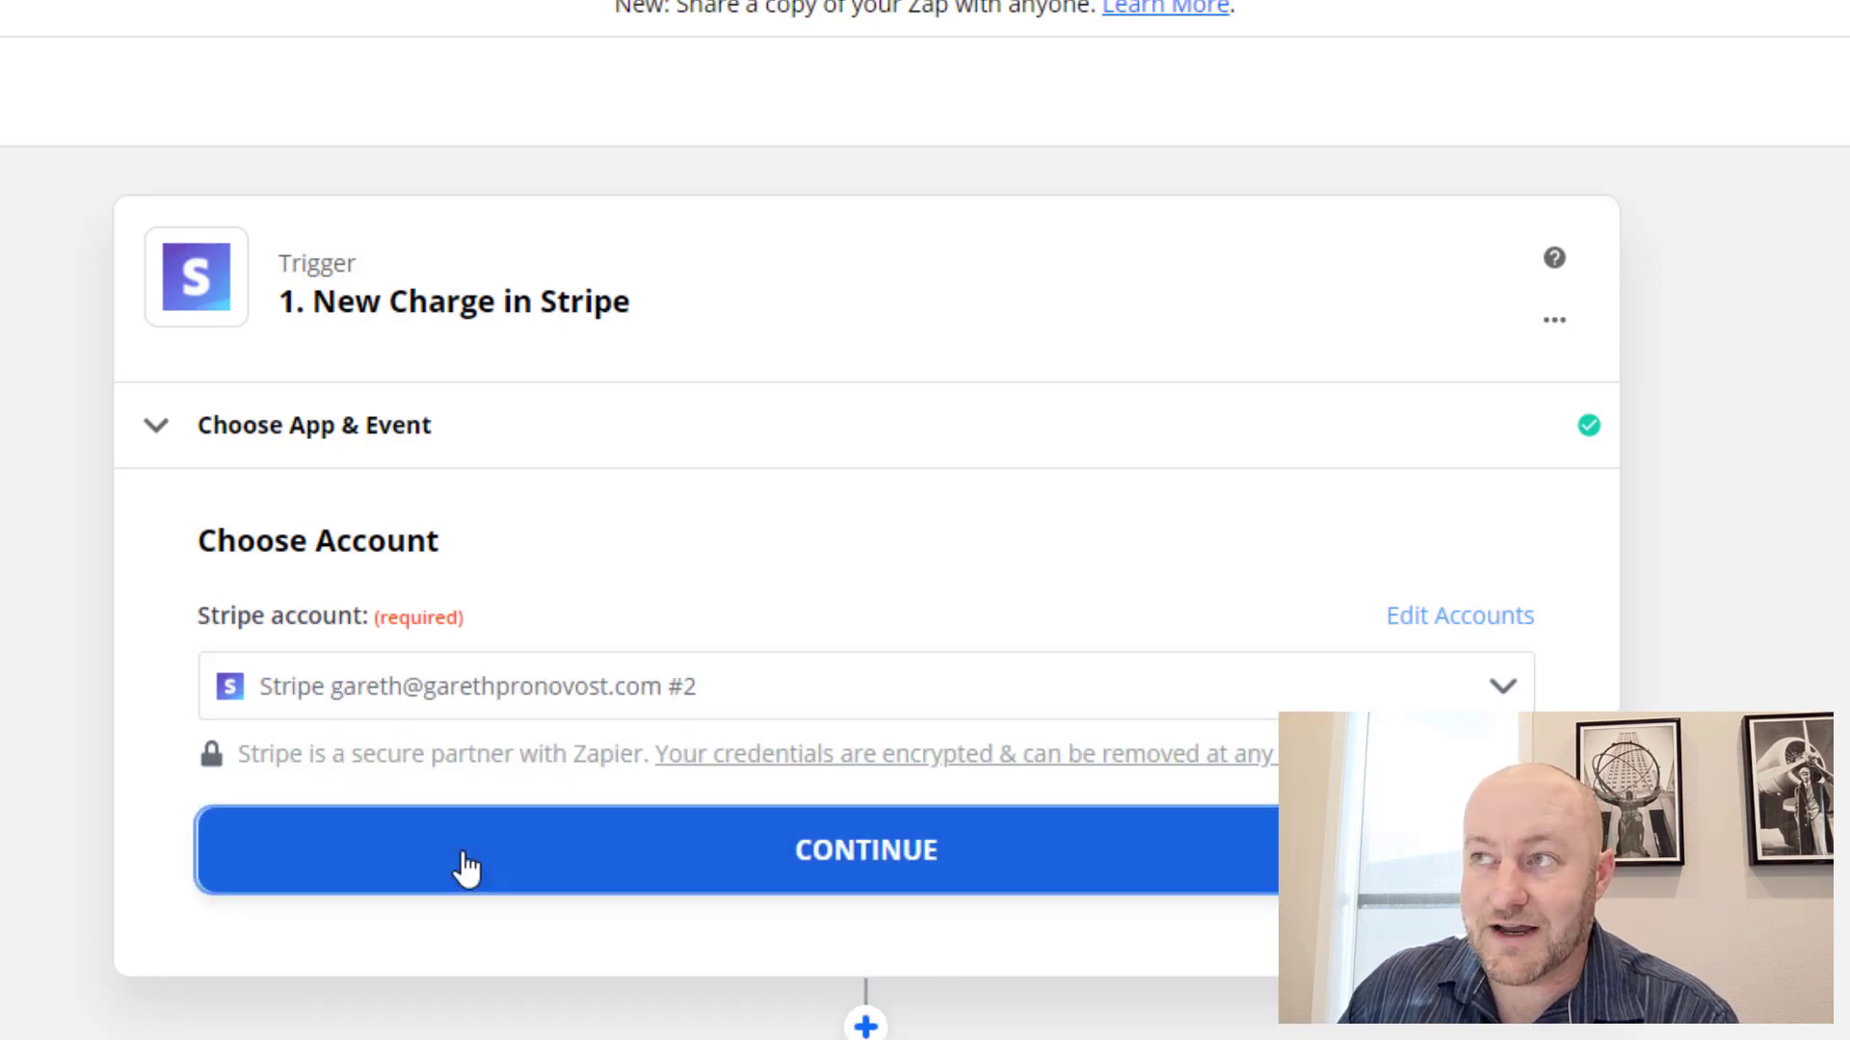
left_click(865, 849)
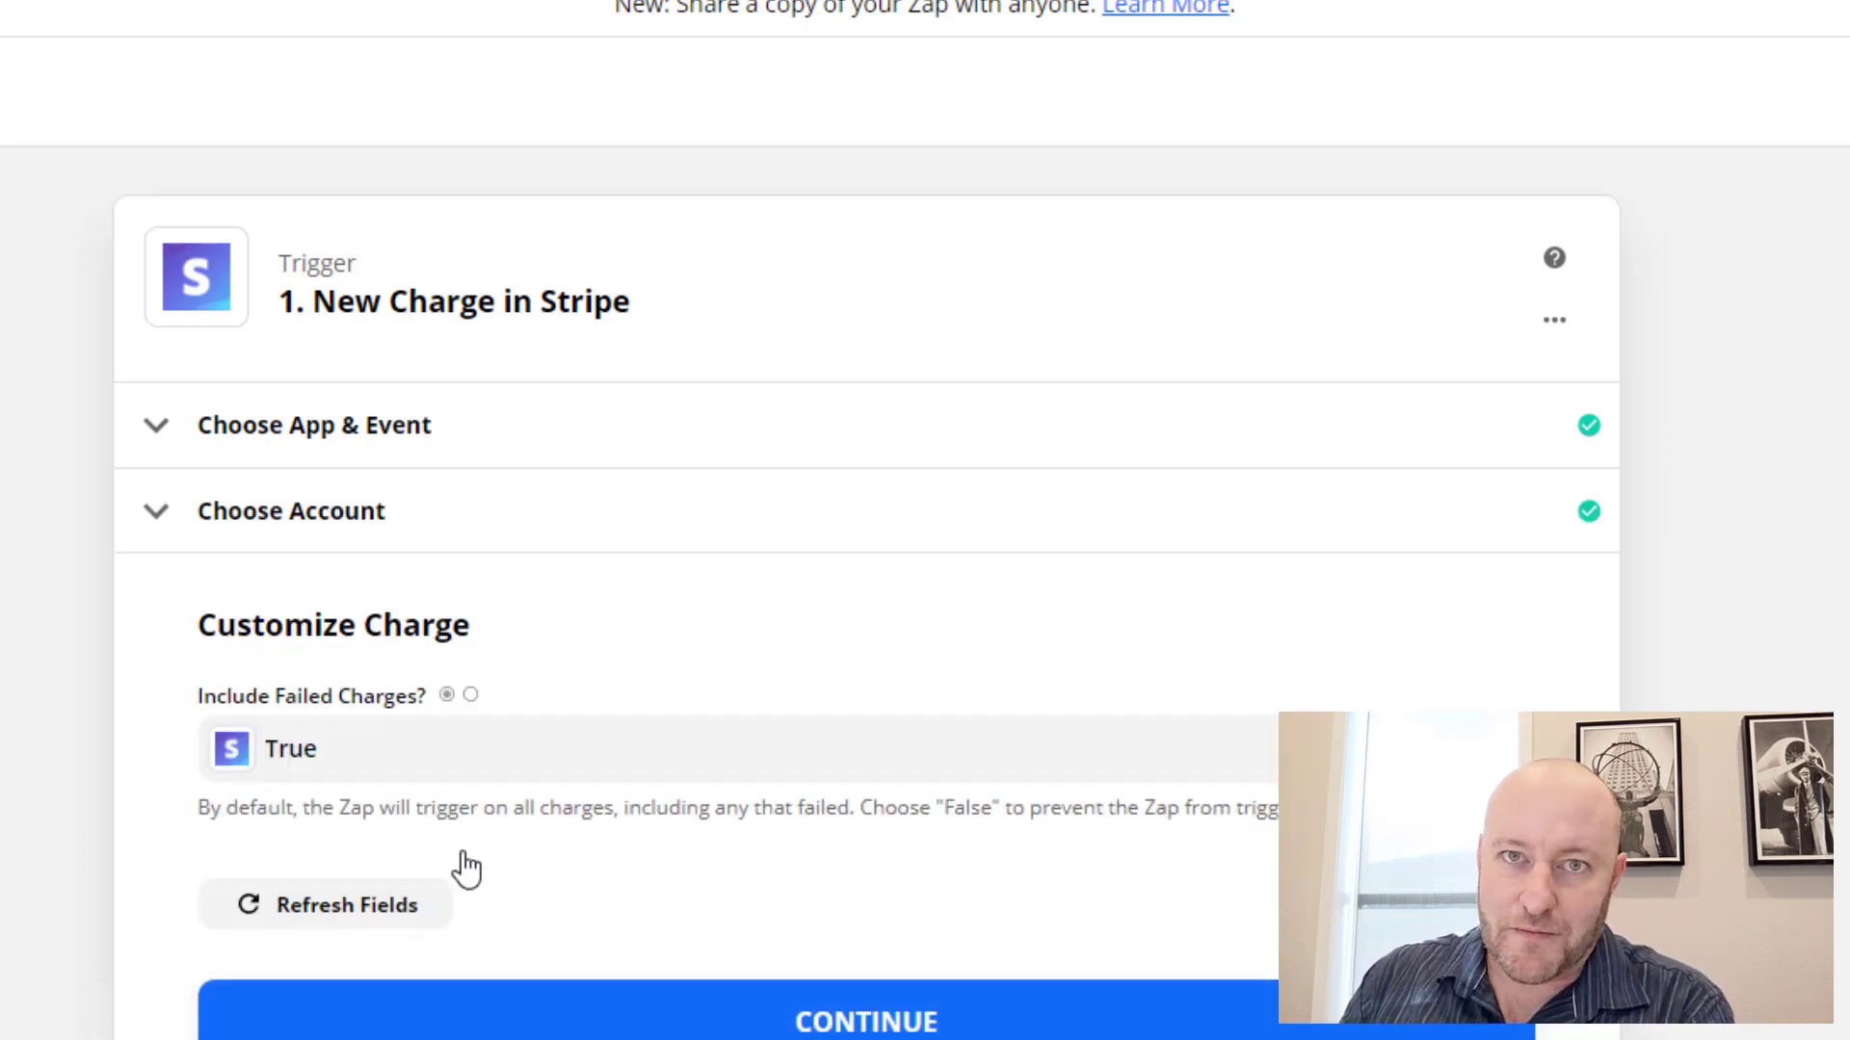
scroll("down", 3)
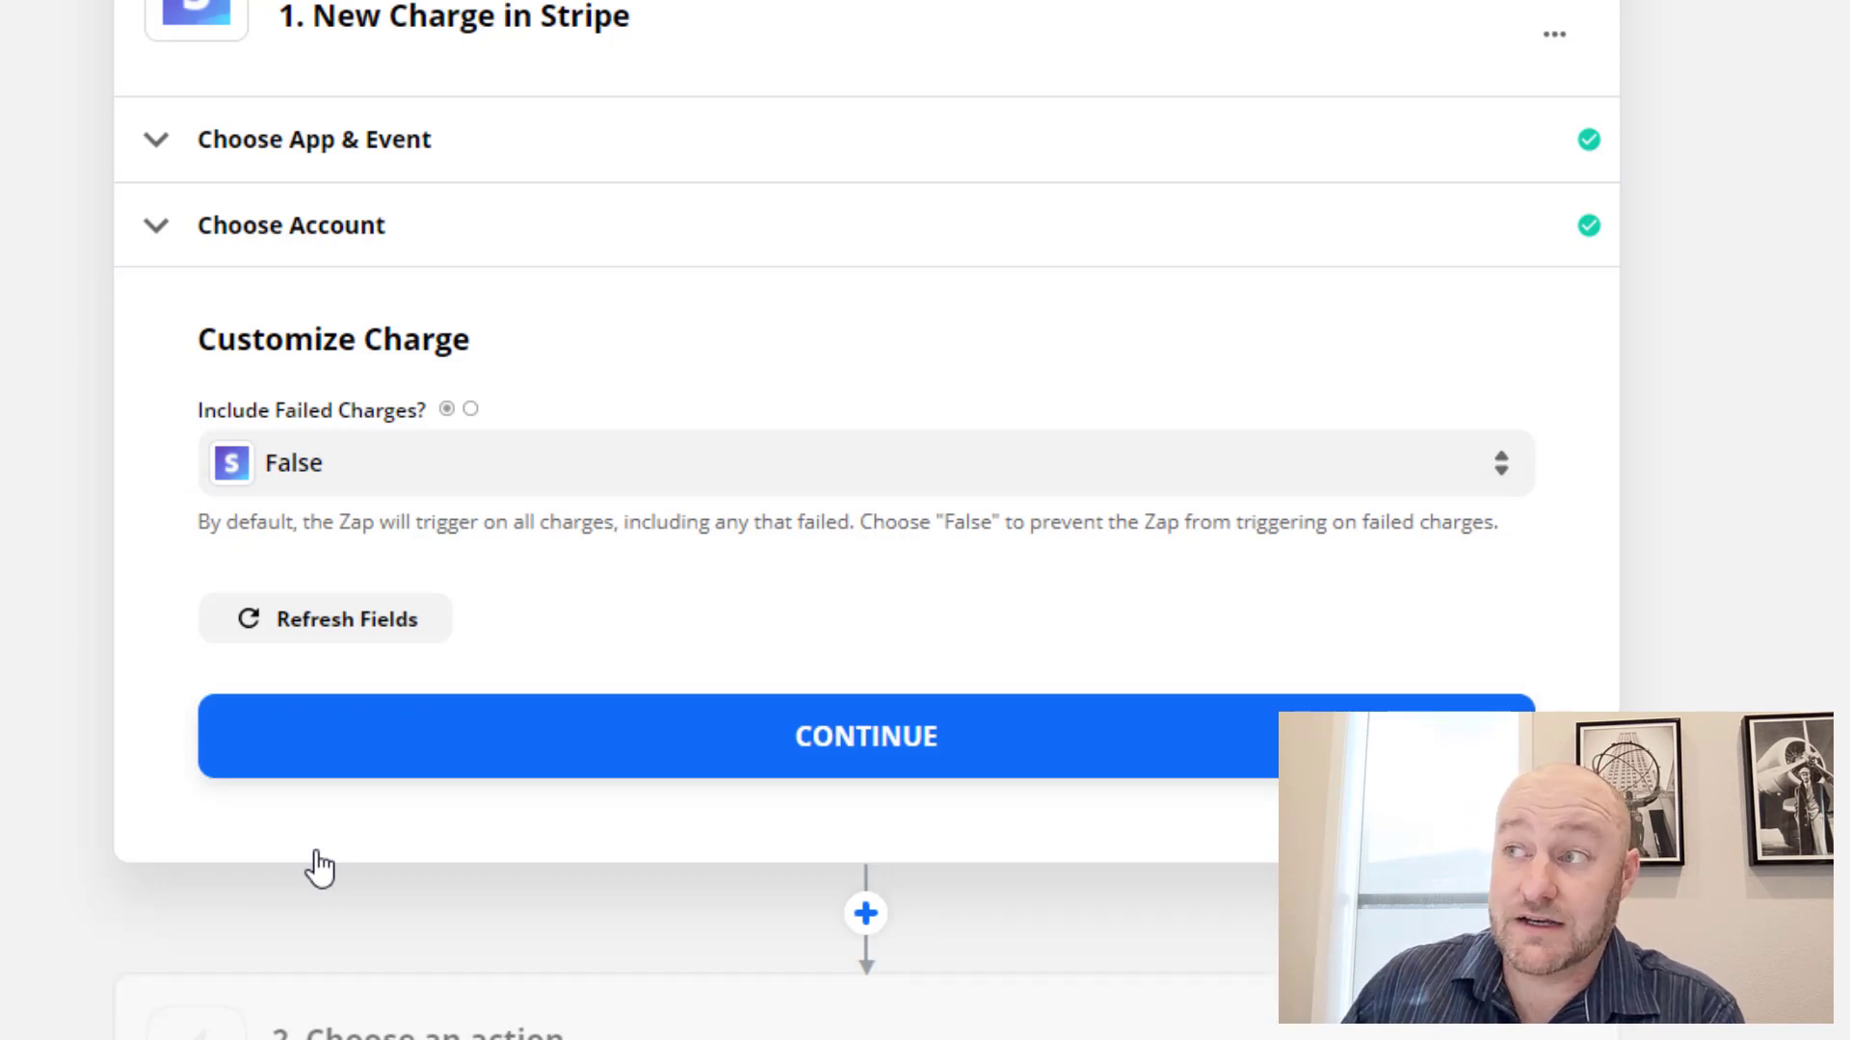
left_click(865, 734)
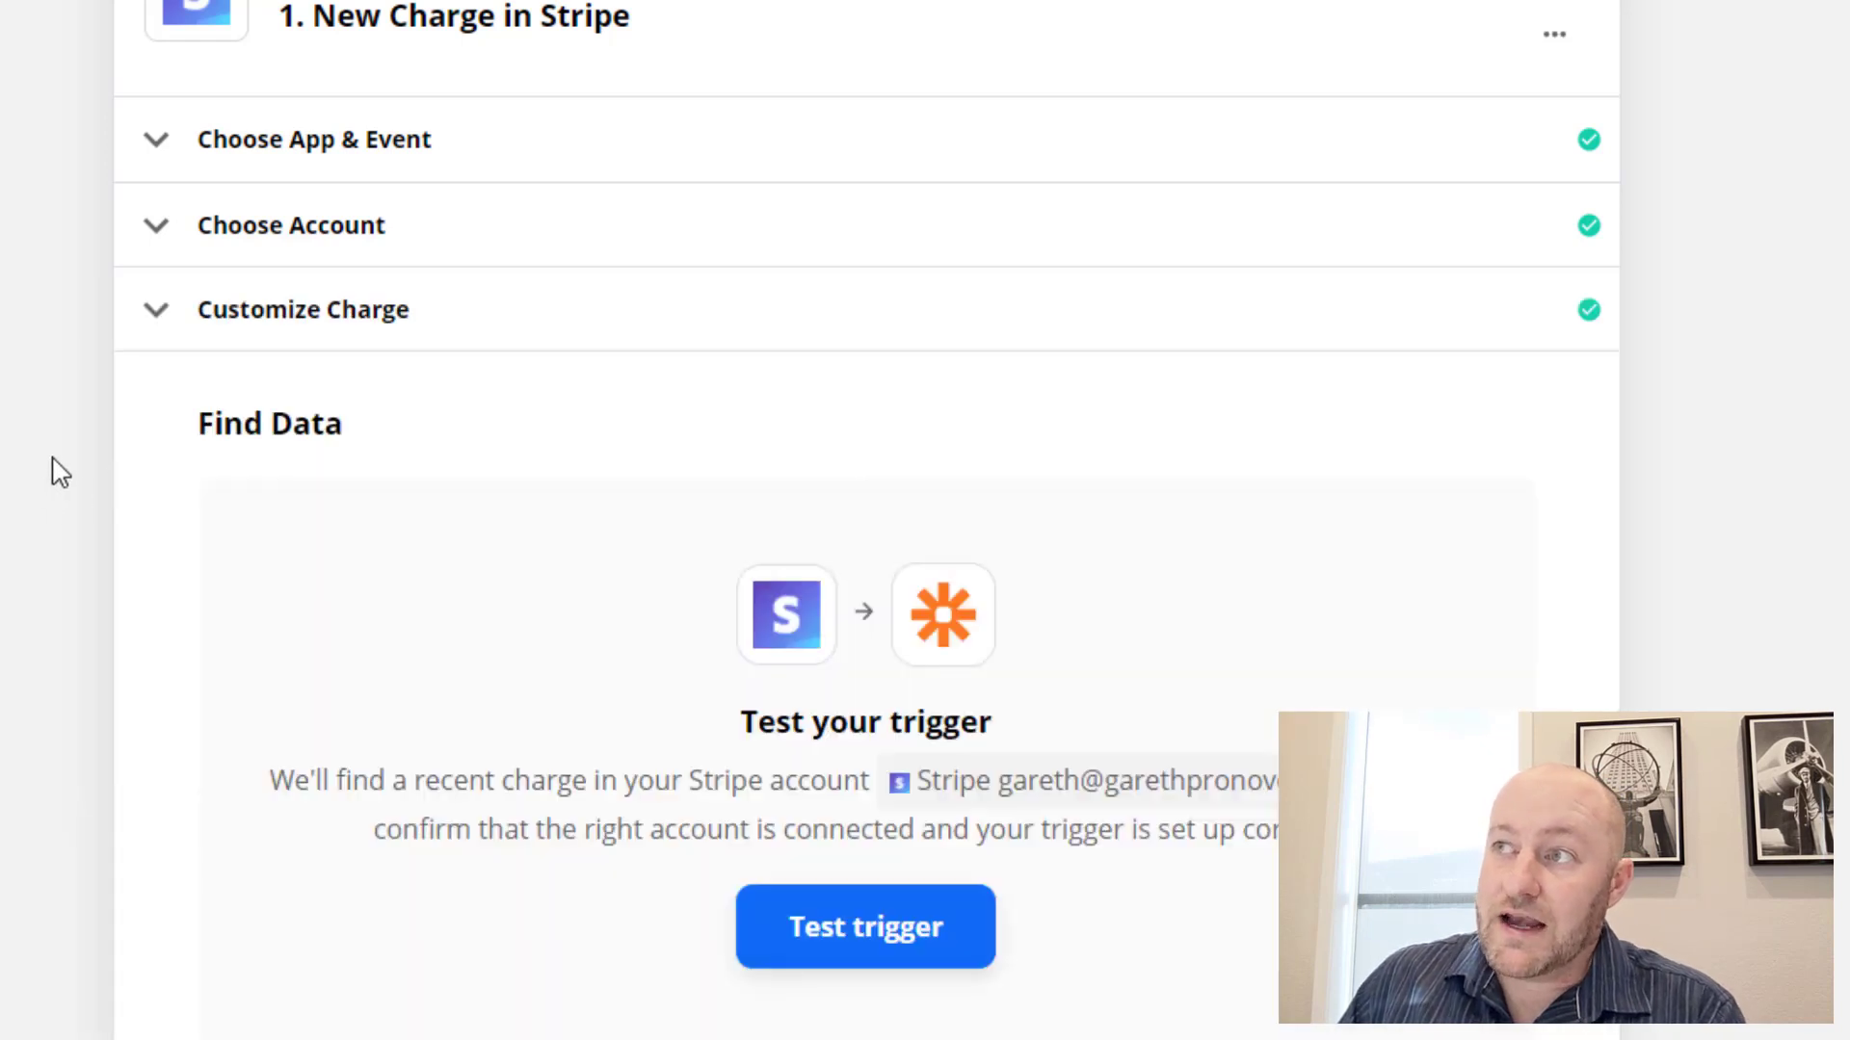
left_click(865, 927)
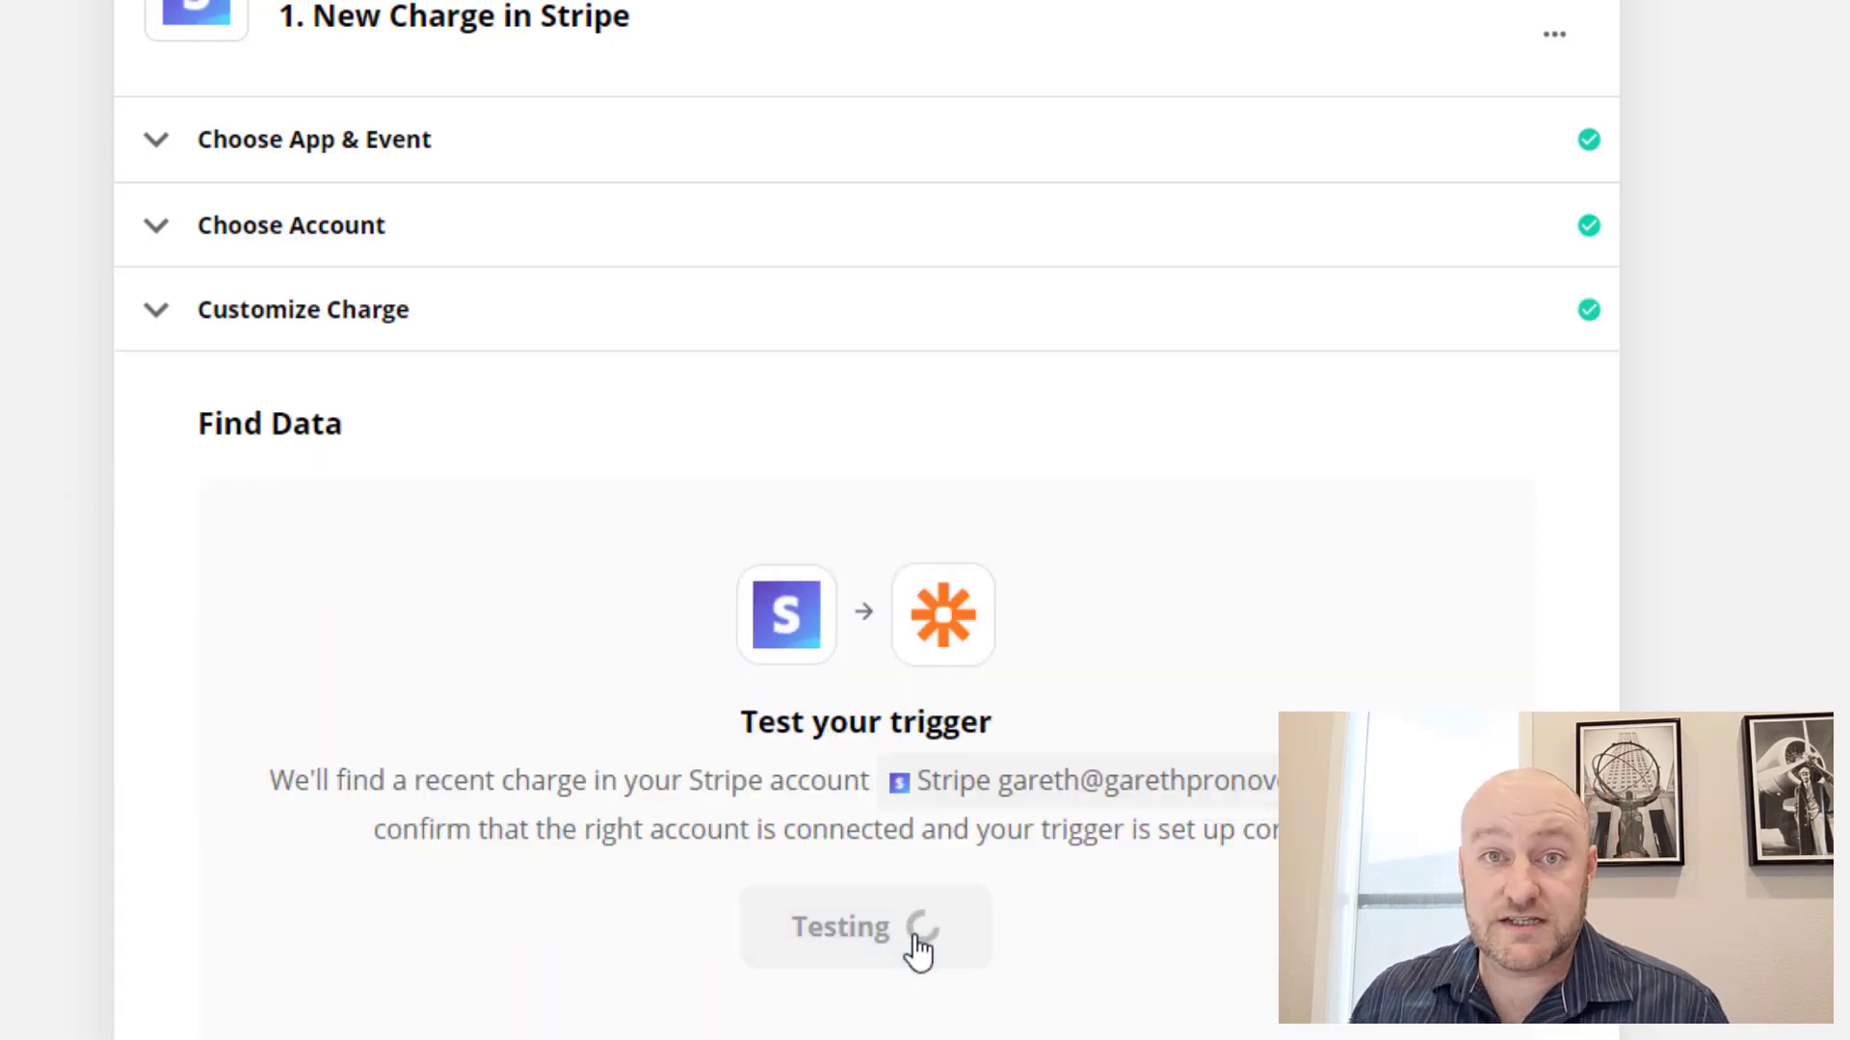
Step: Test the trigger and review the sample charge's 49.00 amount and Subscription creation description
left_click(866, 927)
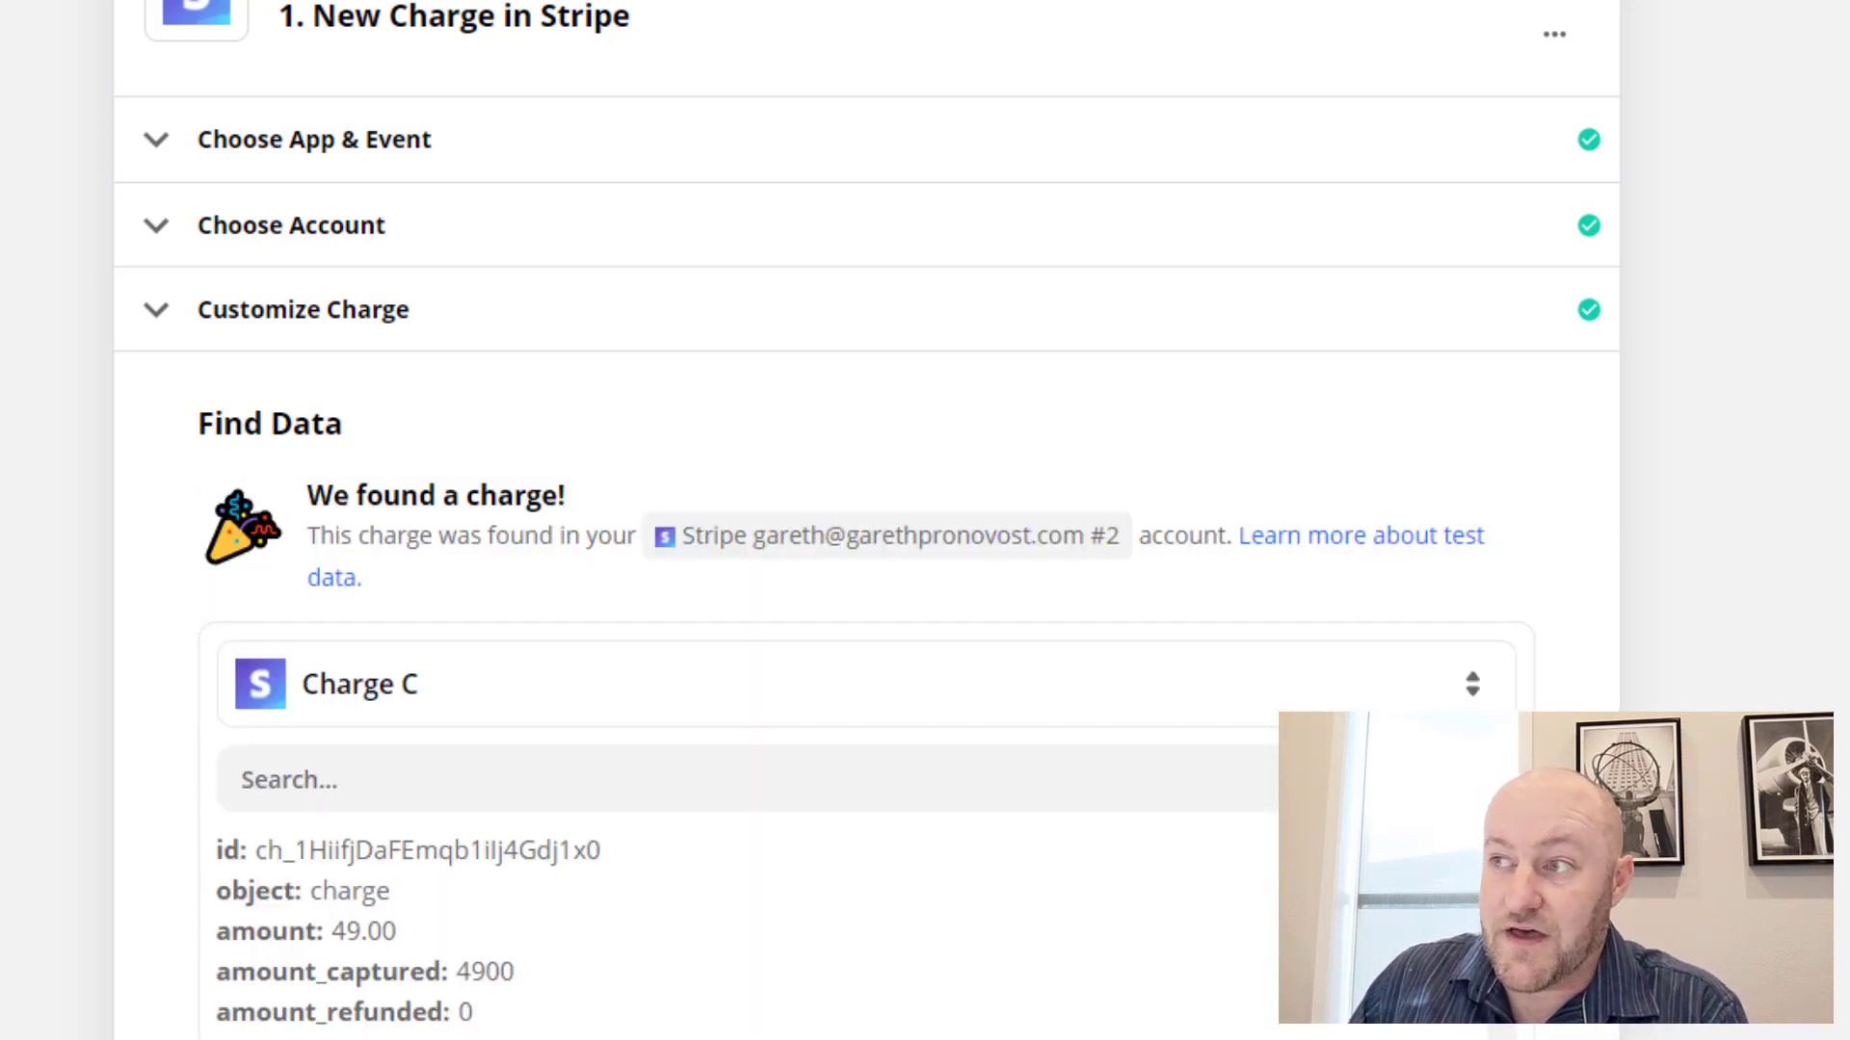
scroll("down", 3)
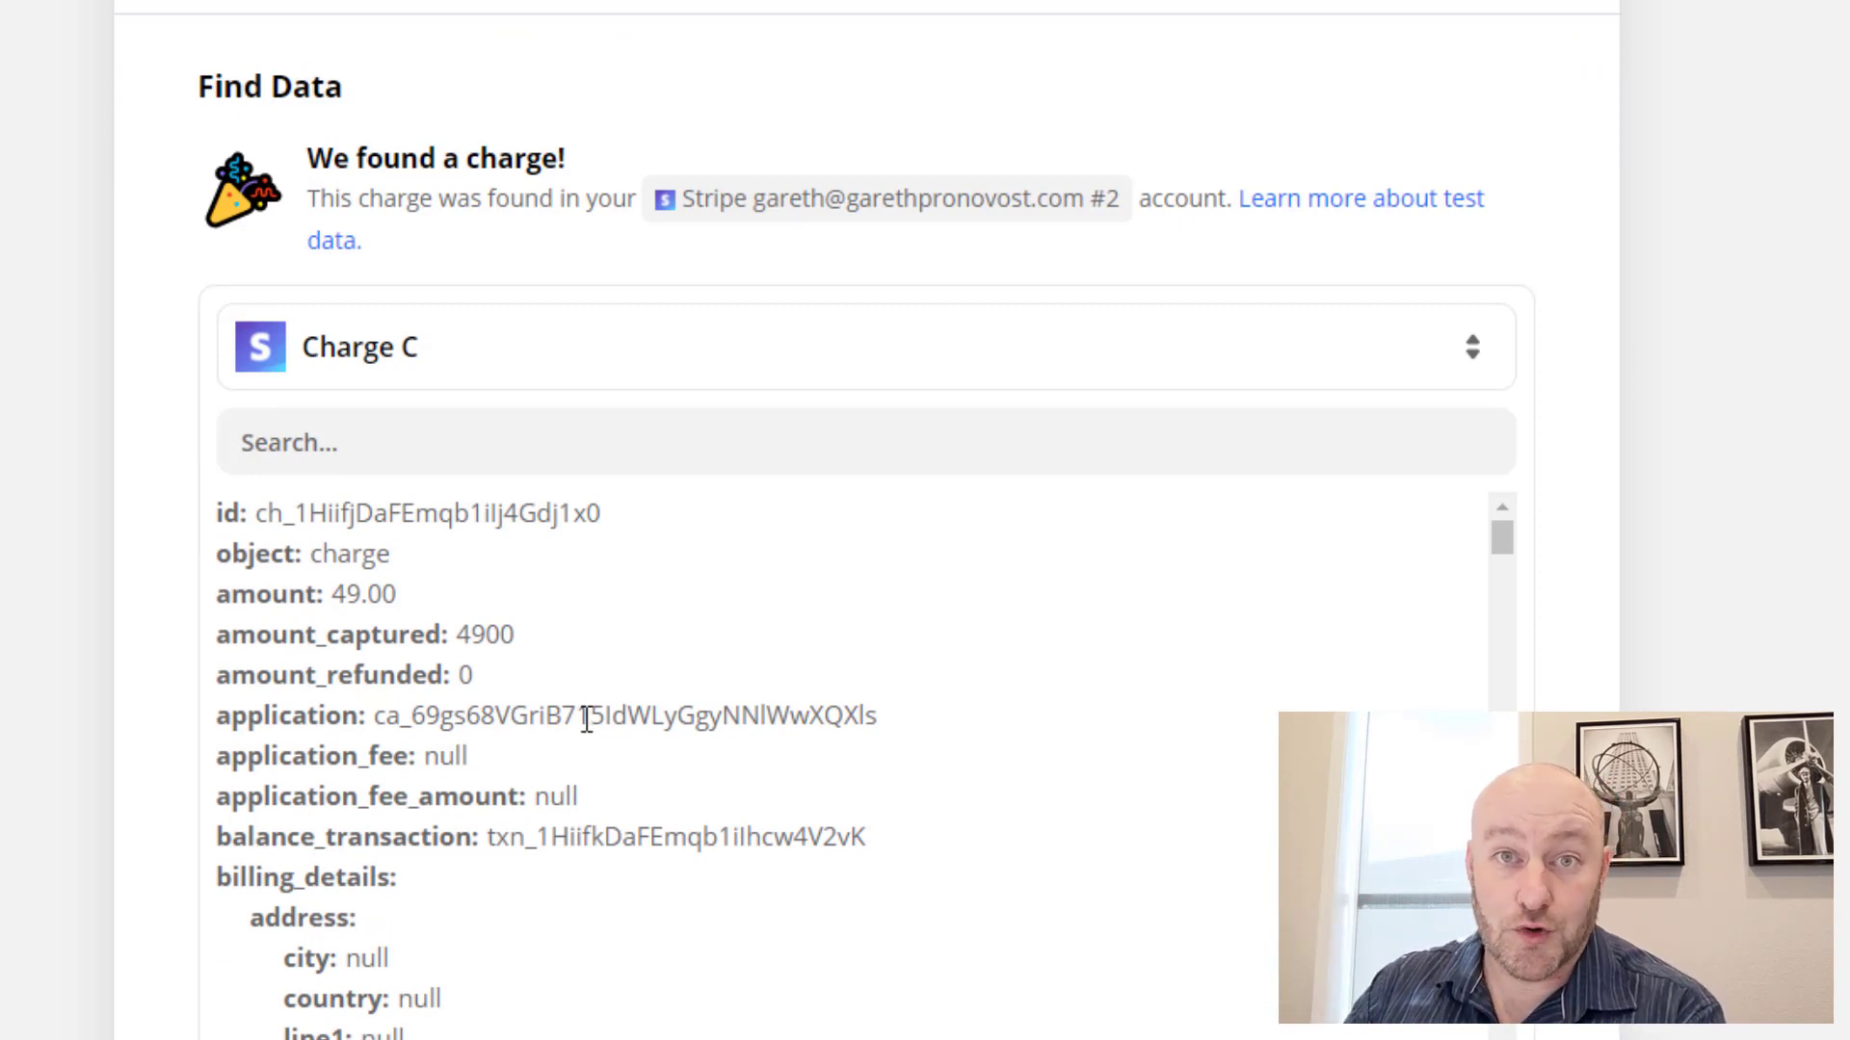
mouse_move(549, 748)
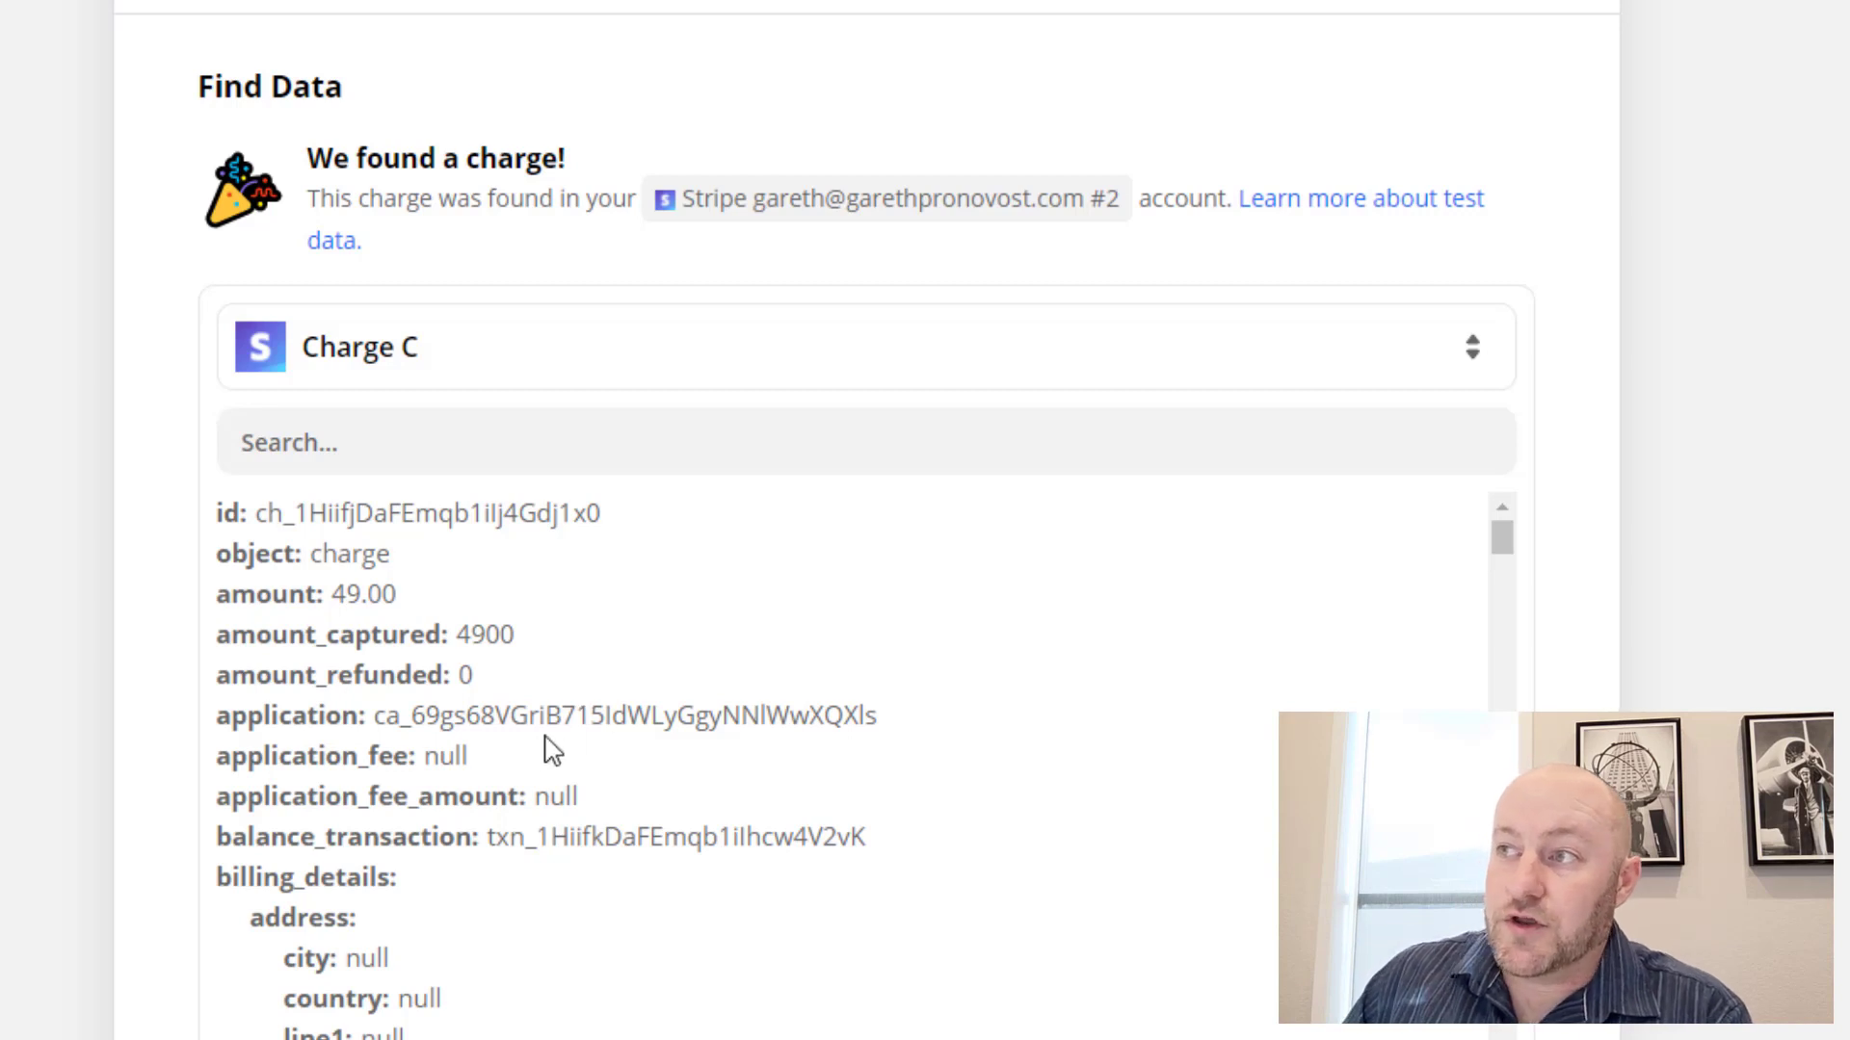
mouse_move(372, 618)
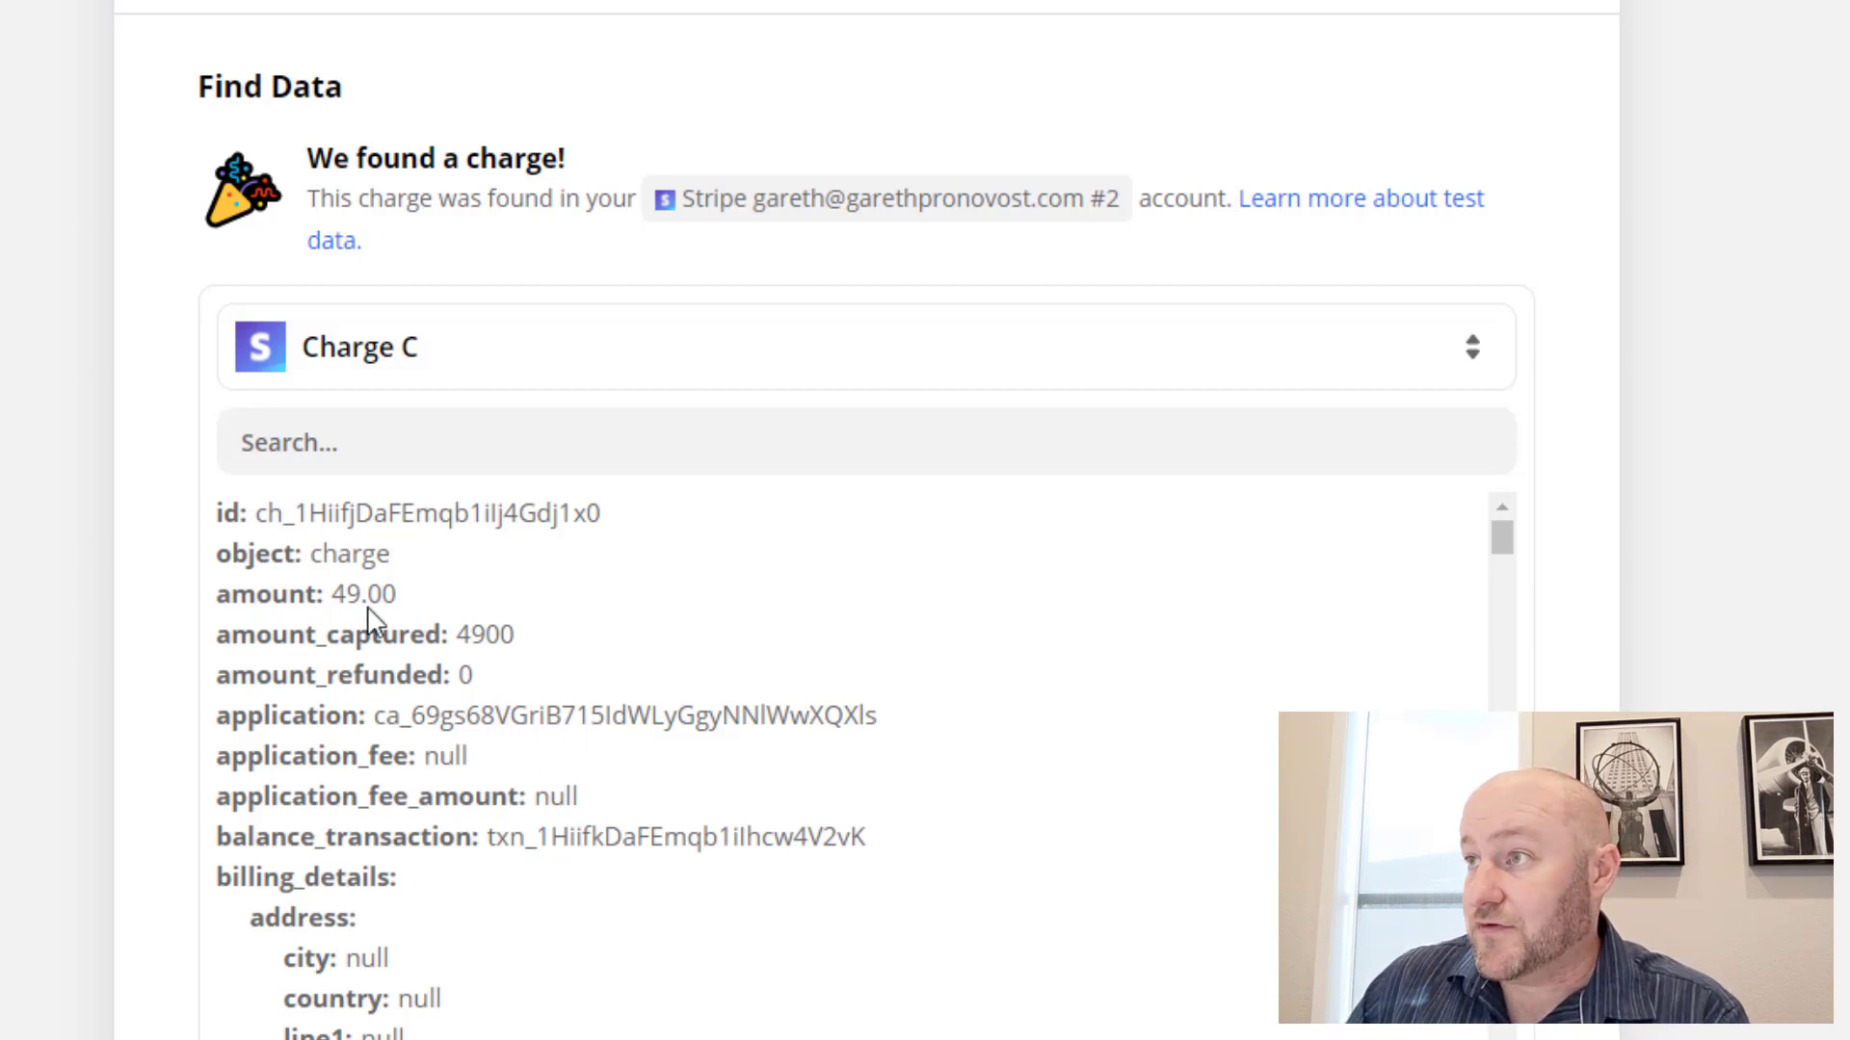
mouse_move(394, 661)
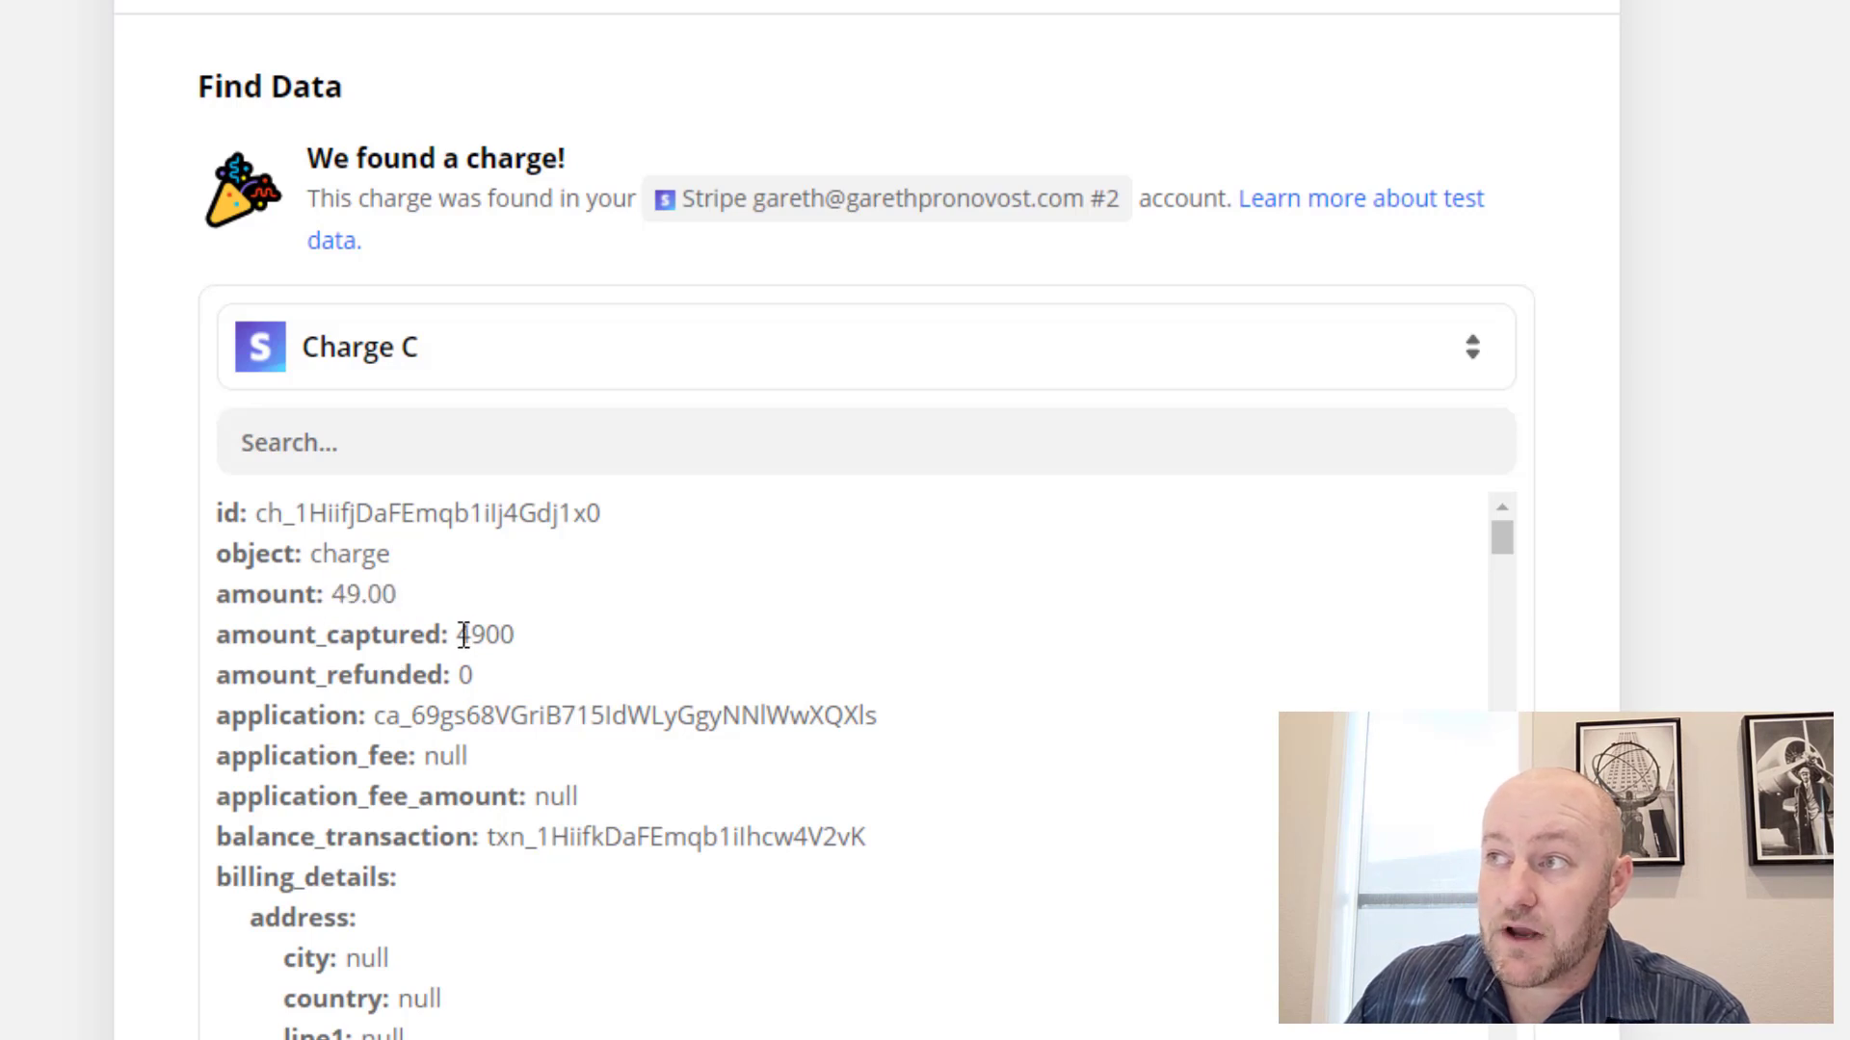
double_click(484, 634)
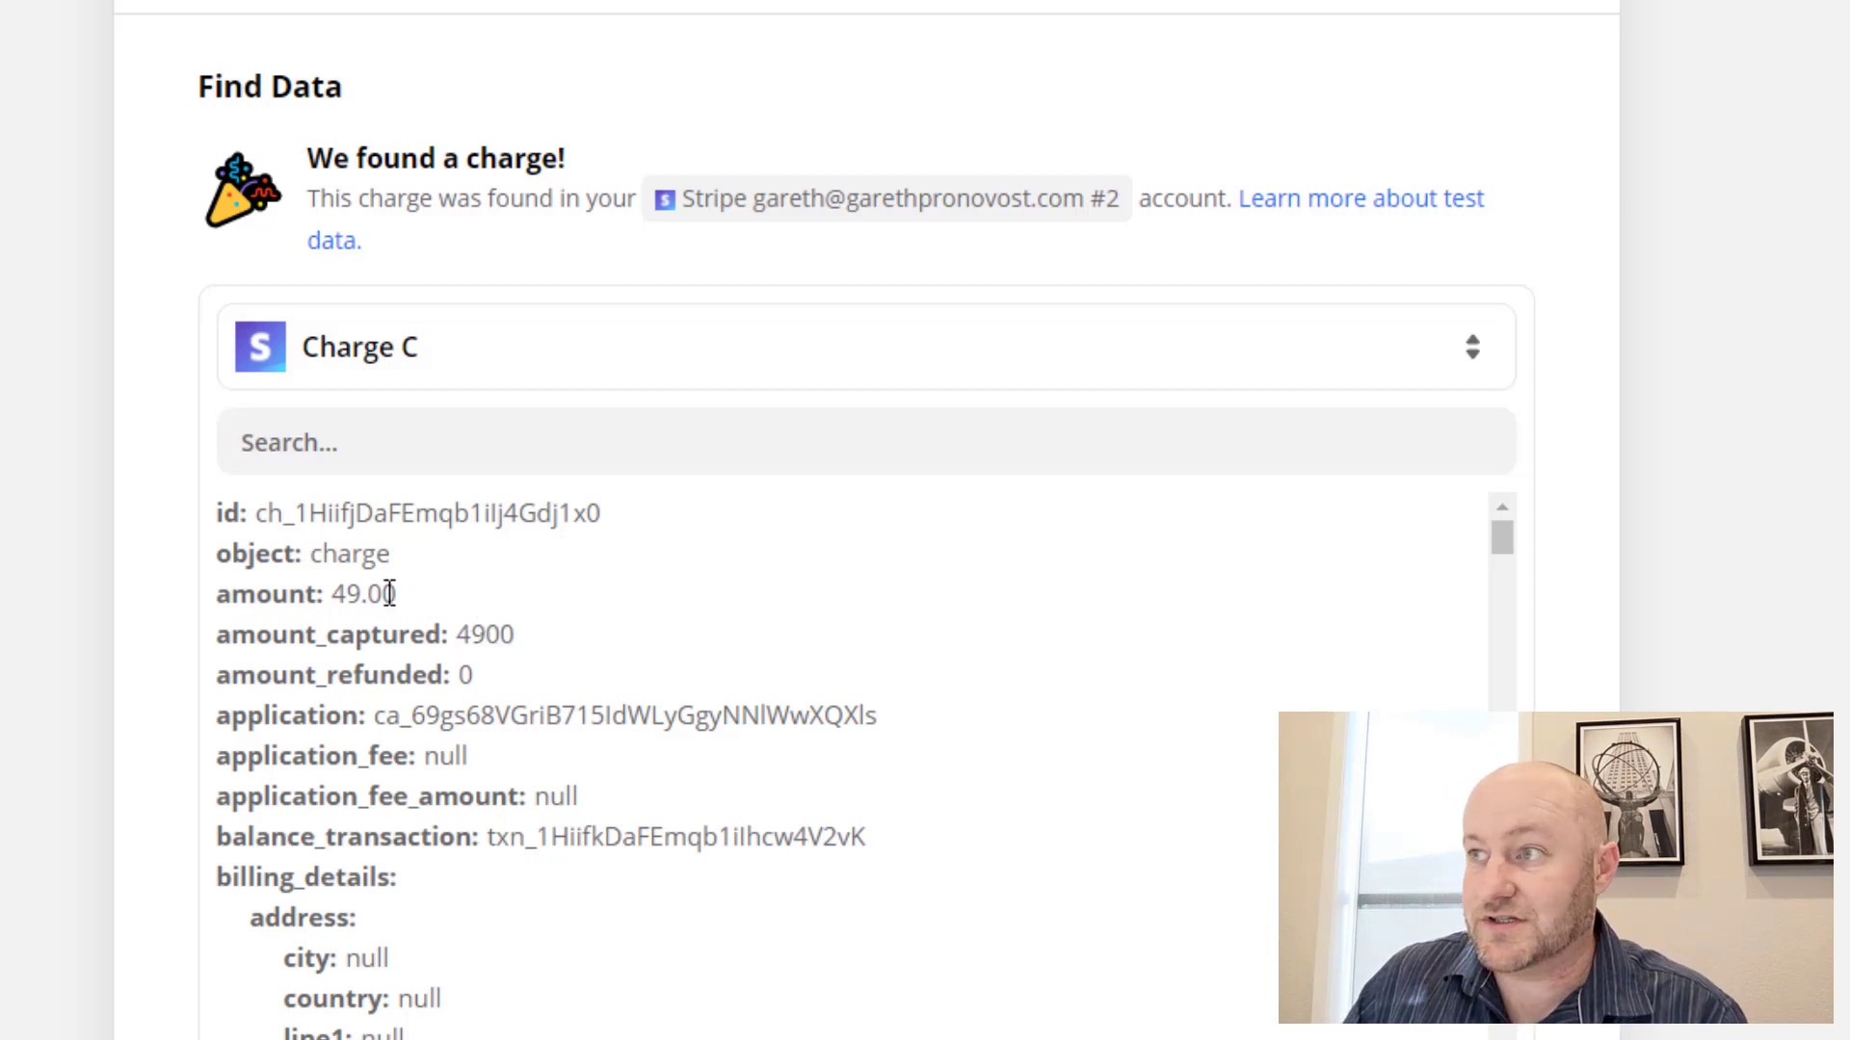
scroll("down", 3)
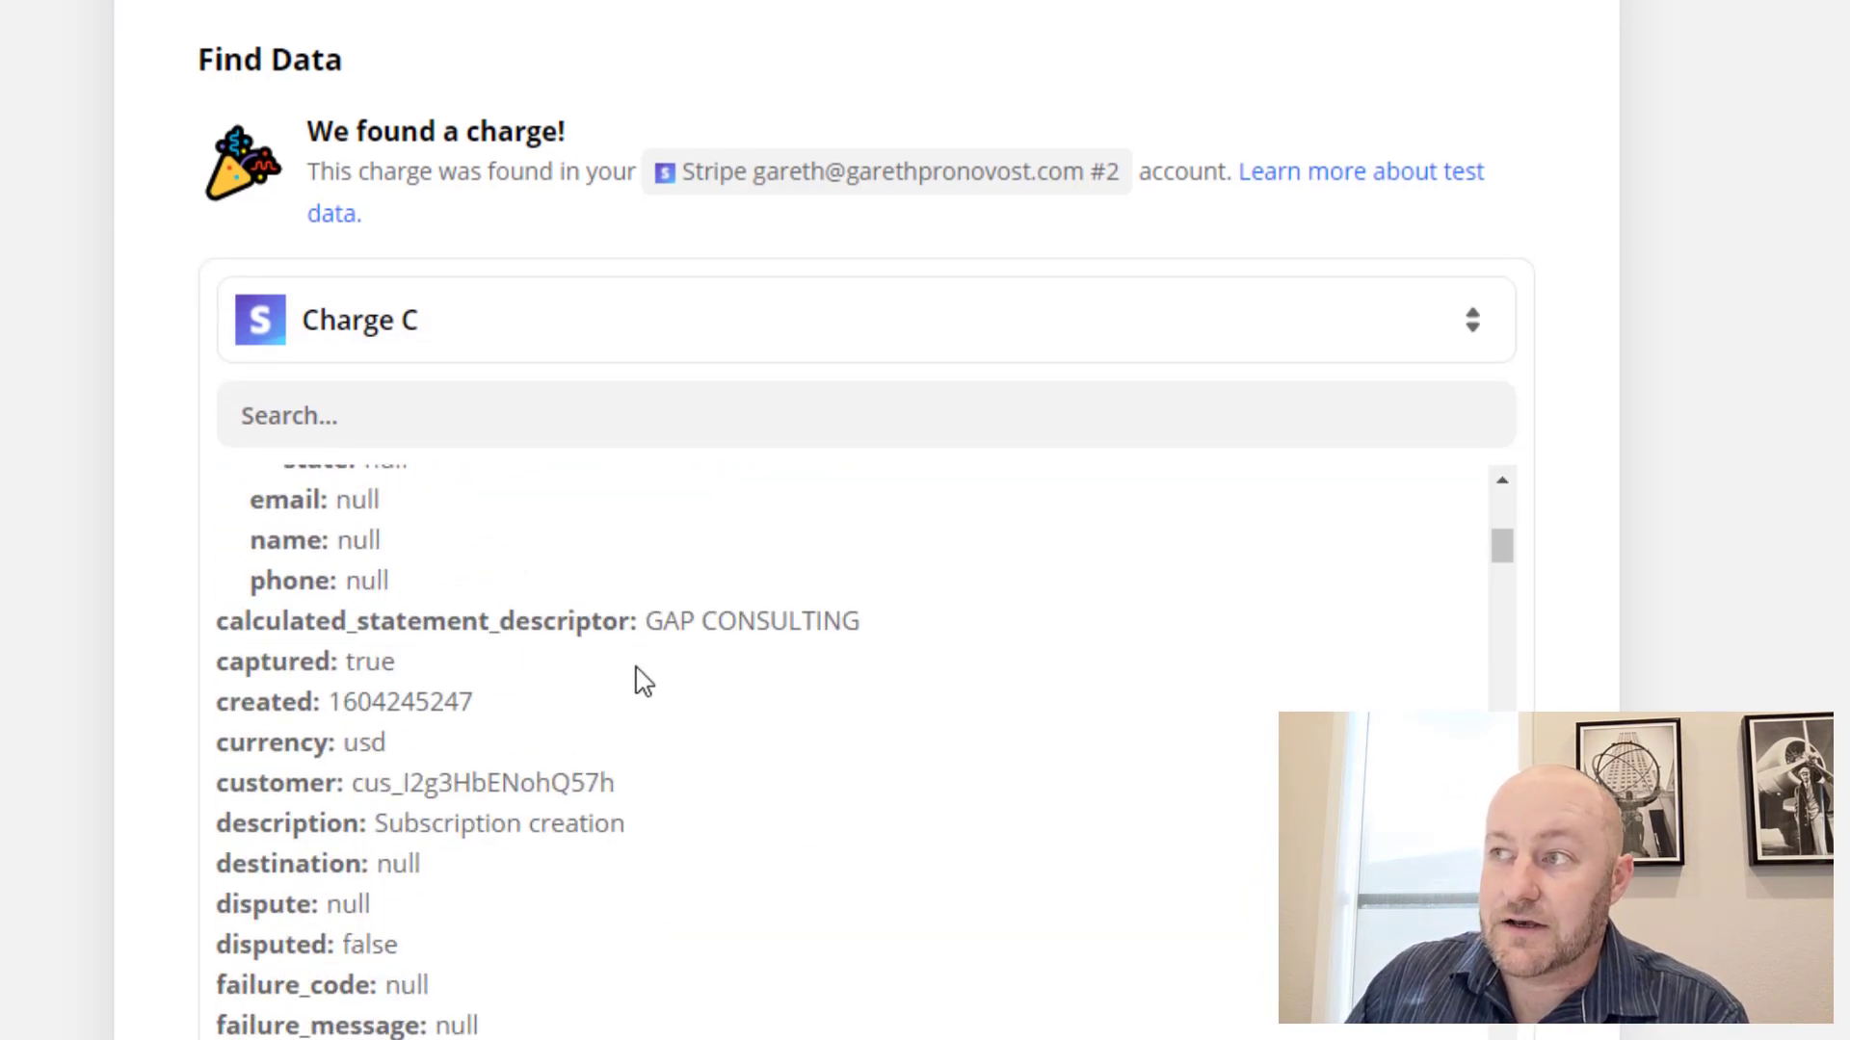
mouse_move(709, 729)
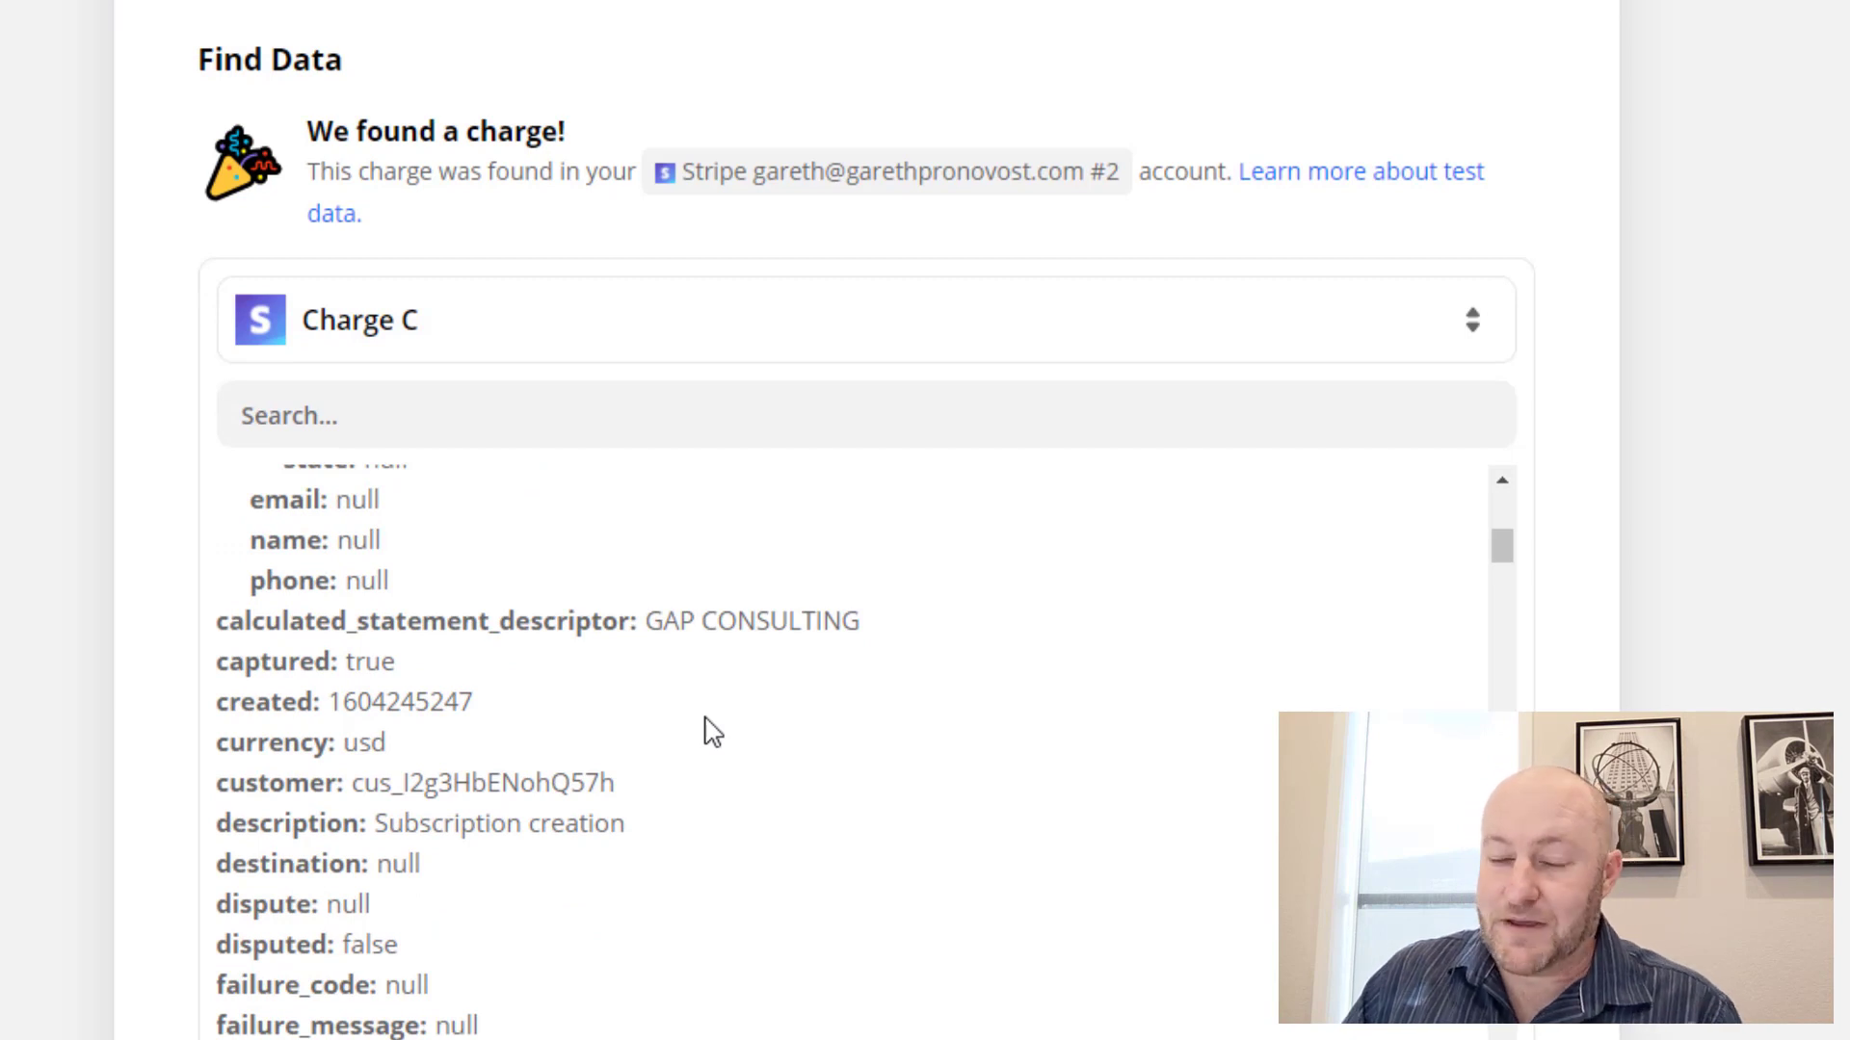
mouse_move(582, 865)
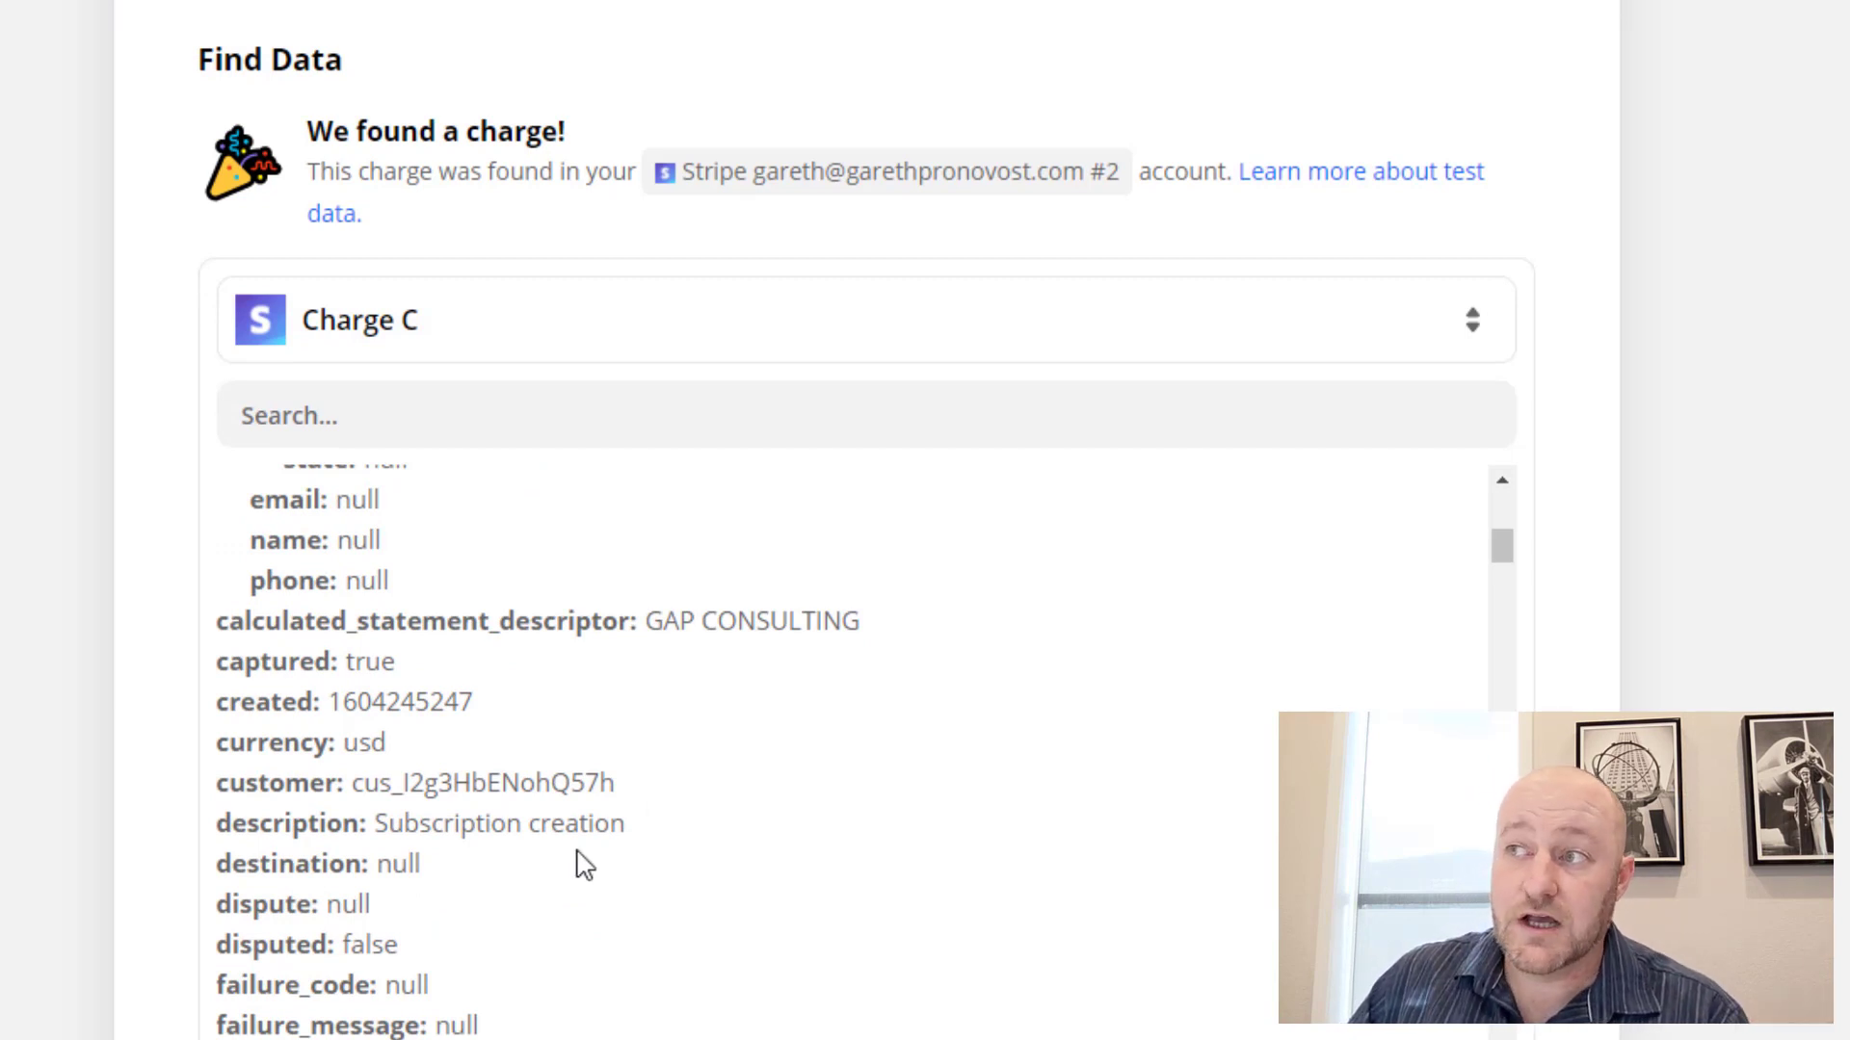
mouse_move(372, 856)
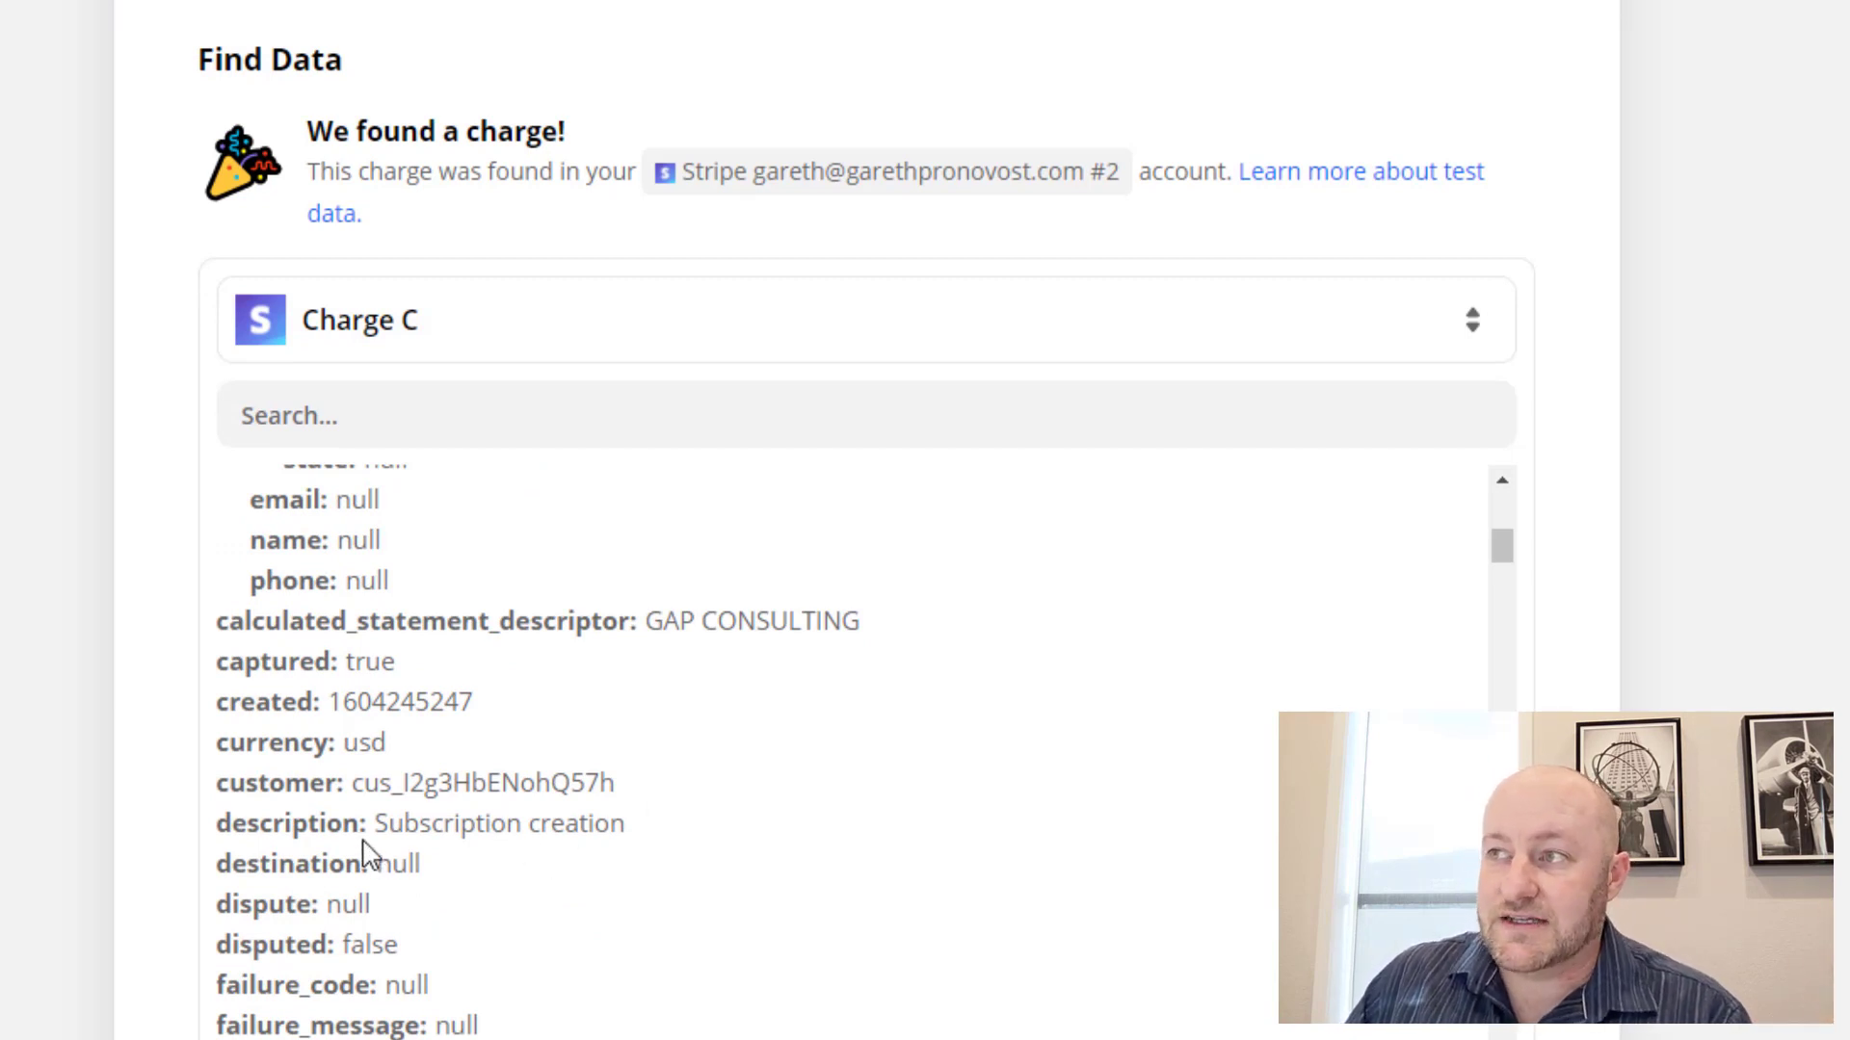
double_click(497, 823)
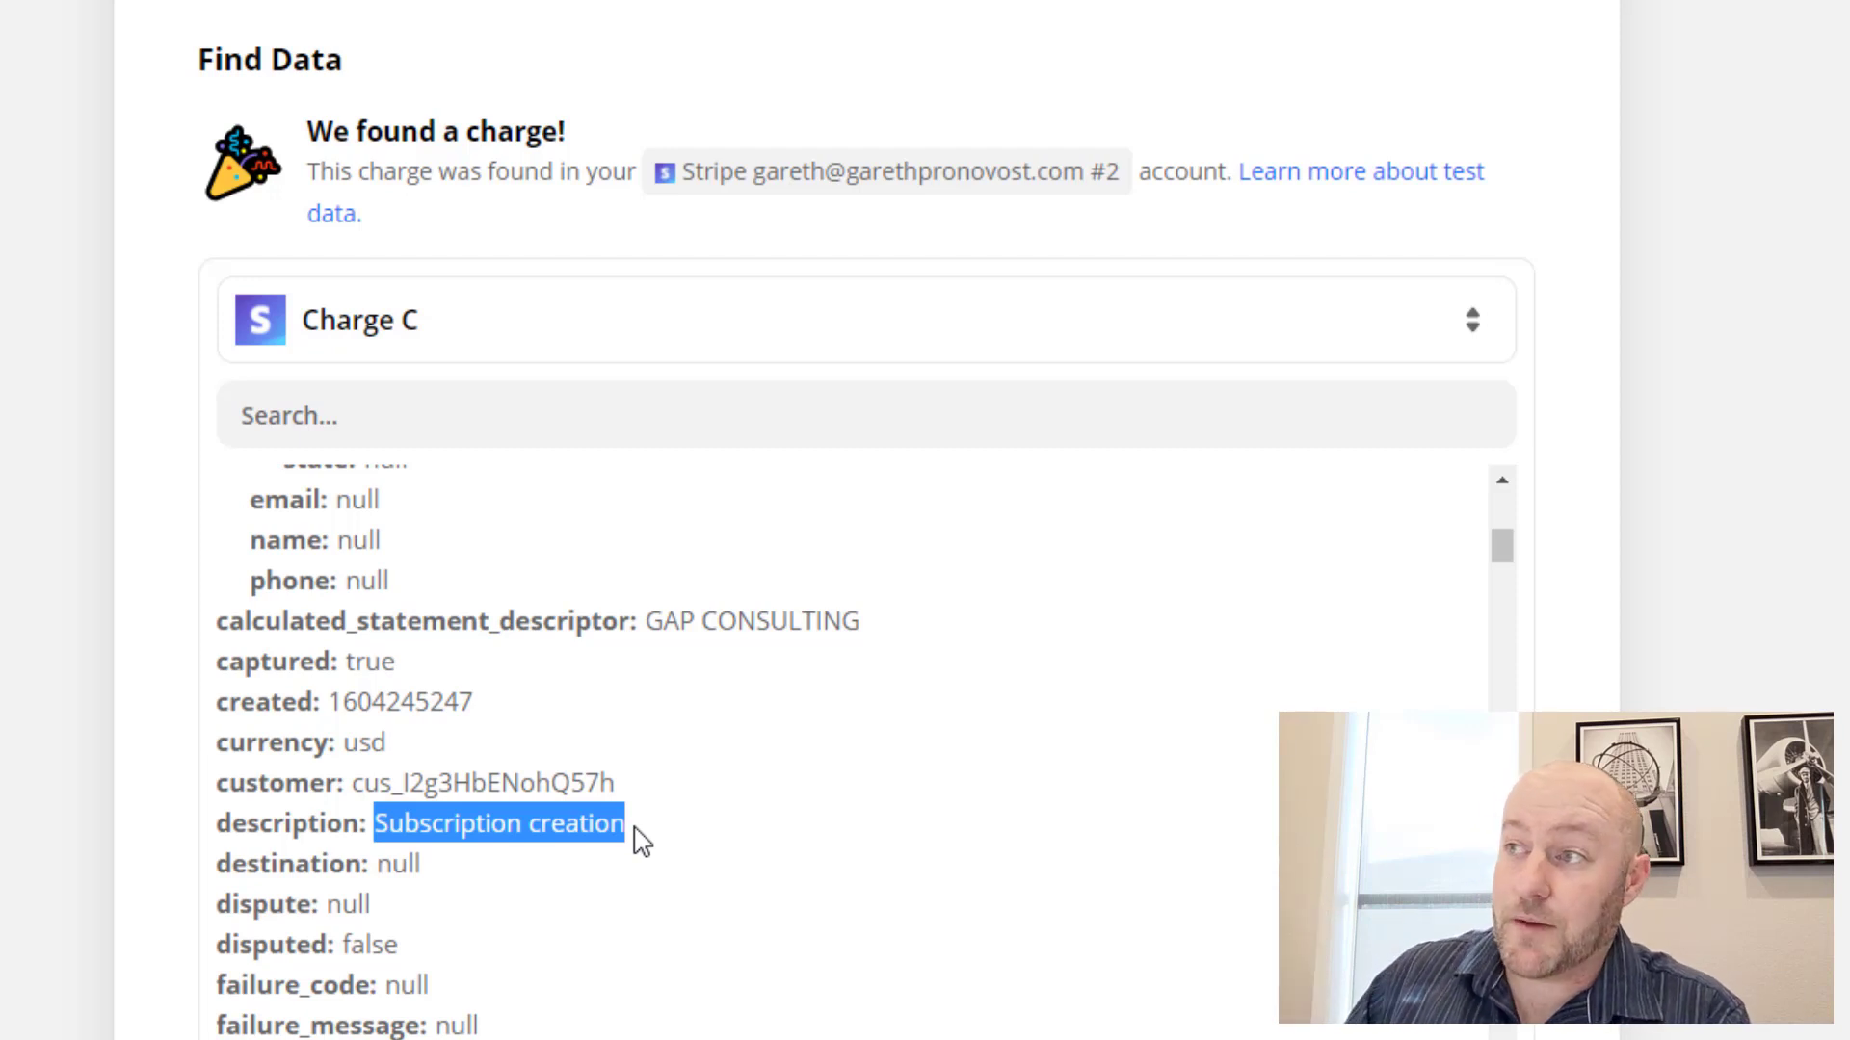
mouse_move(273, 863)
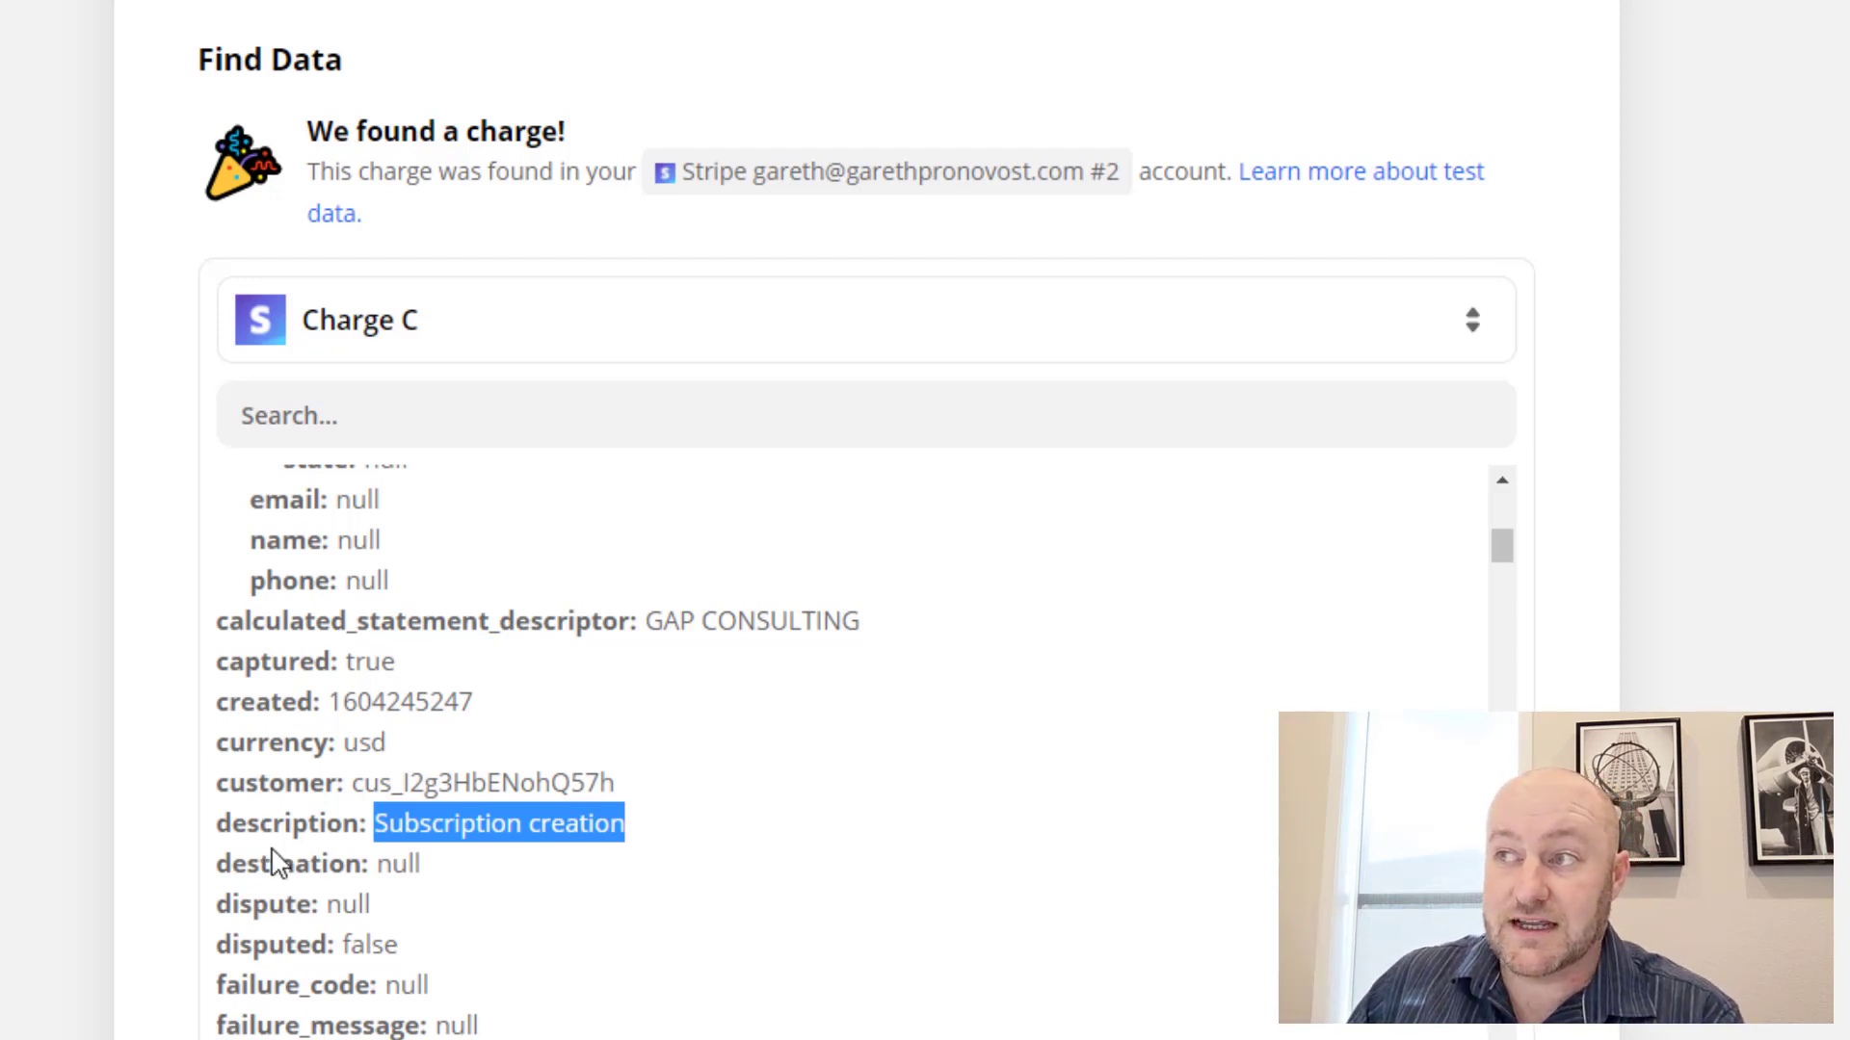
scroll("down", 3)
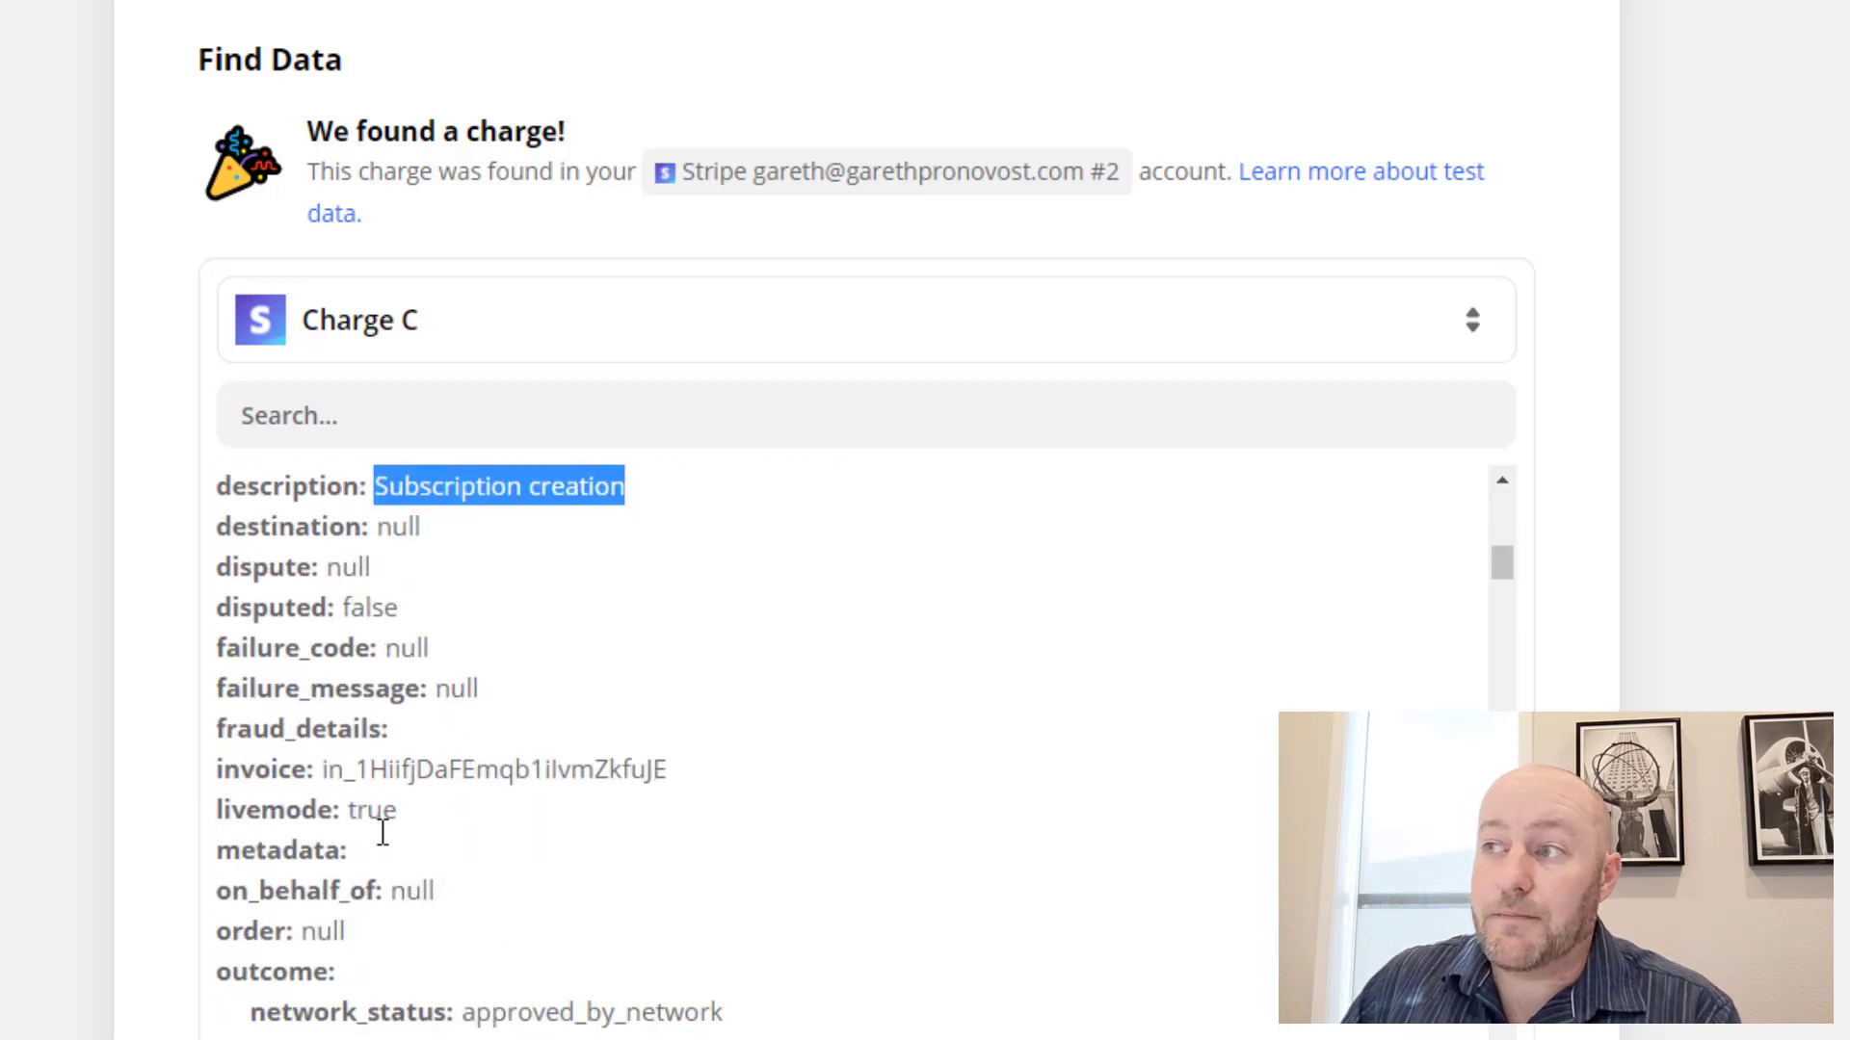
scroll("down", 3)
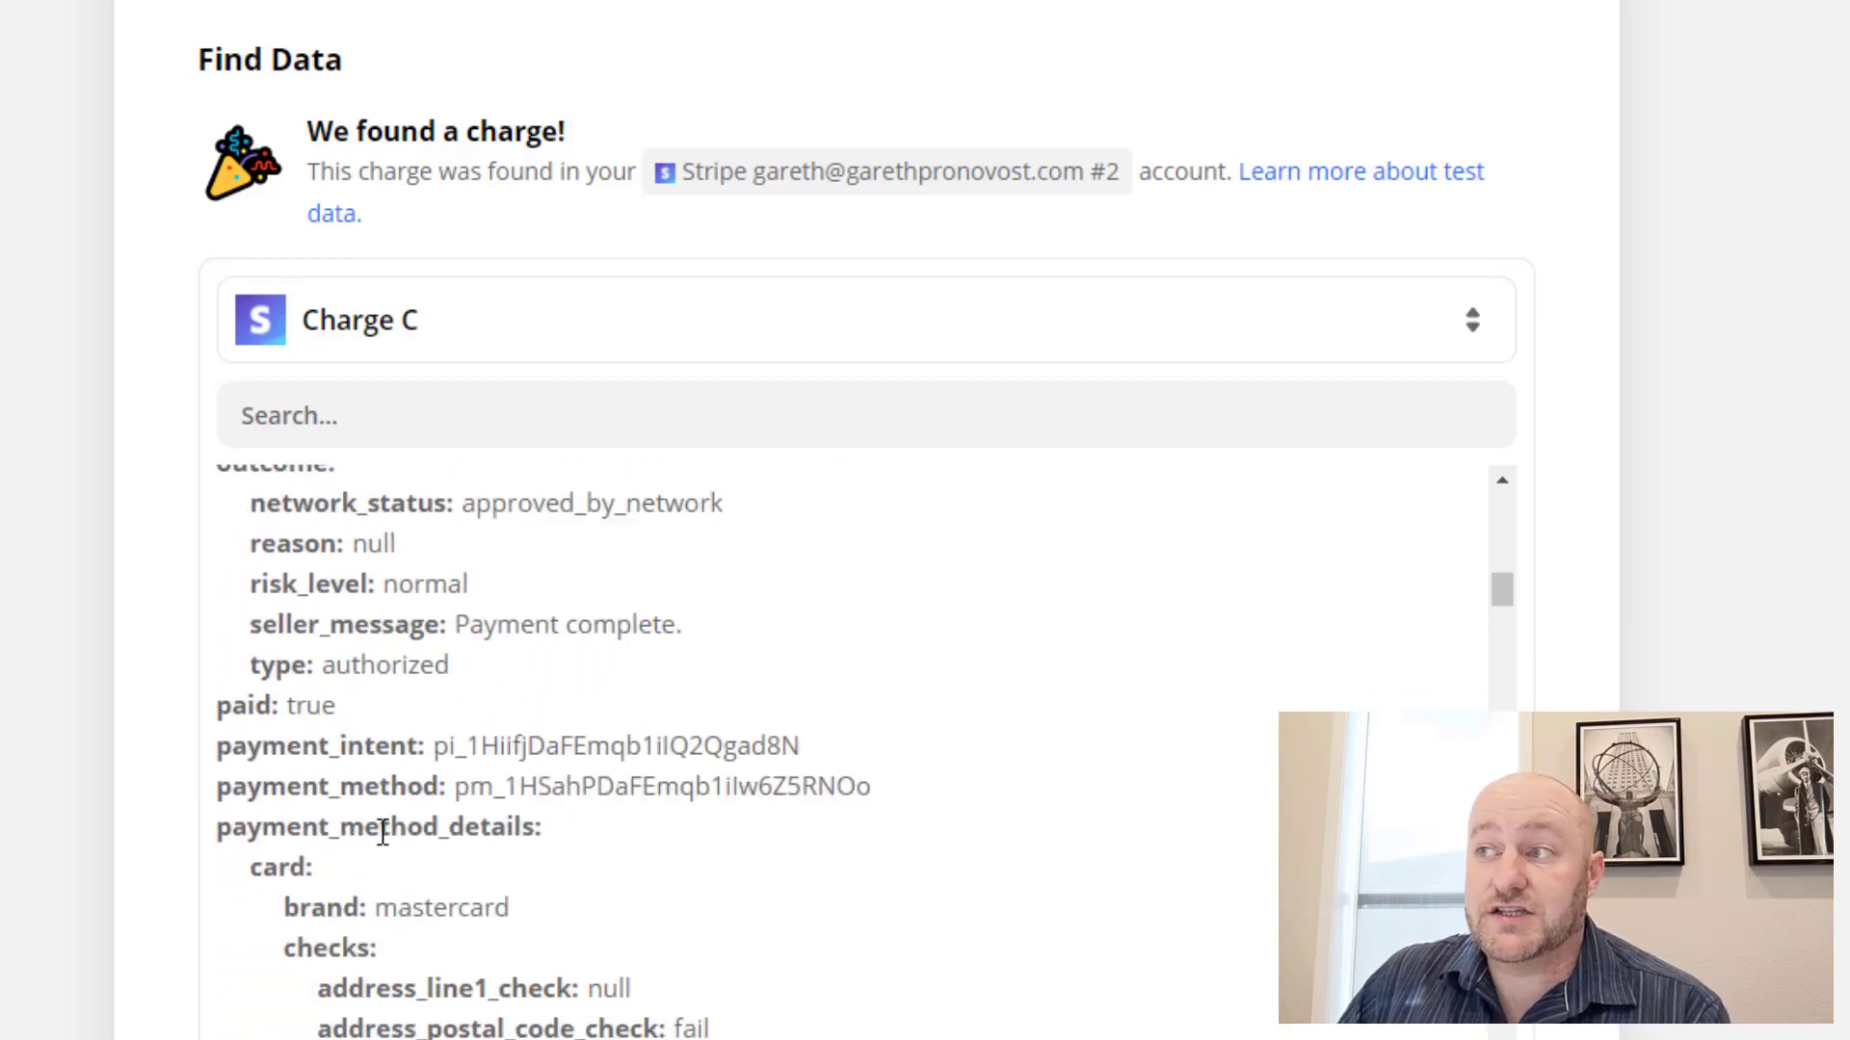
scroll("down", 3)
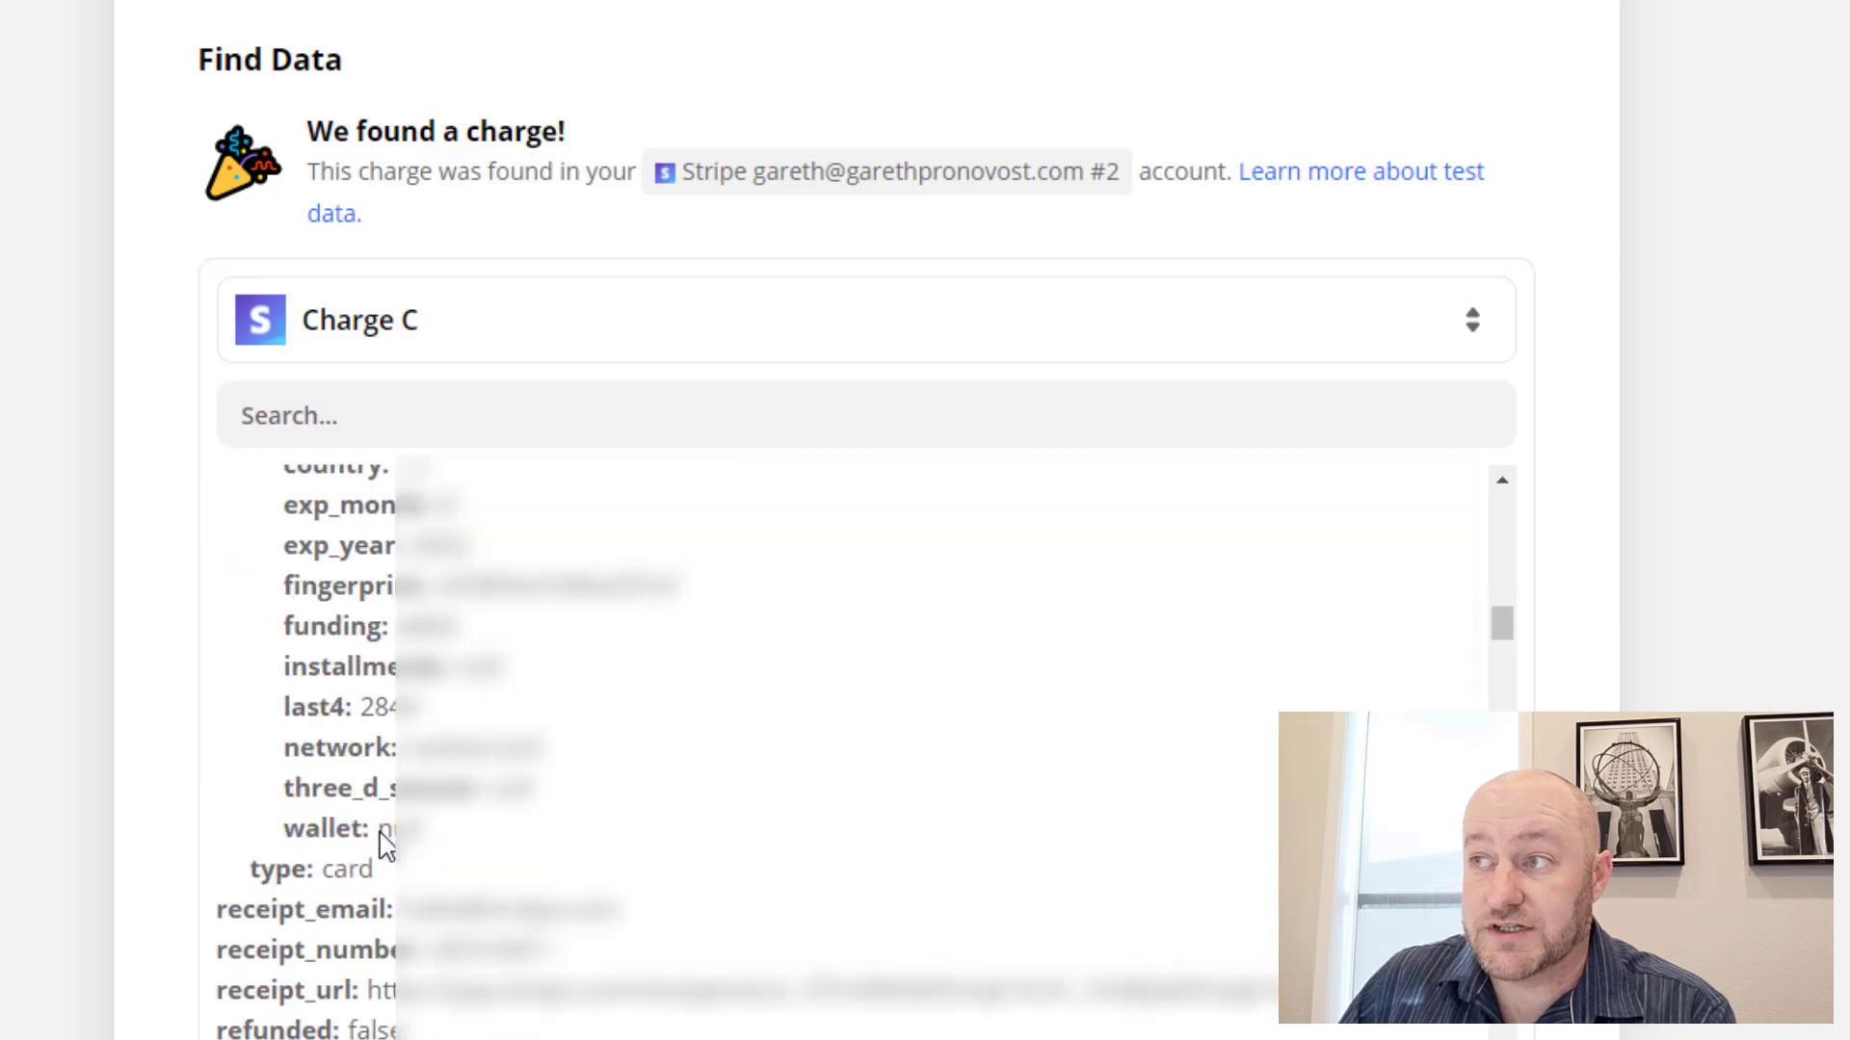
scroll("down", 3)
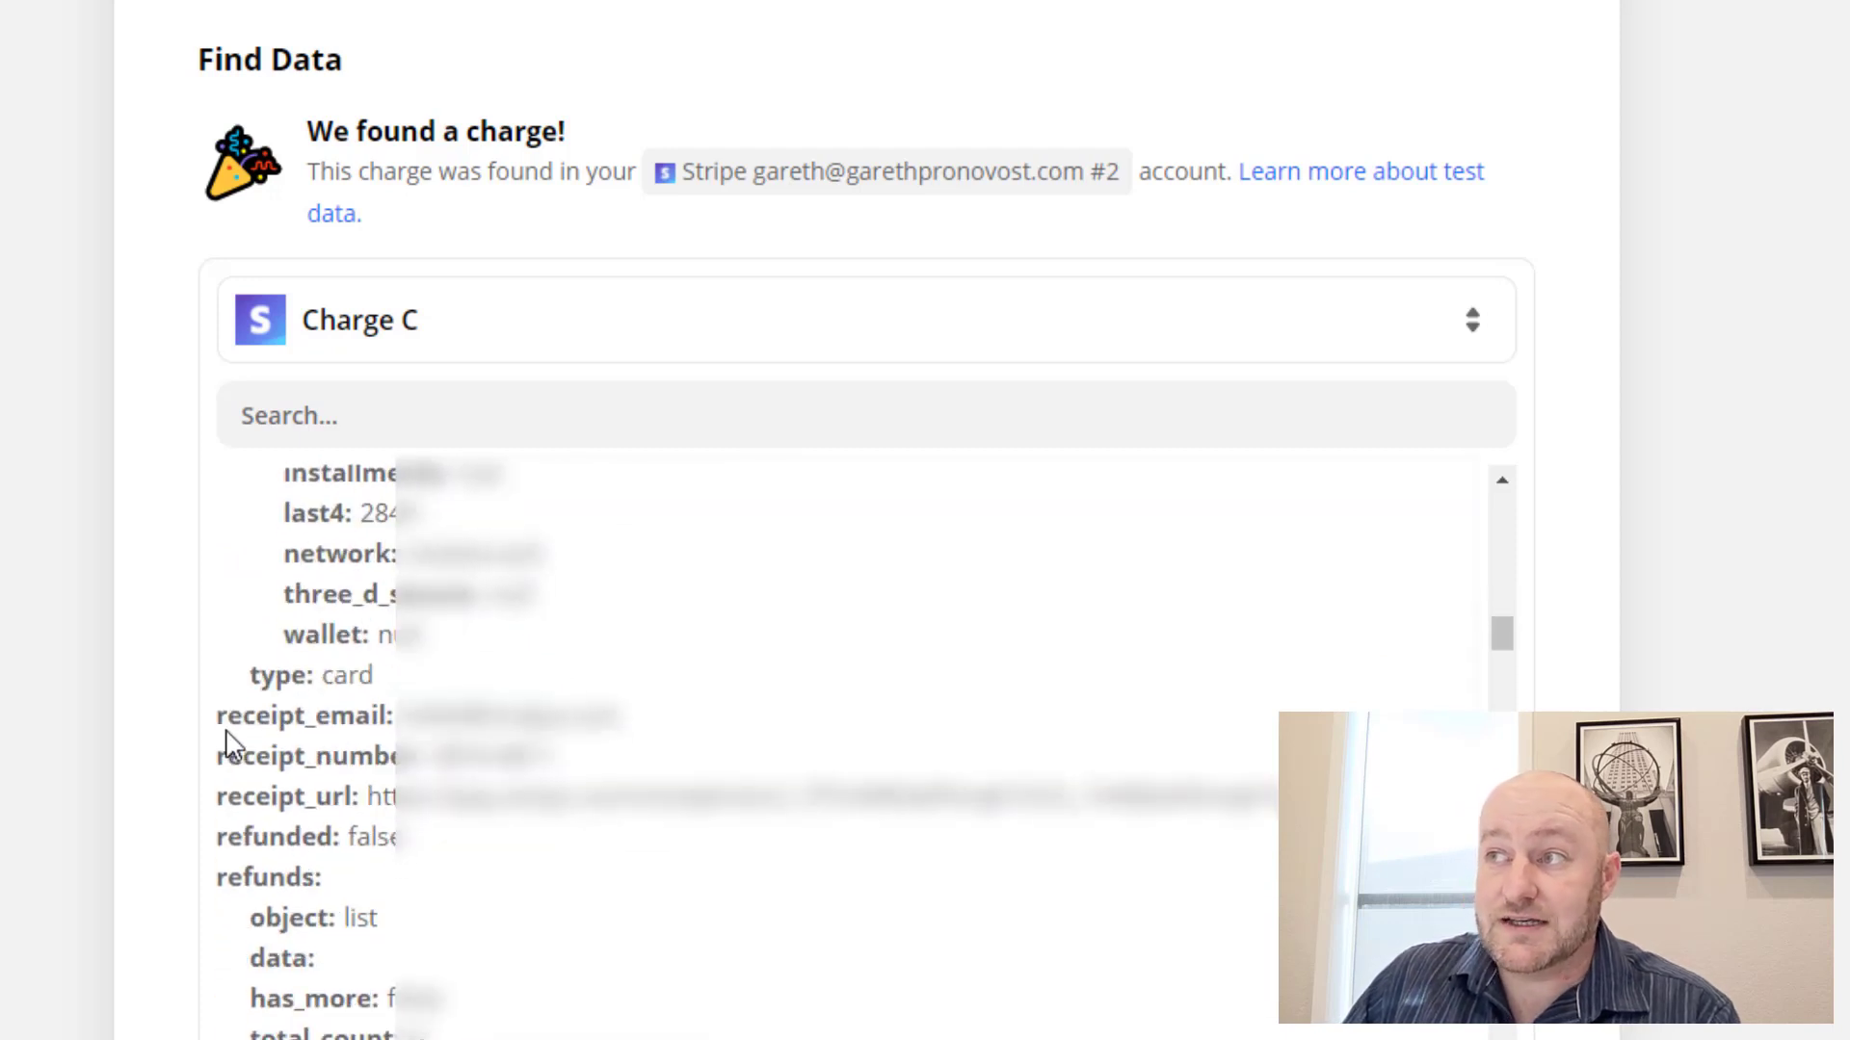
mouse_move(387, 784)
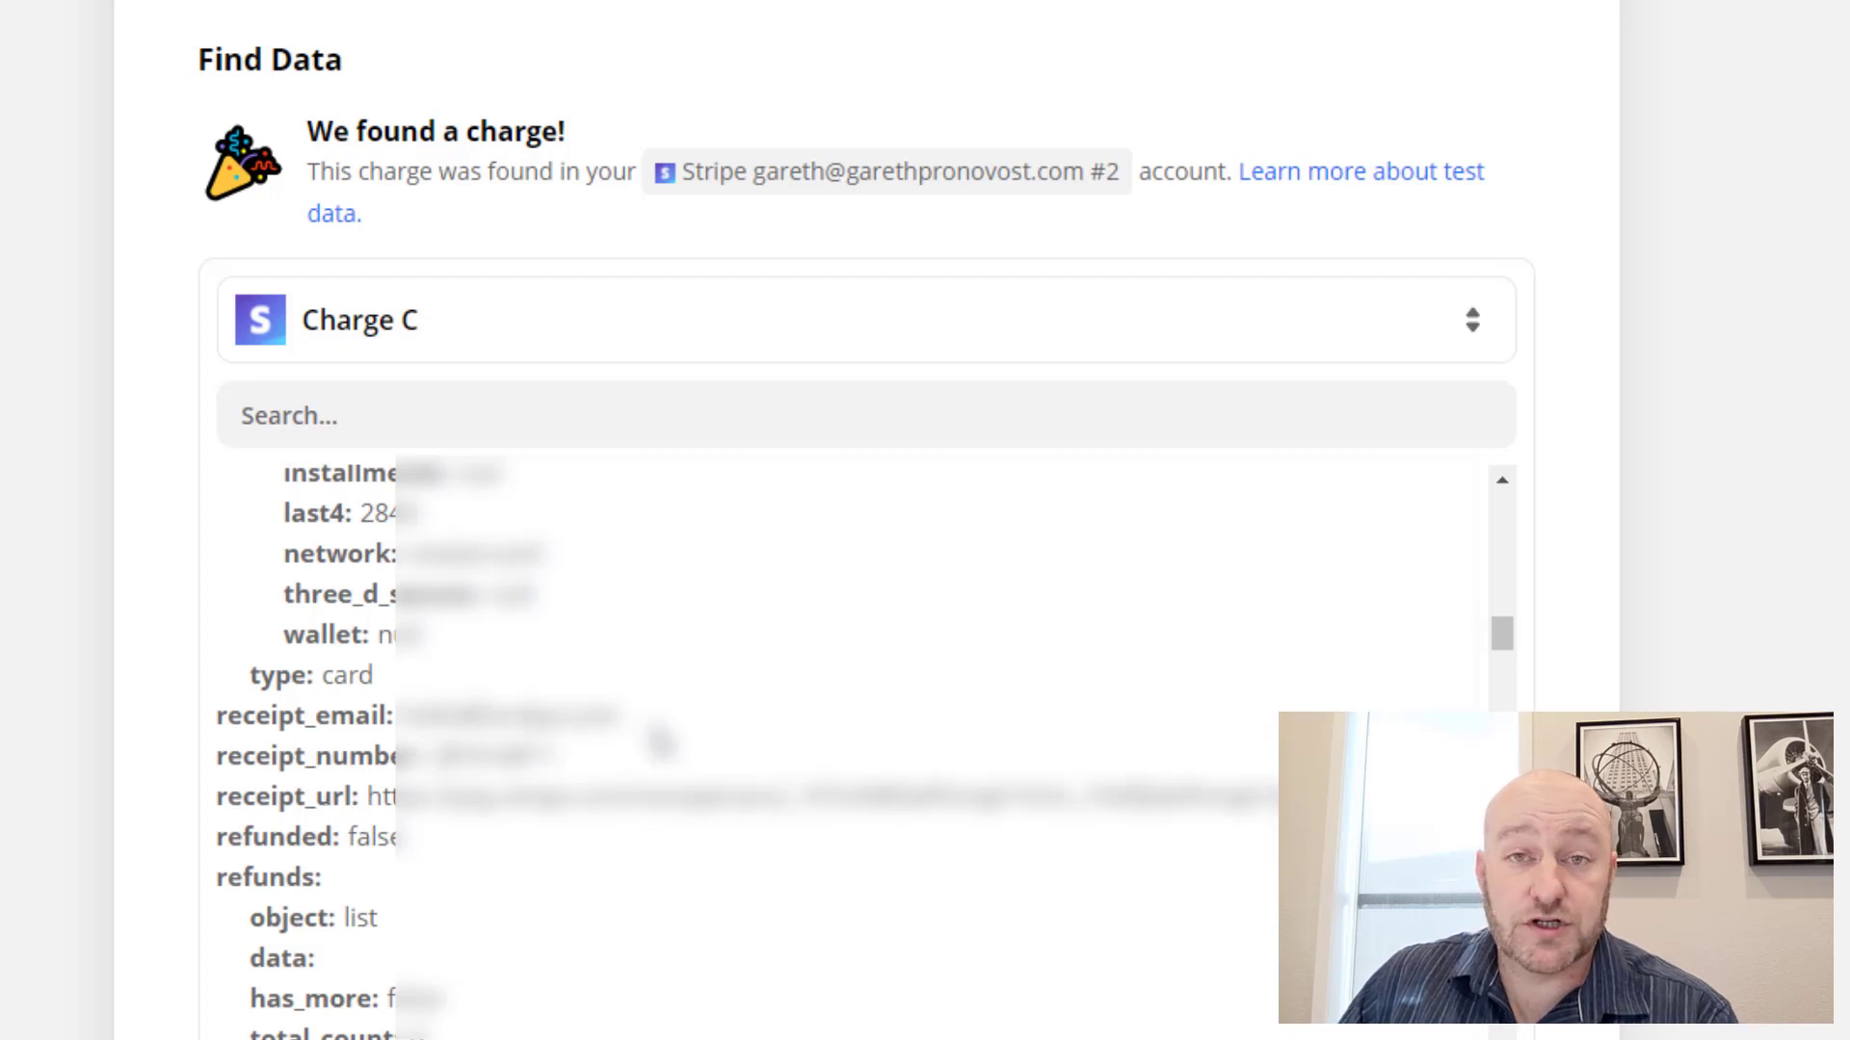
scroll("down", 3)
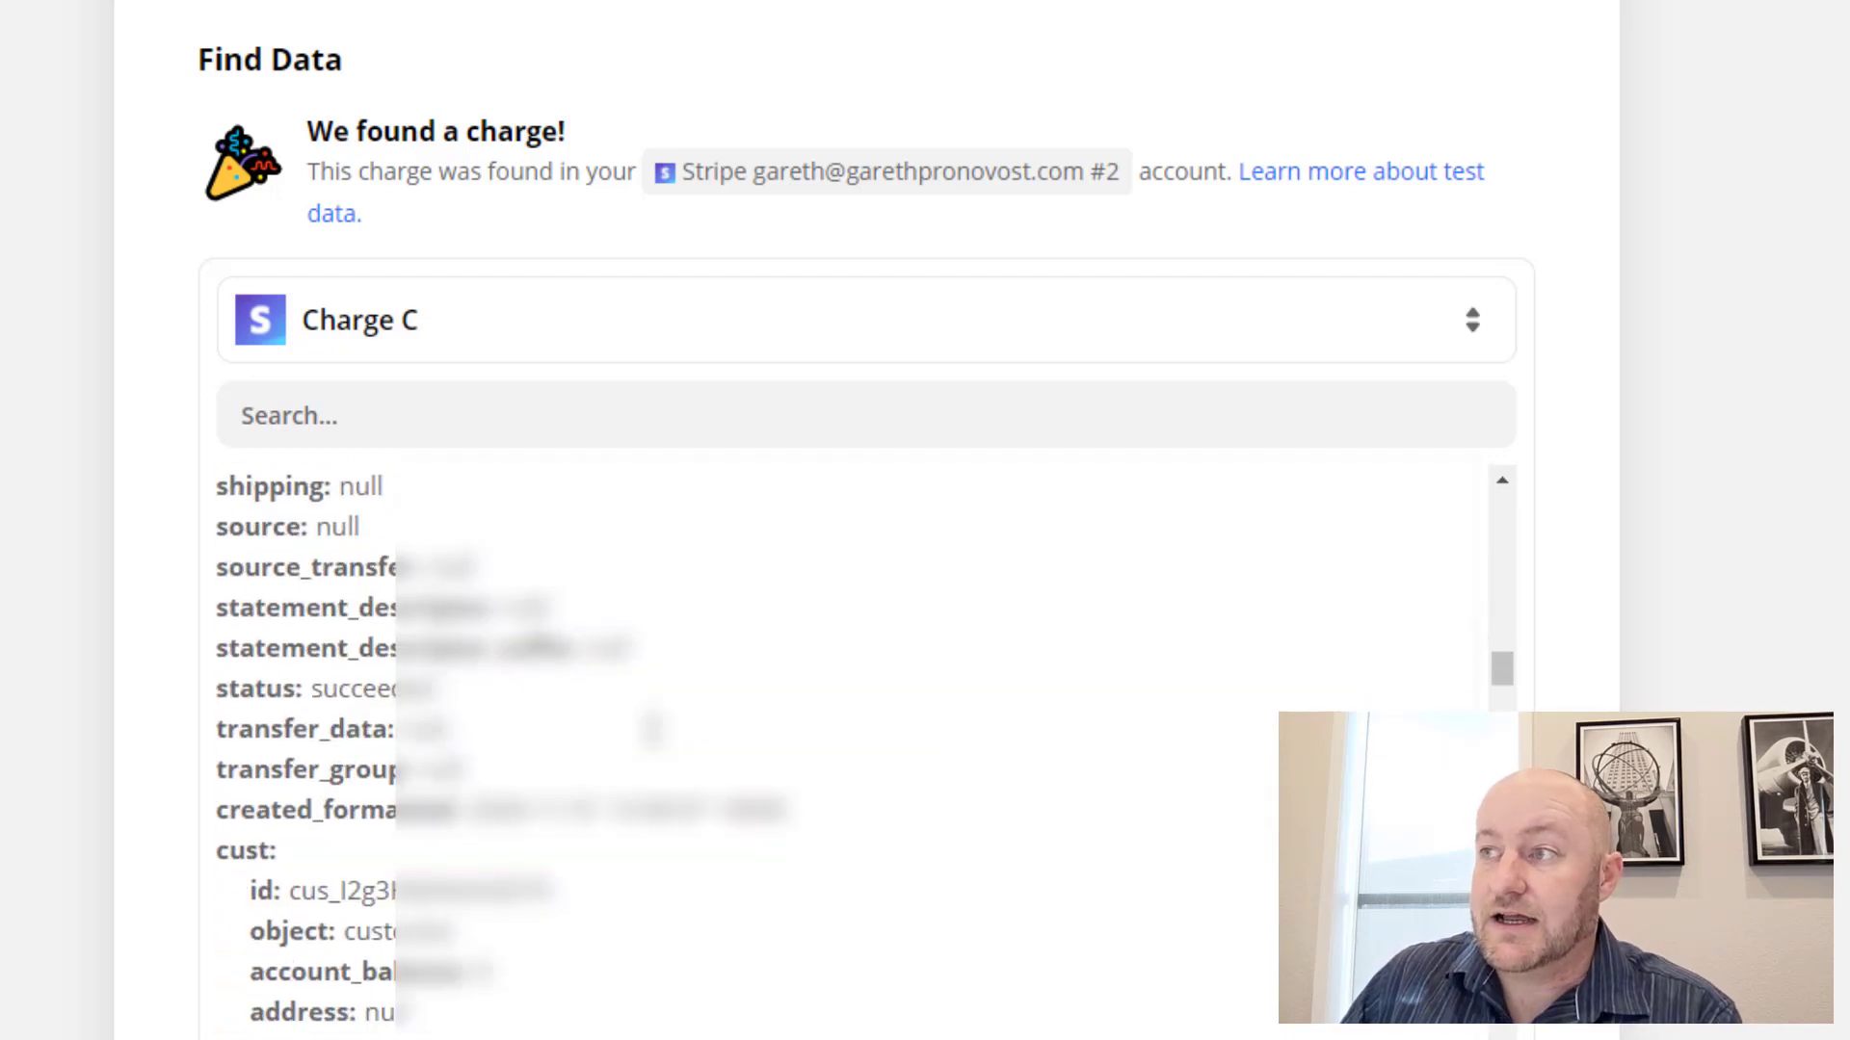
scroll("down", 3)
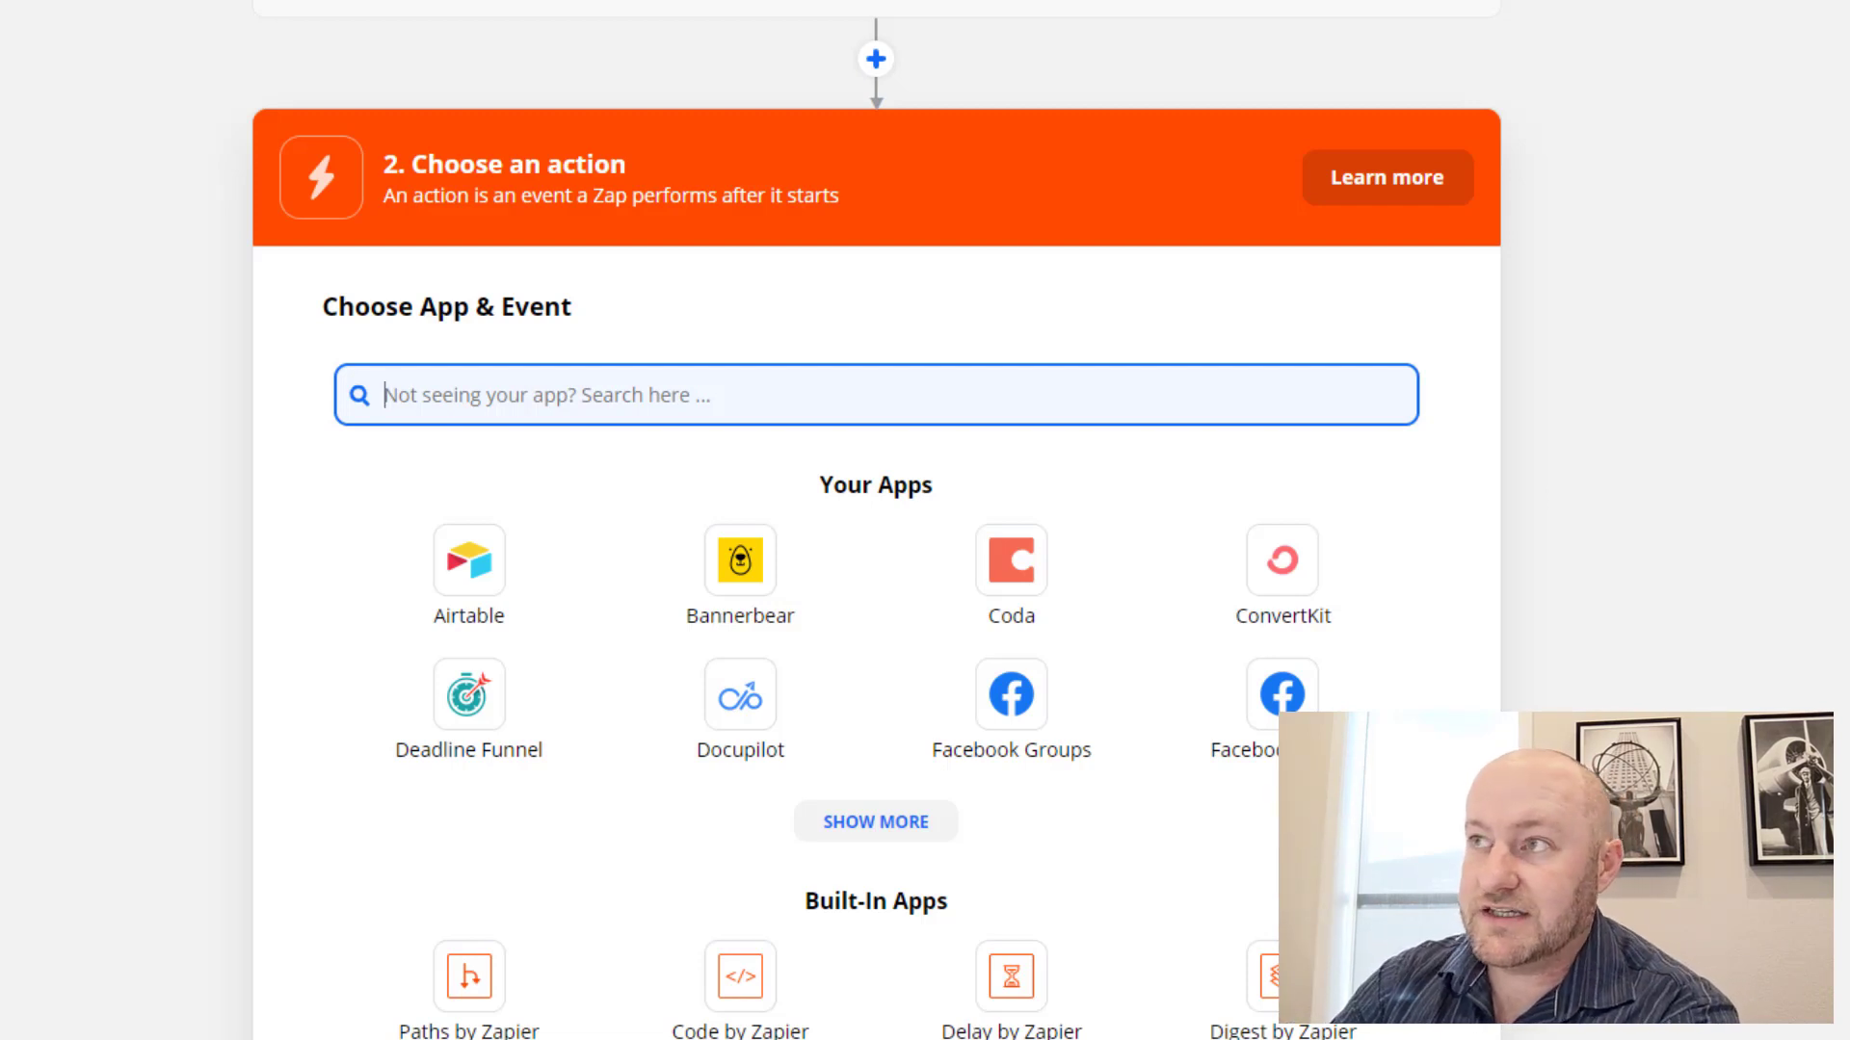
Step: Add a filter: Cust Subscriptions Data Items Data Price Nickname (Text) does not contain Calendly
type("fil")
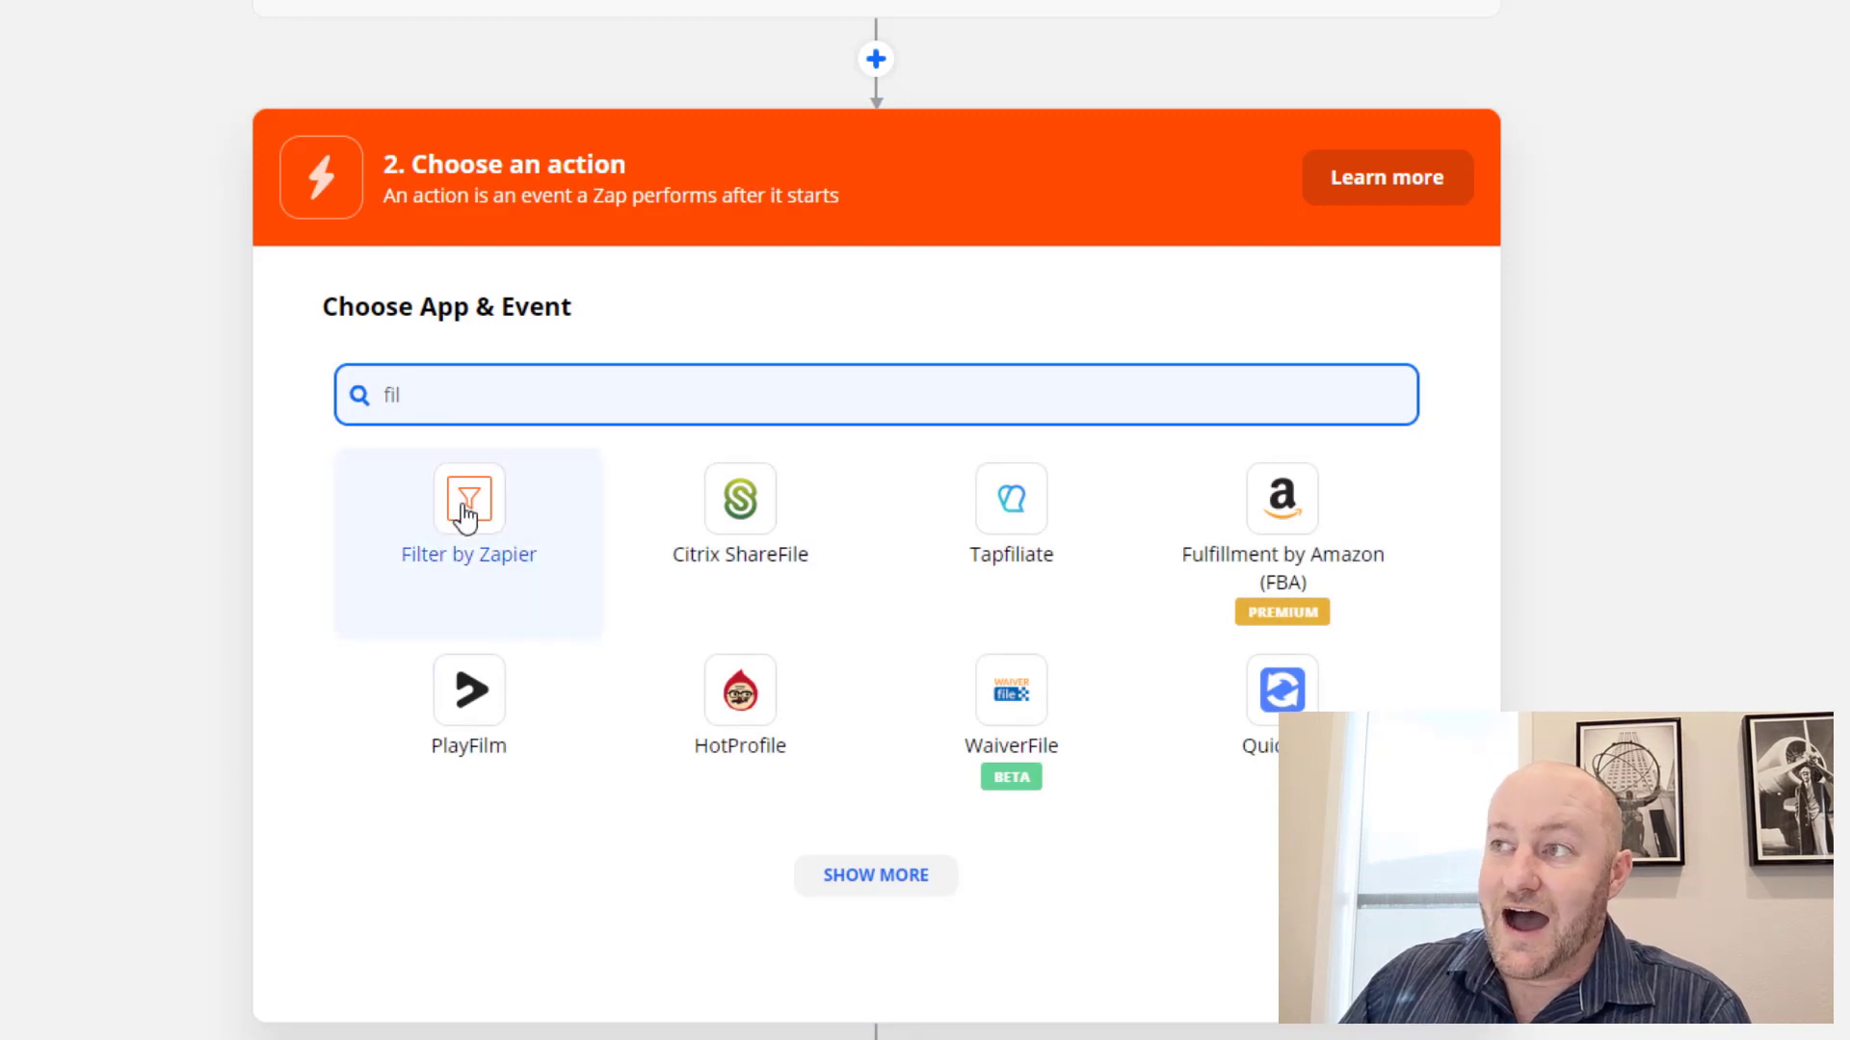
left_click(468, 499)
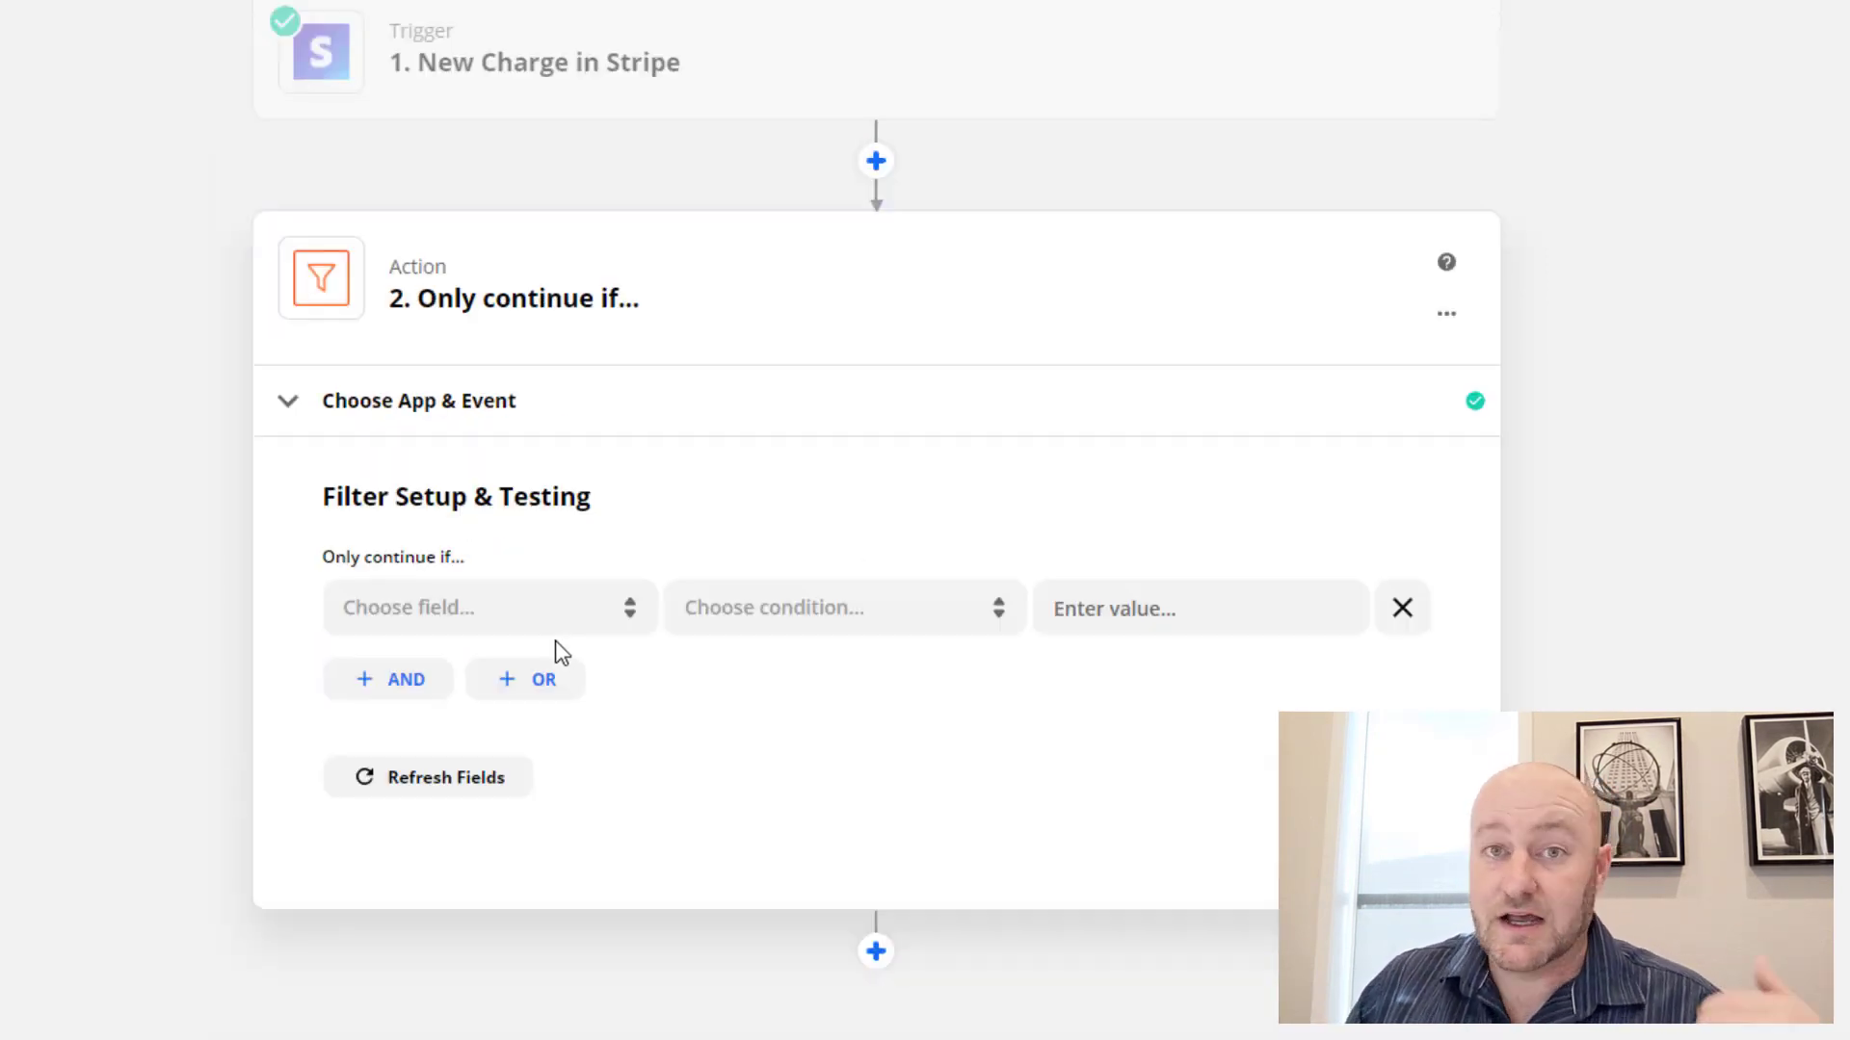
mouse_move(496, 607)
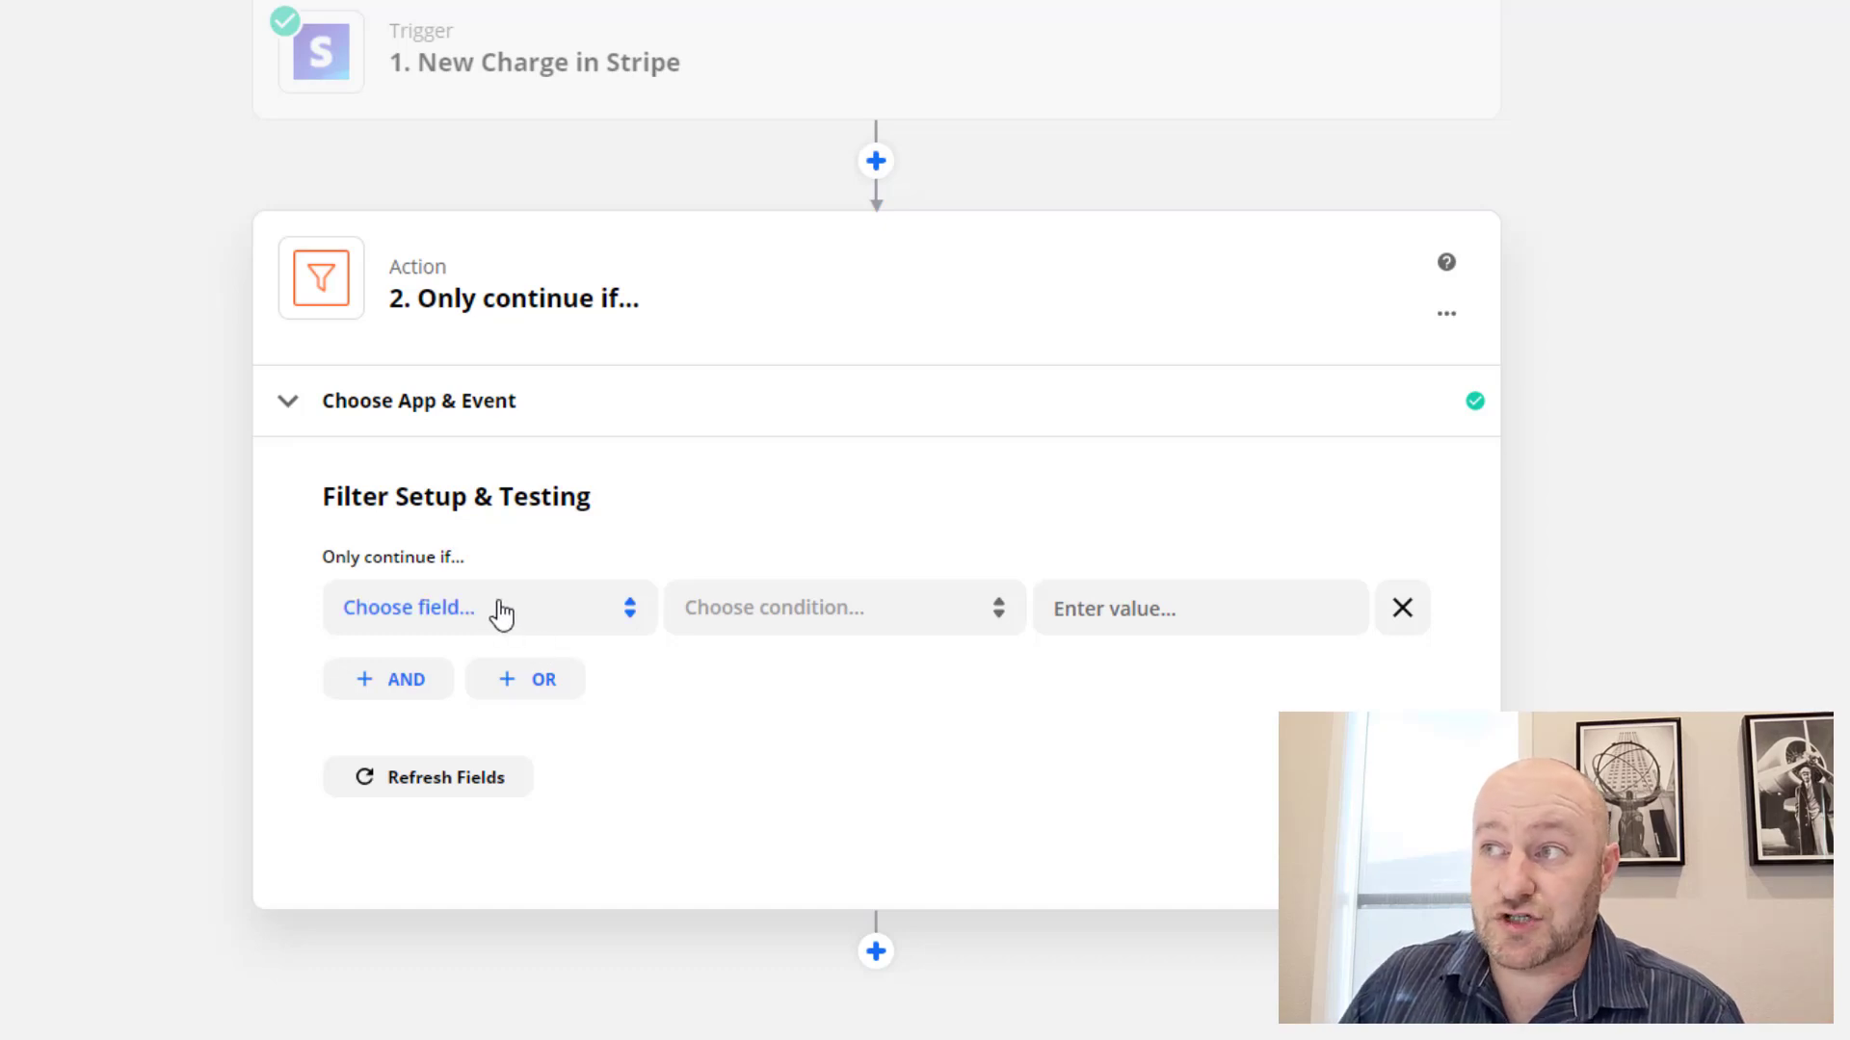
left_click(487, 607)
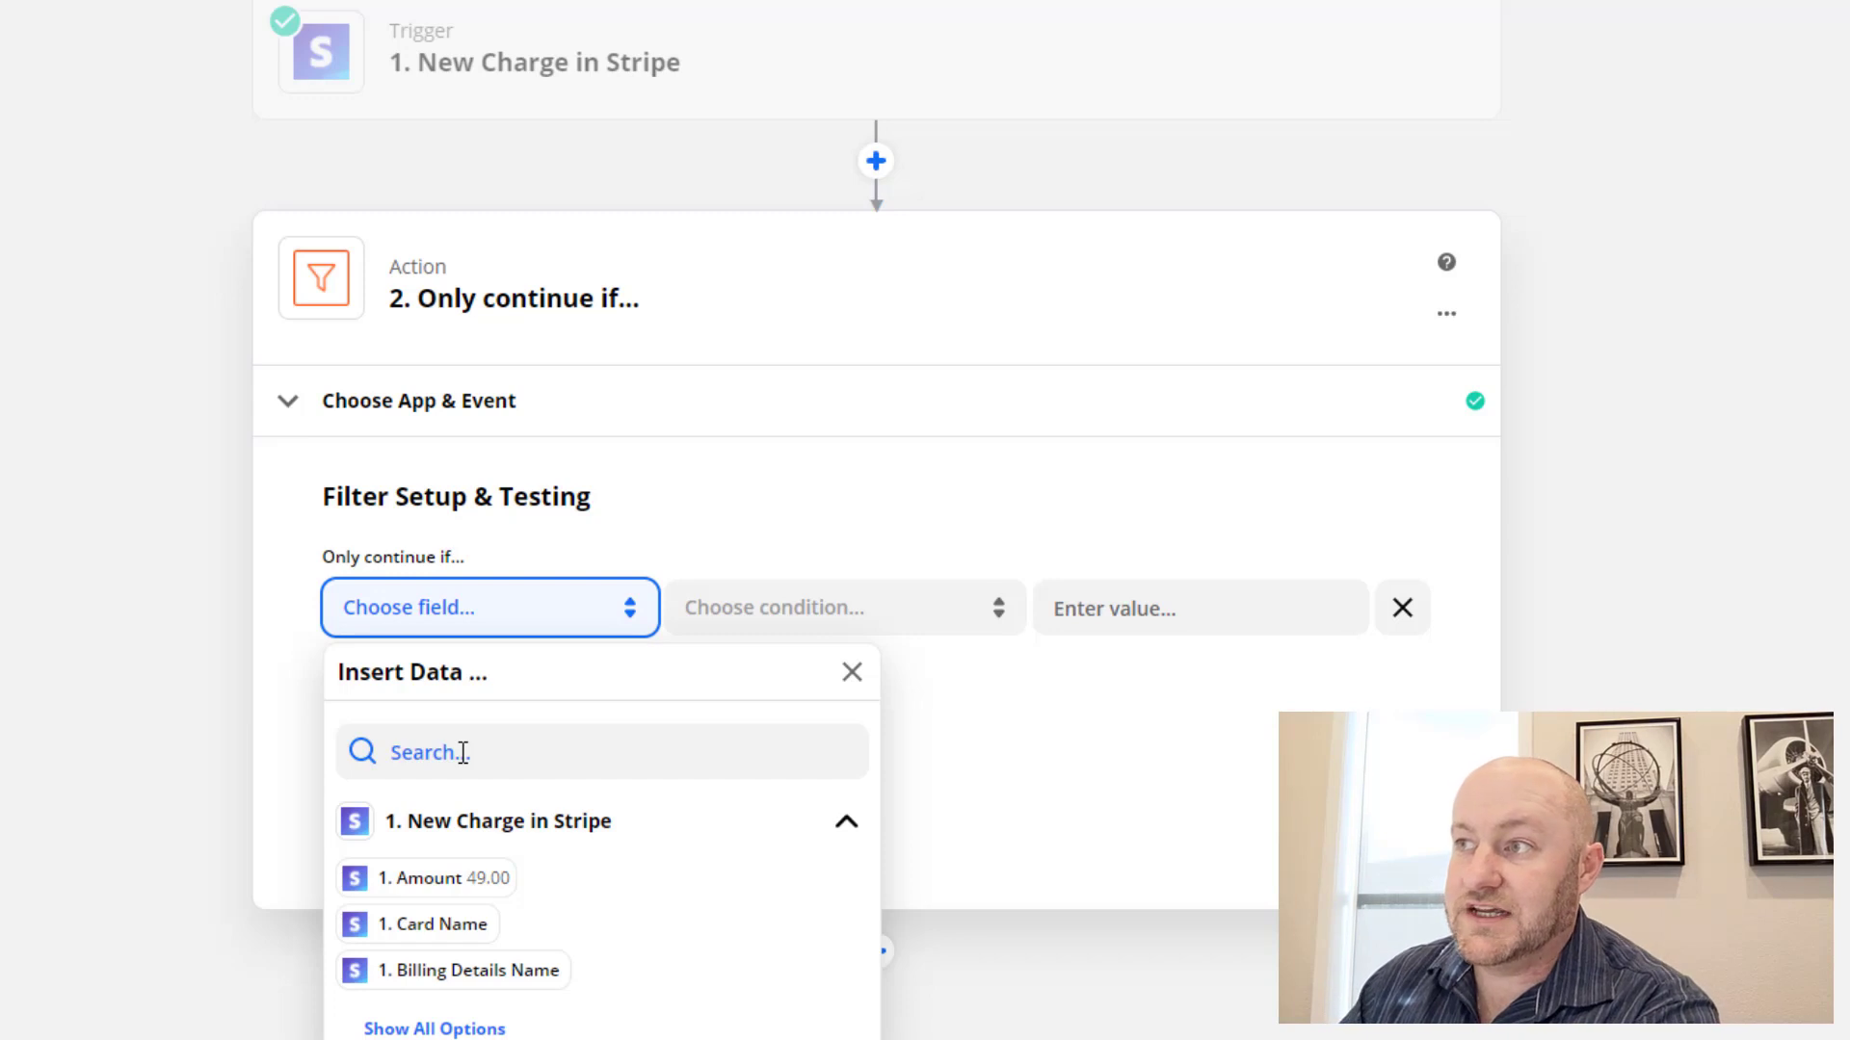
type("deta")
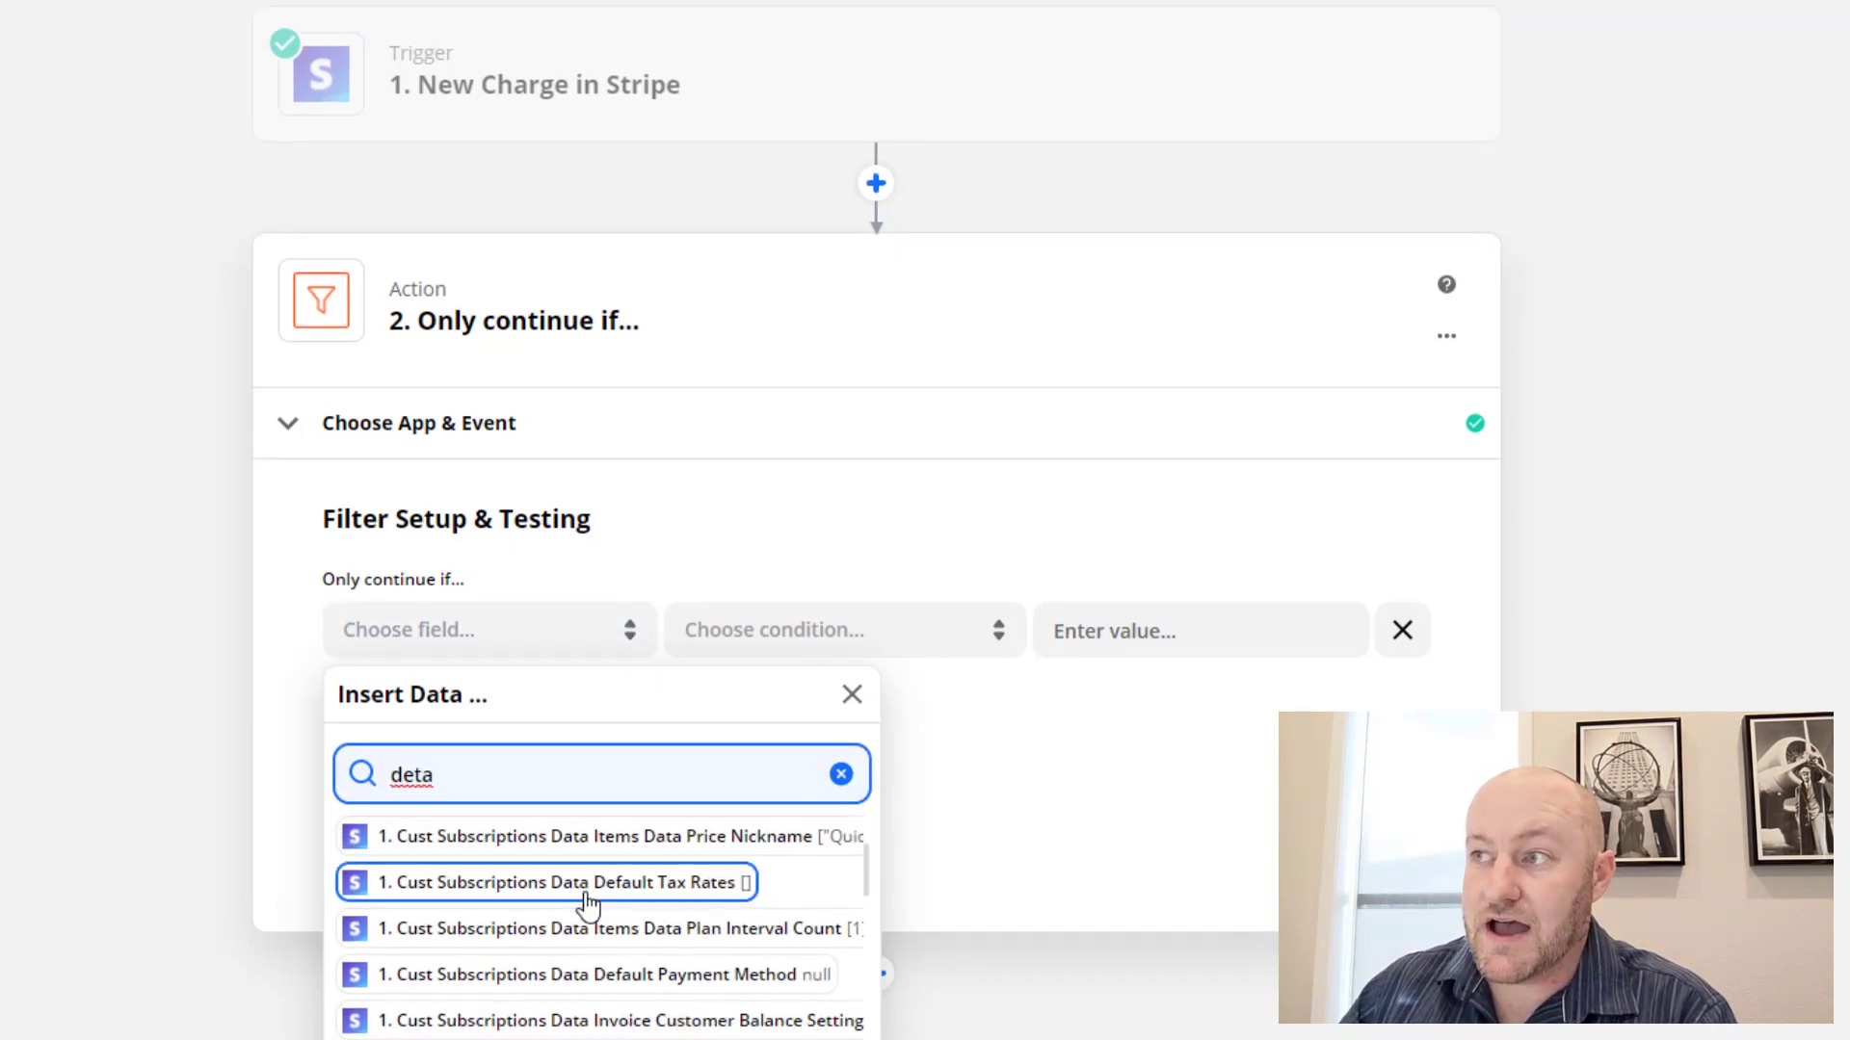
mouse_move(572, 836)
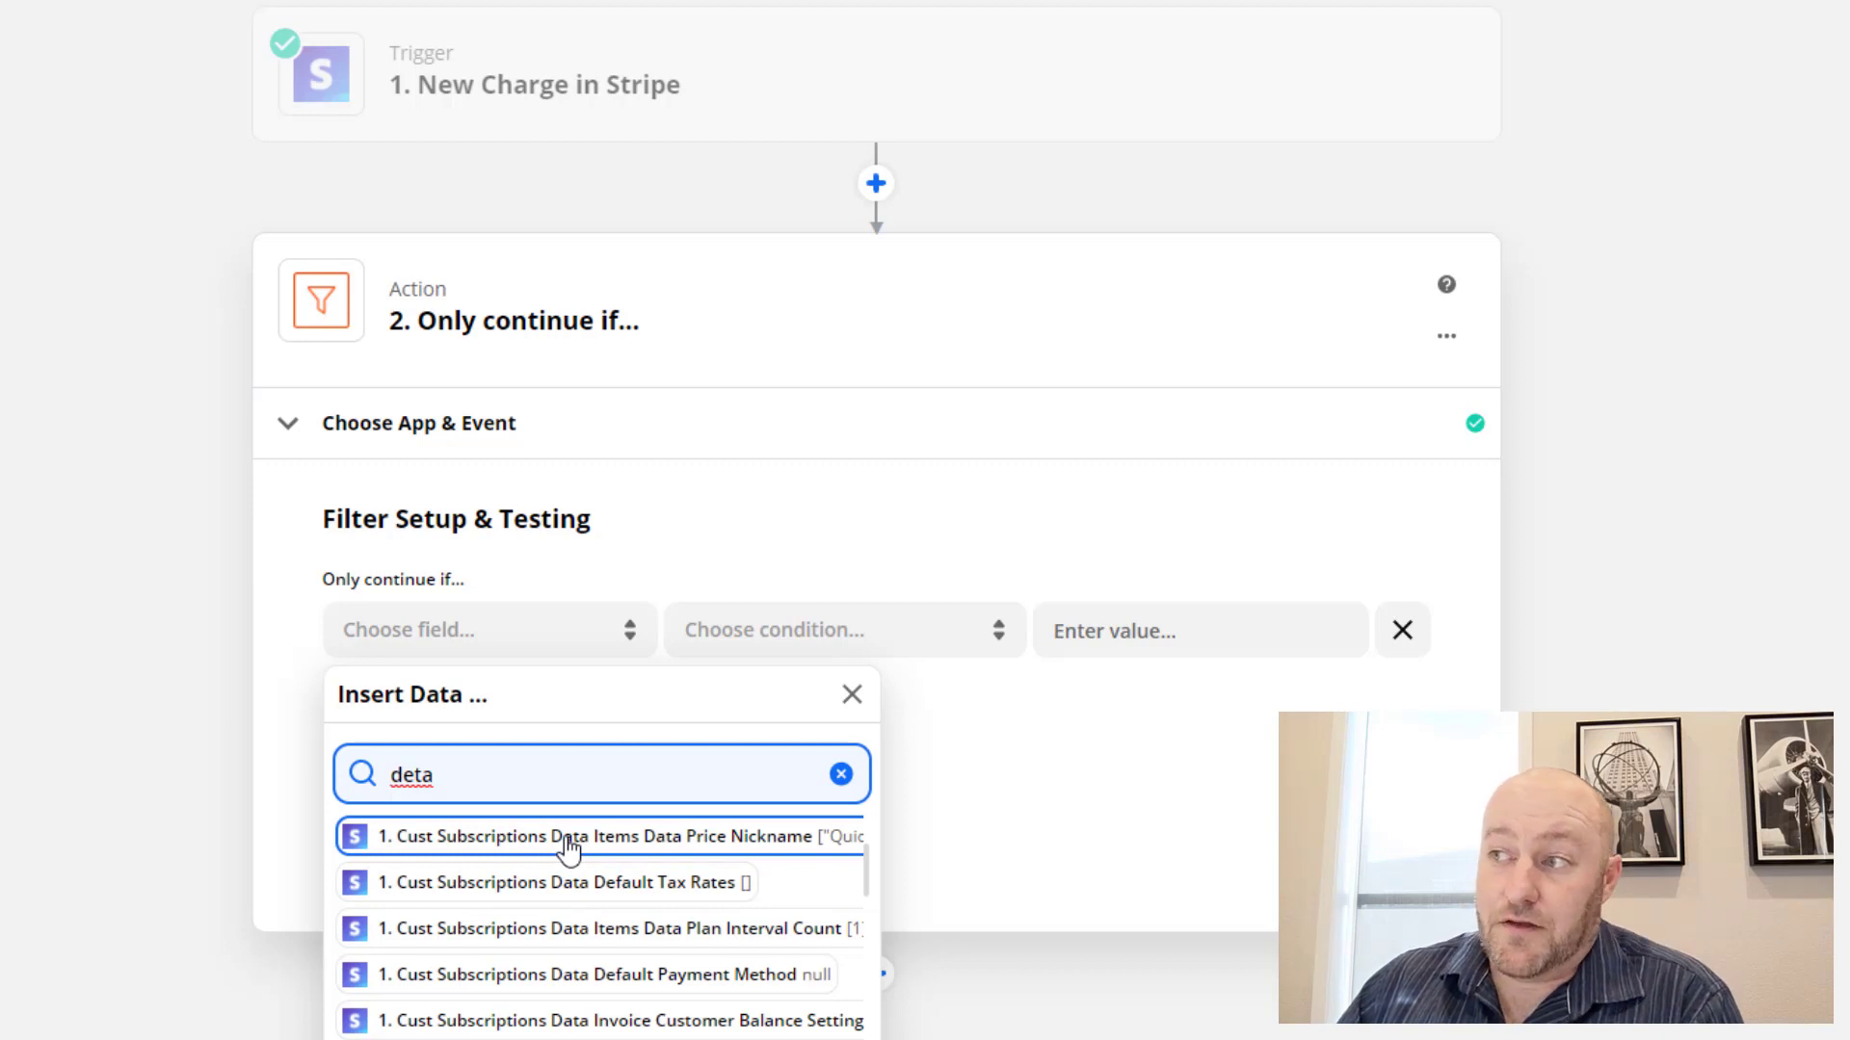
left_click(586, 836)
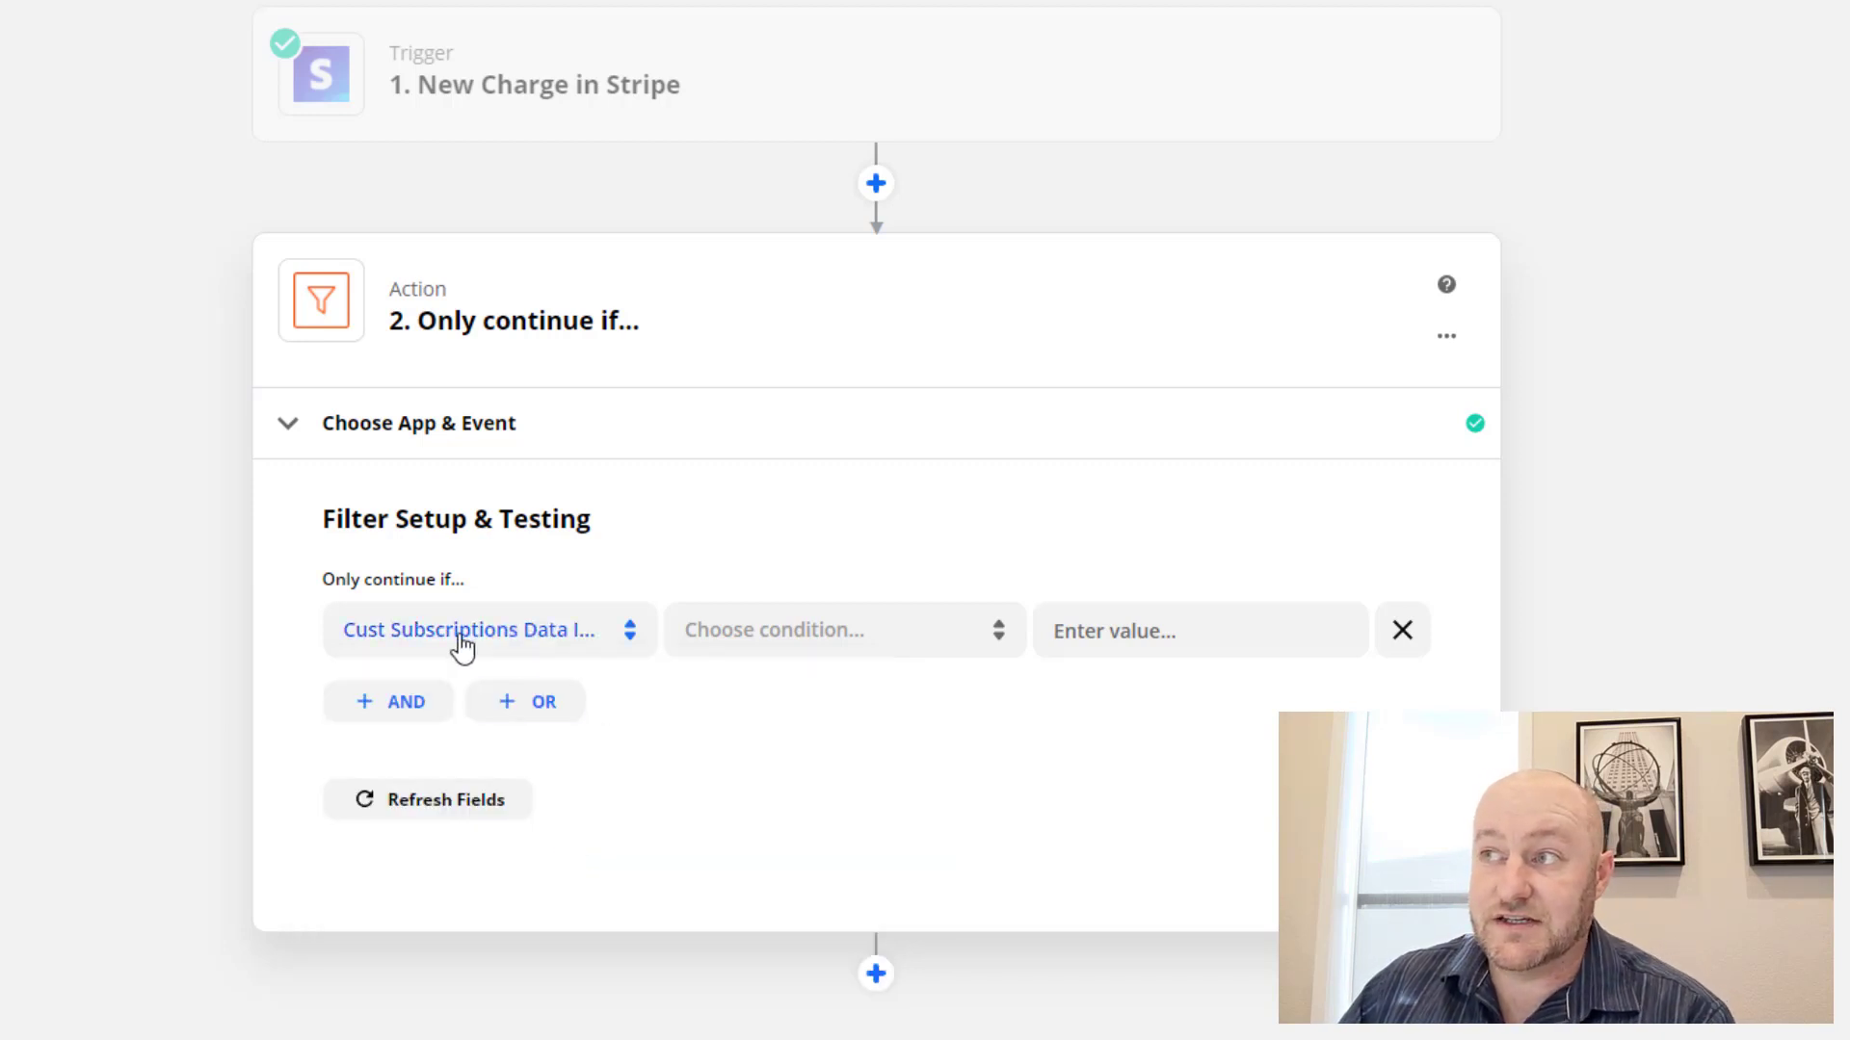
left_click(844, 628)
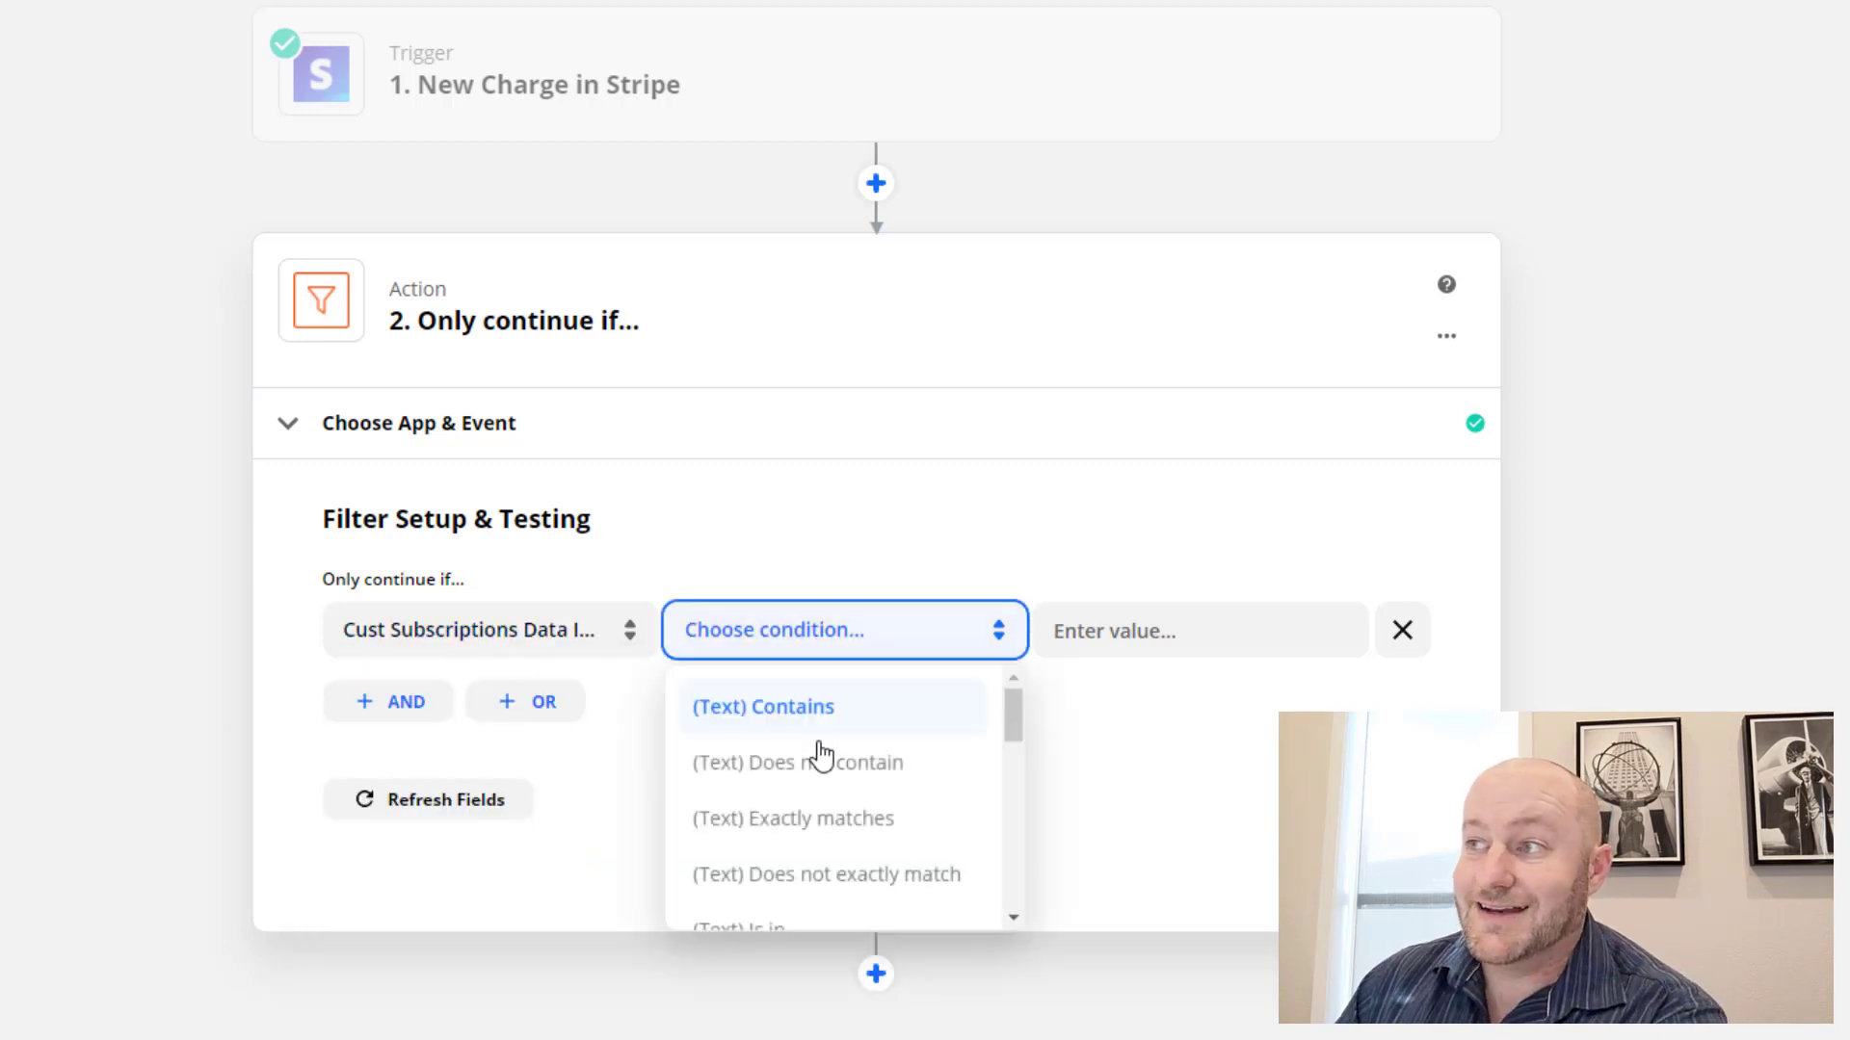
mouse_move(817, 763)
type("Calend")
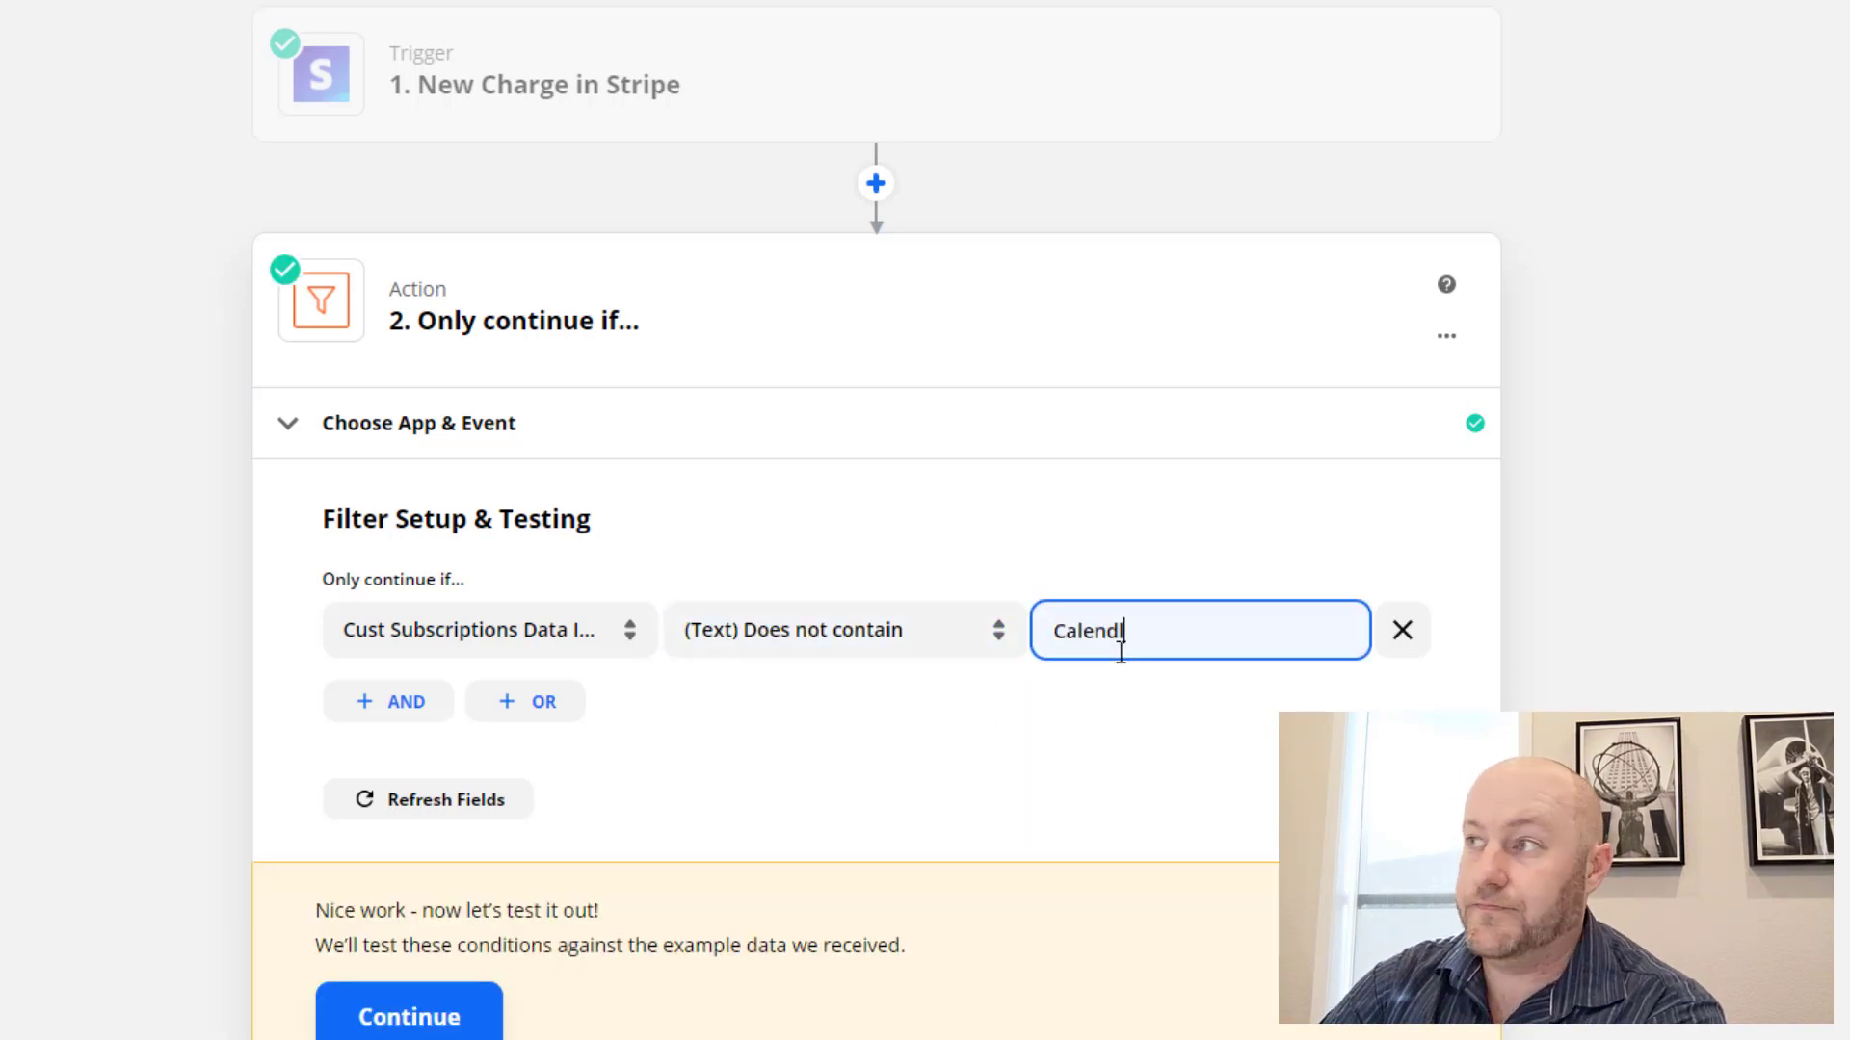
type("y")
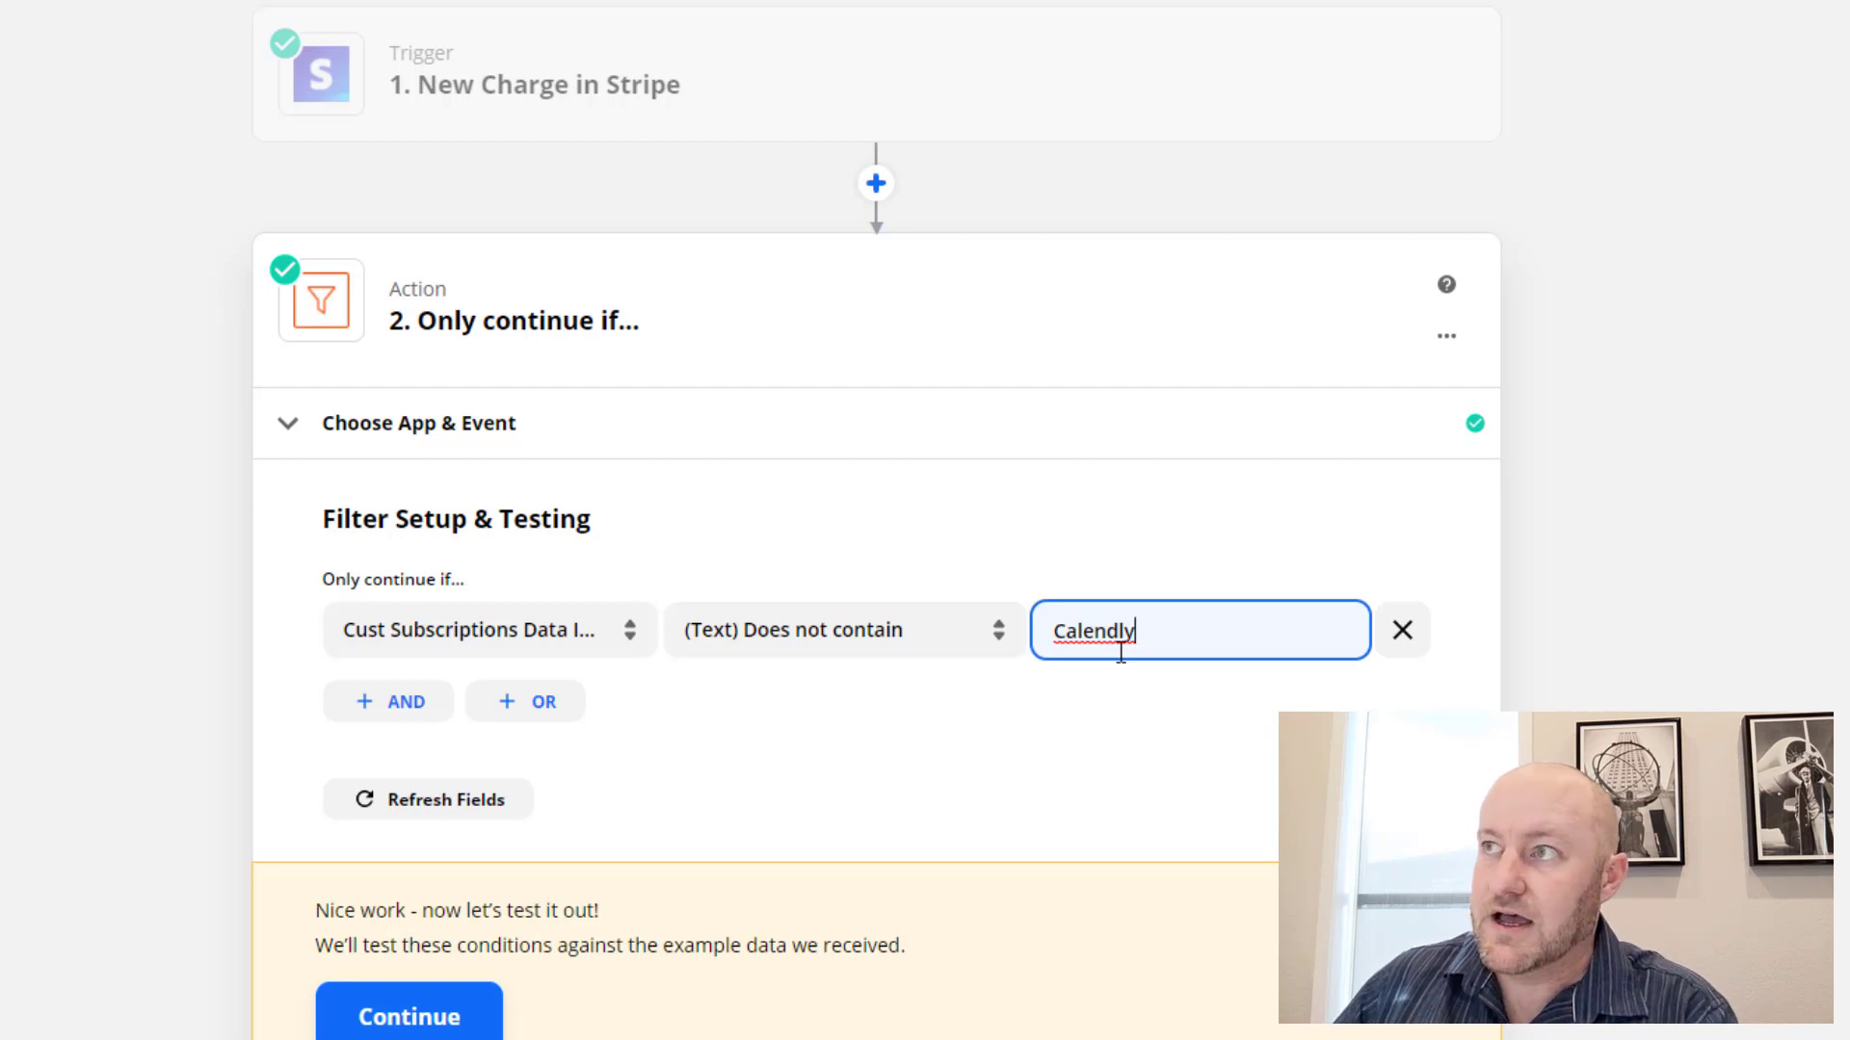
mouse_move(697, 83)
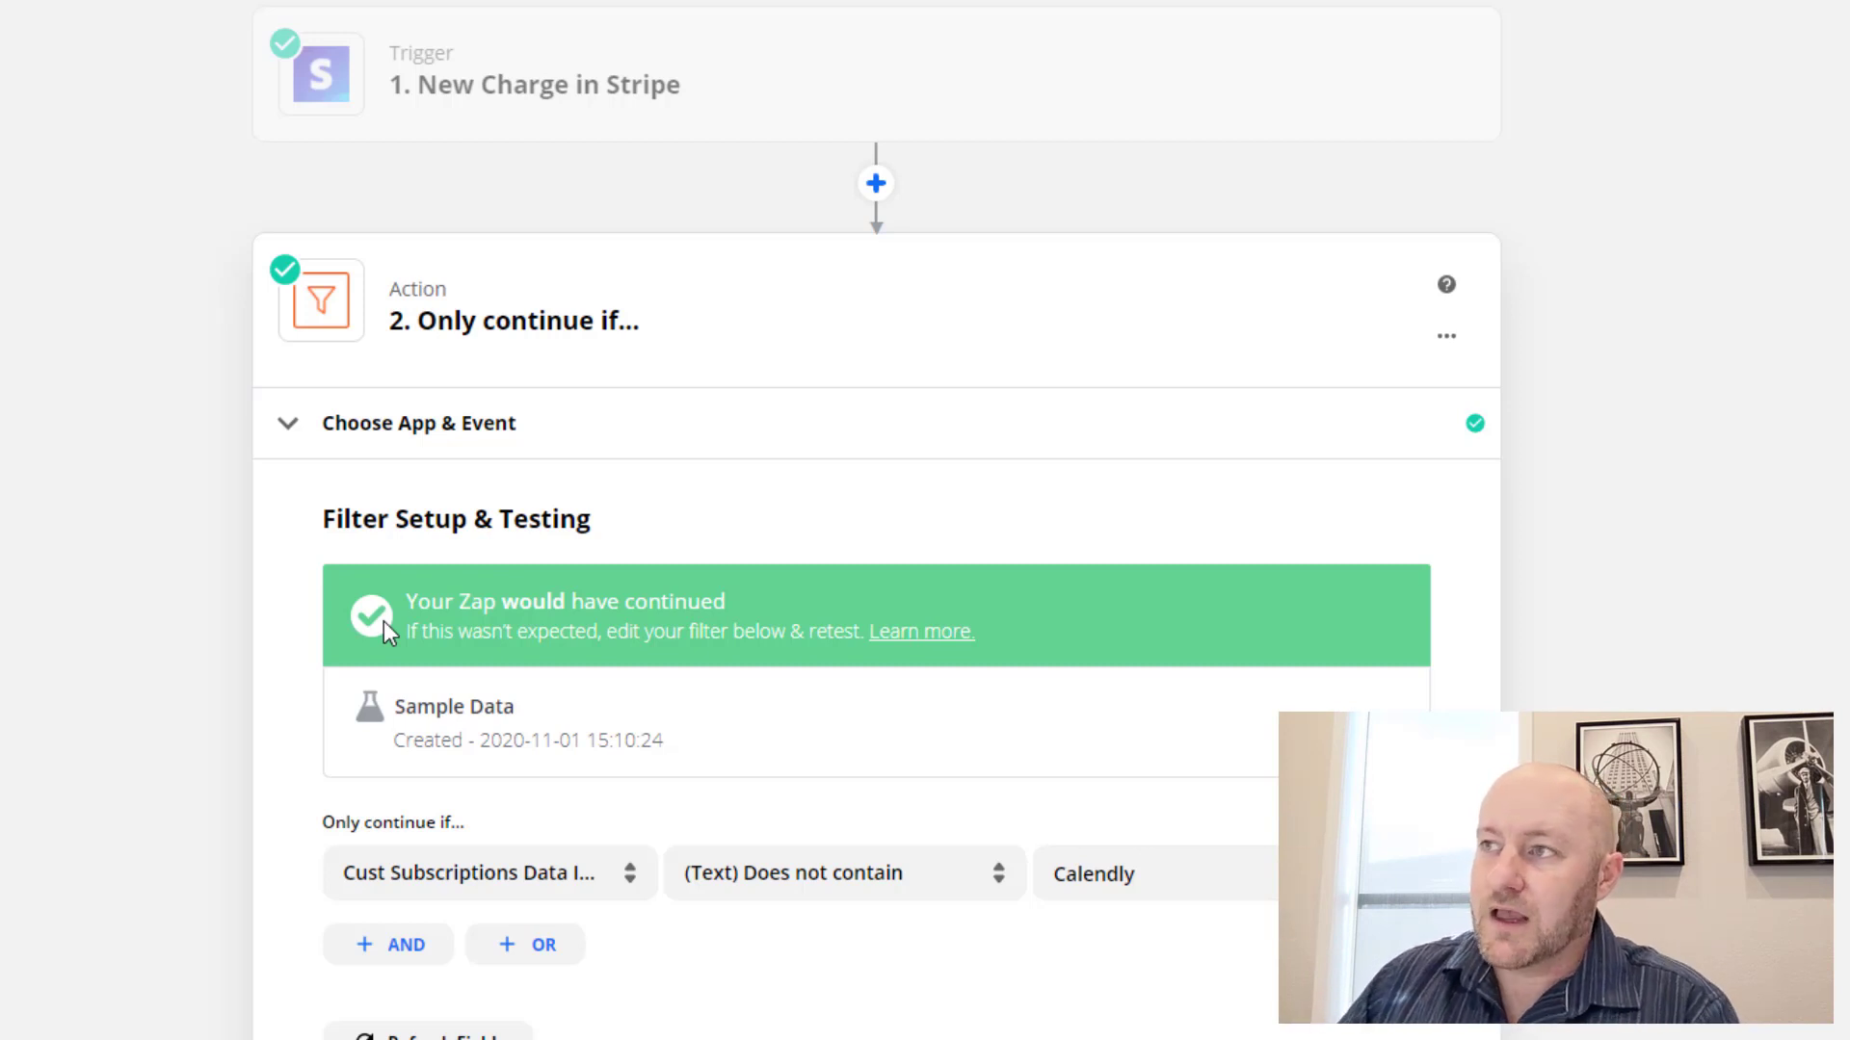
Step: Add a third step after the filter and search for the Airtable app
scroll("down", 3)
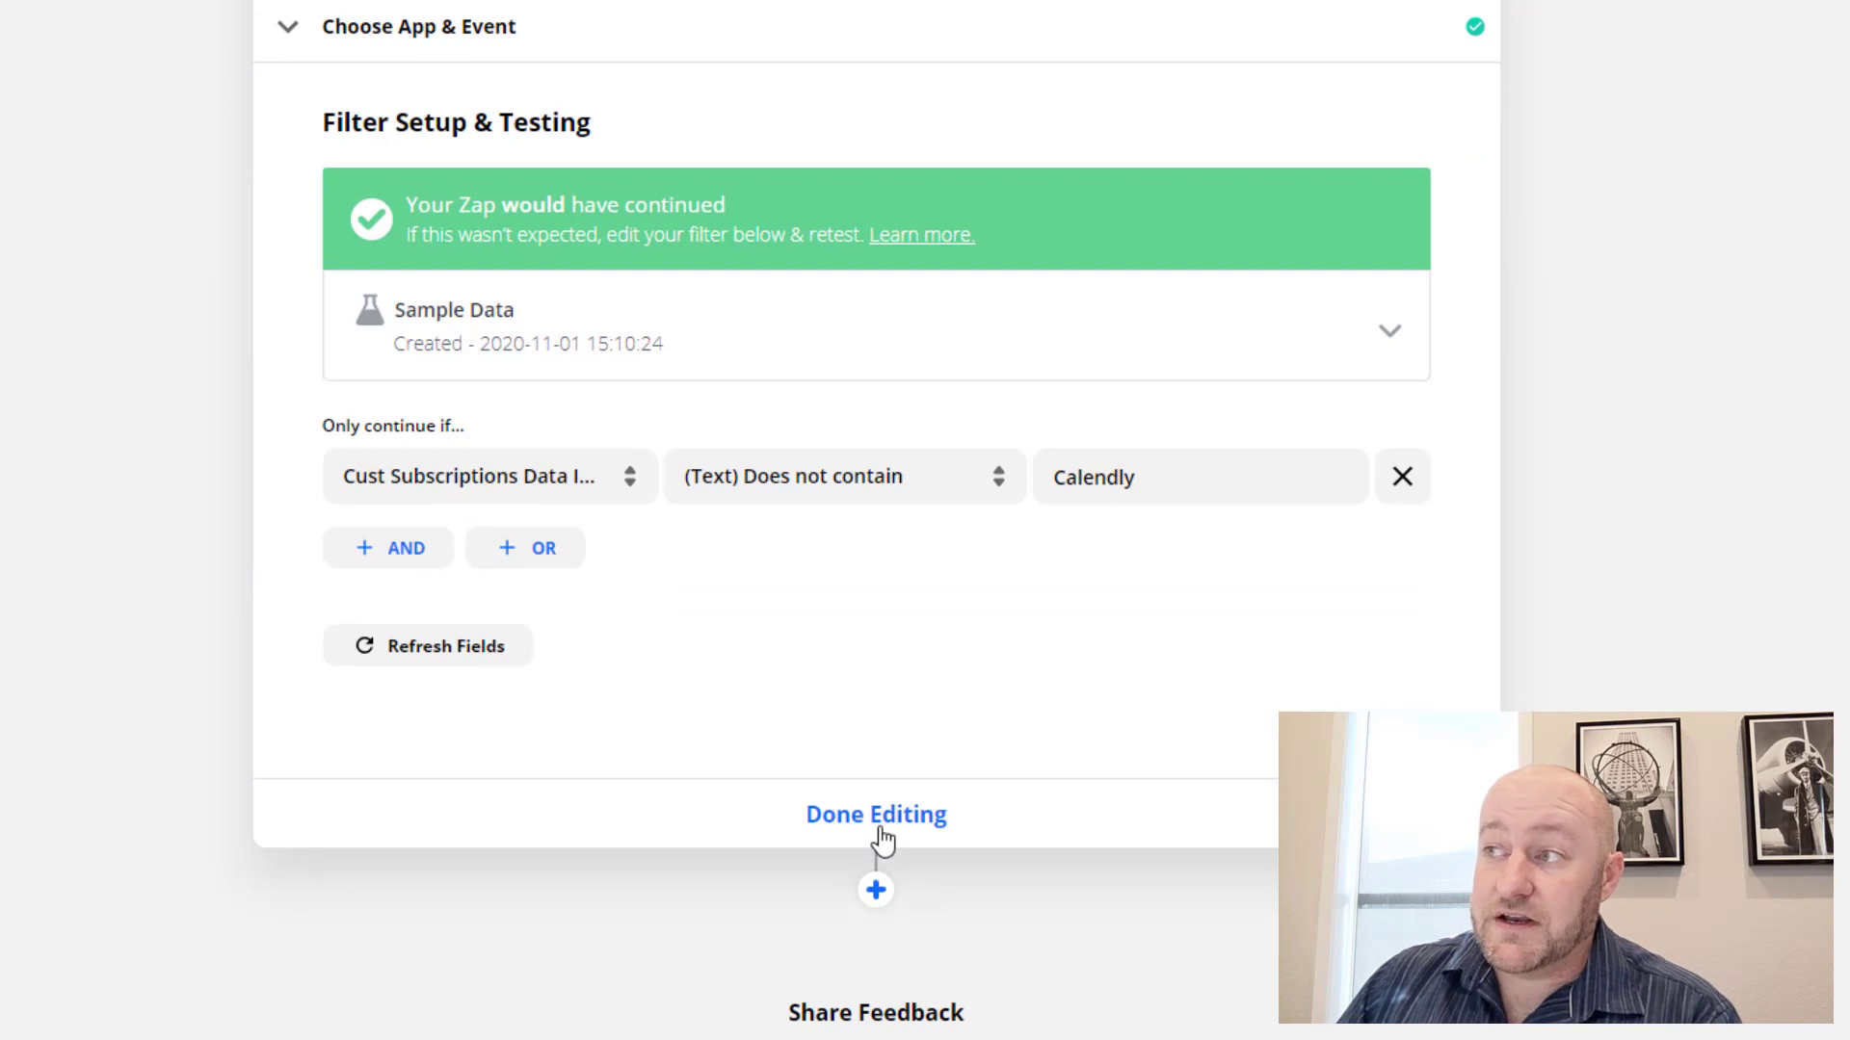
left_click(875, 890)
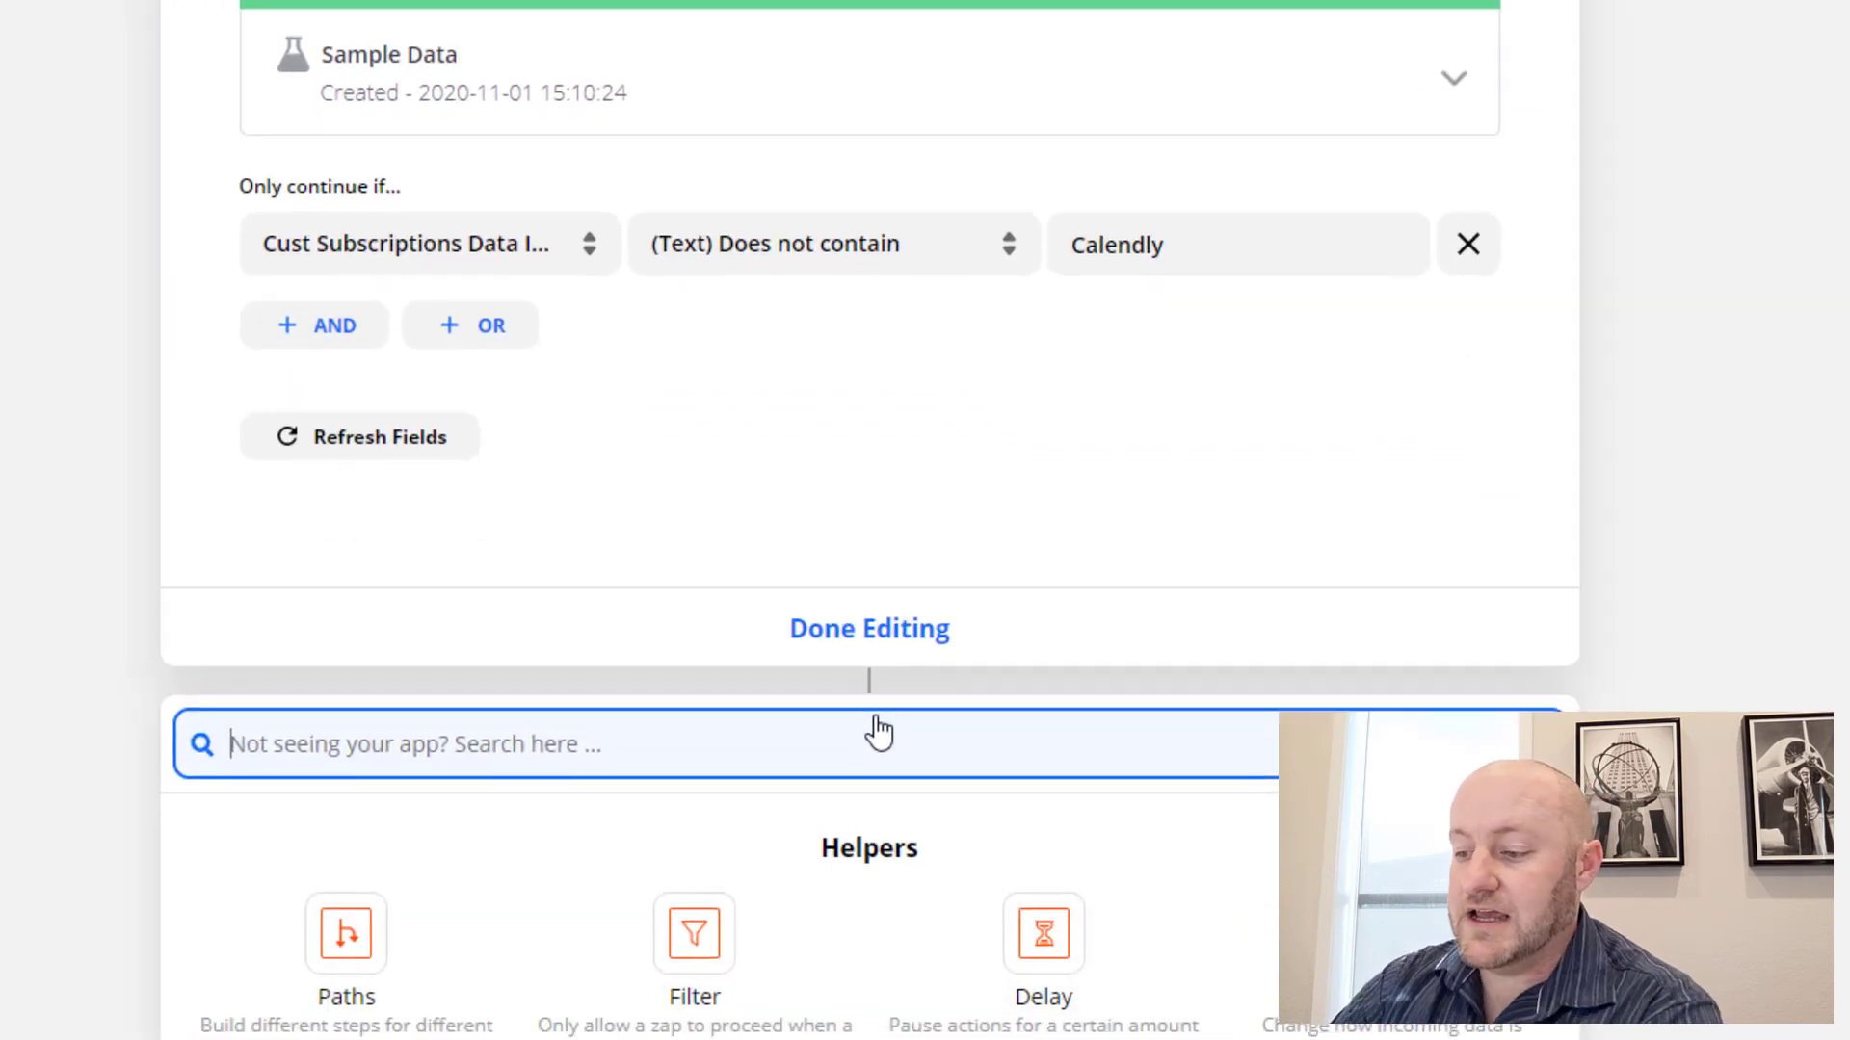
type("ai")
type("stripe")
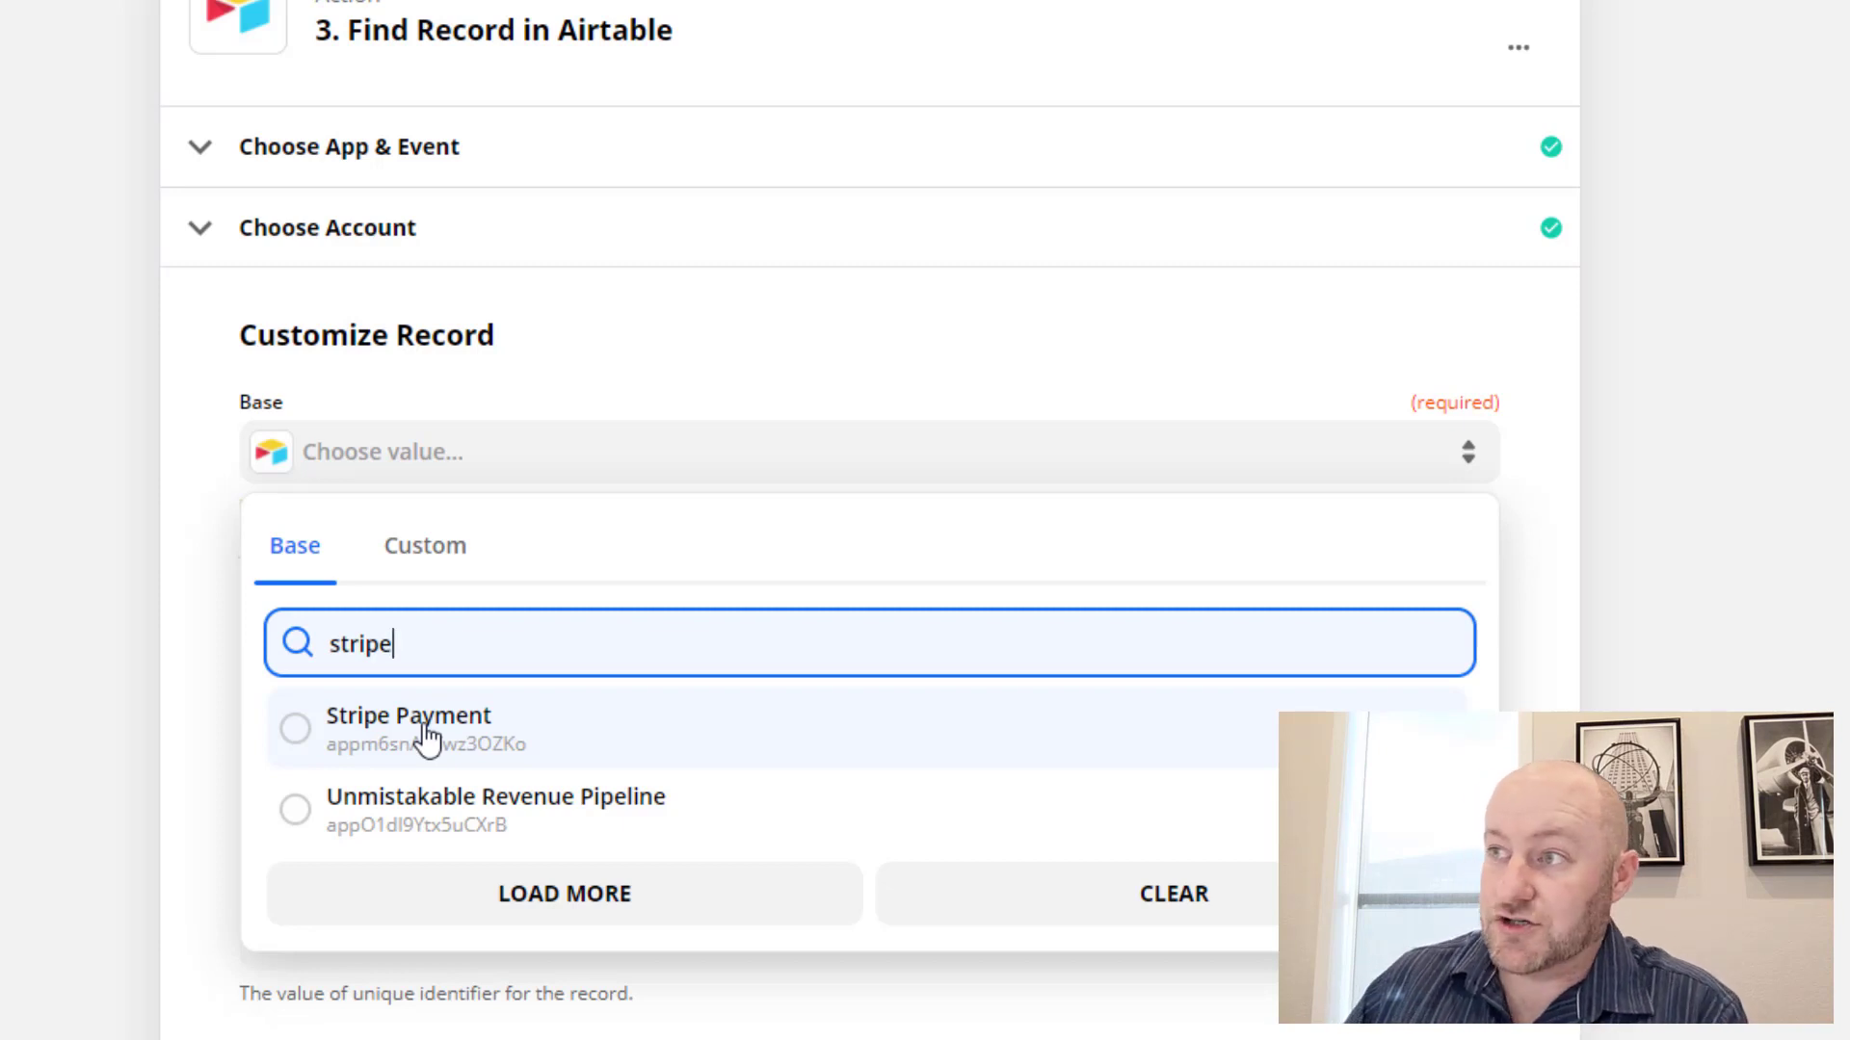
Step: Use the Stripe Payment base's Contact table and search its Email field by Stripe's Cust Email
left_click(408, 717)
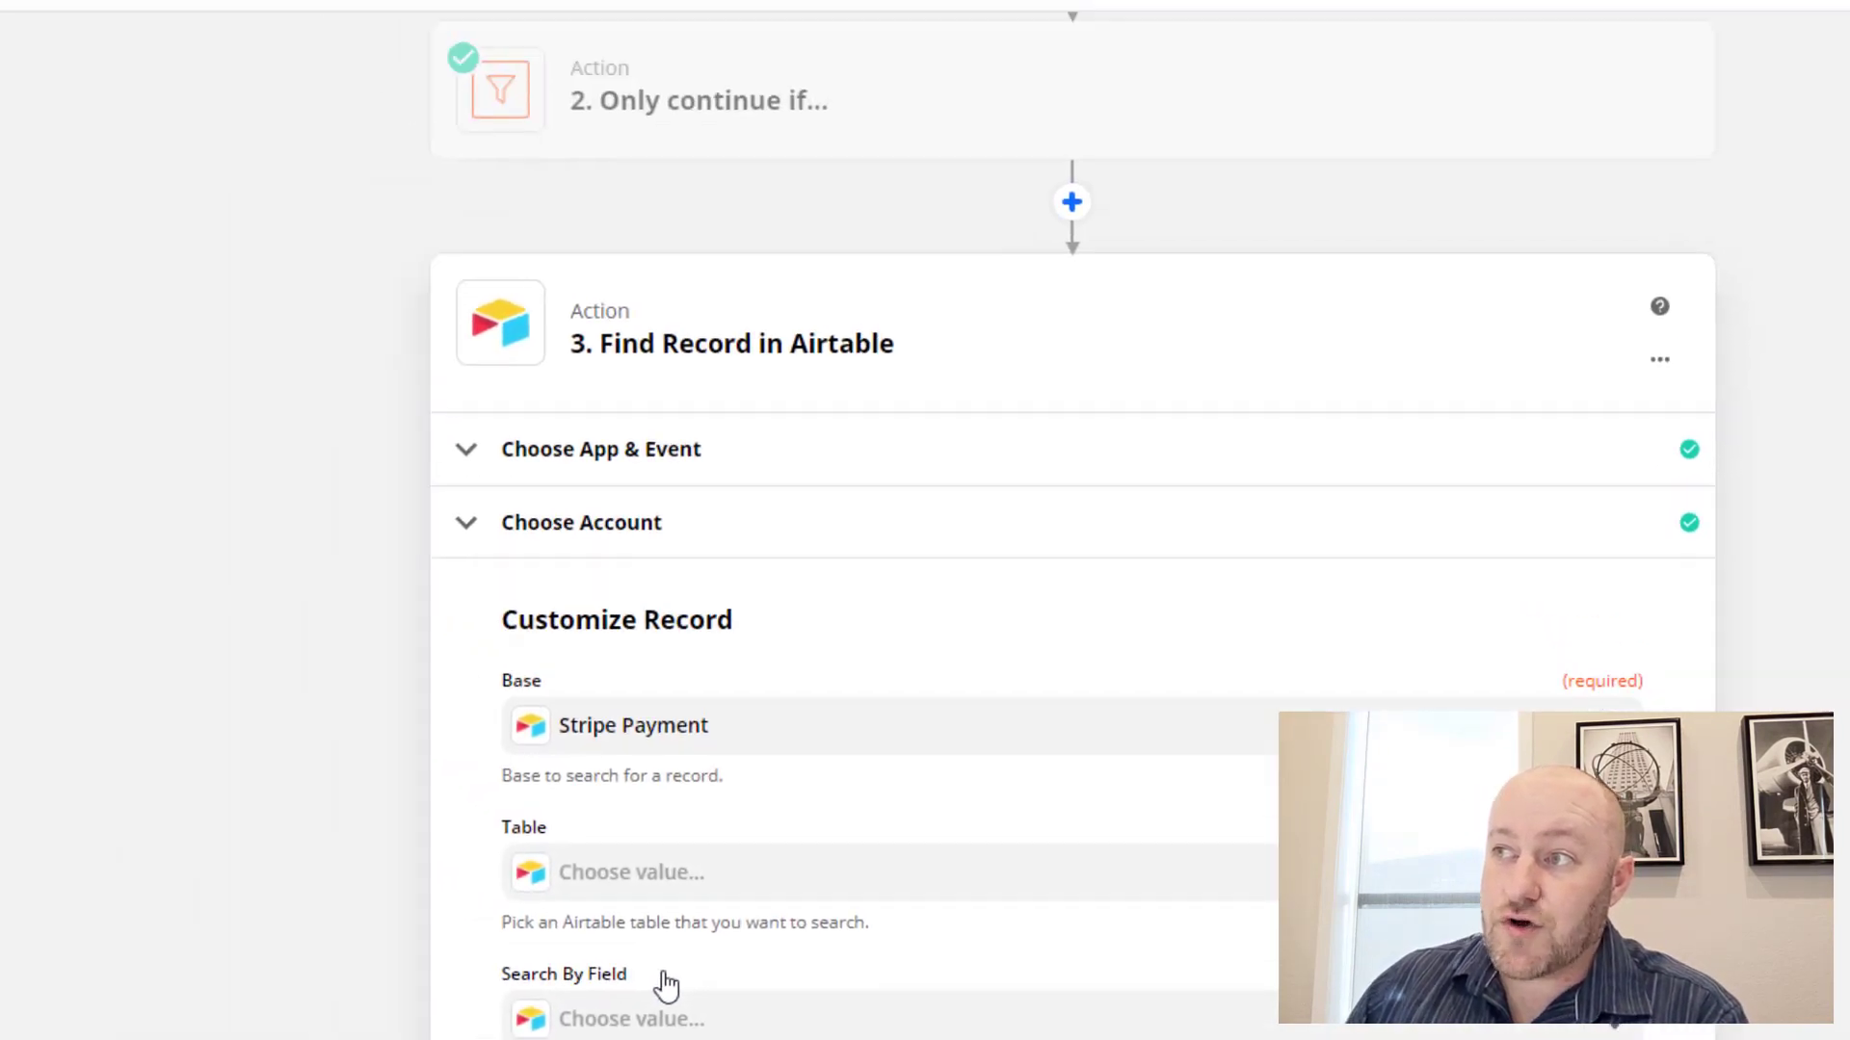
left_click(438, 10)
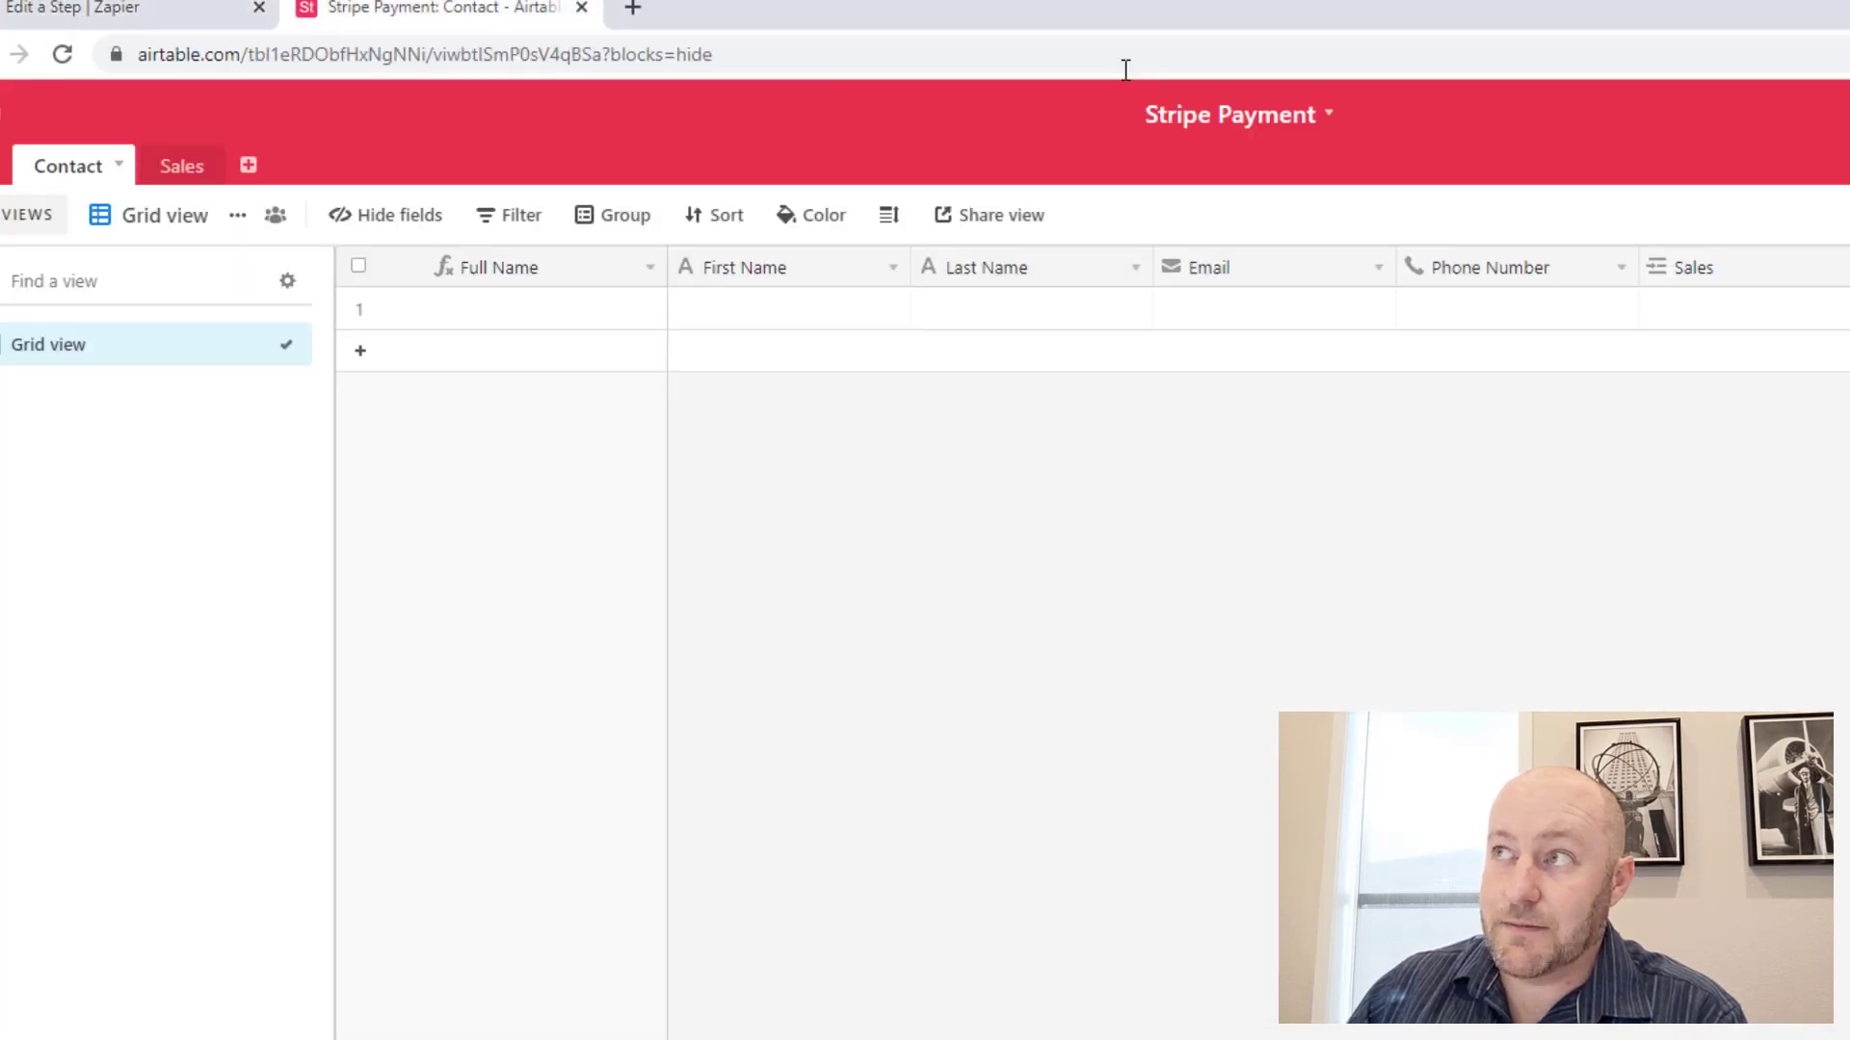
left_click(129, 10)
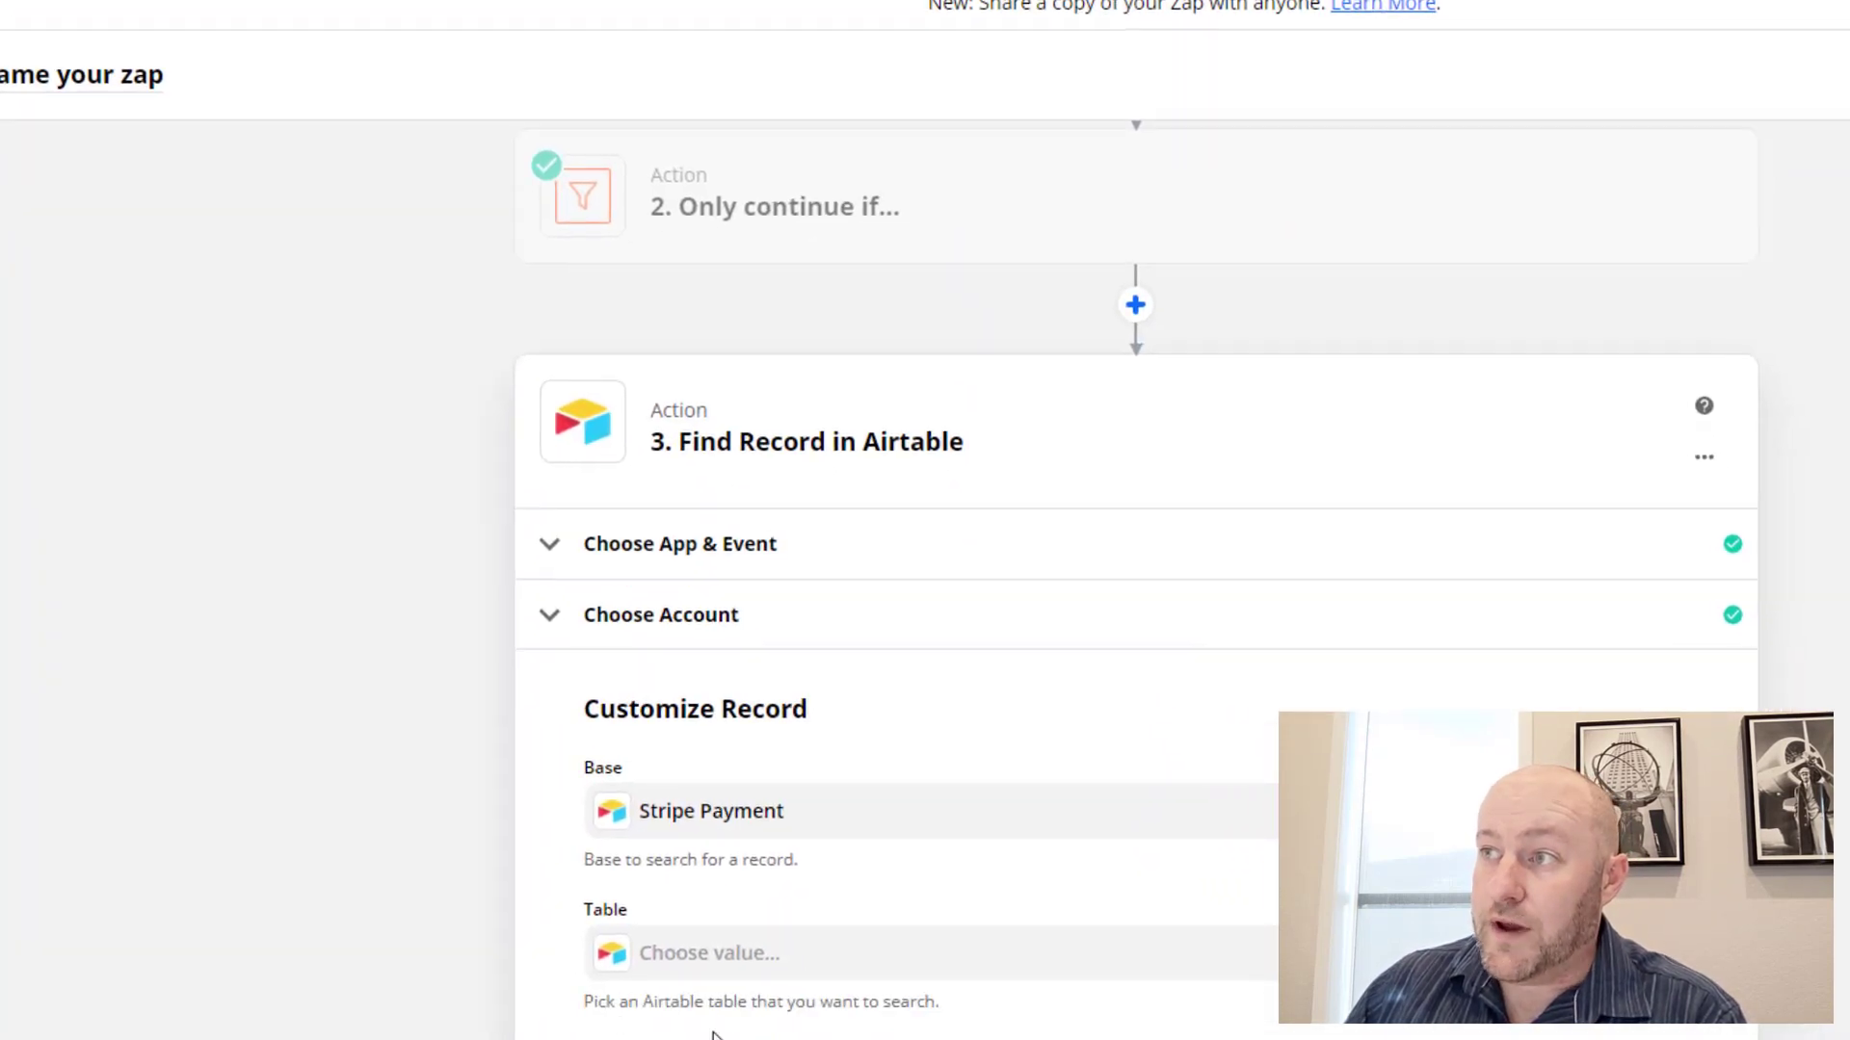
scroll("down", 3)
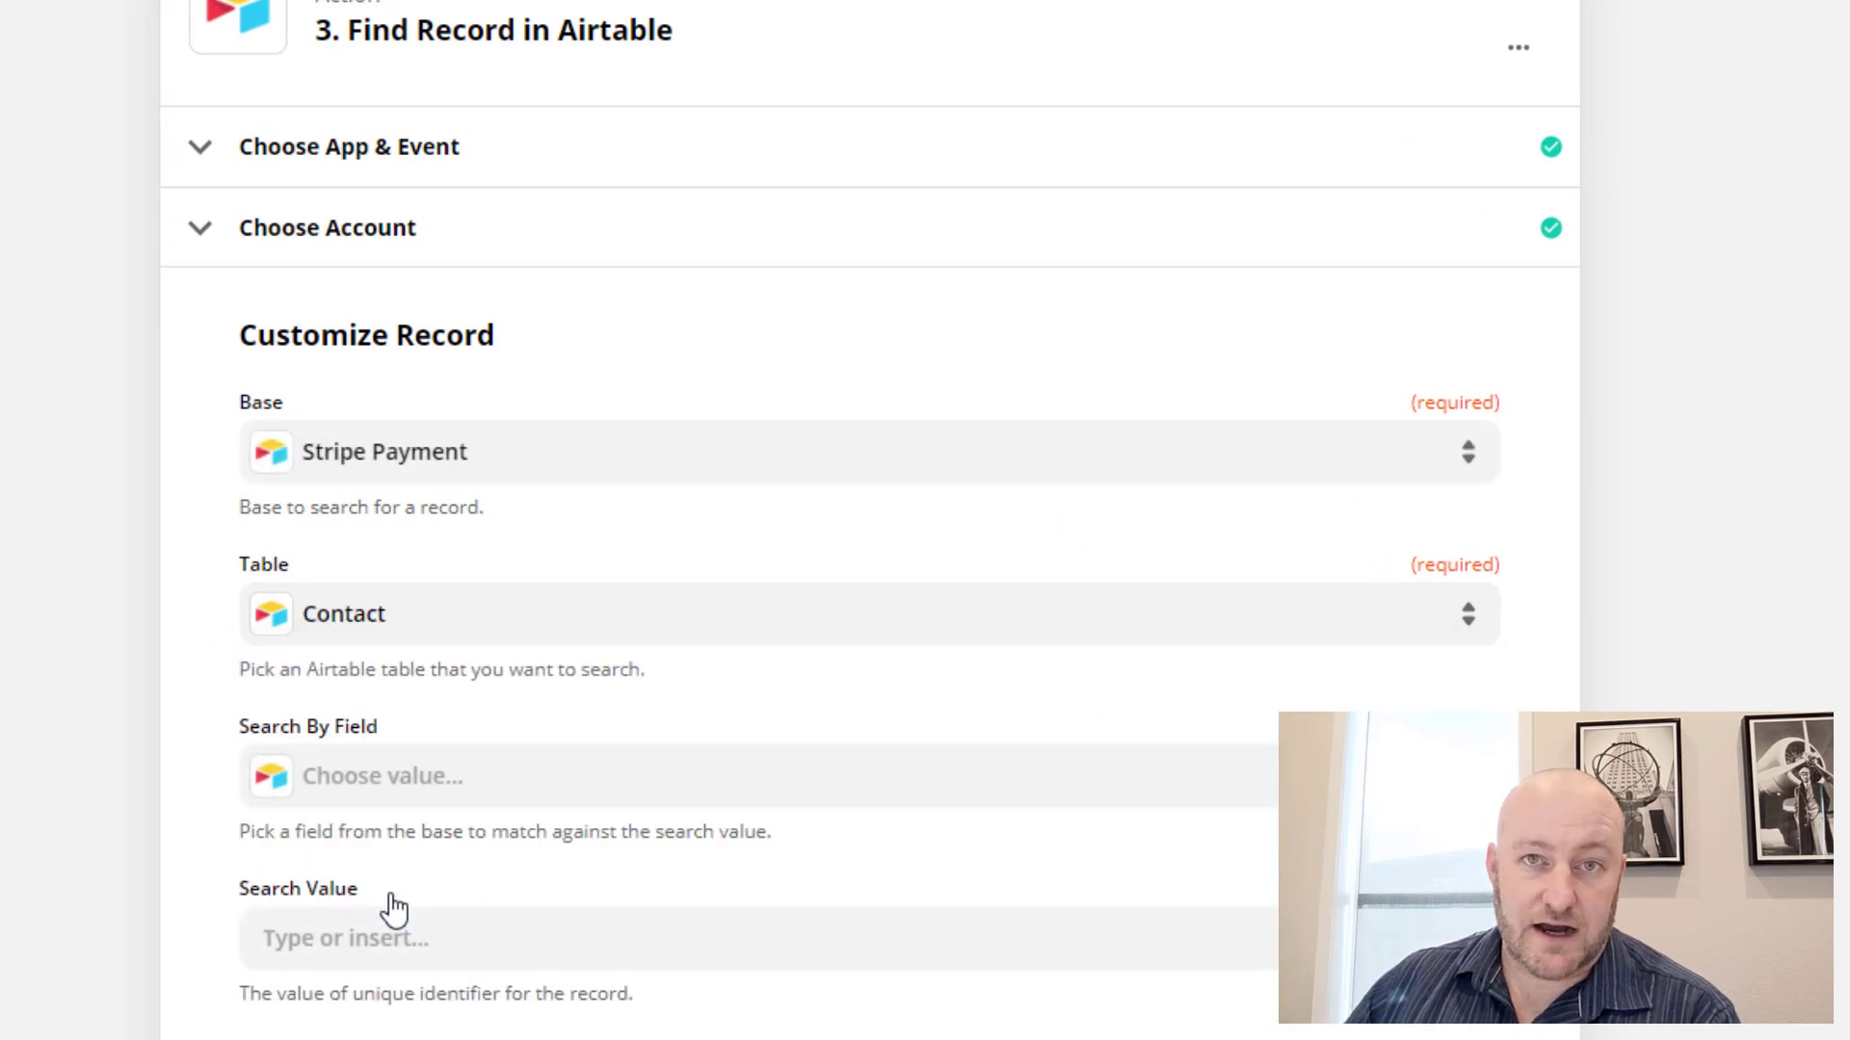
left_click(381, 774)
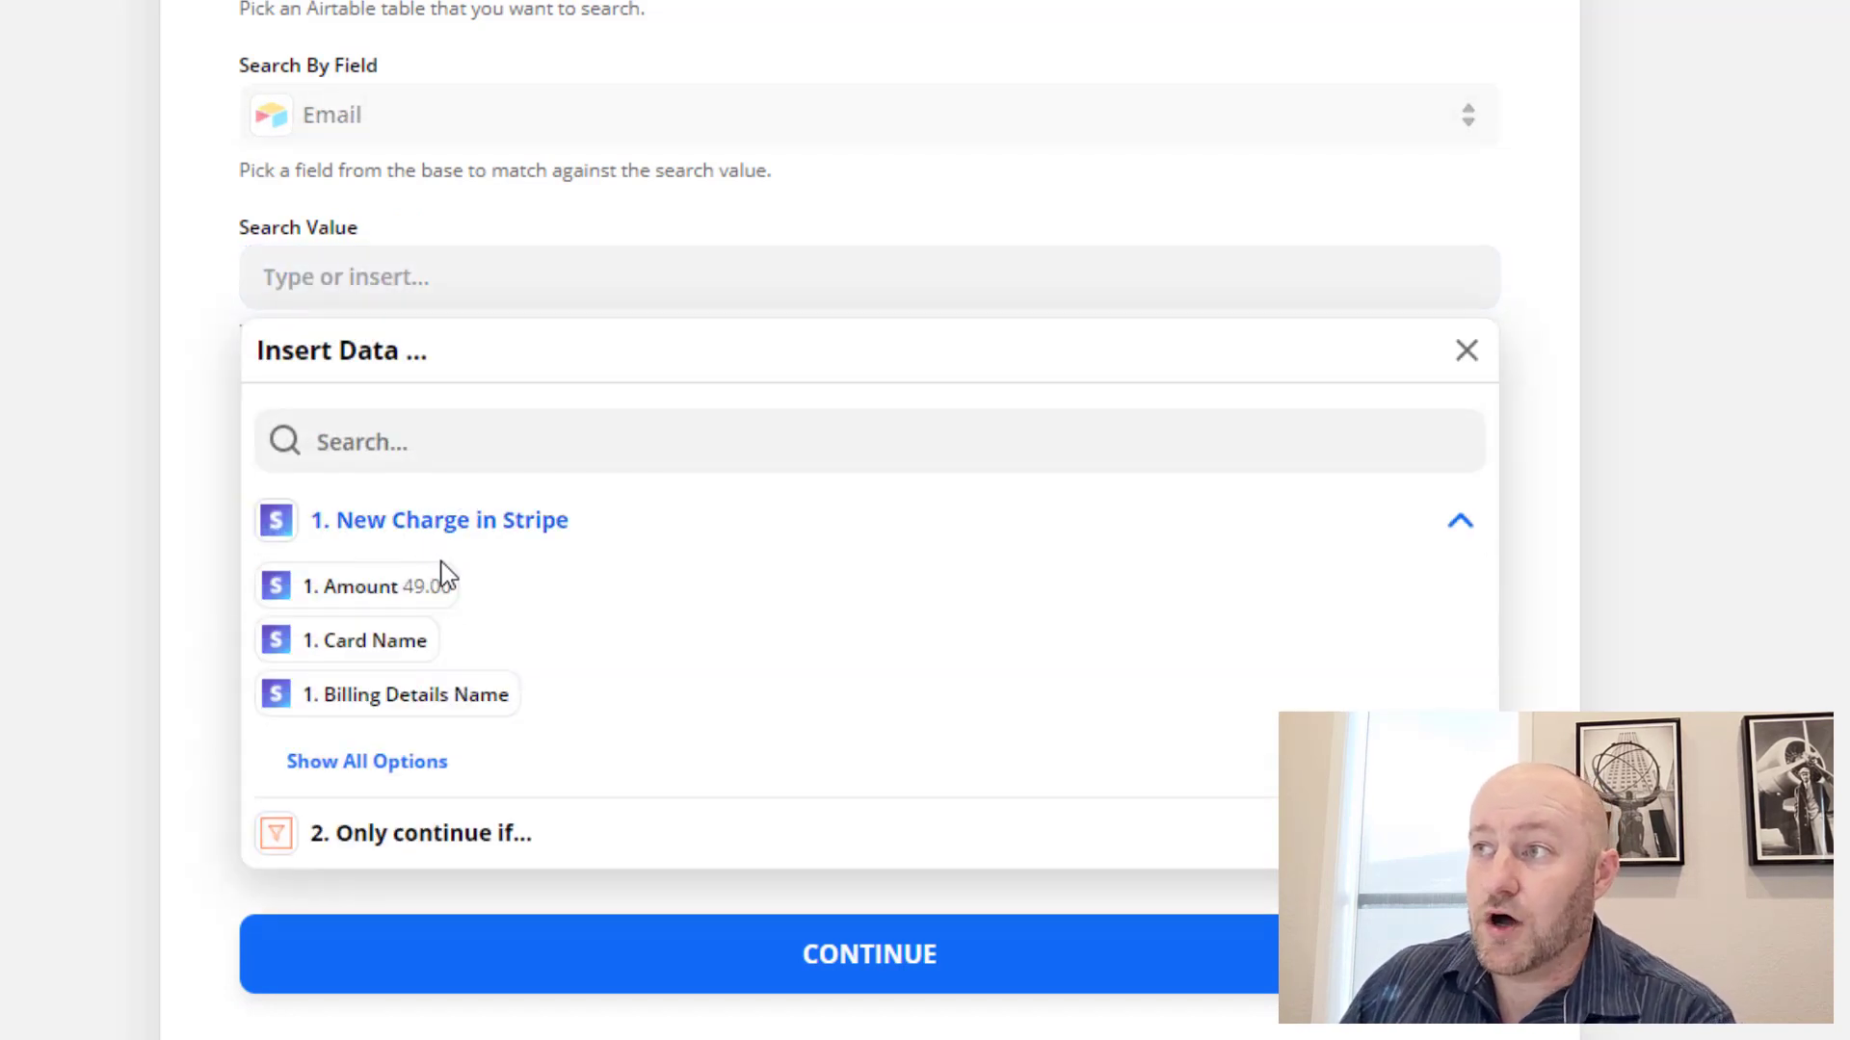
type("email")
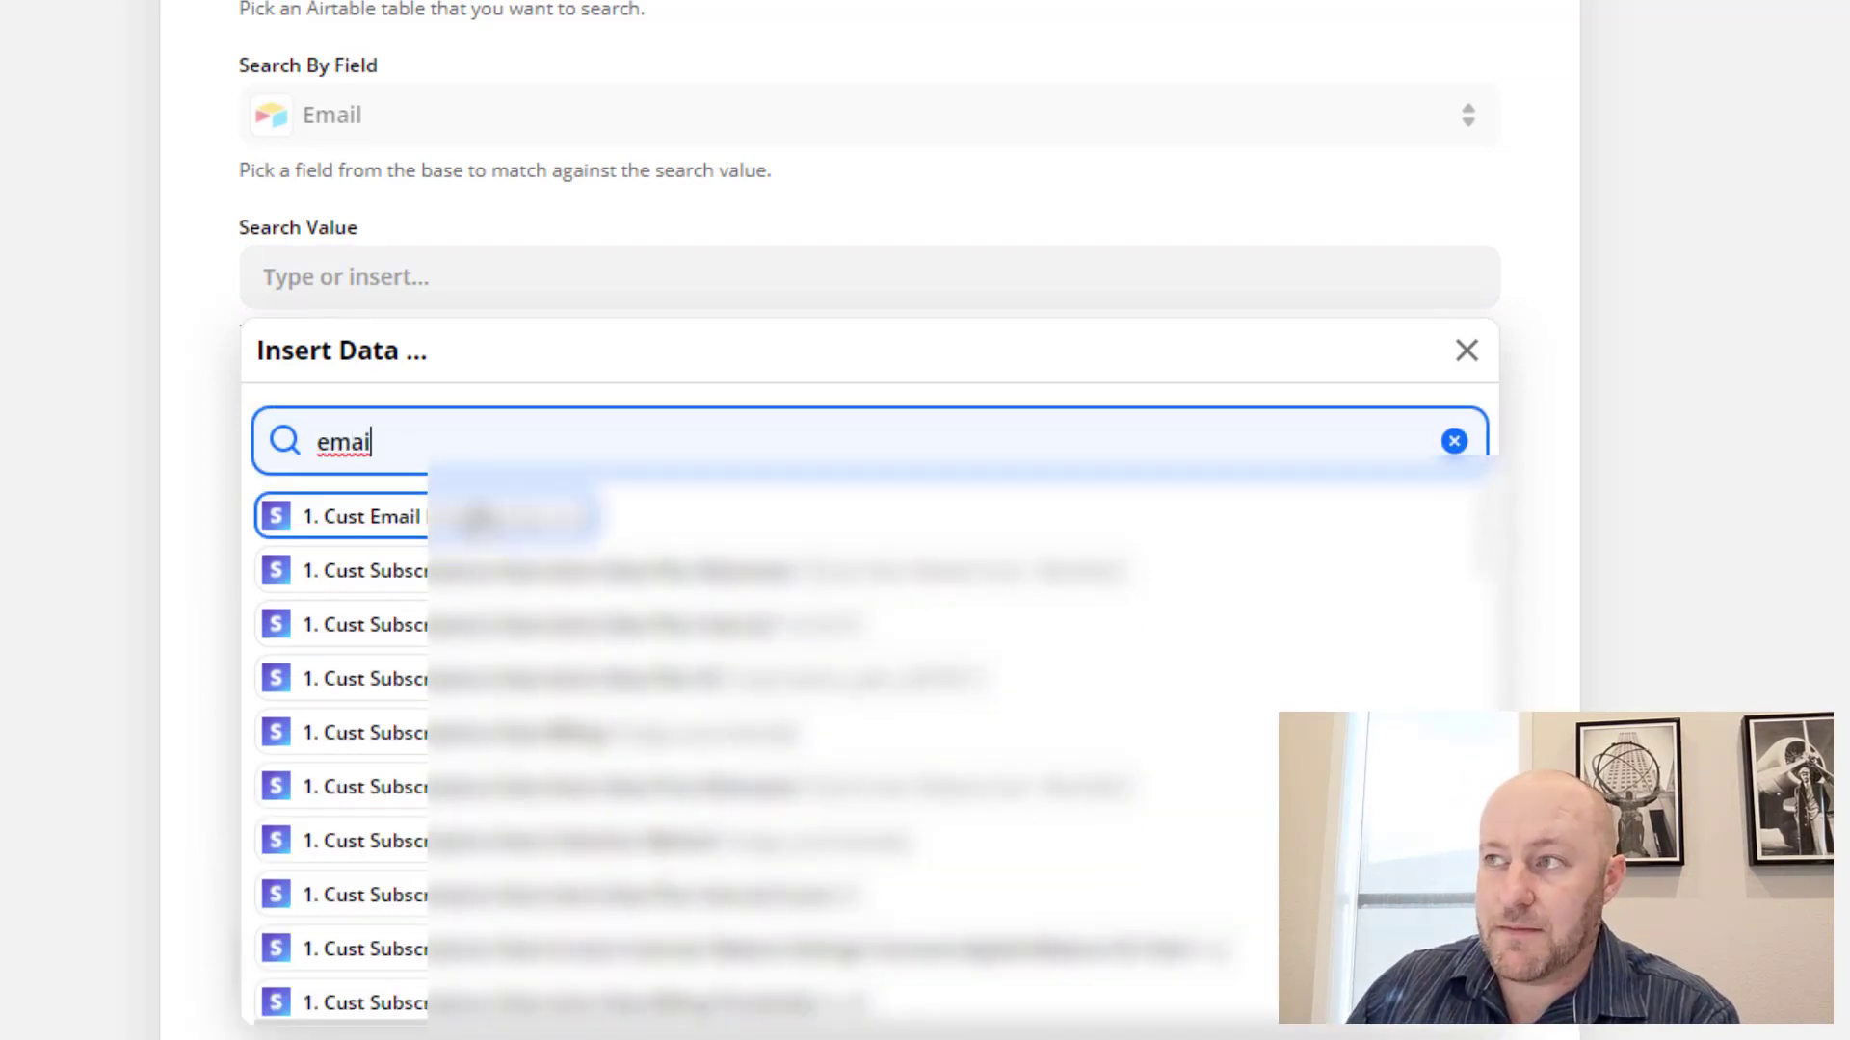
left_click(366, 516)
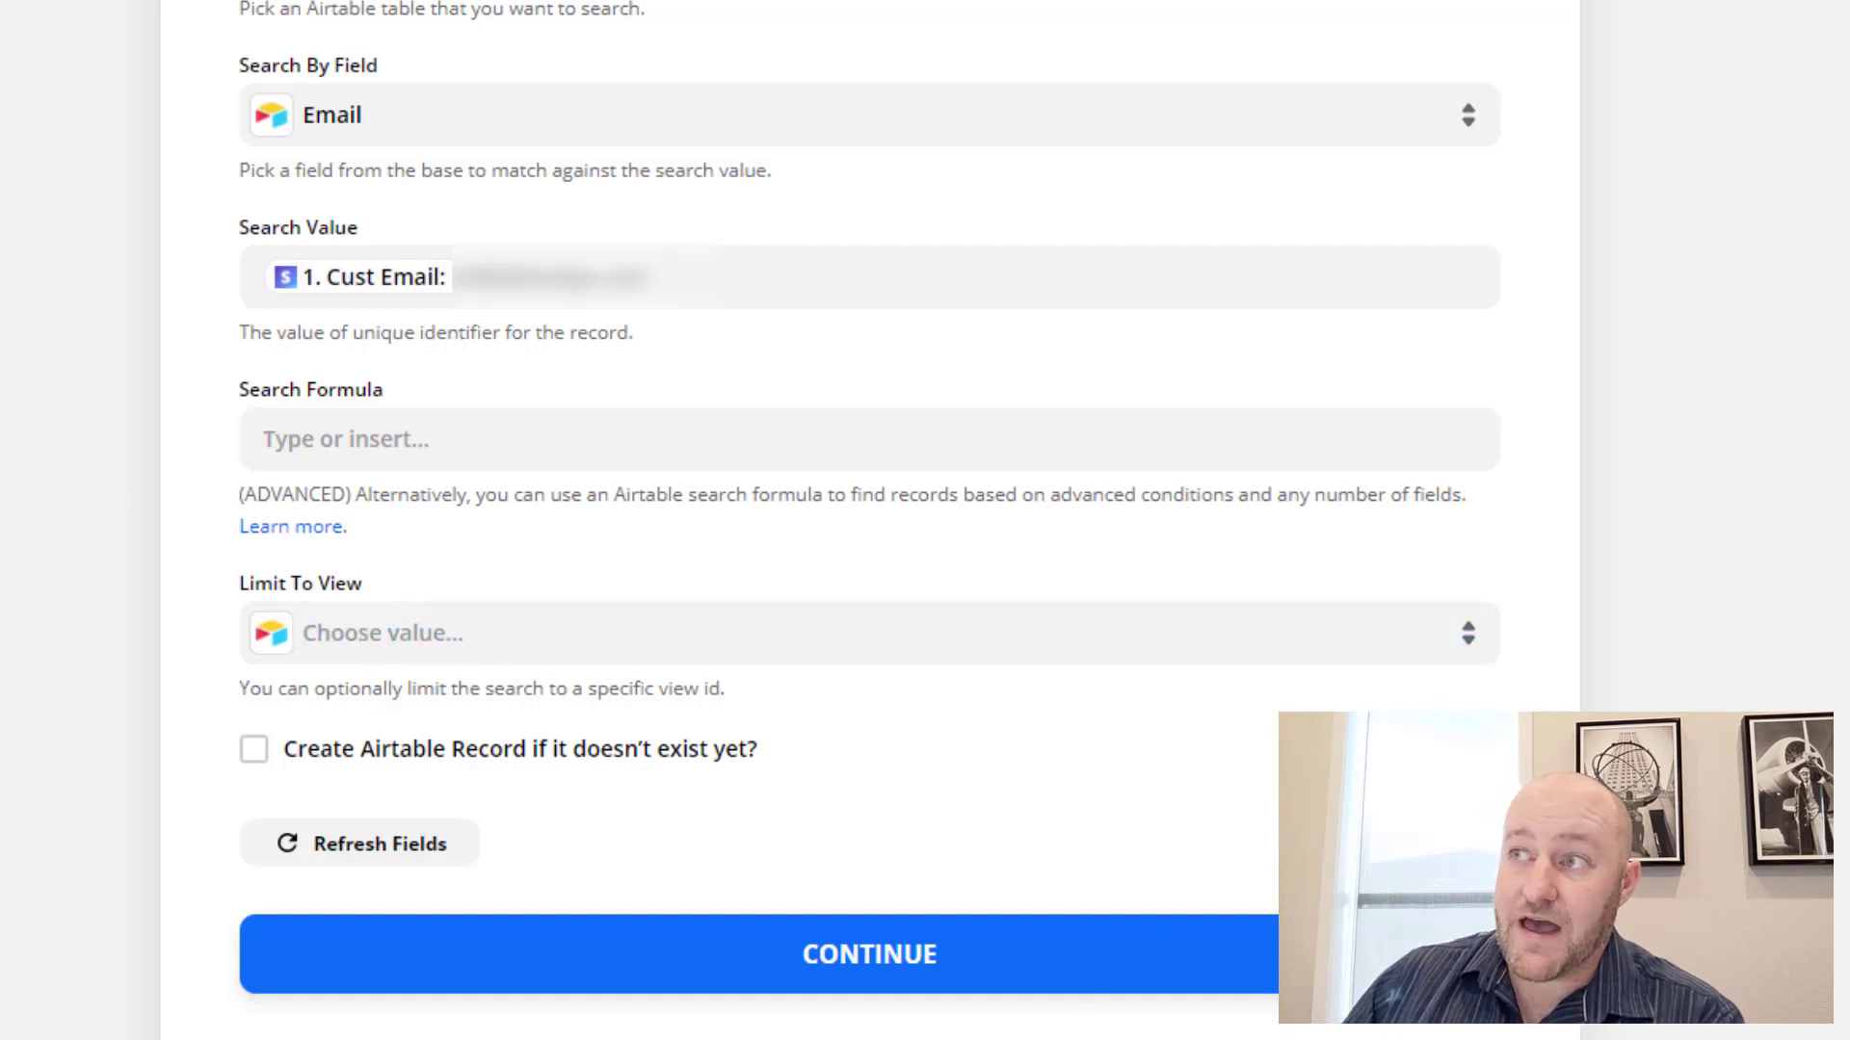
mouse_move(476, 632)
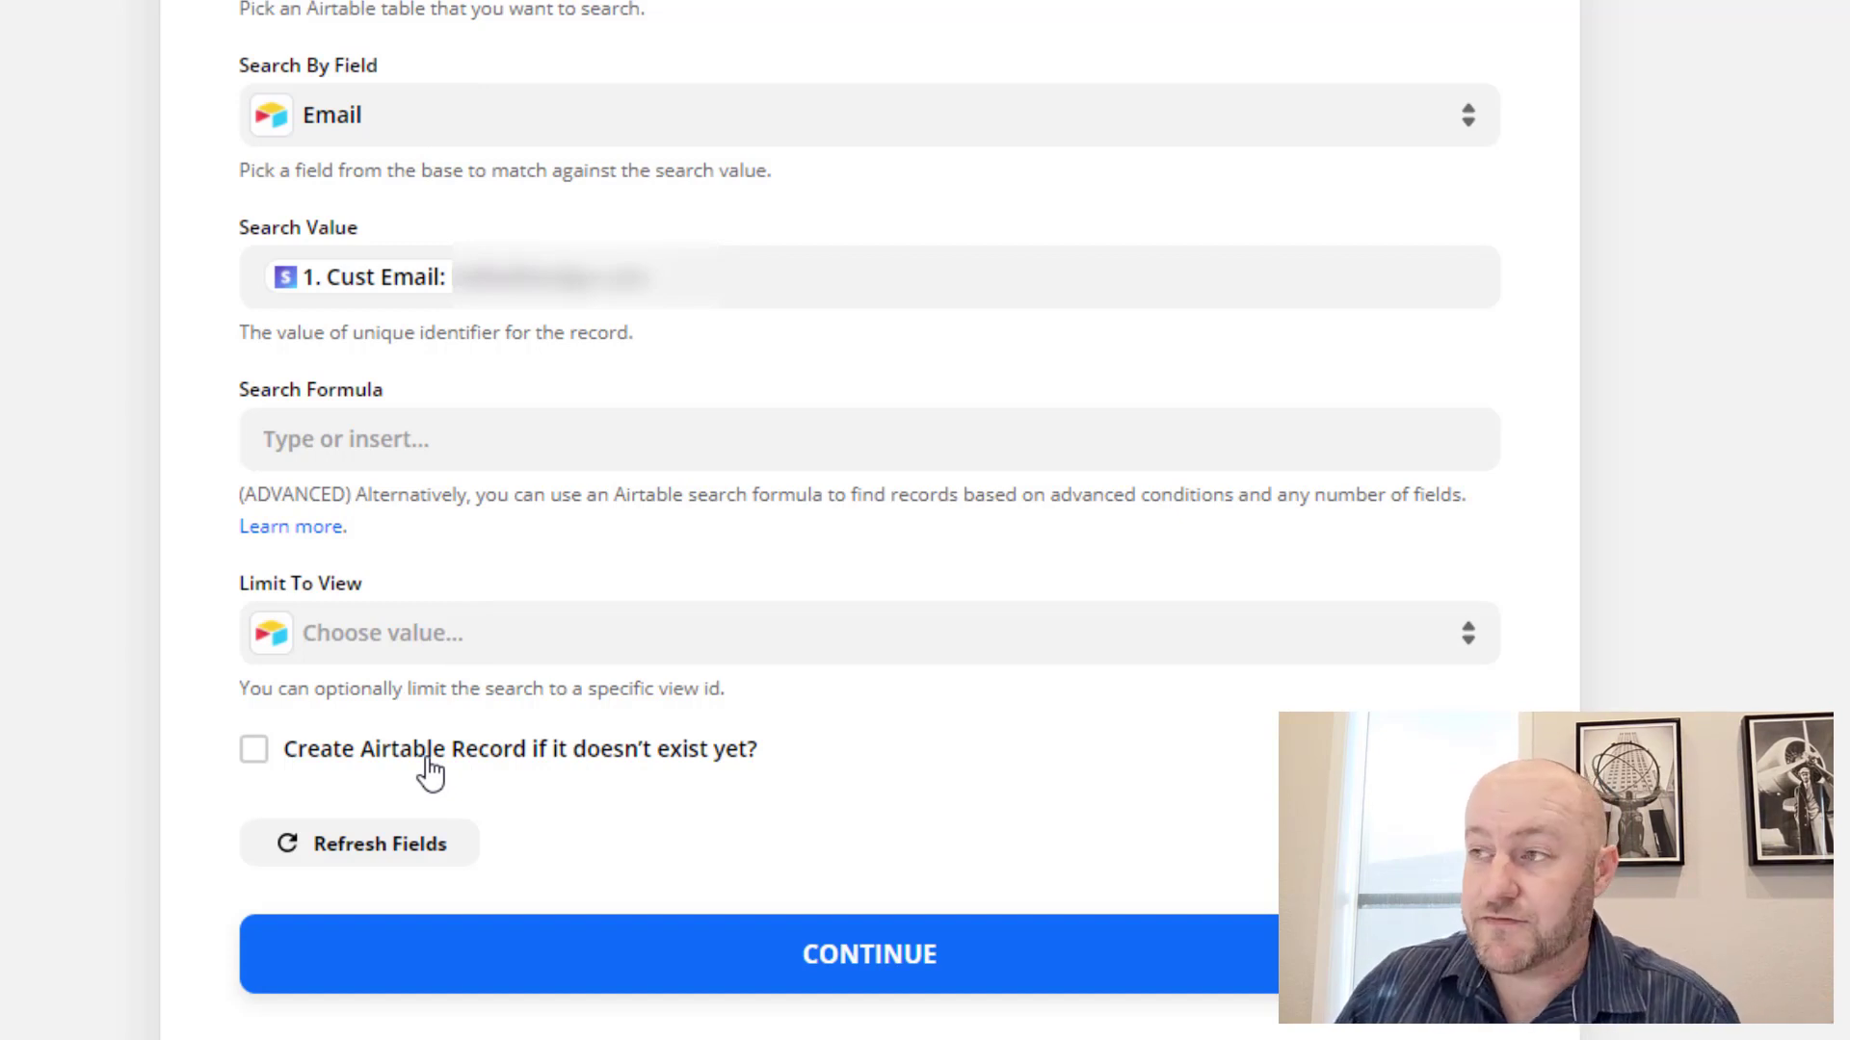
mouse_move(255, 776)
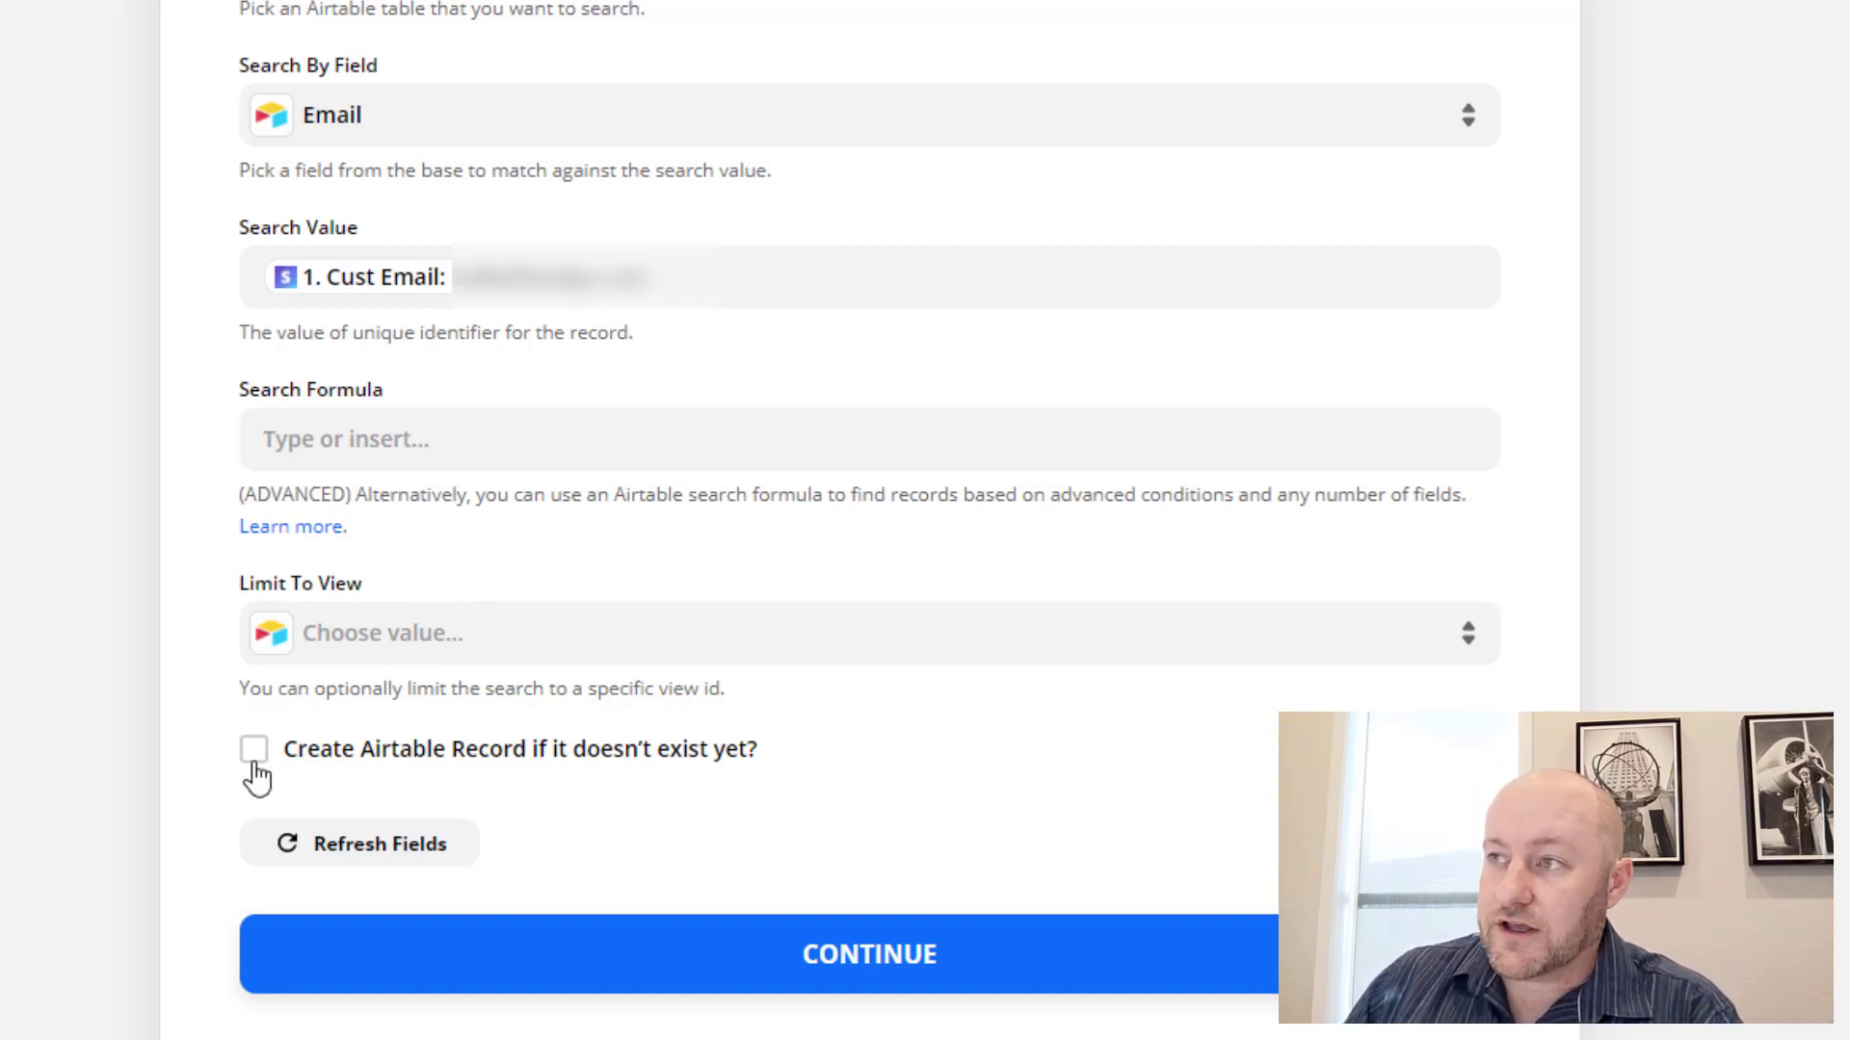
mouse_move(378, 767)
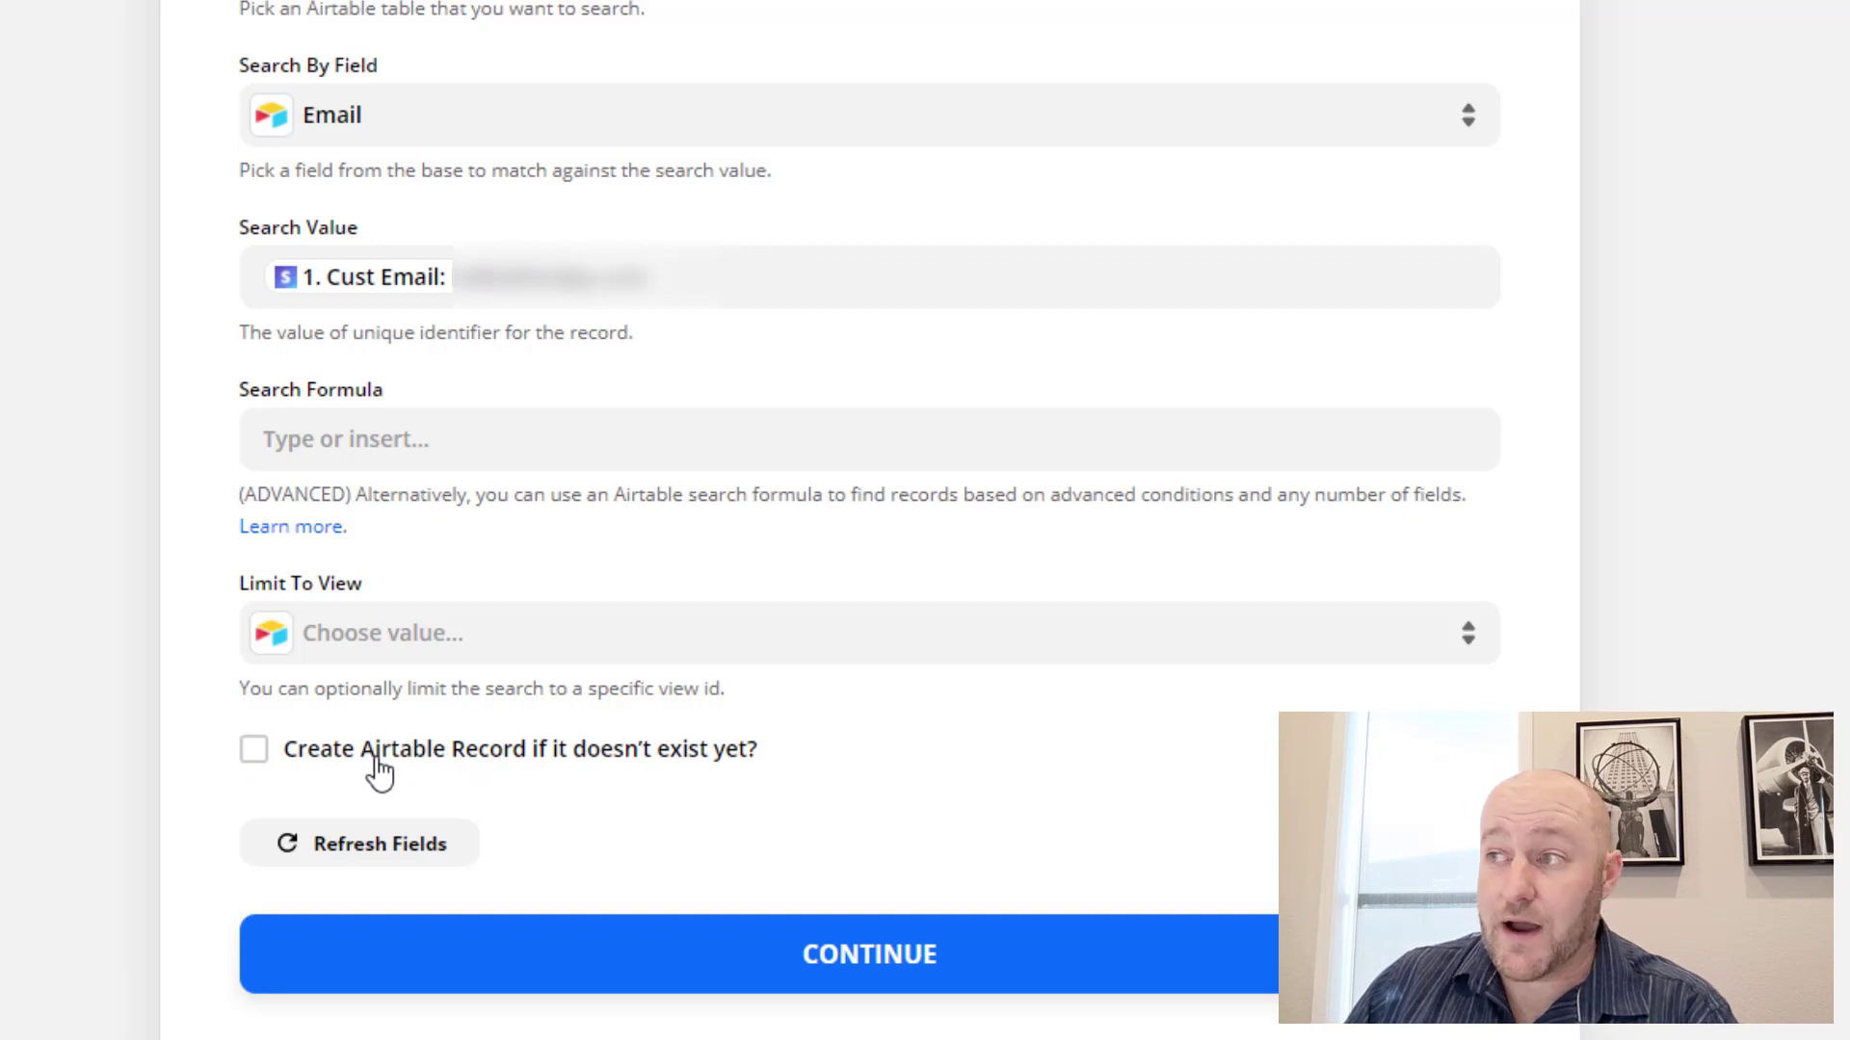
Step: Enable creating the Contact record if missing and map its Email to the customer email
scroll("up", 3)
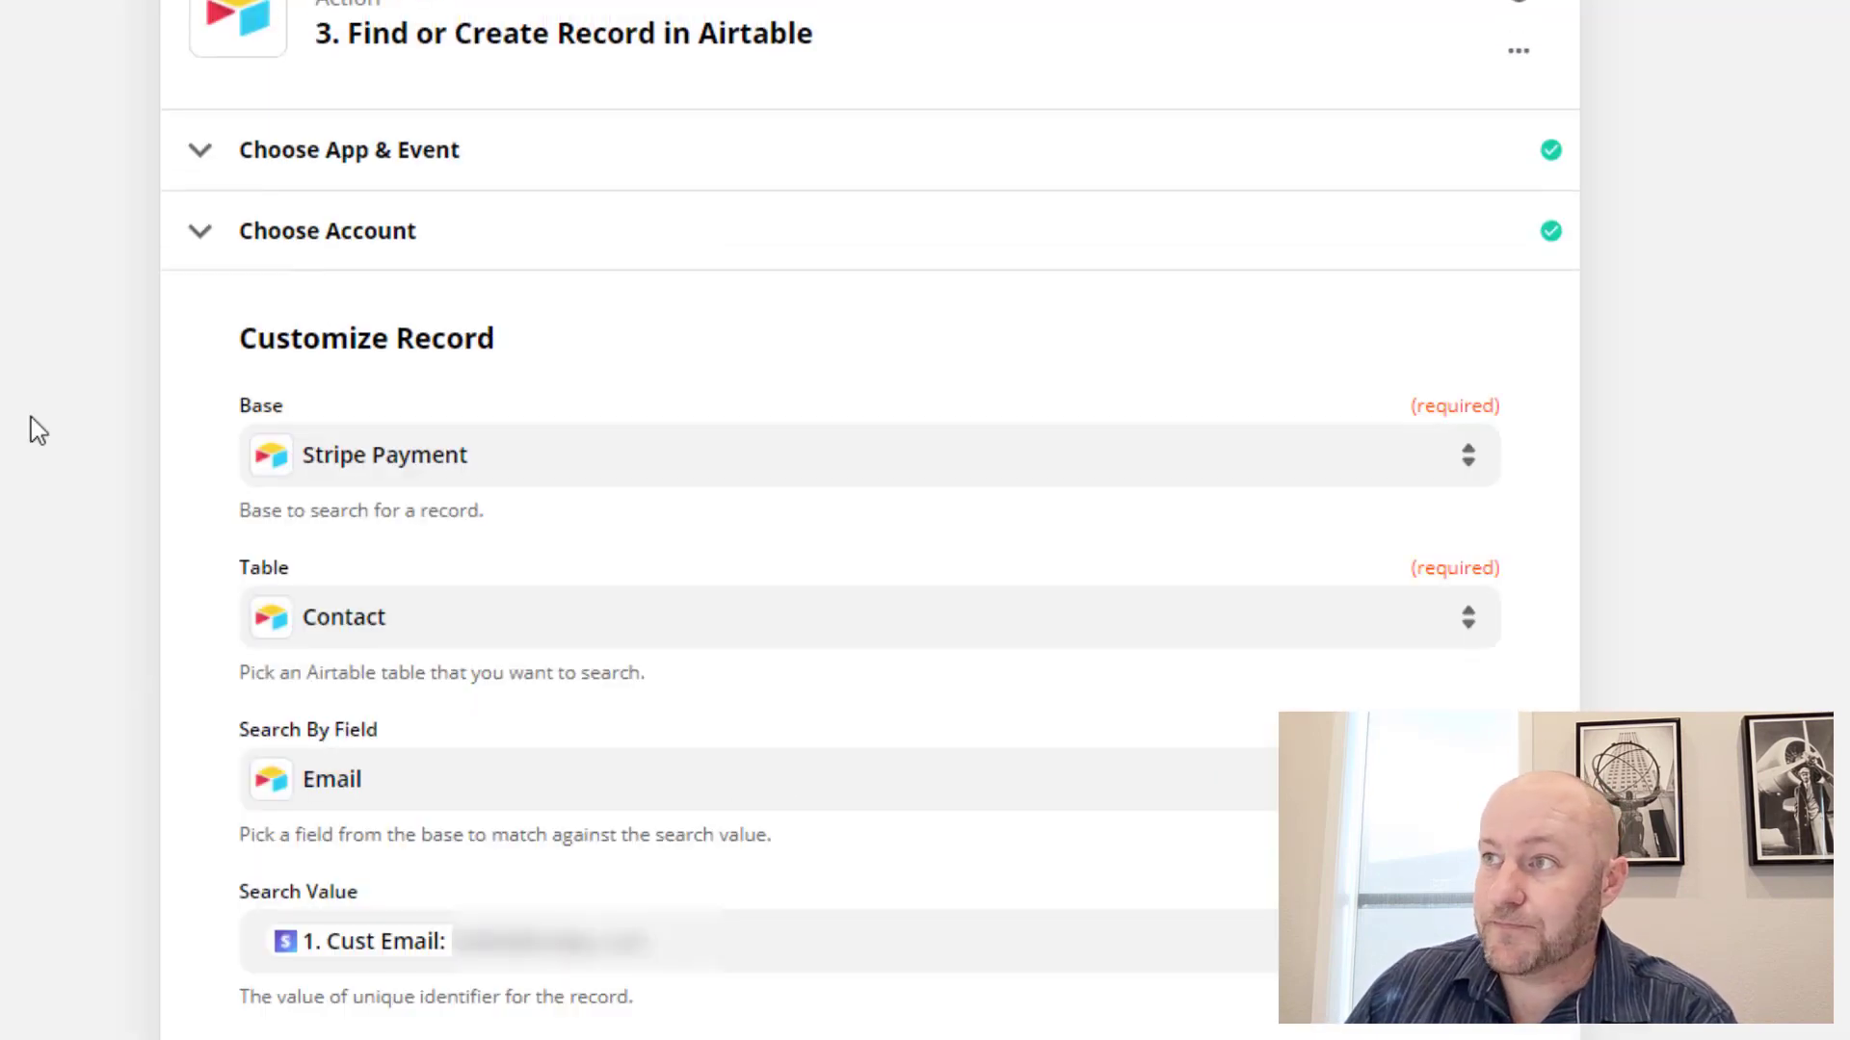
scroll("down", 3)
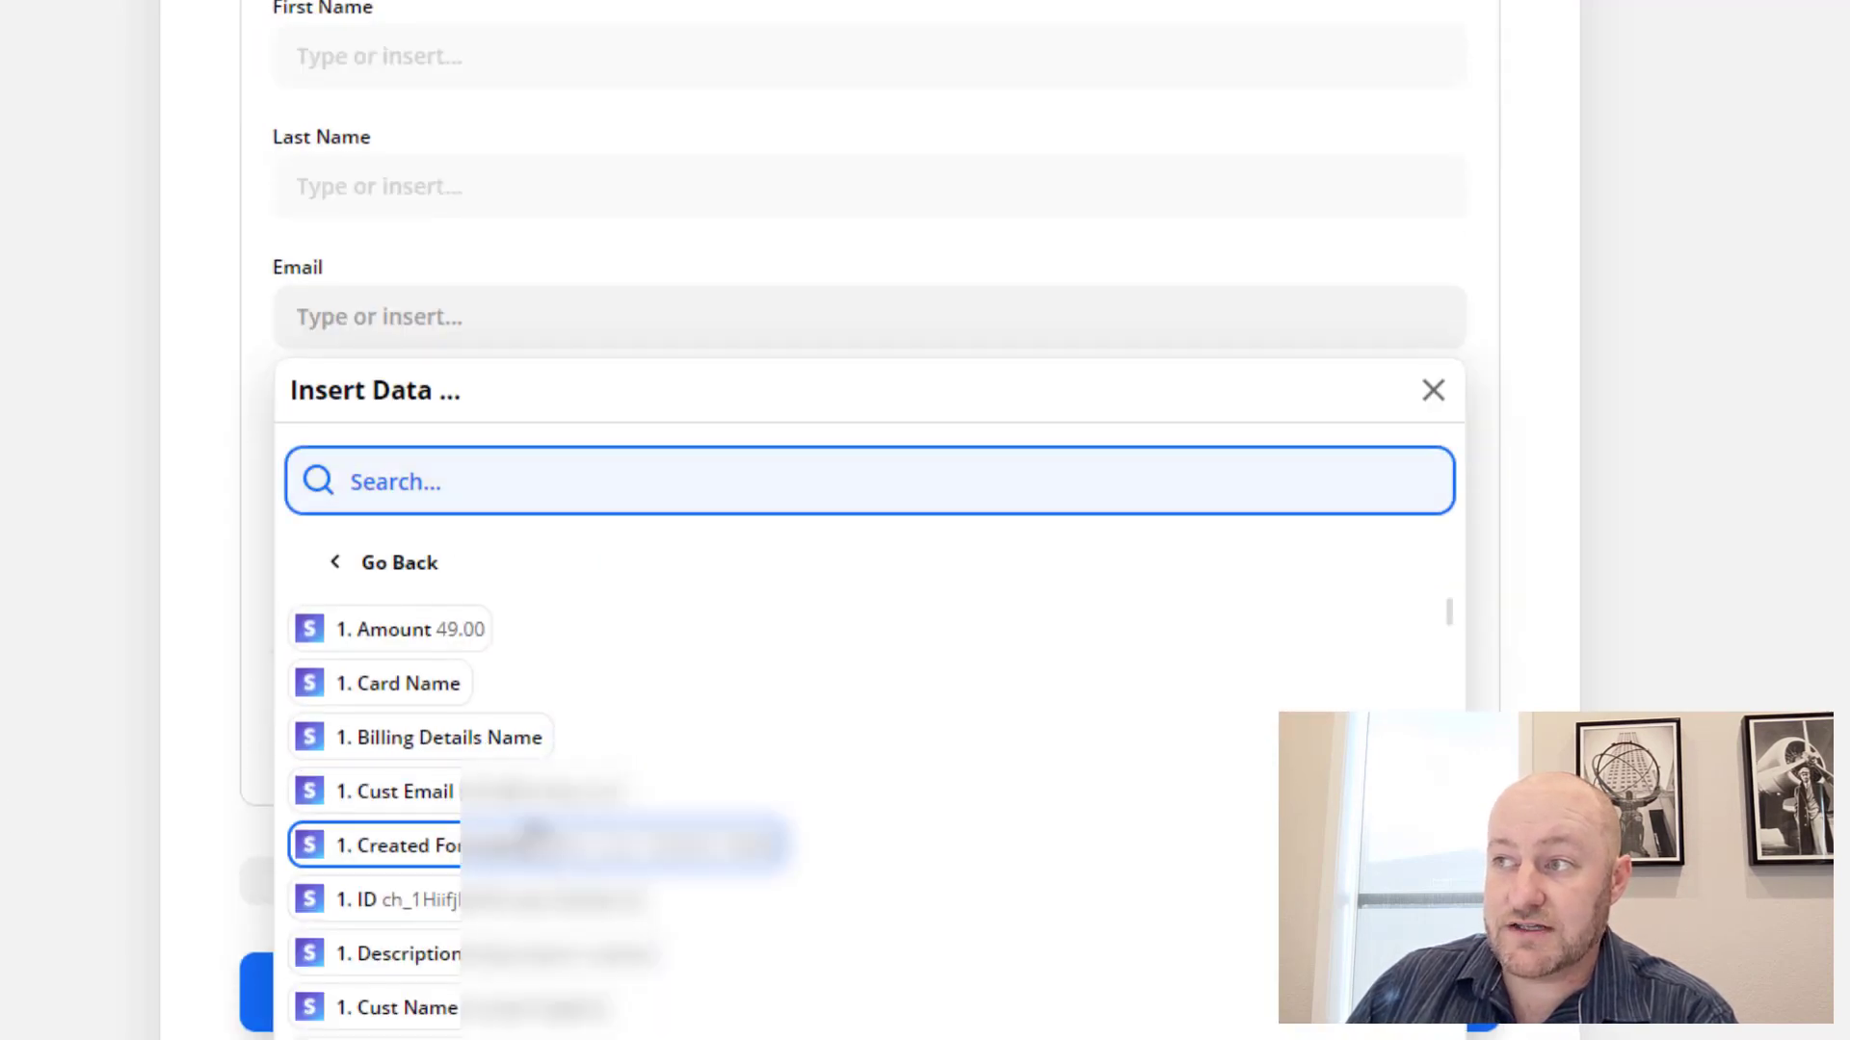
left_click(397, 790)
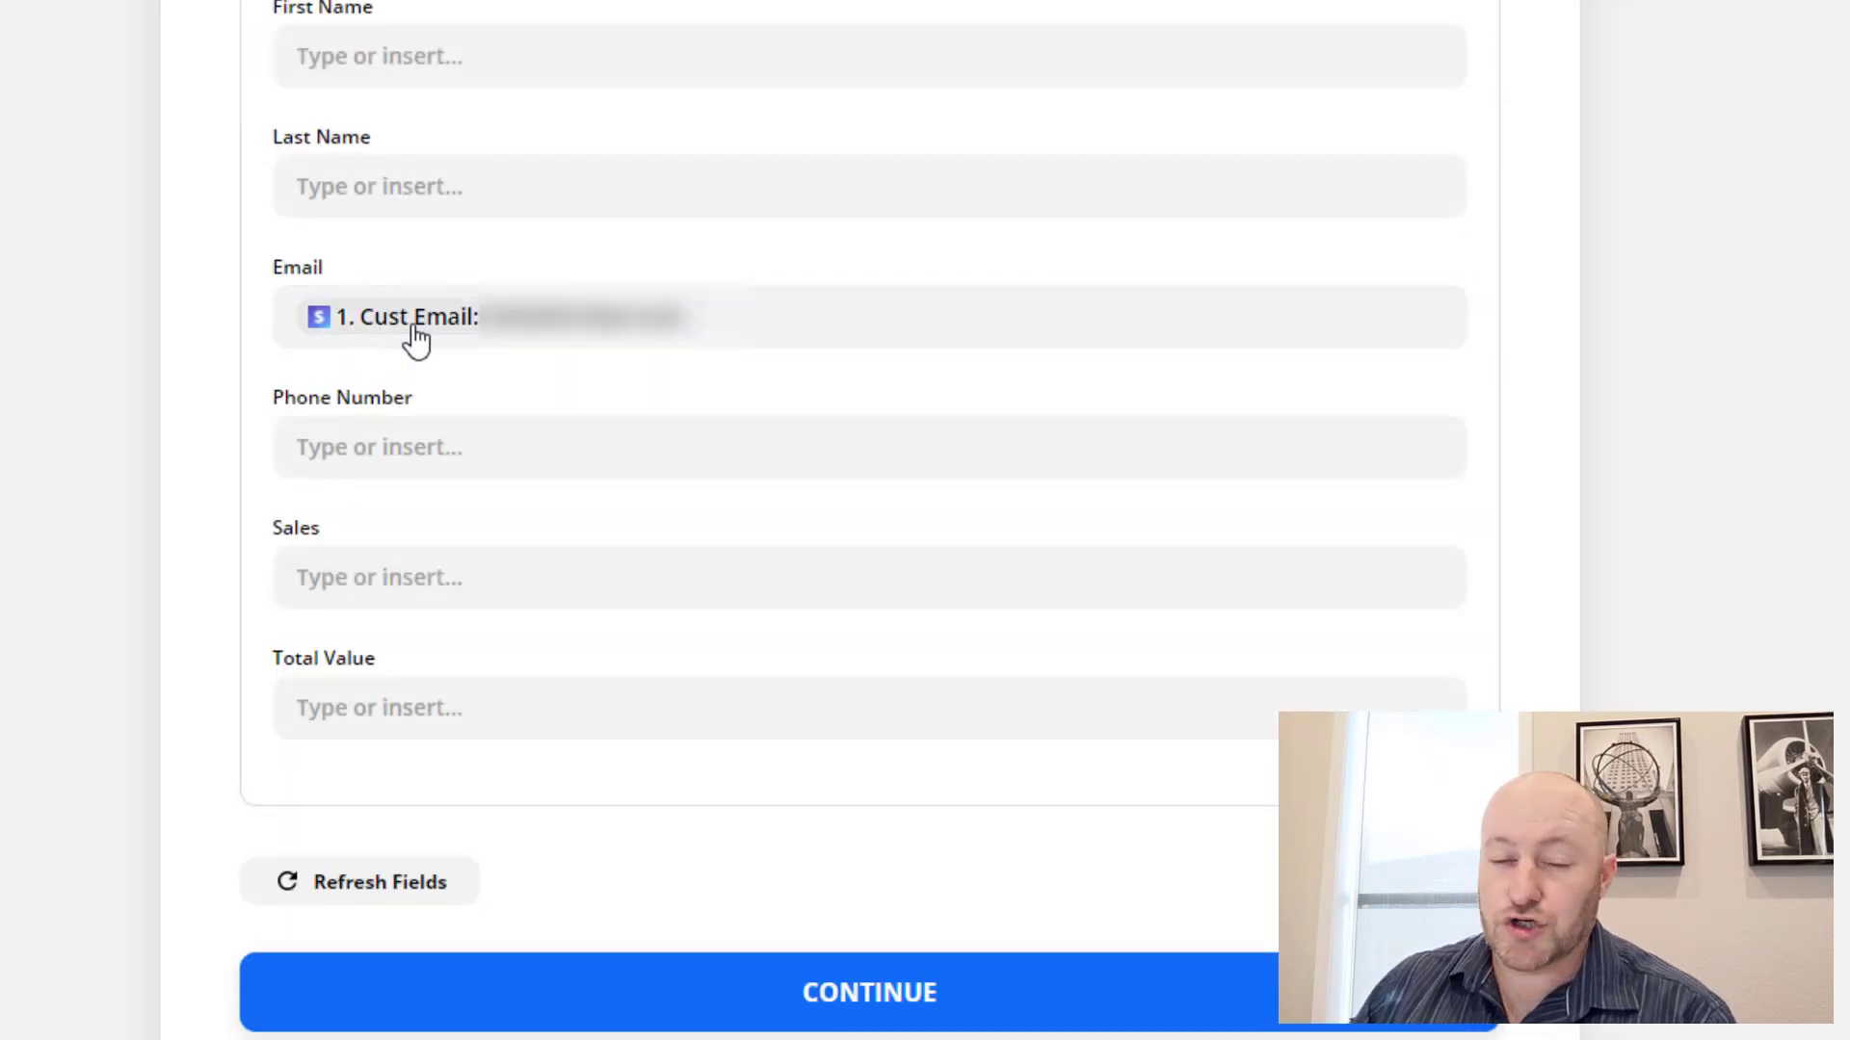
mouse_move(391, 362)
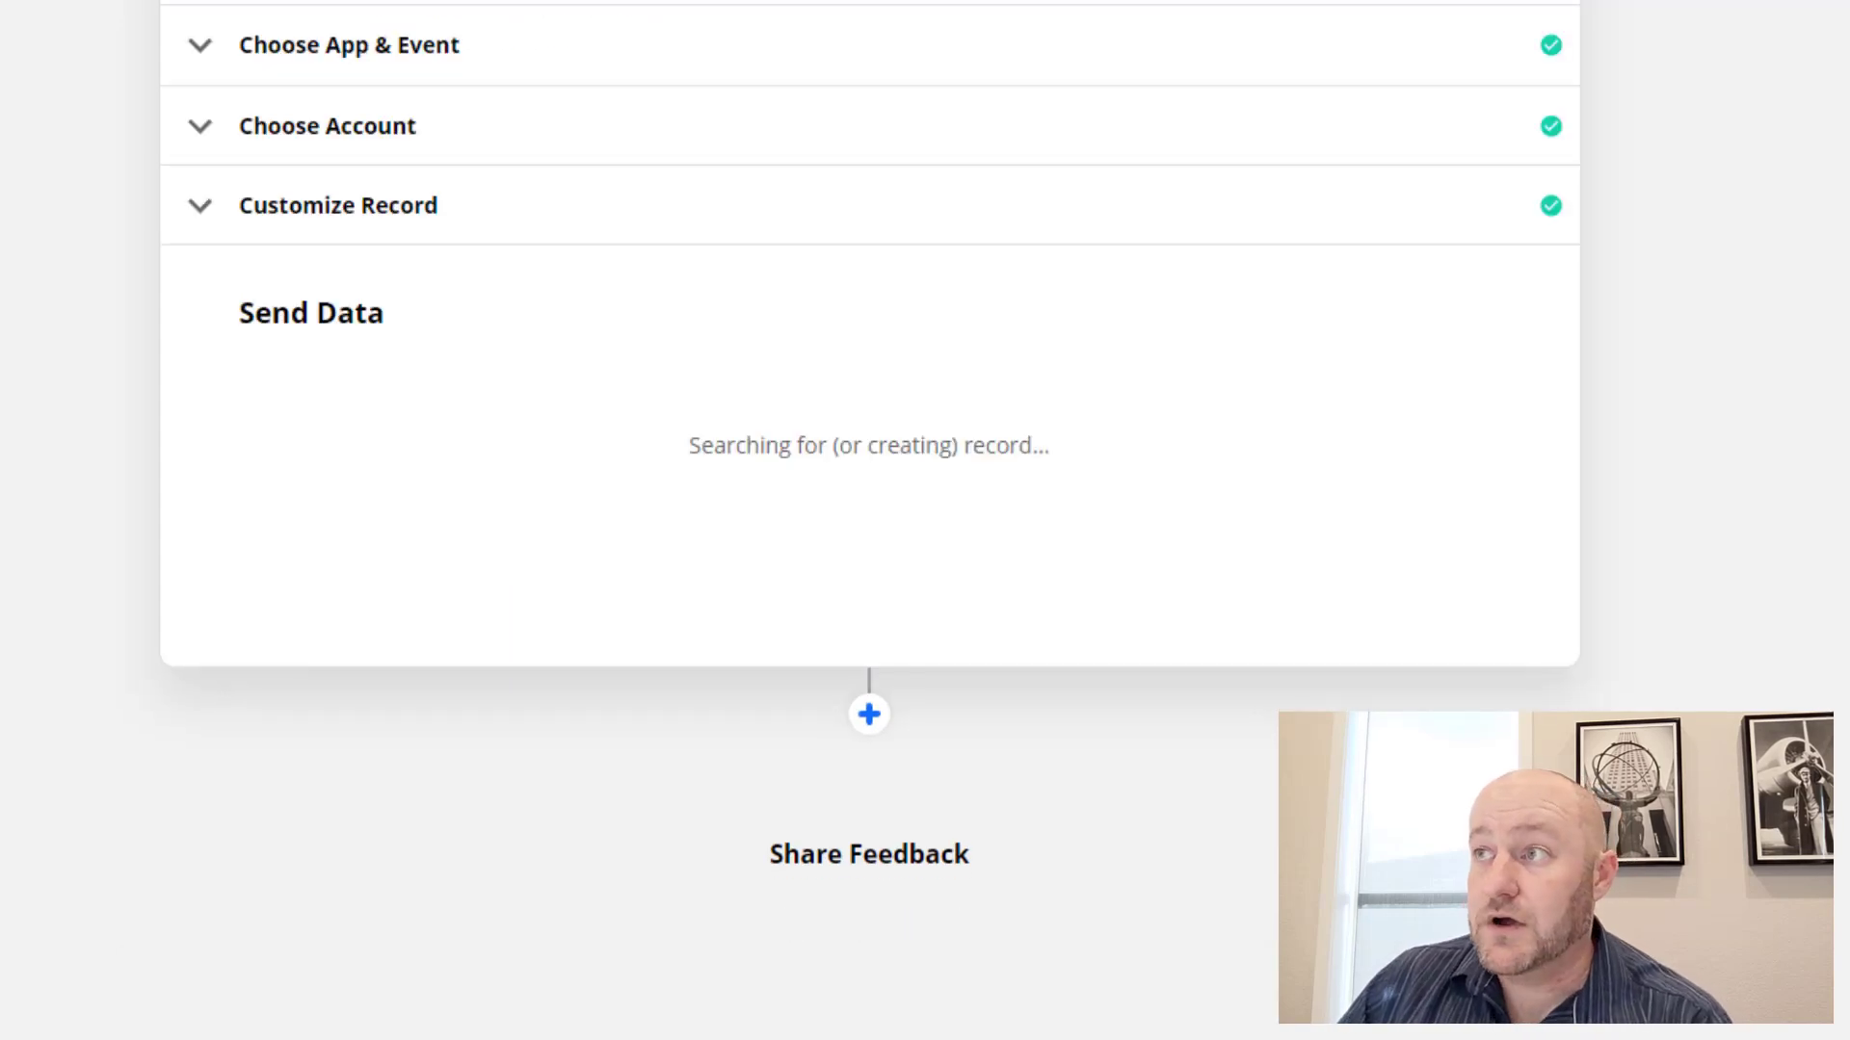
Step: Verify the new contact row with the customer email in Airtable's Contact table, then return to the Zapier test
left_click(354, 23)
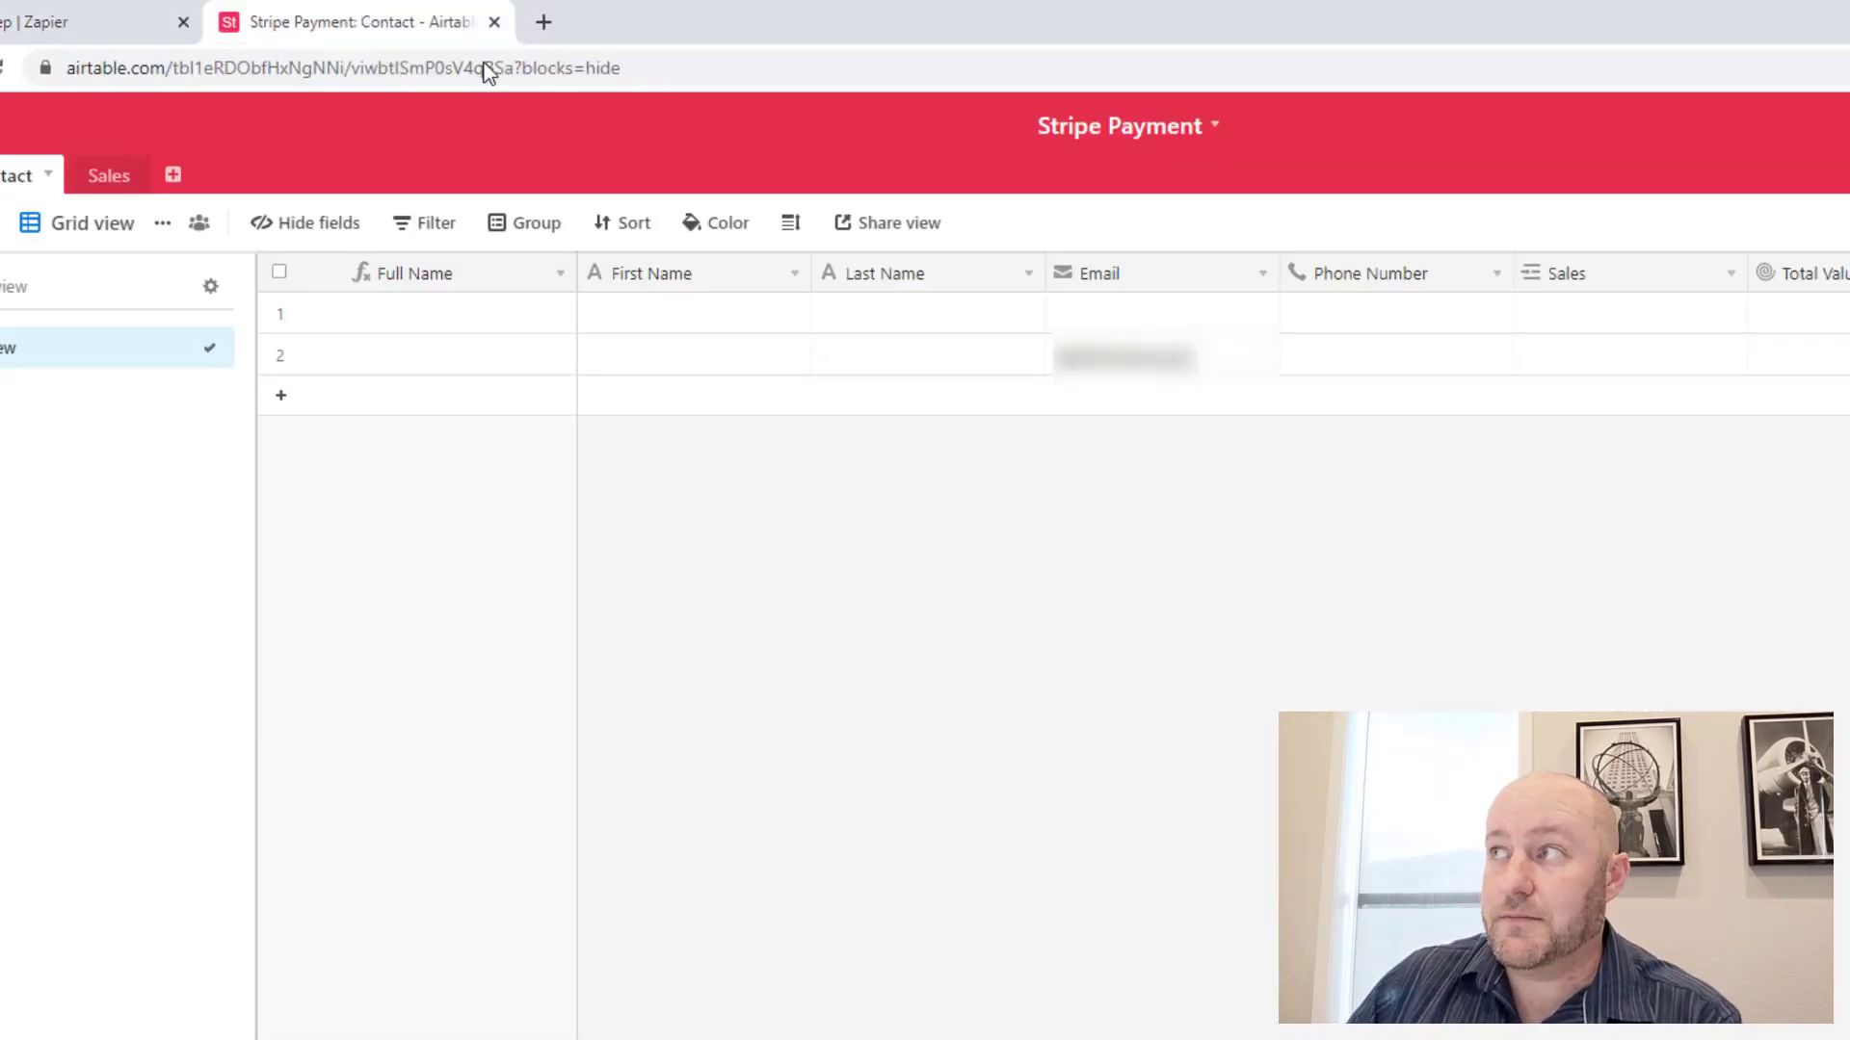
left_click(460, 355)
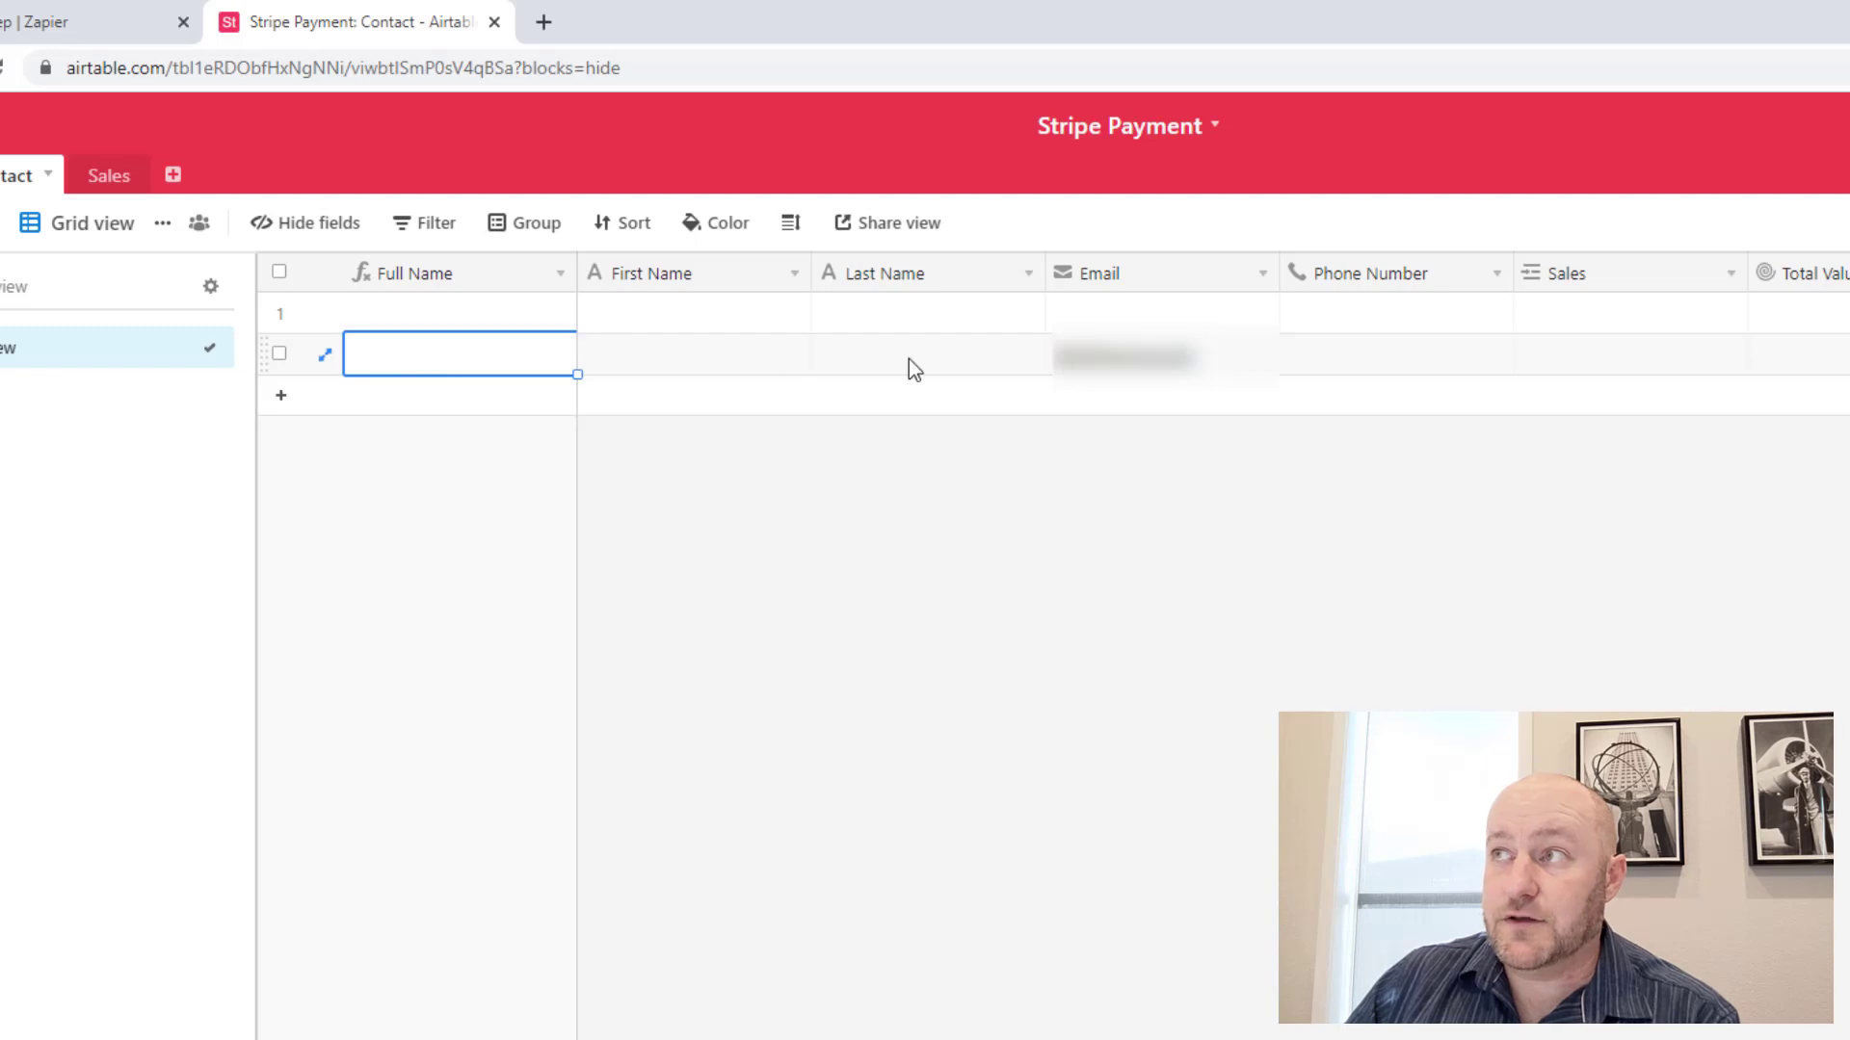
mouse_move(372, 322)
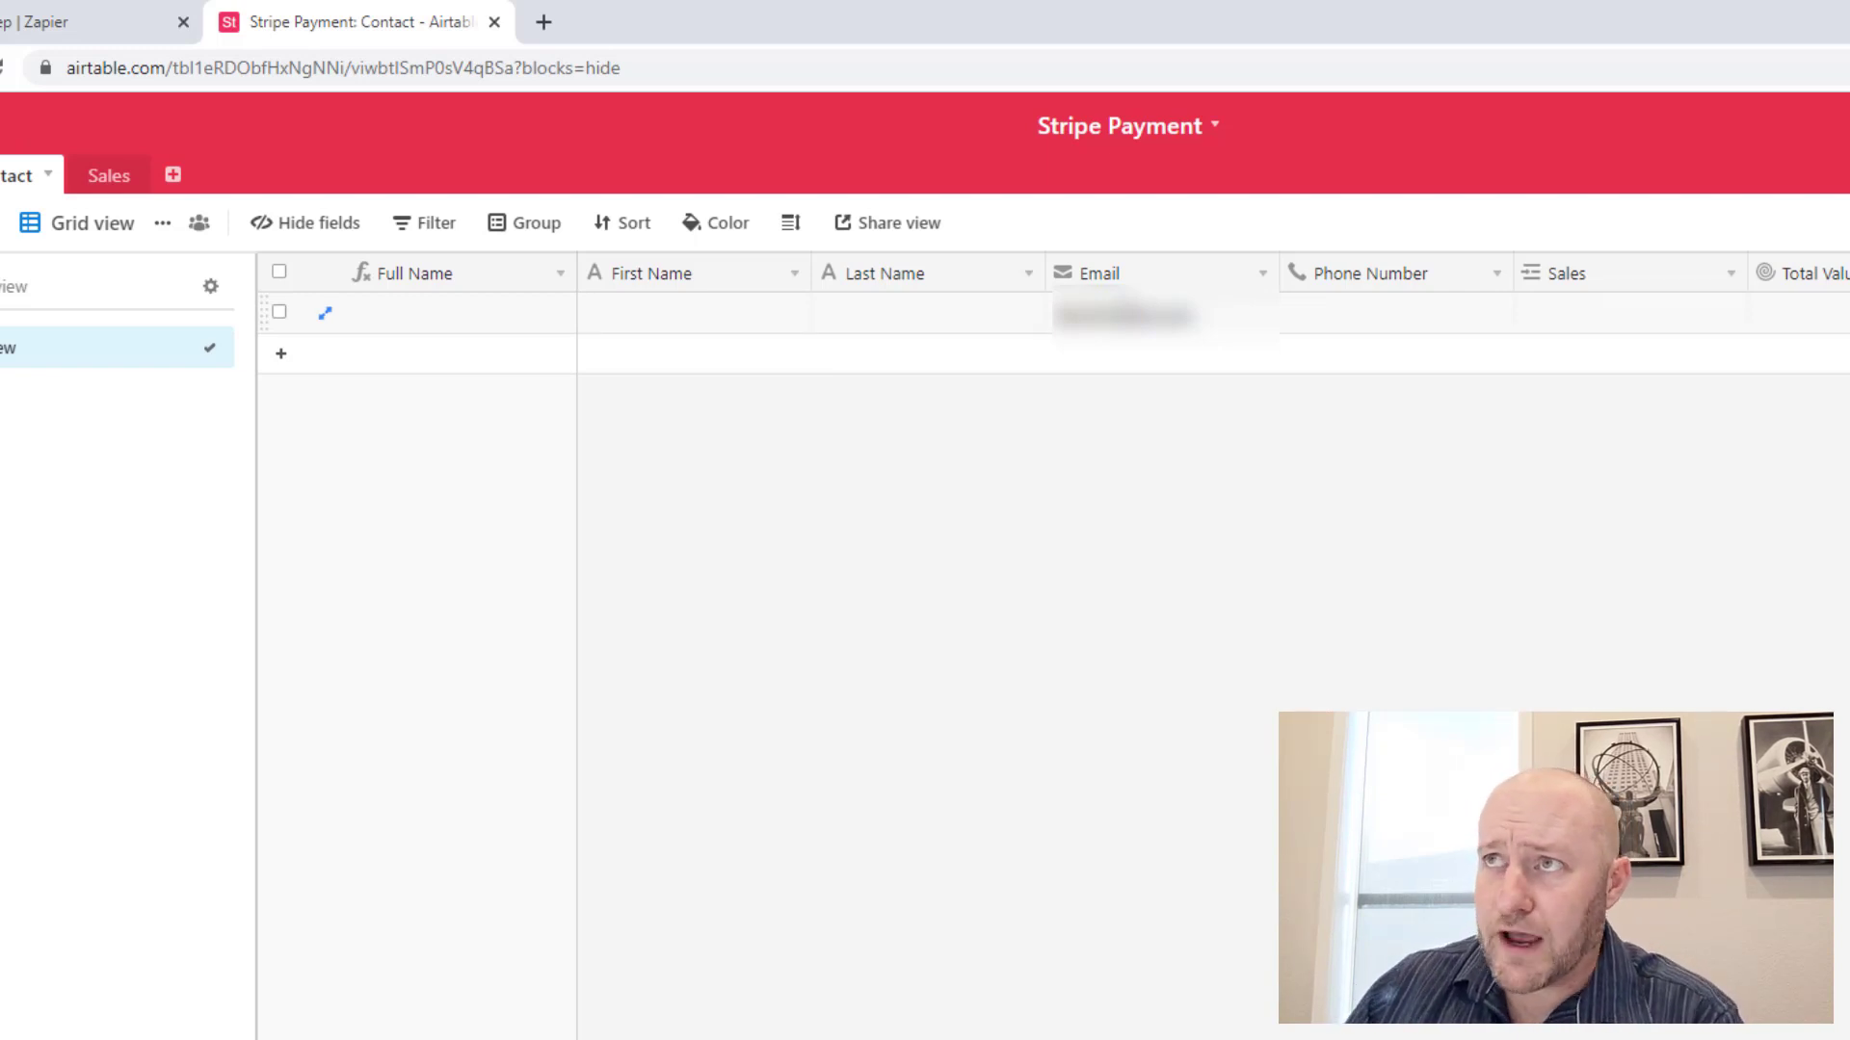
left_click(95, 21)
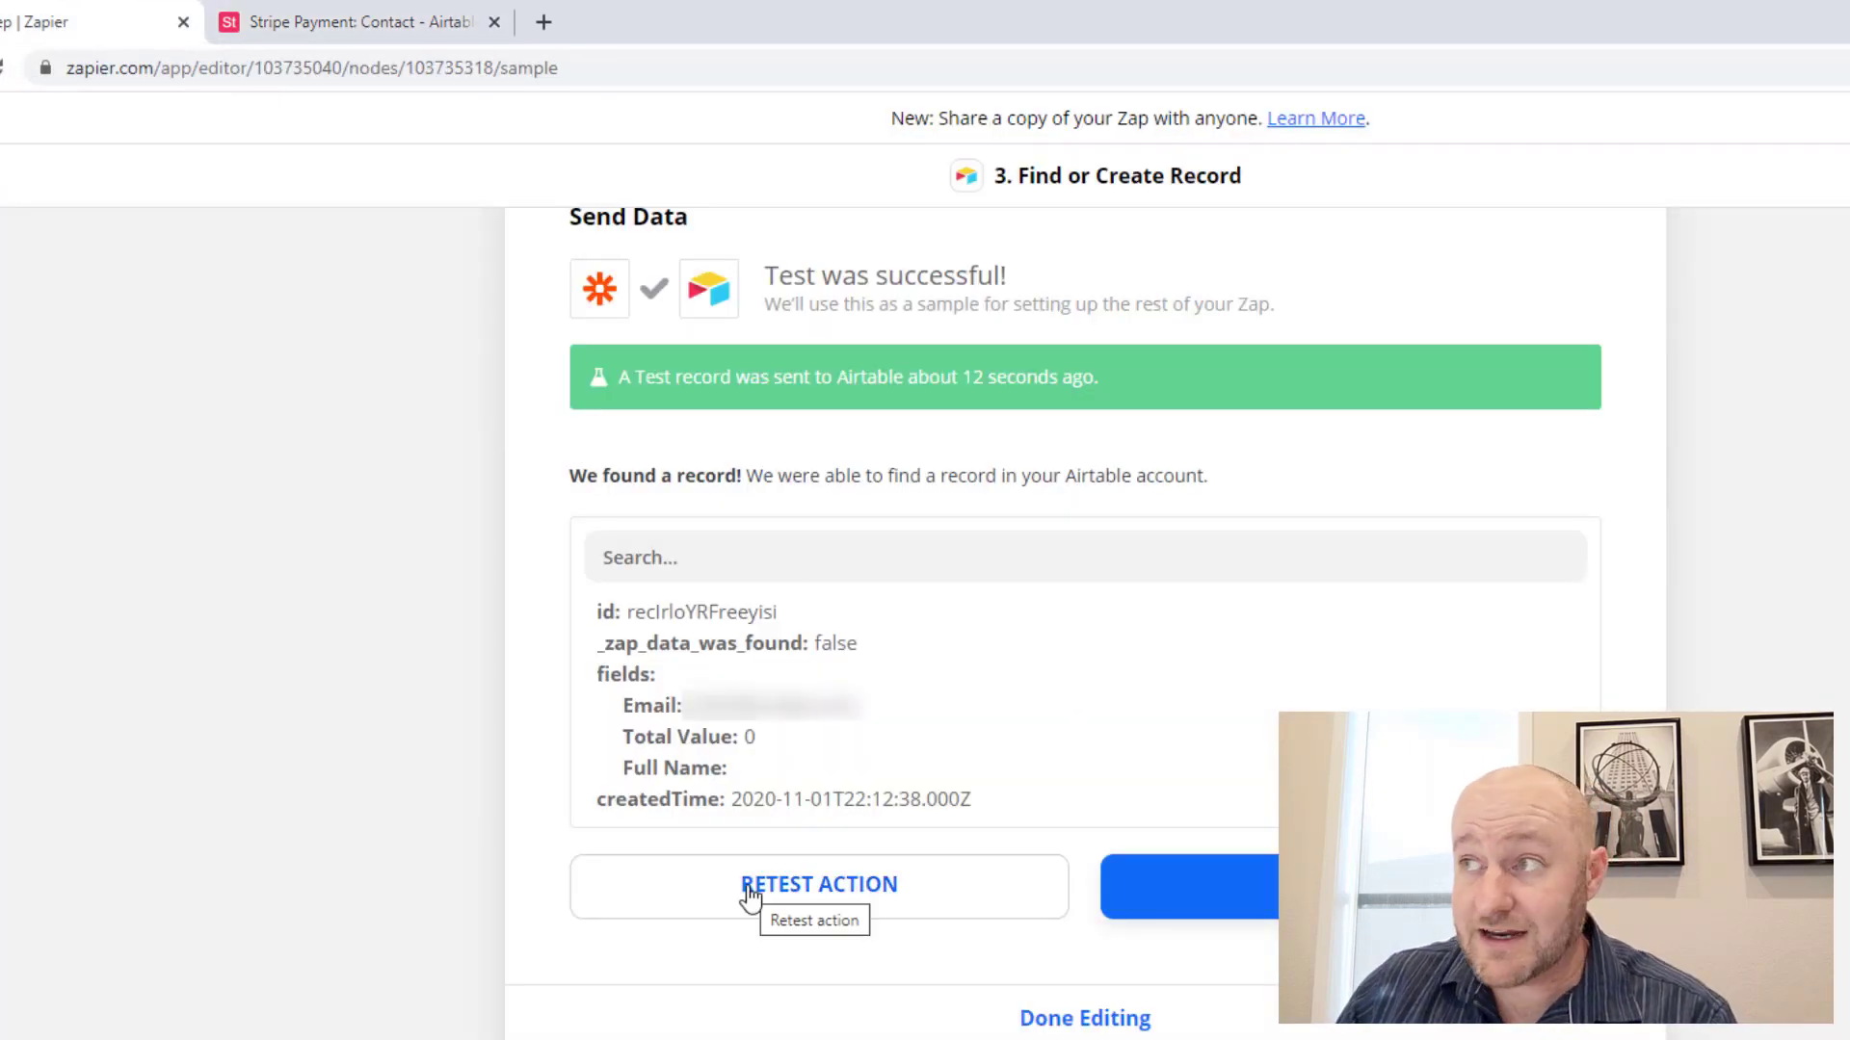
mouse_move(1085, 1017)
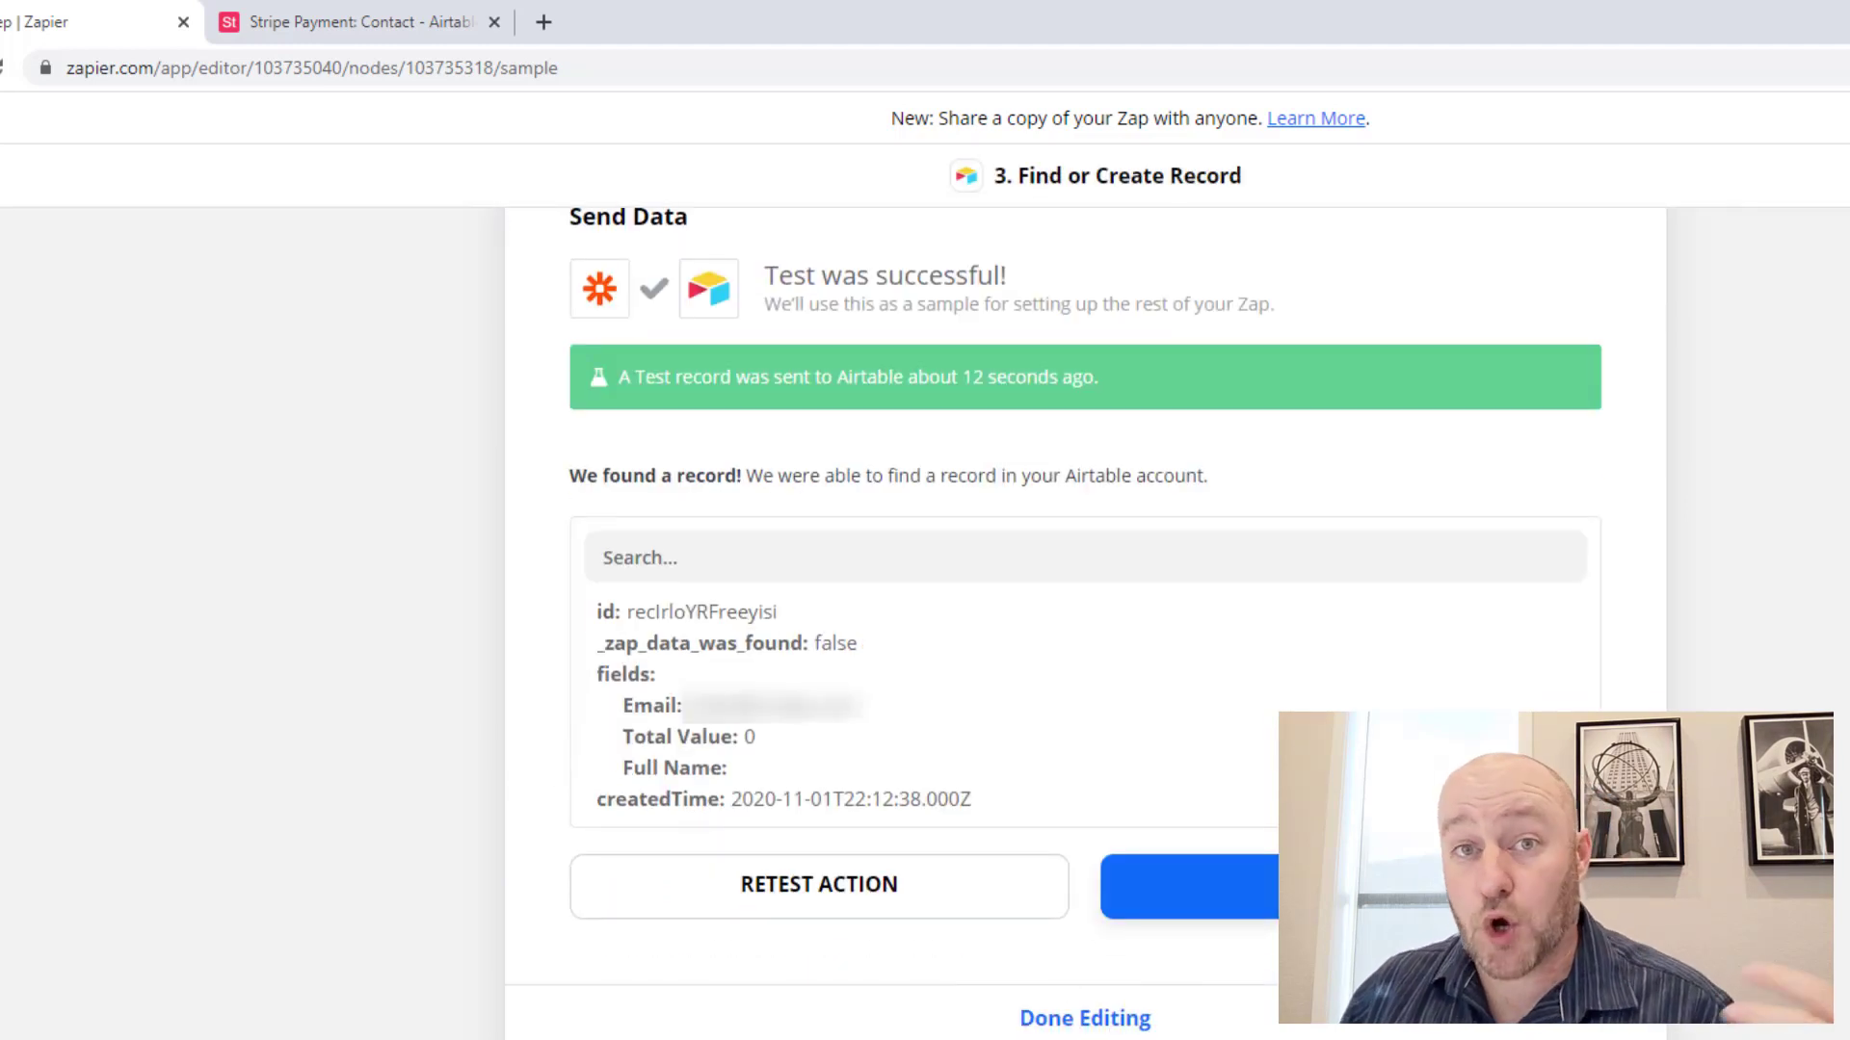
mouse_move(907, 906)
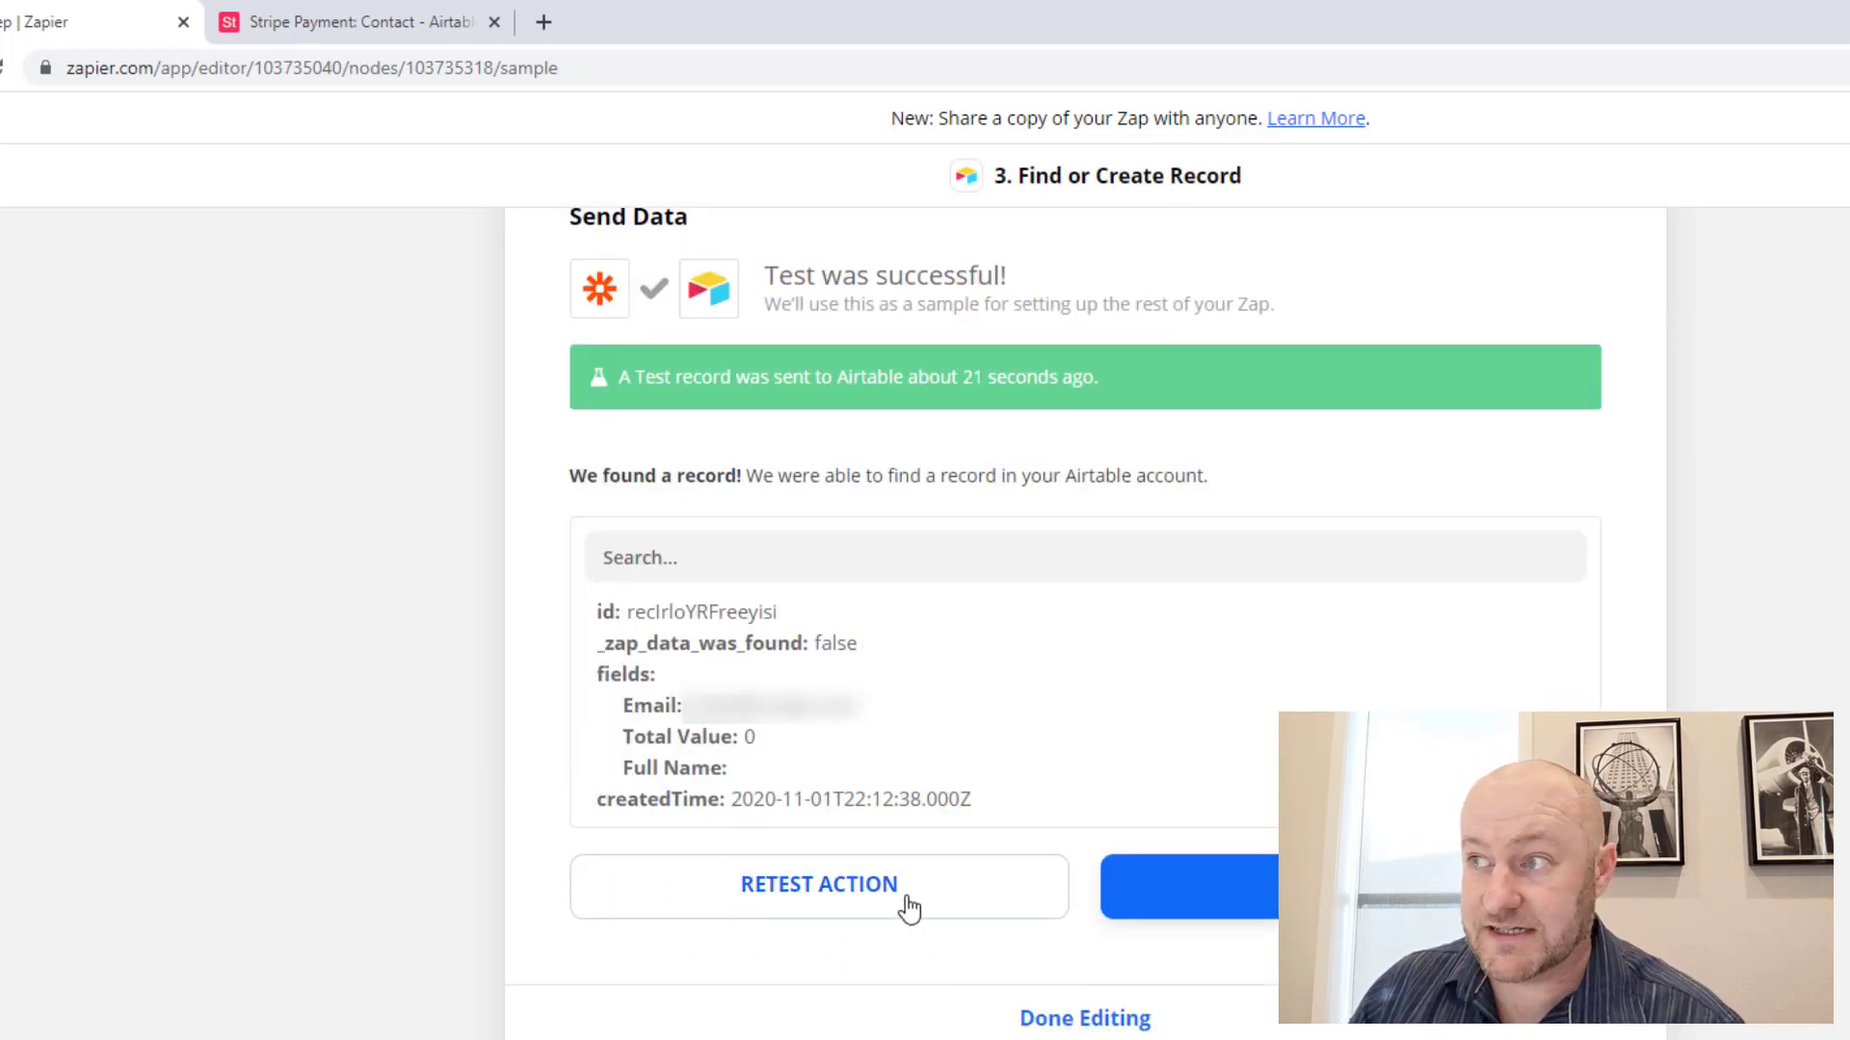
Step: Choose Create Record as the Airtable action event for step 4
scroll("down", 3)
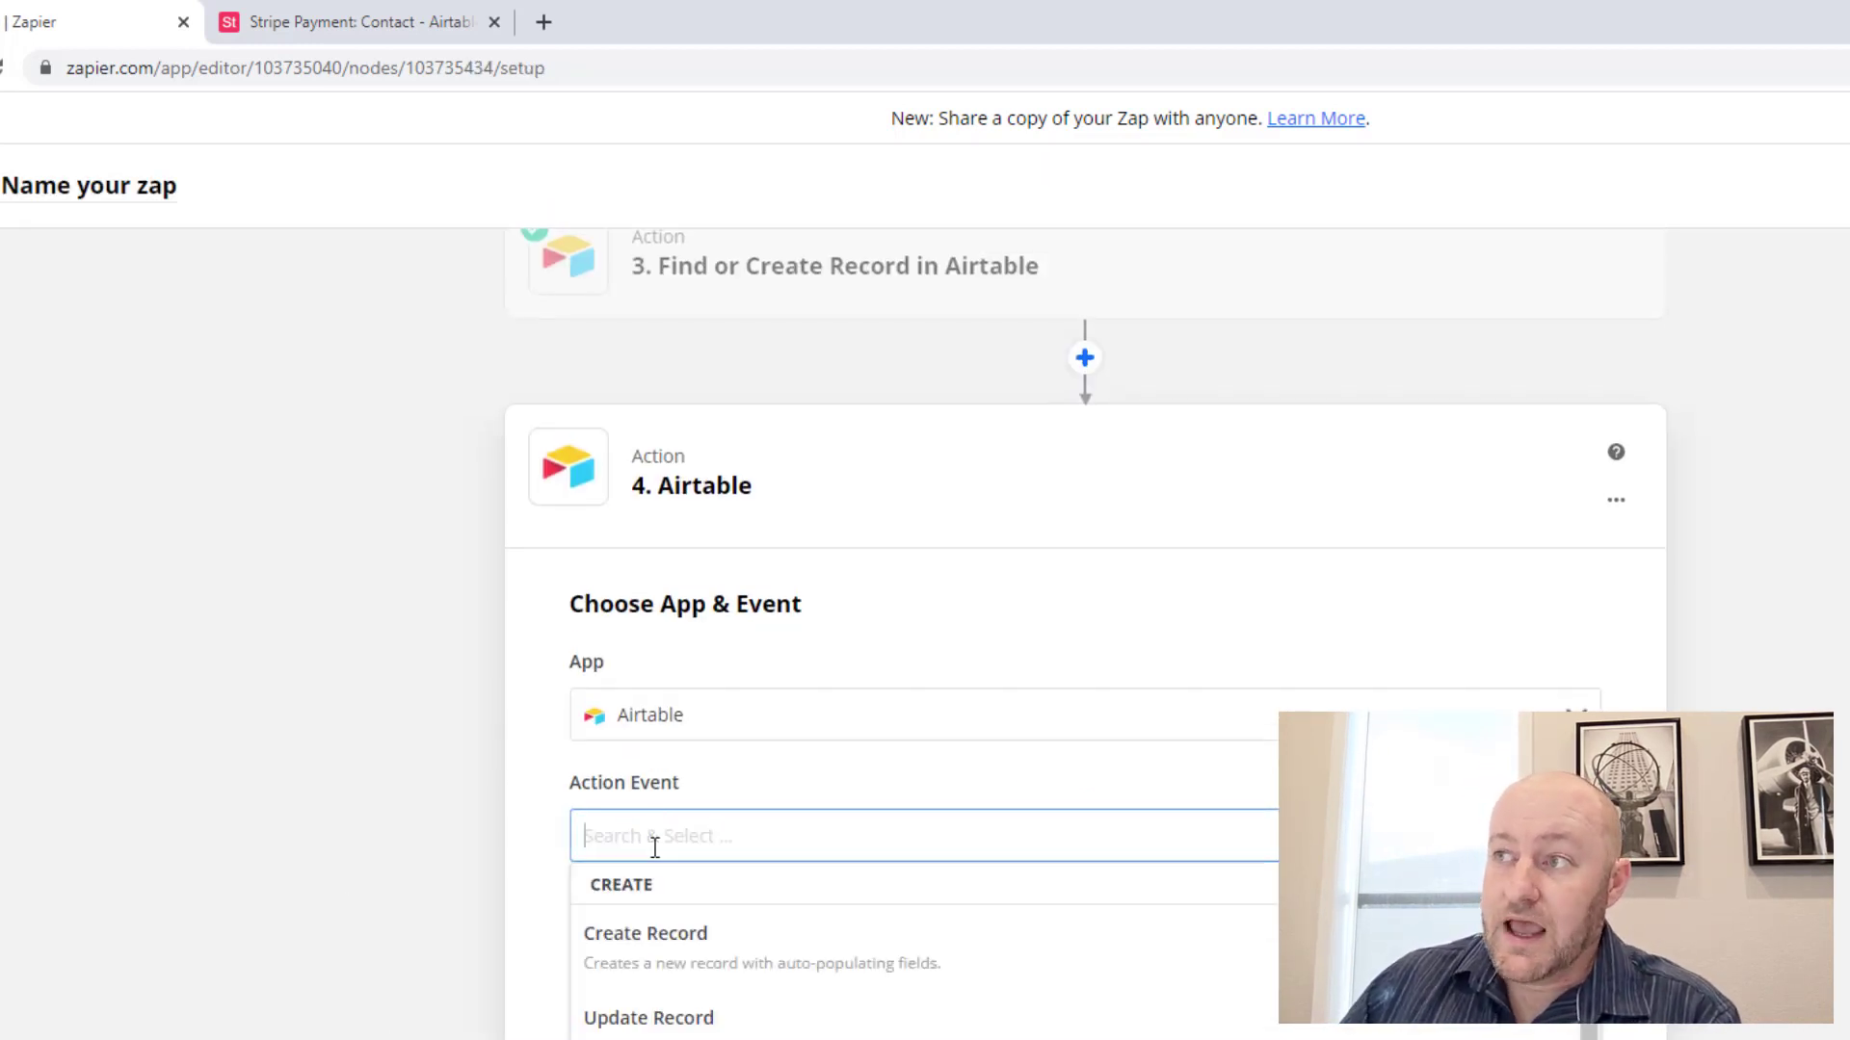
left_click(645, 933)
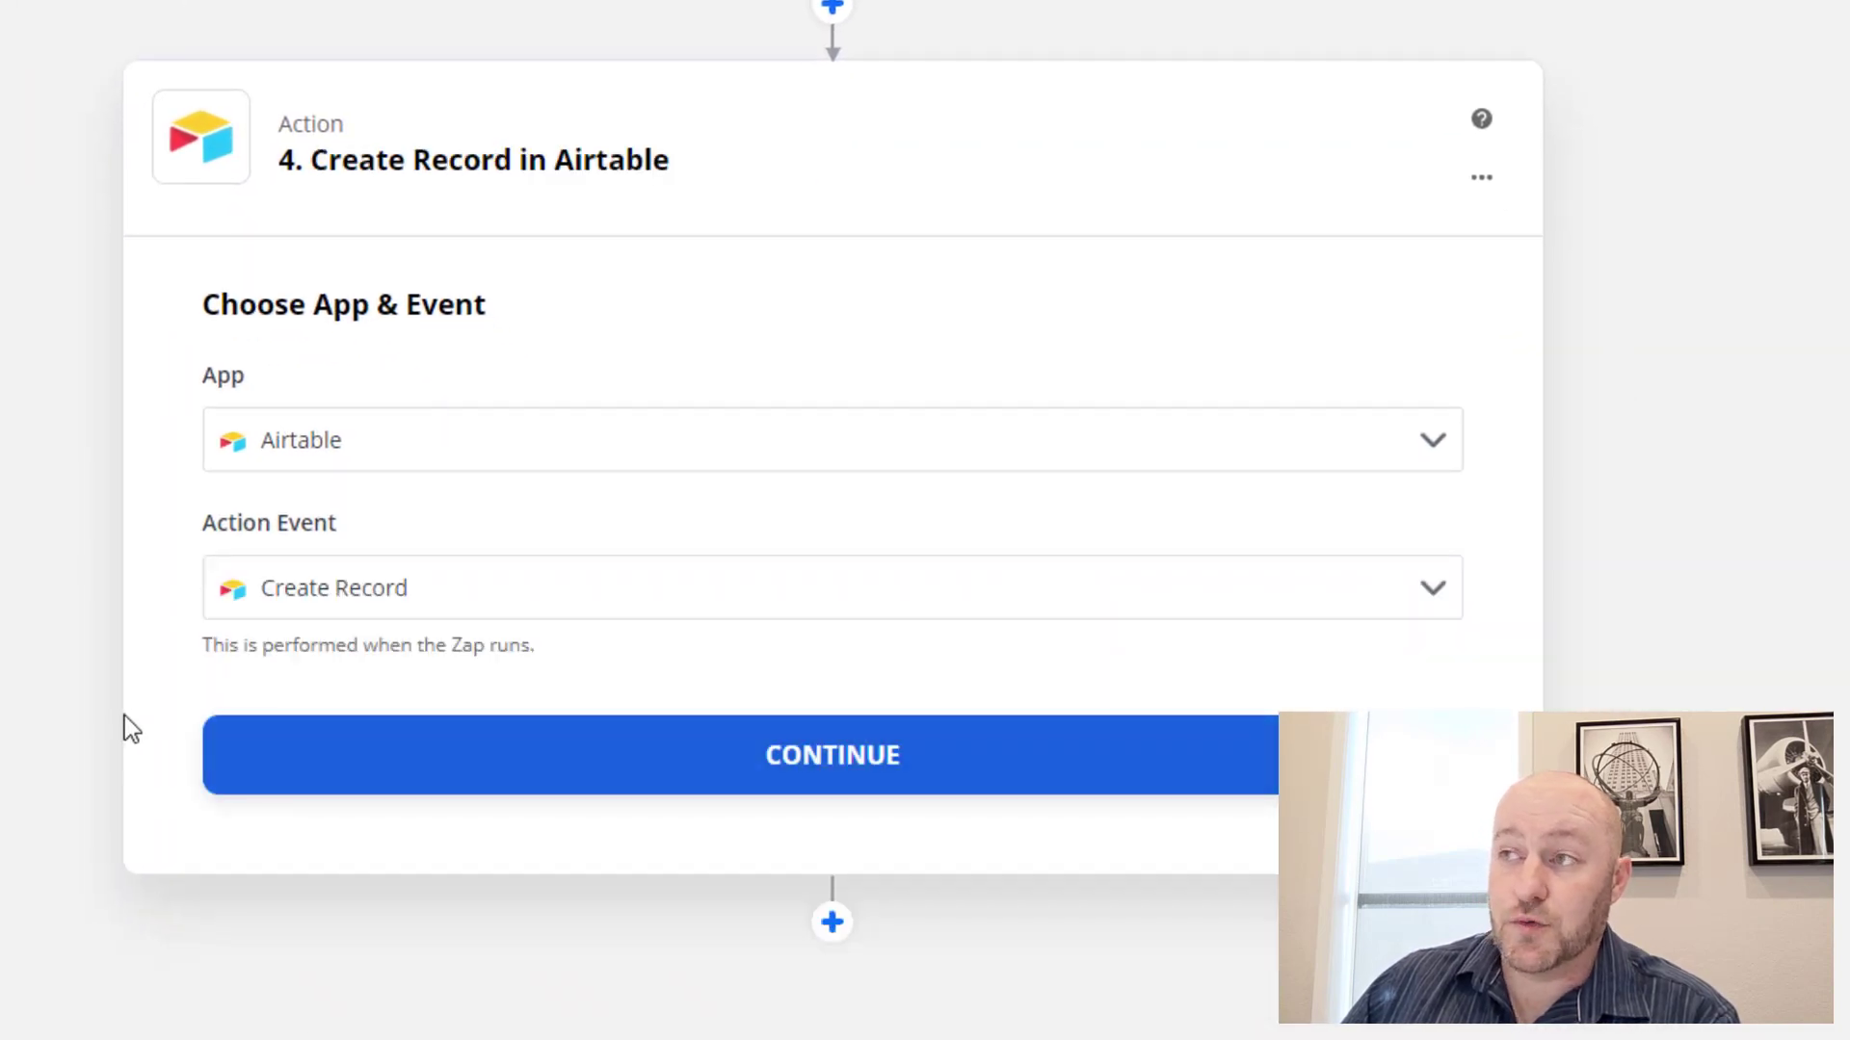
left_click(832, 756)
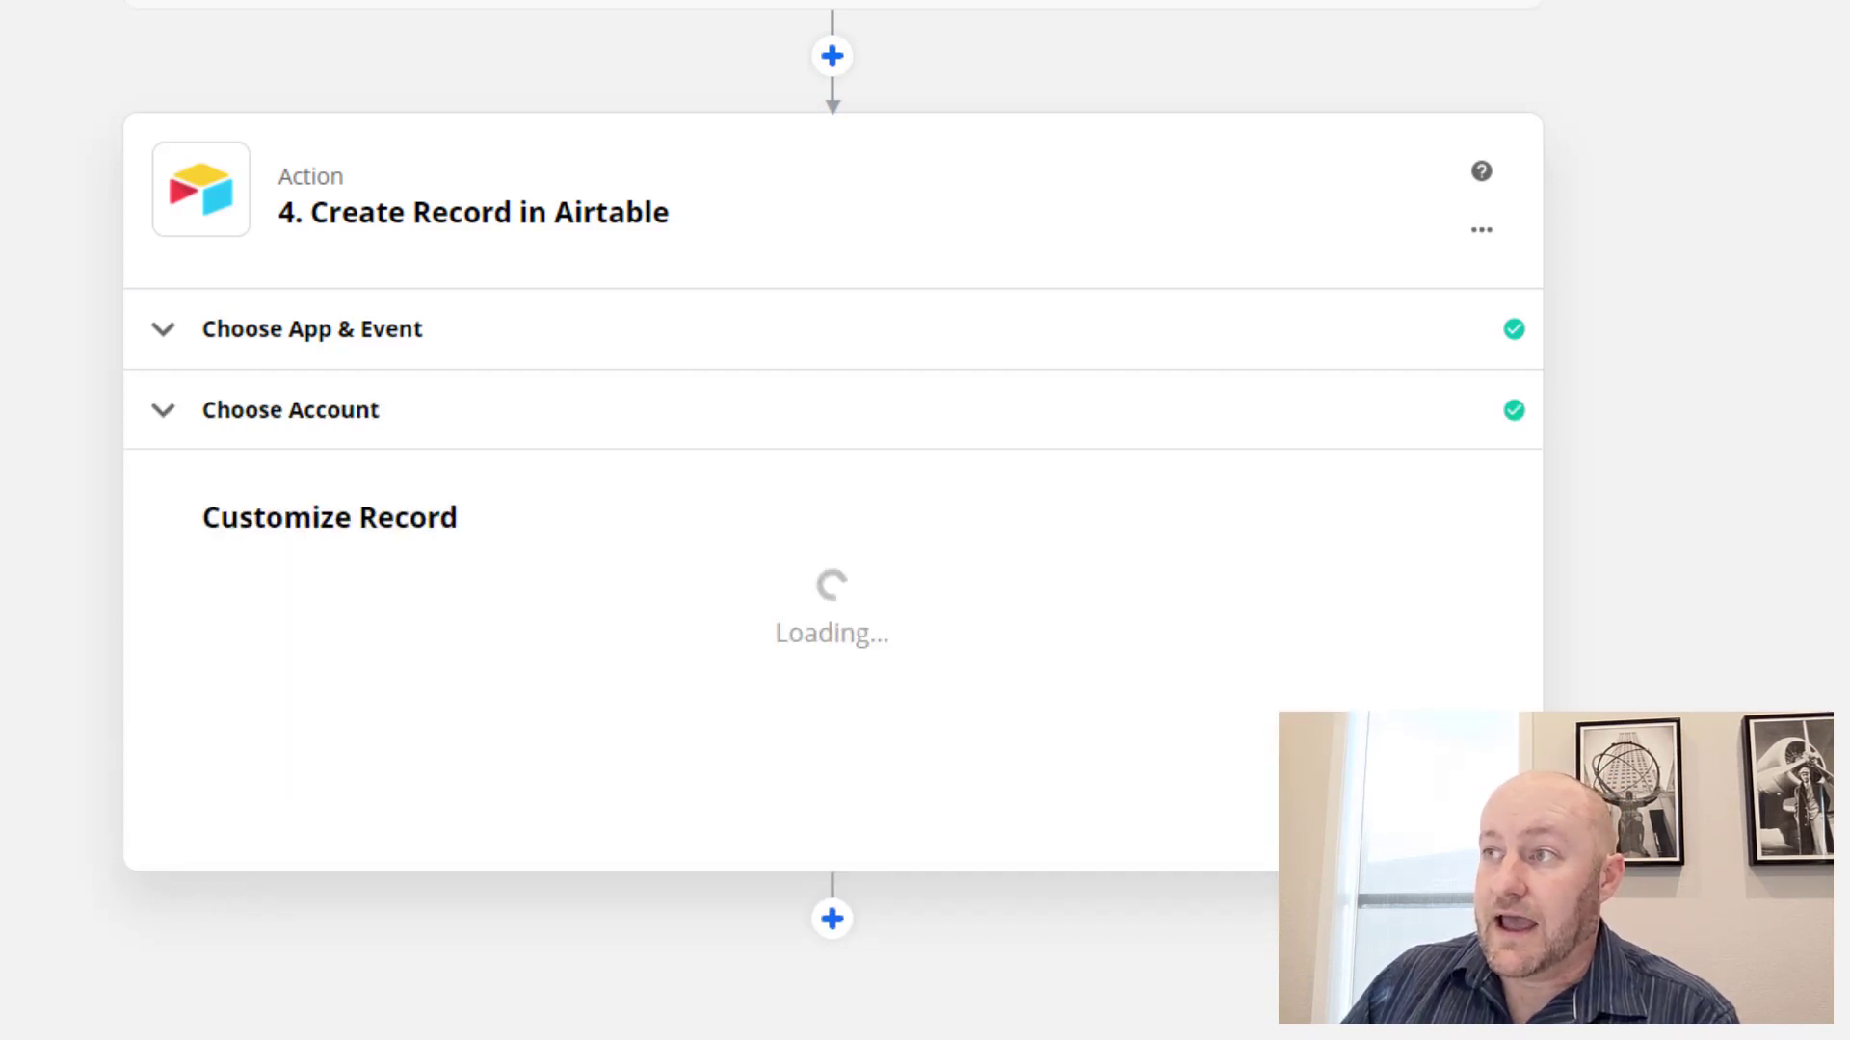
Step: Target the Stripe Payment base and its Sales table for the new record
left_click(460, 634)
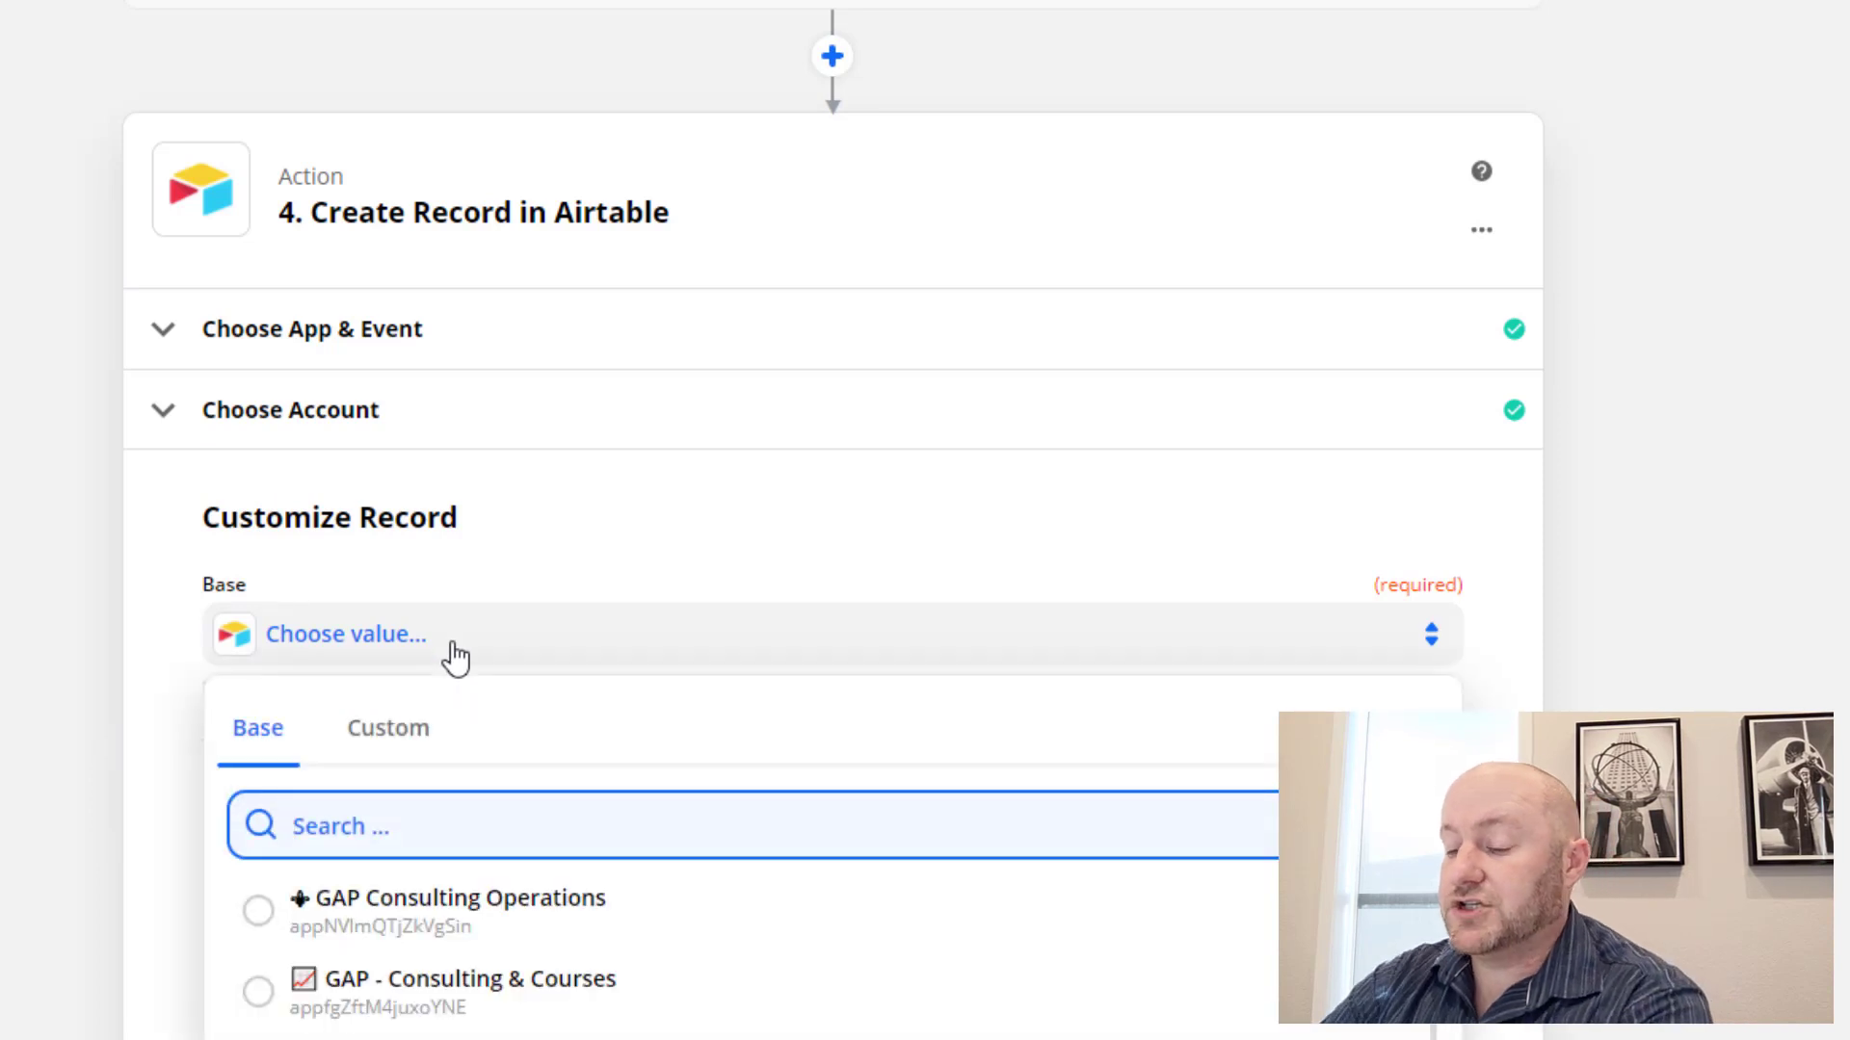
type("stripe")
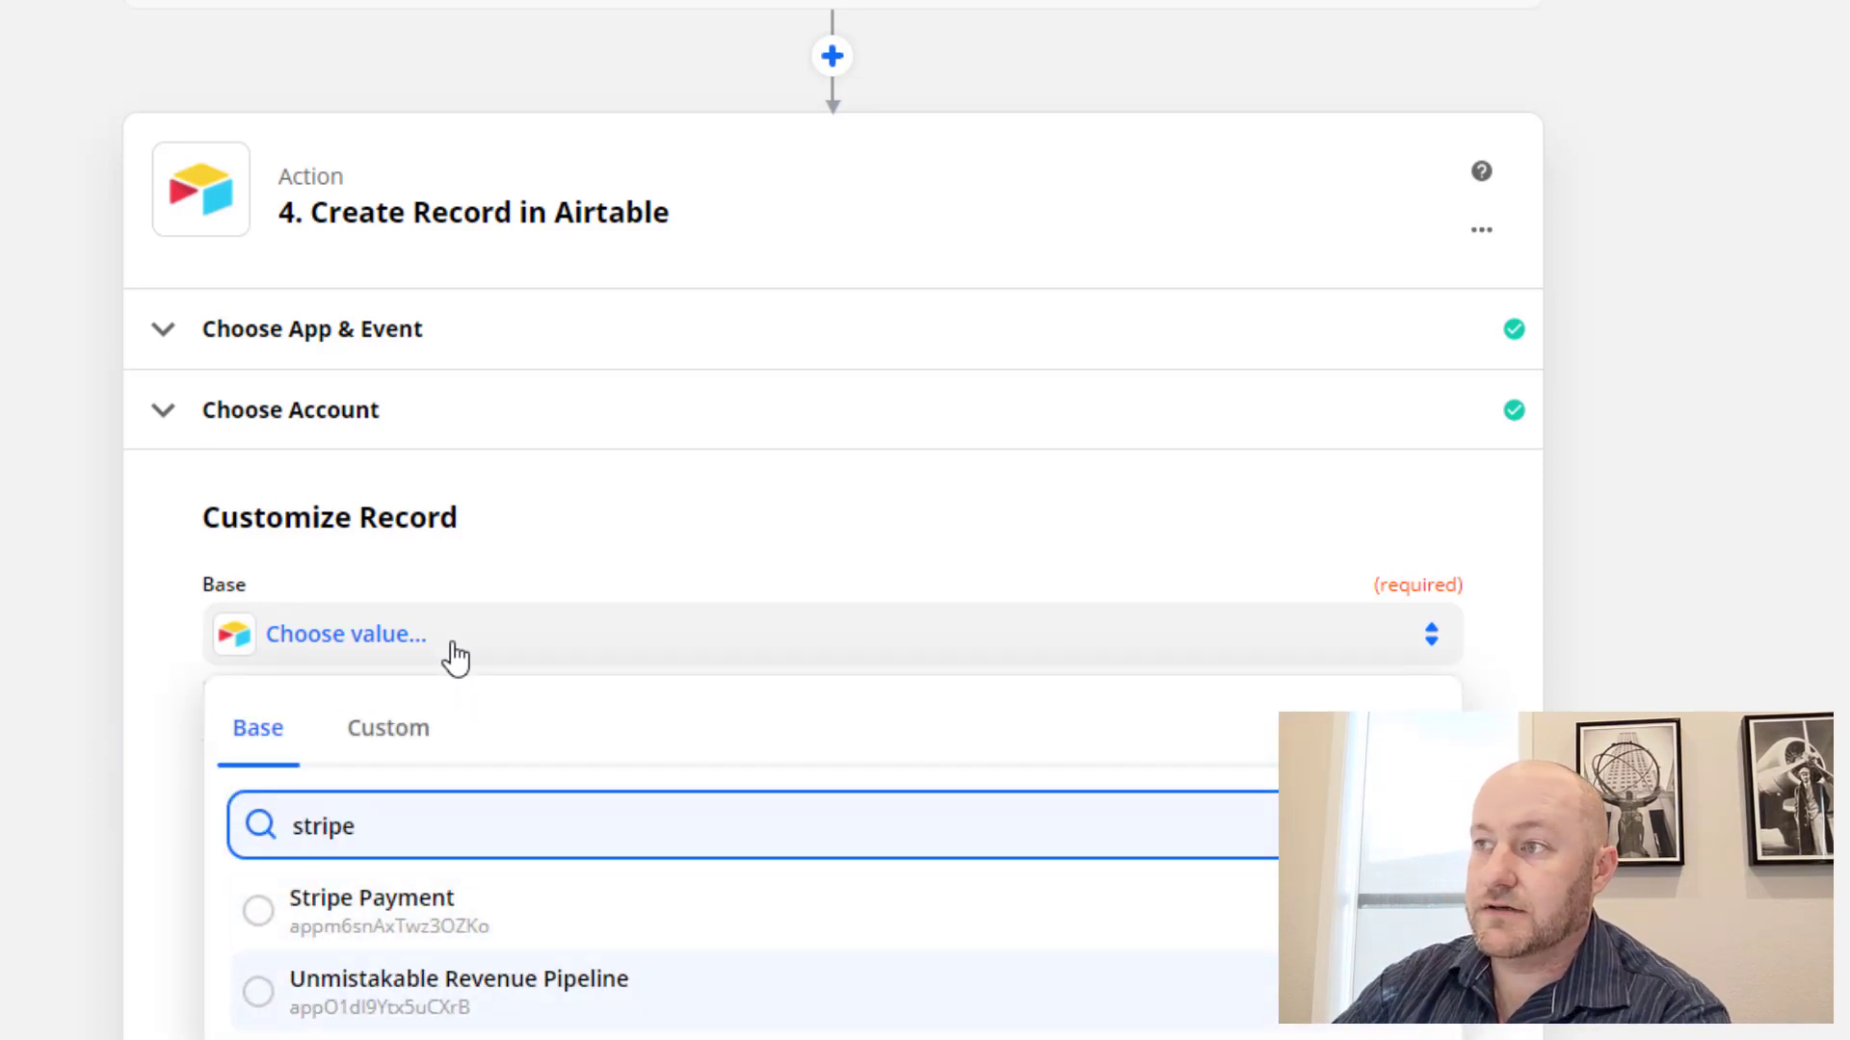
left_click(370, 898)
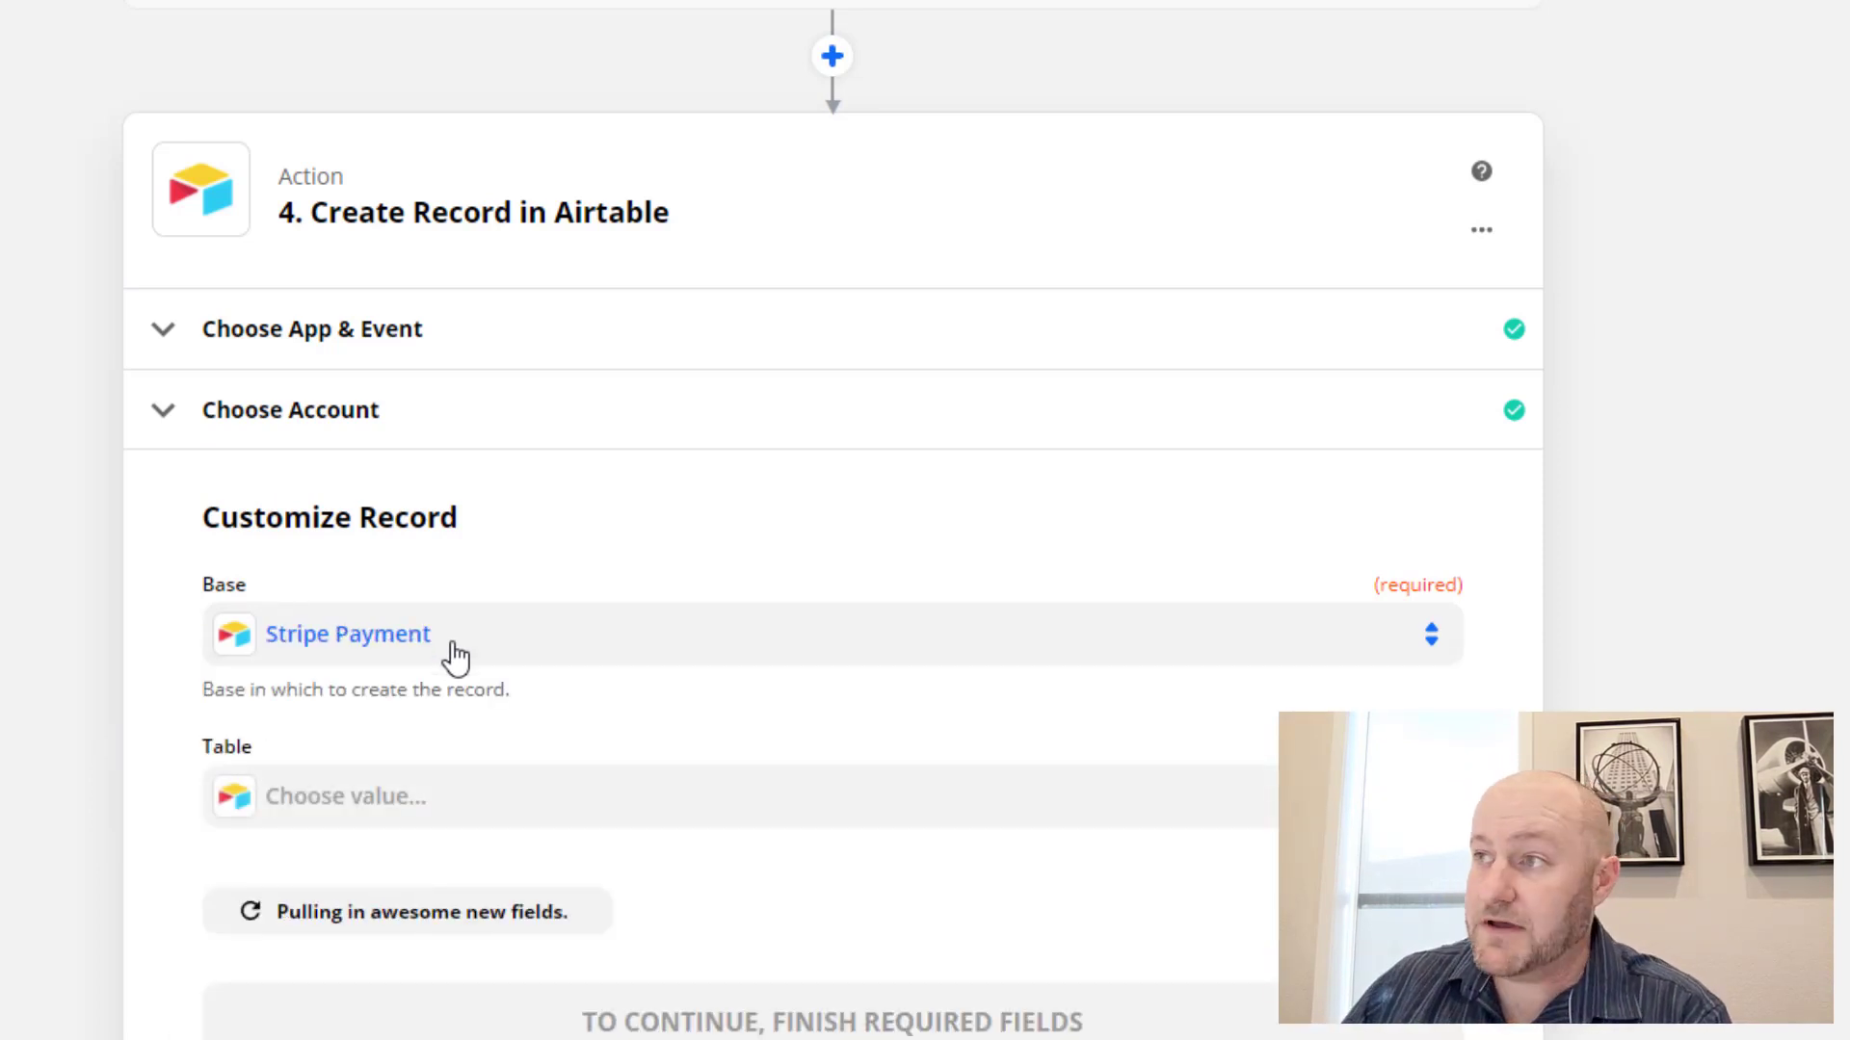
left_click(826, 795)
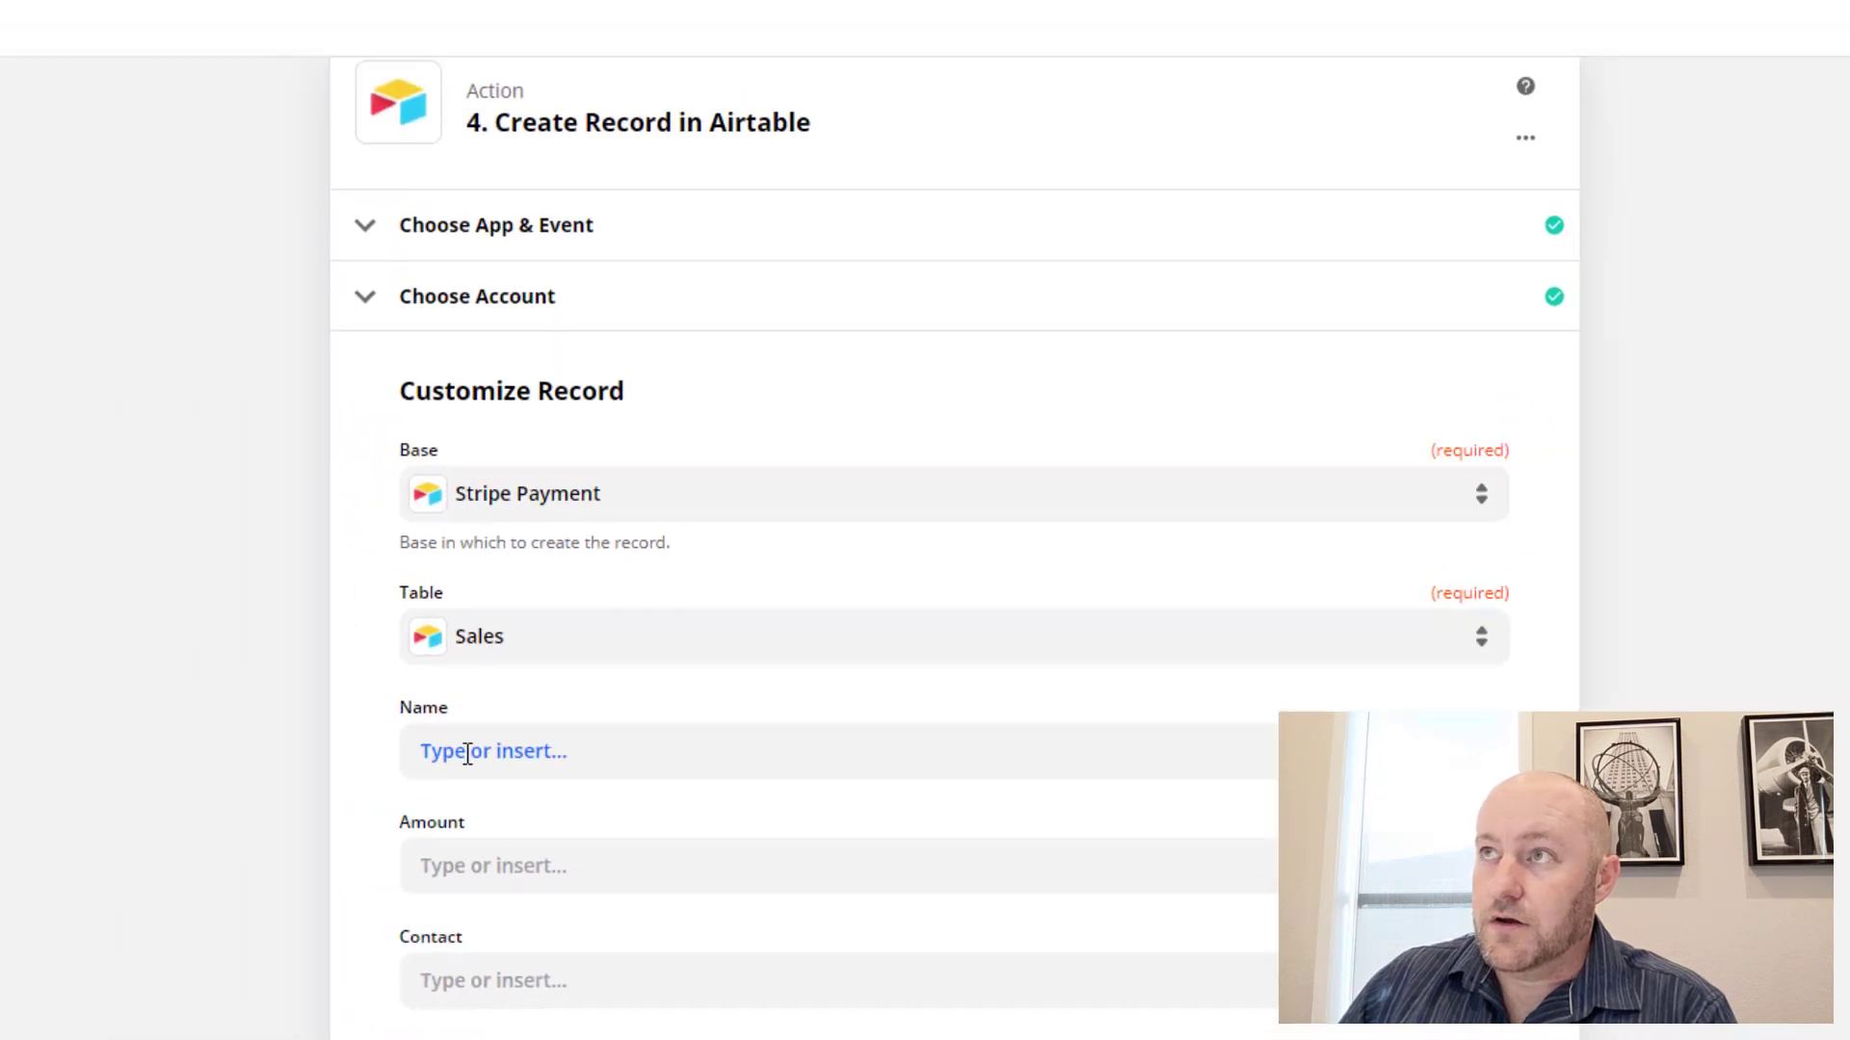
Step: View the Sales table in the Airtable Stripe Payment base
left_click(343, 21)
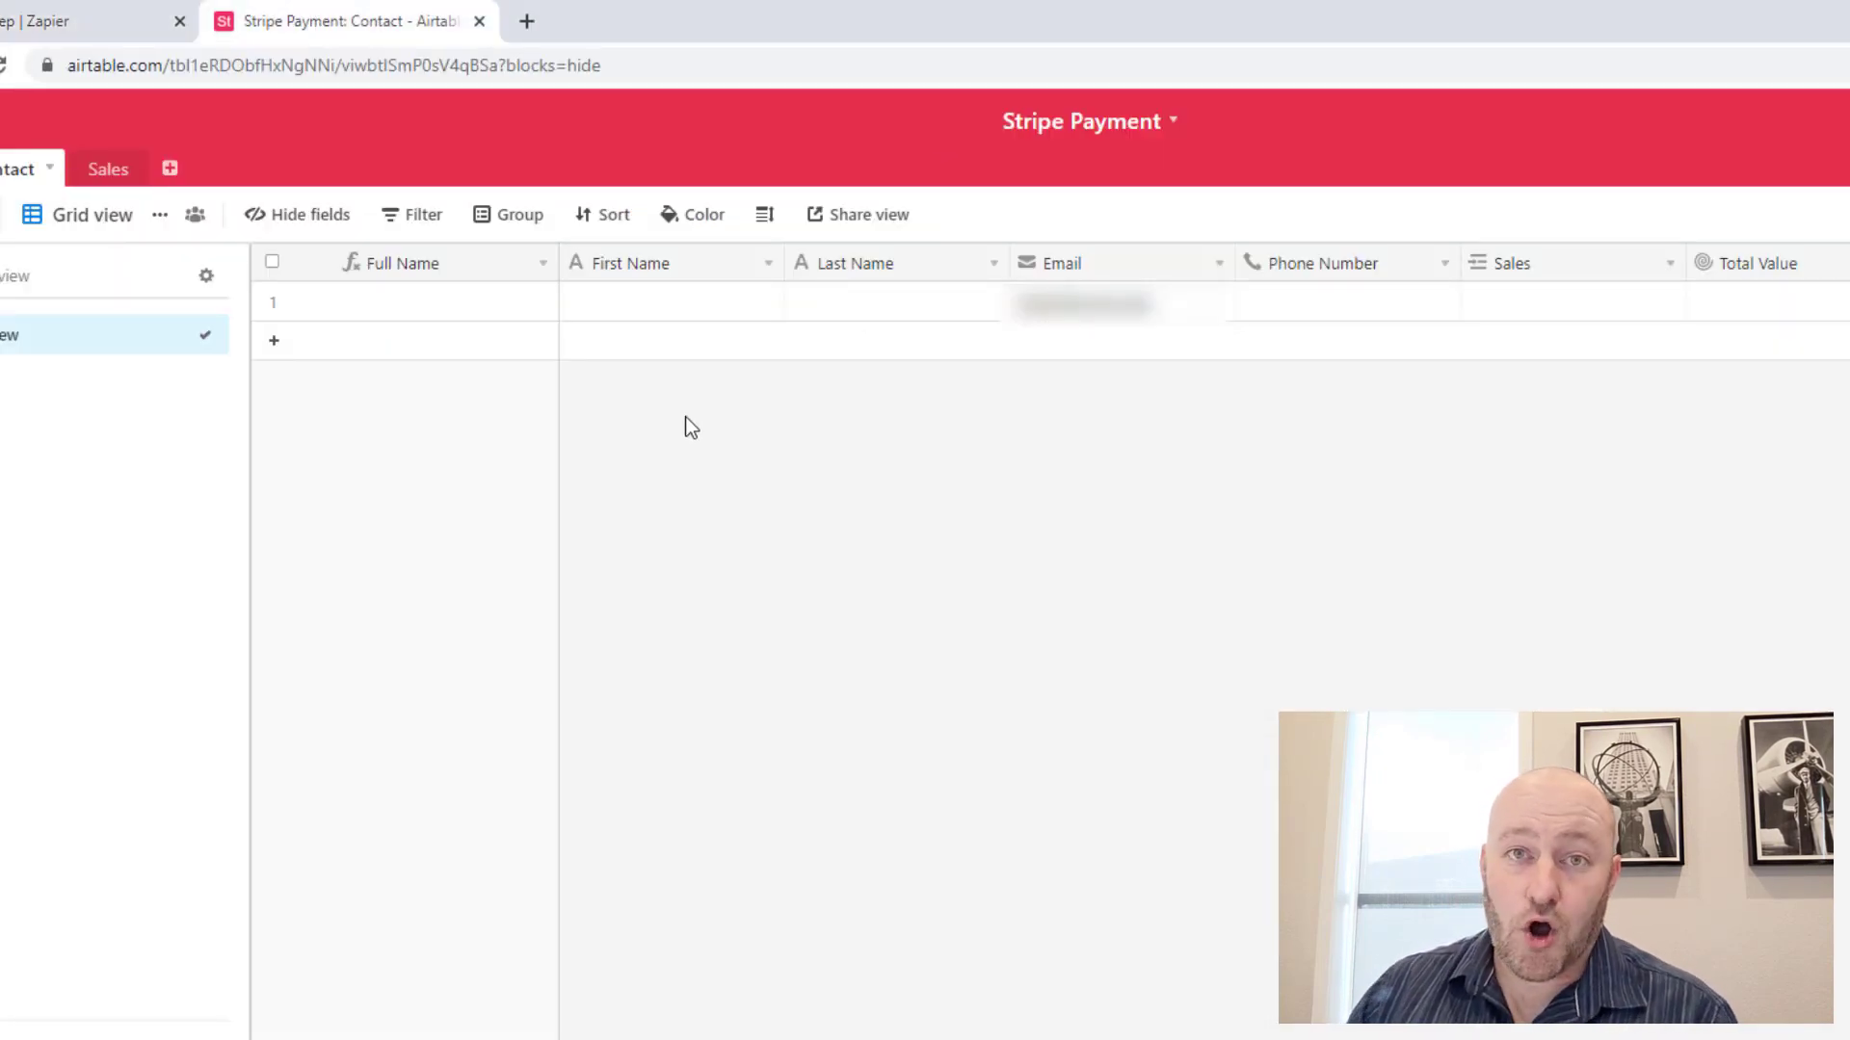
mouse_move(108, 169)
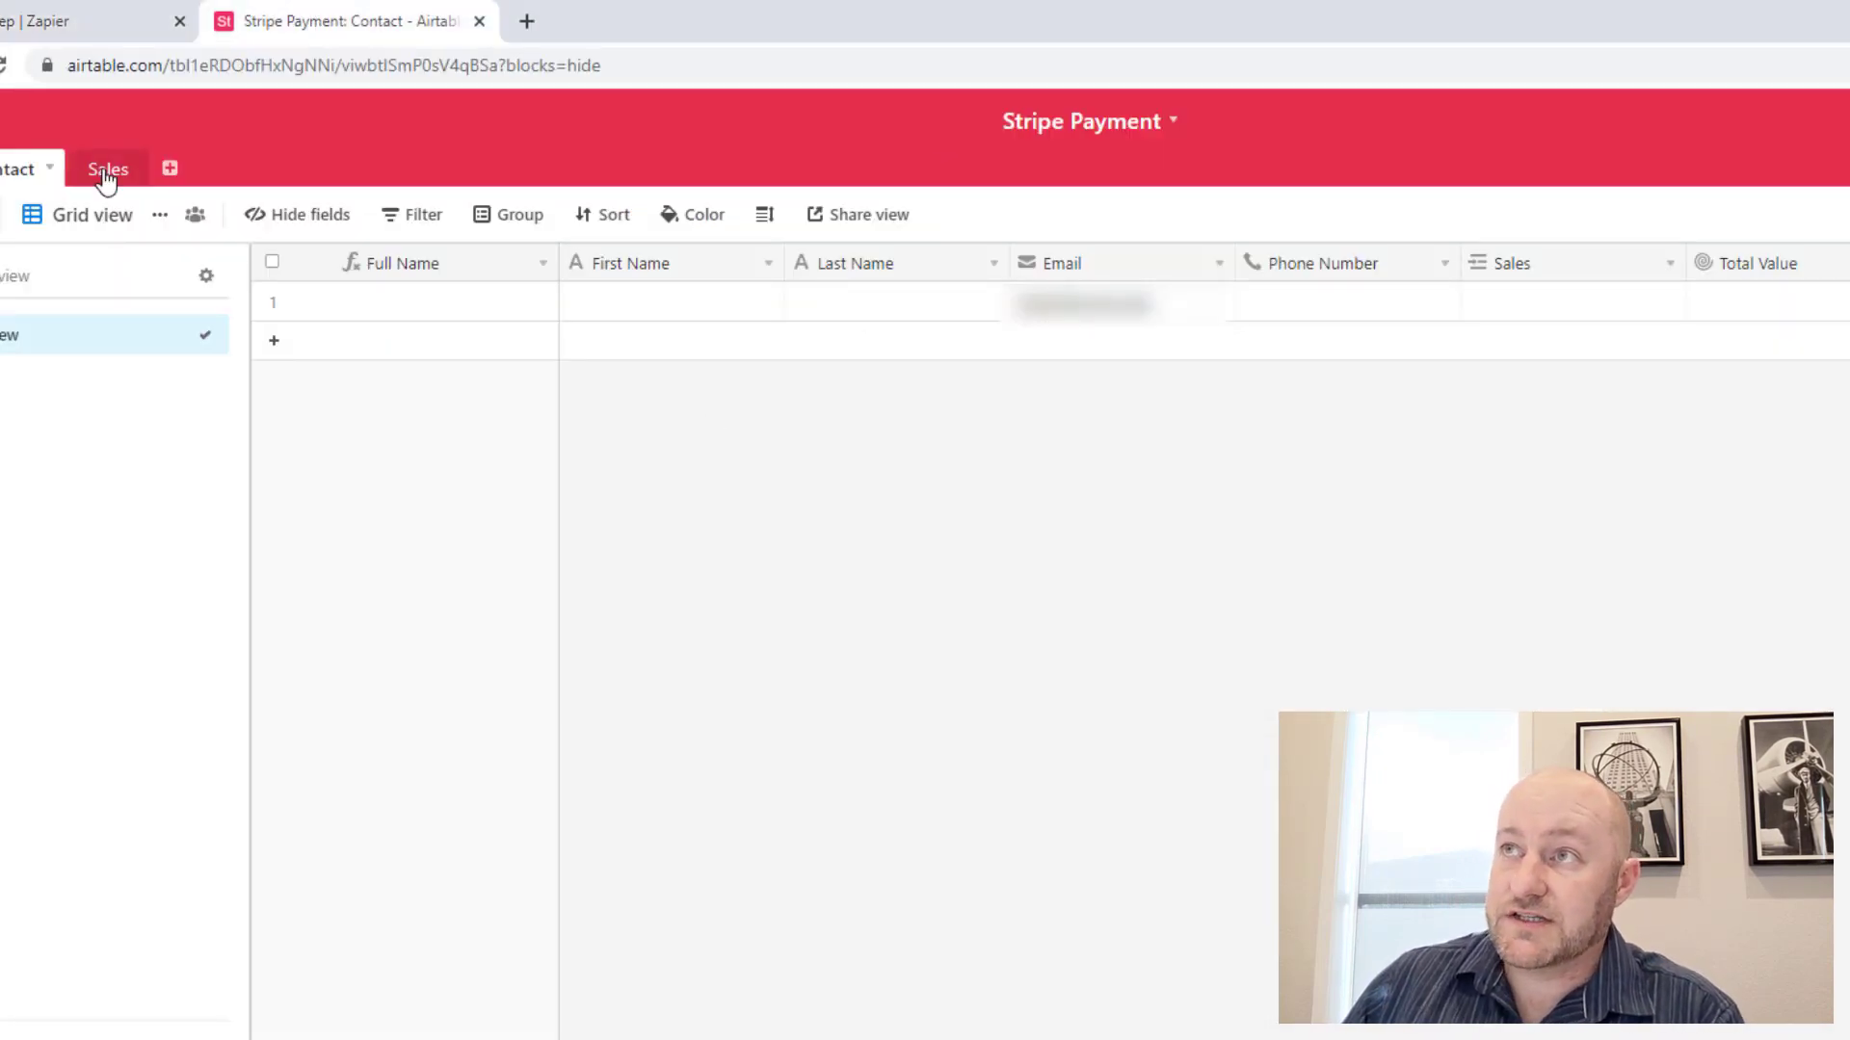
left_click(107, 169)
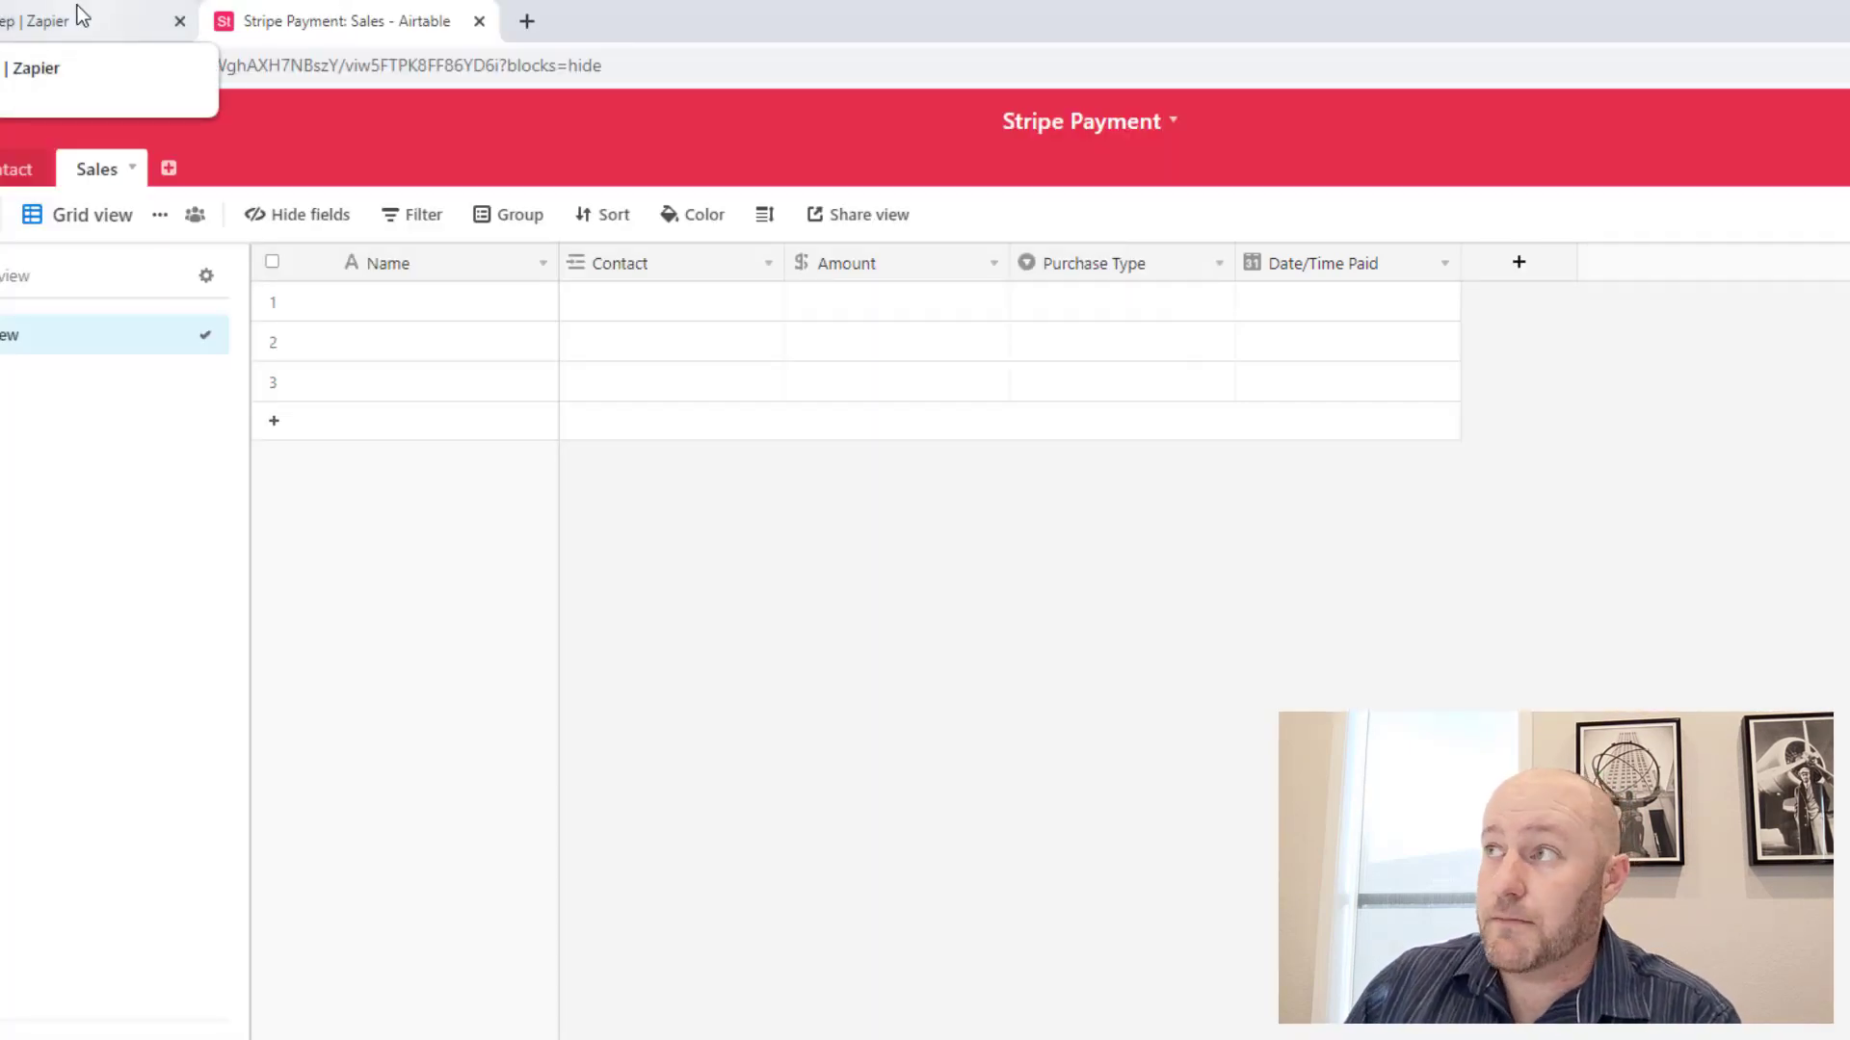
Step: Map the Stripe charge Amount and the step 3 contact record ID into Amount and Contact
left_click(89, 21)
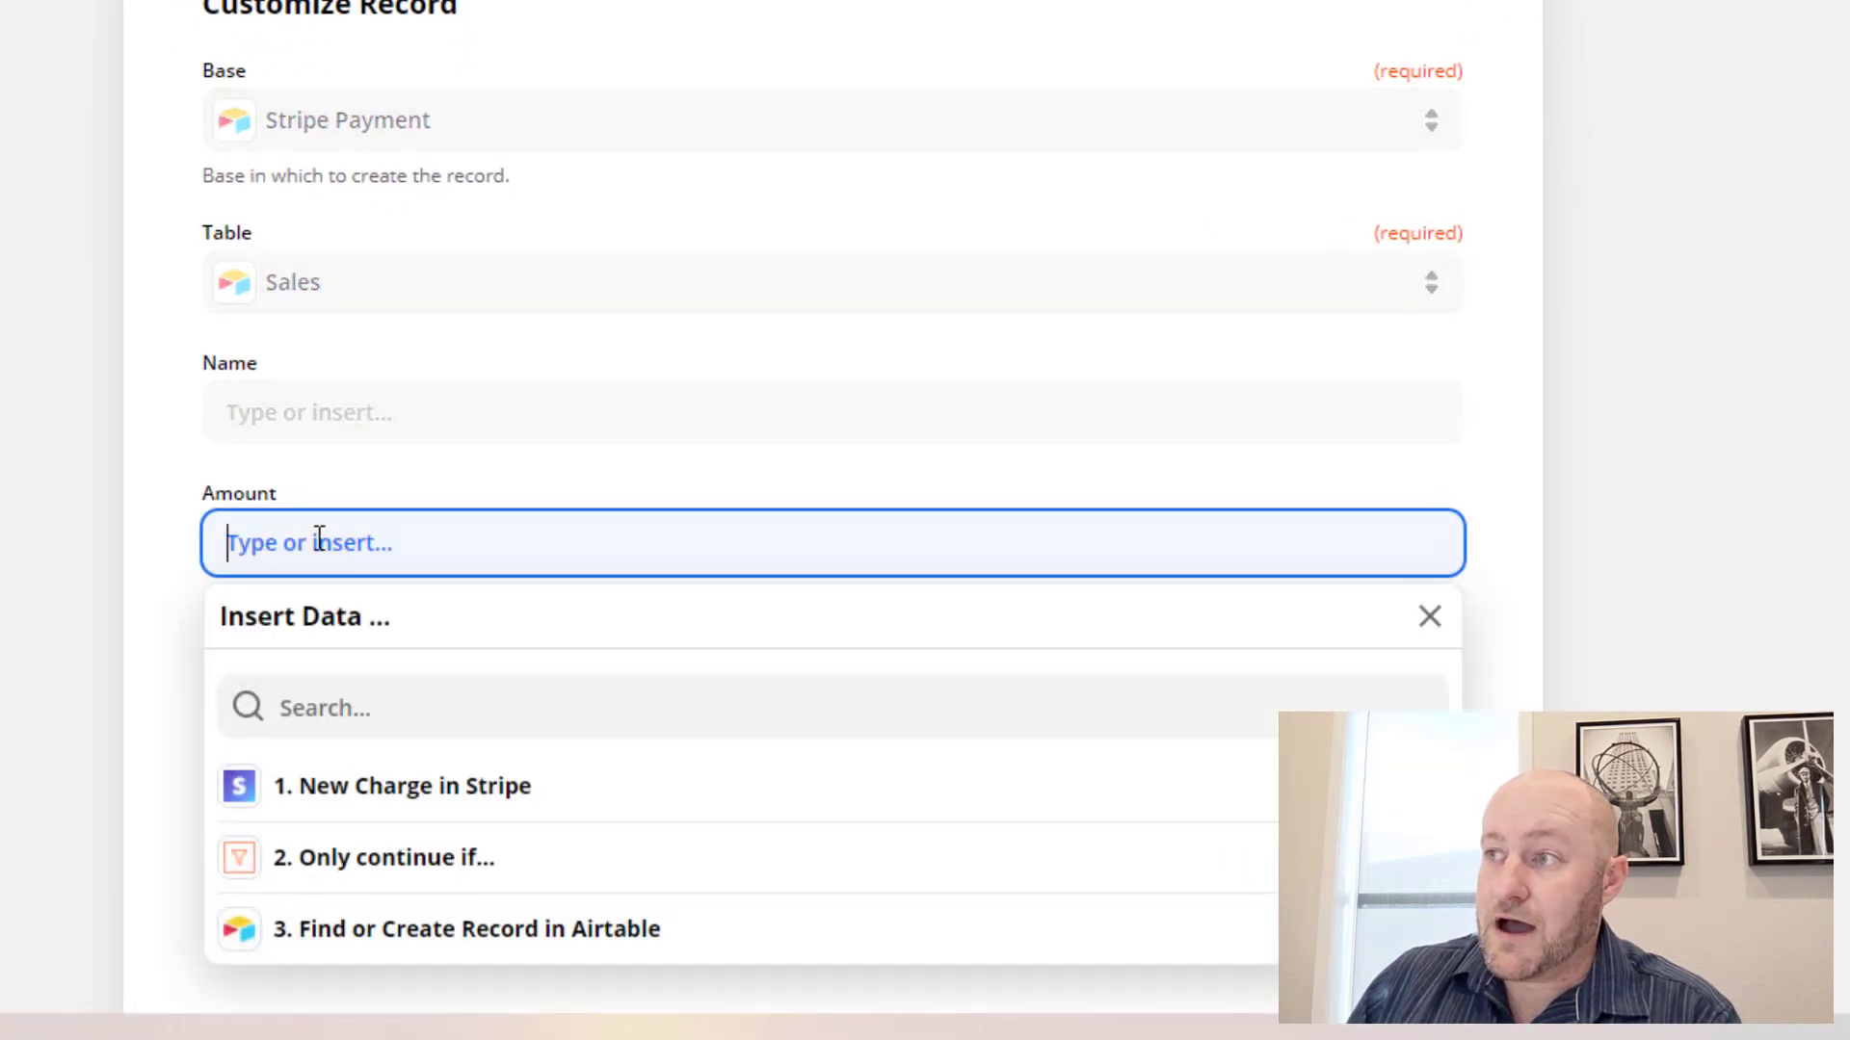
left_click(400, 786)
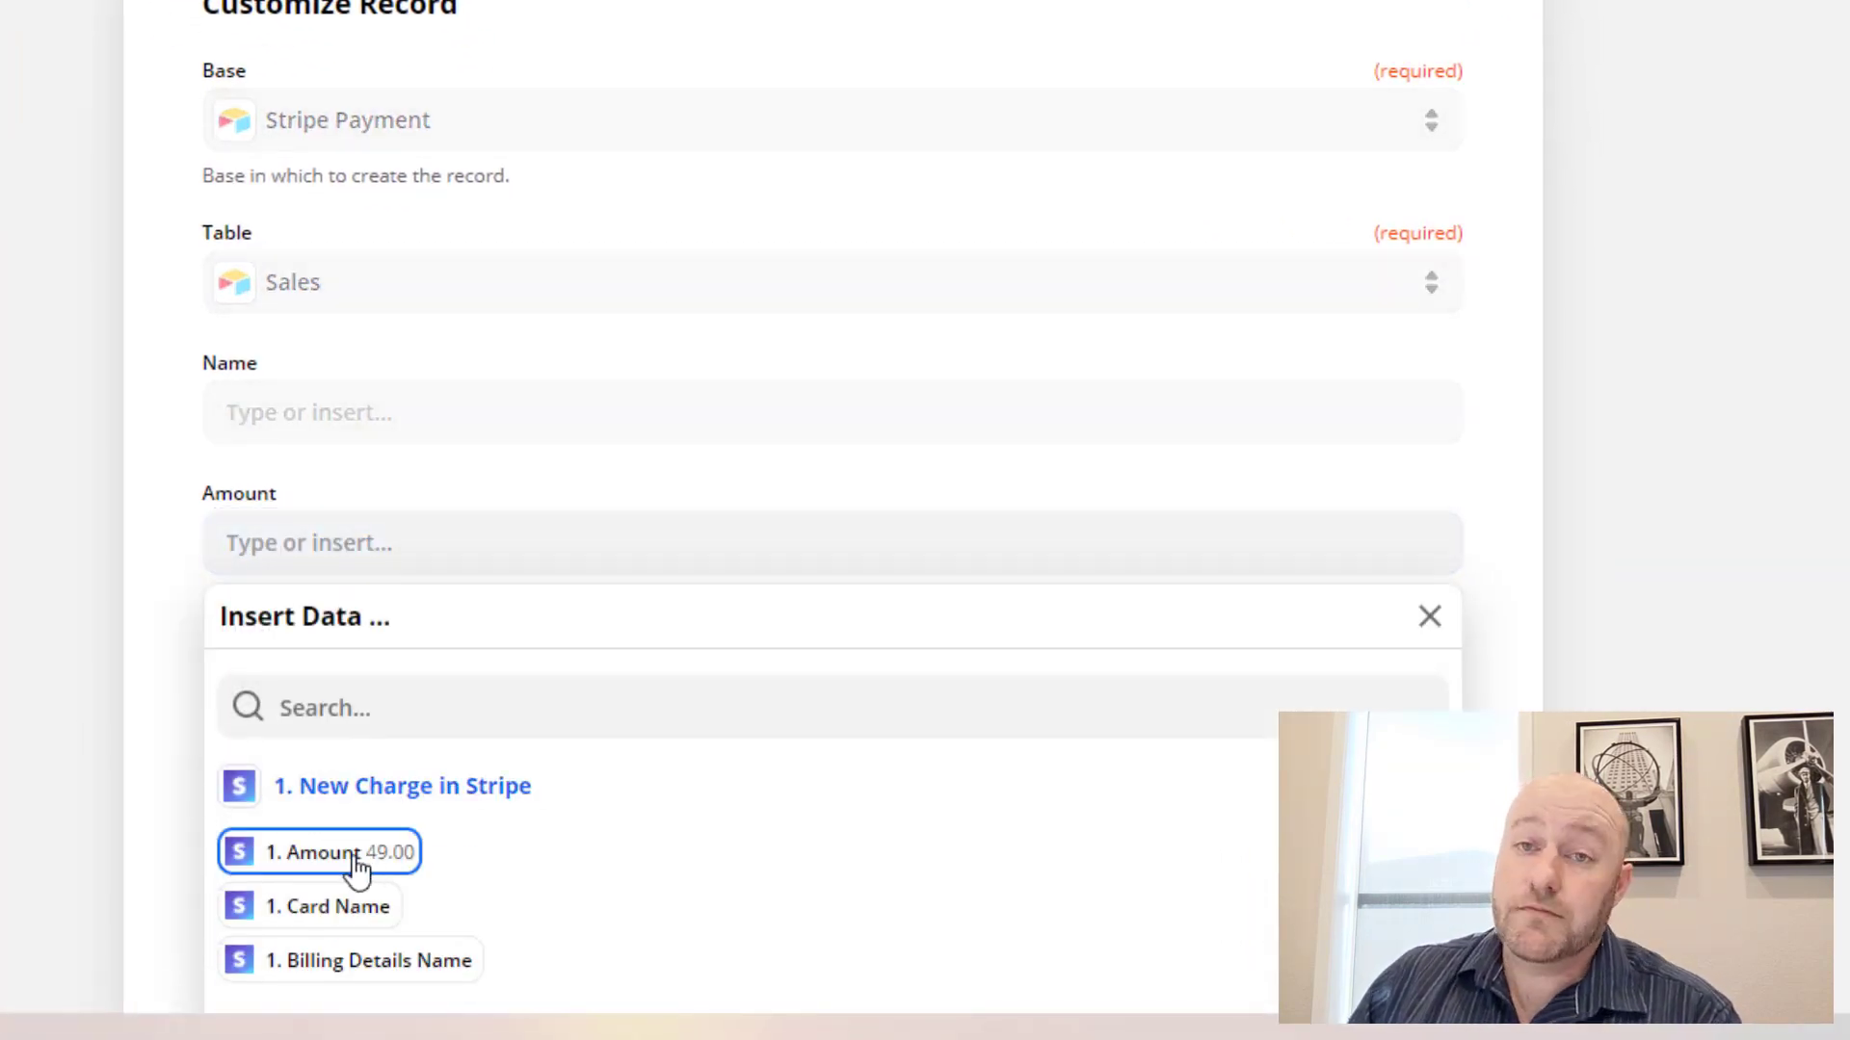
left_click(343, 852)
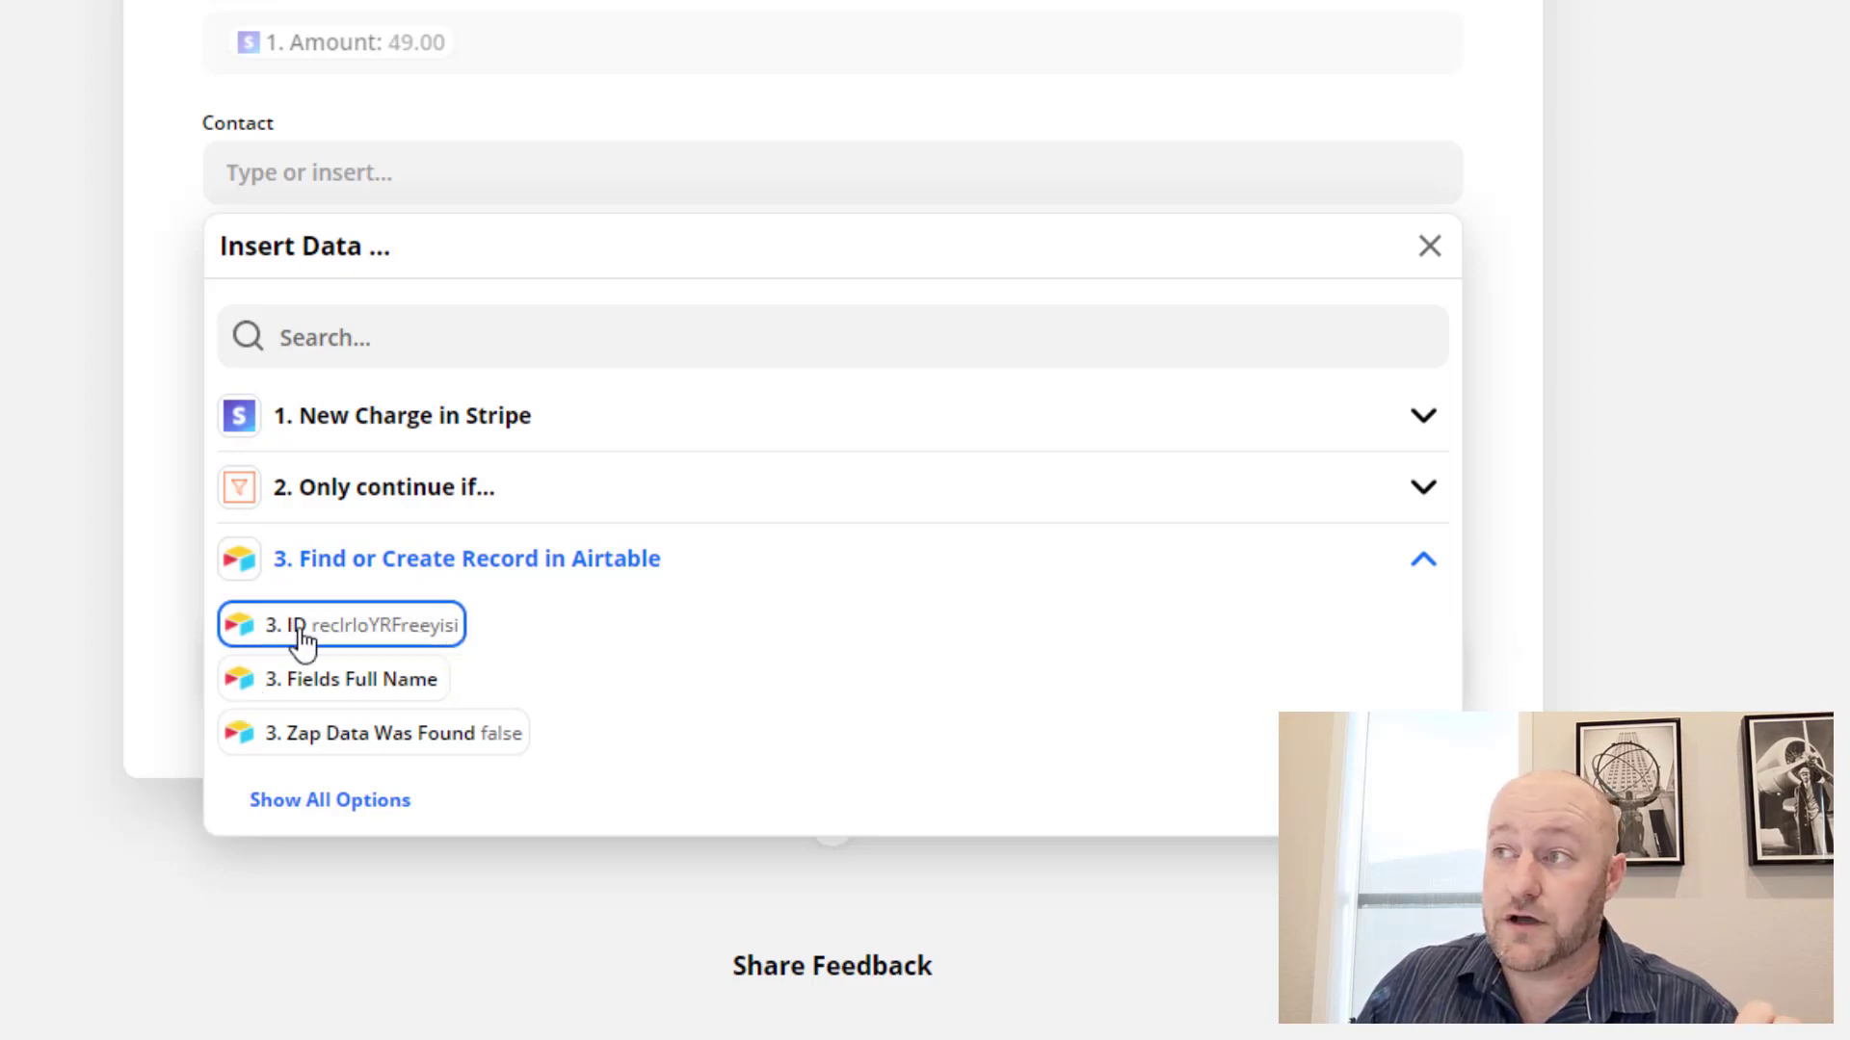
left_click(341, 625)
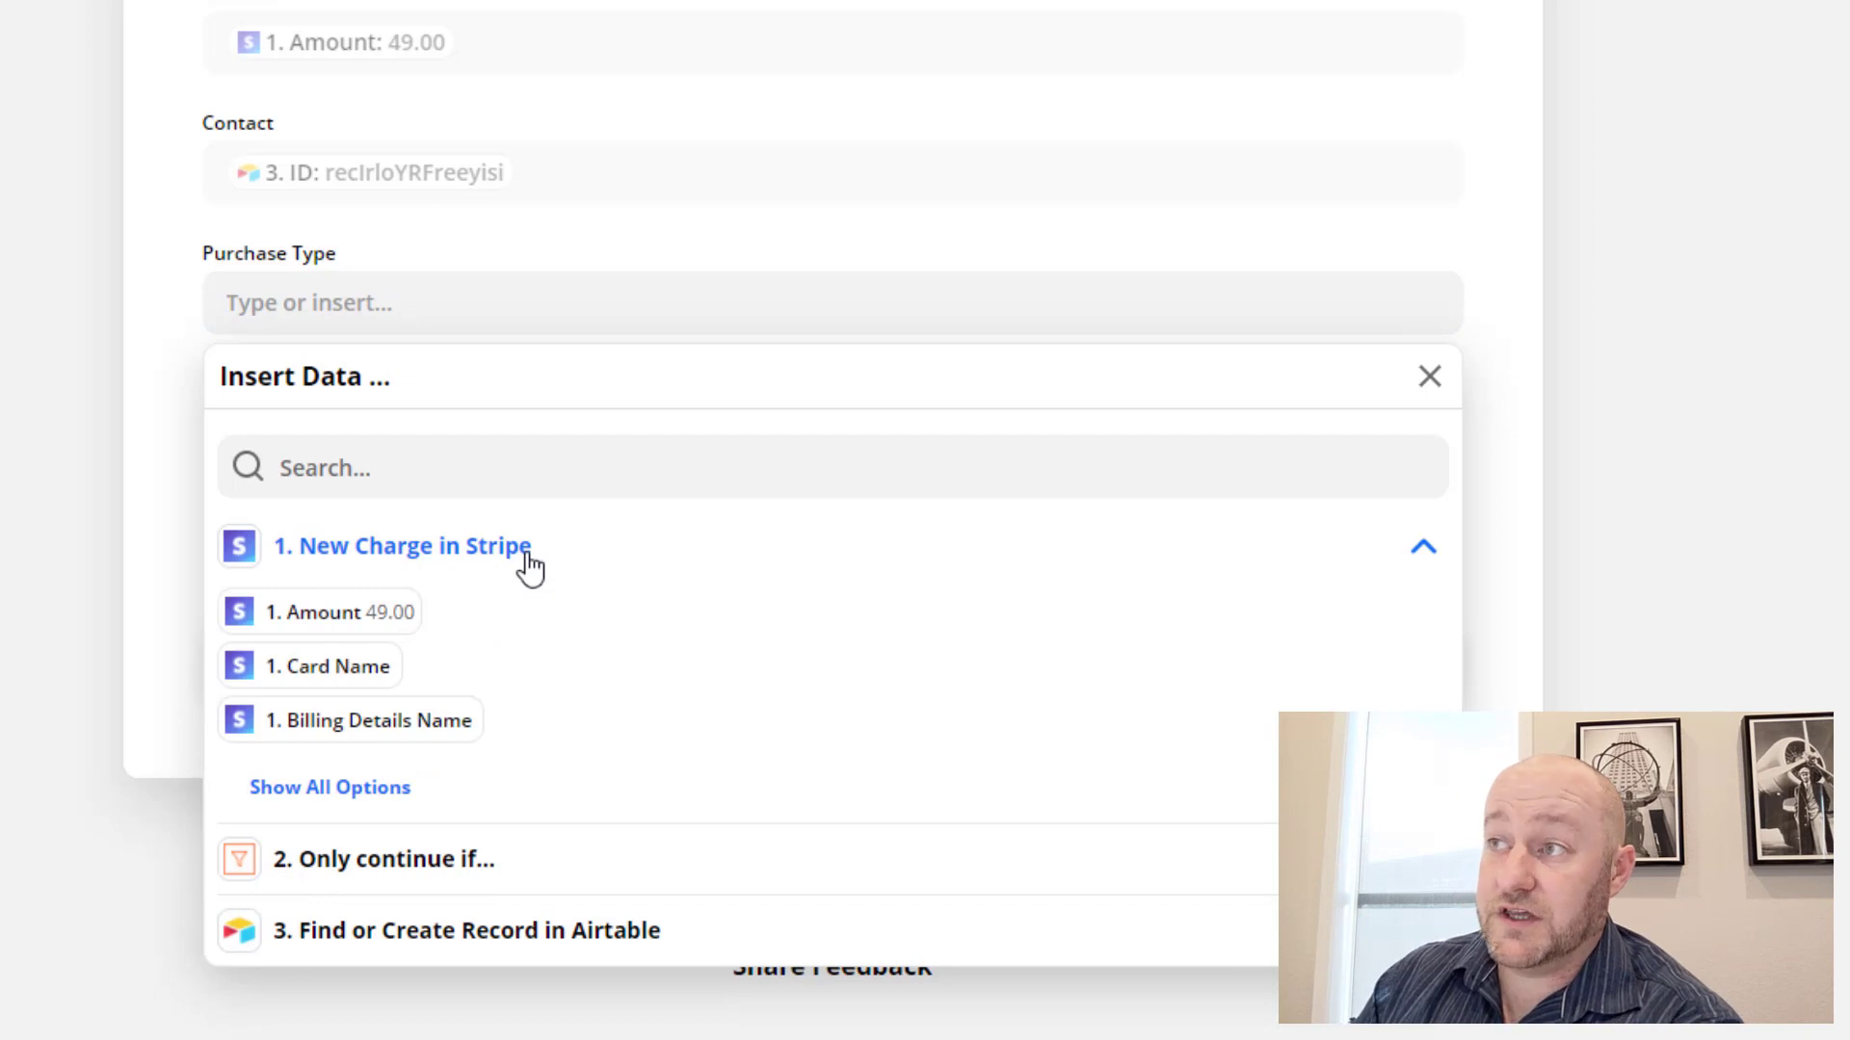
Step: Map the subscription plan nickname to Purchase Type and Created Formatted to Date/Time Paid, then continue
type("quick")
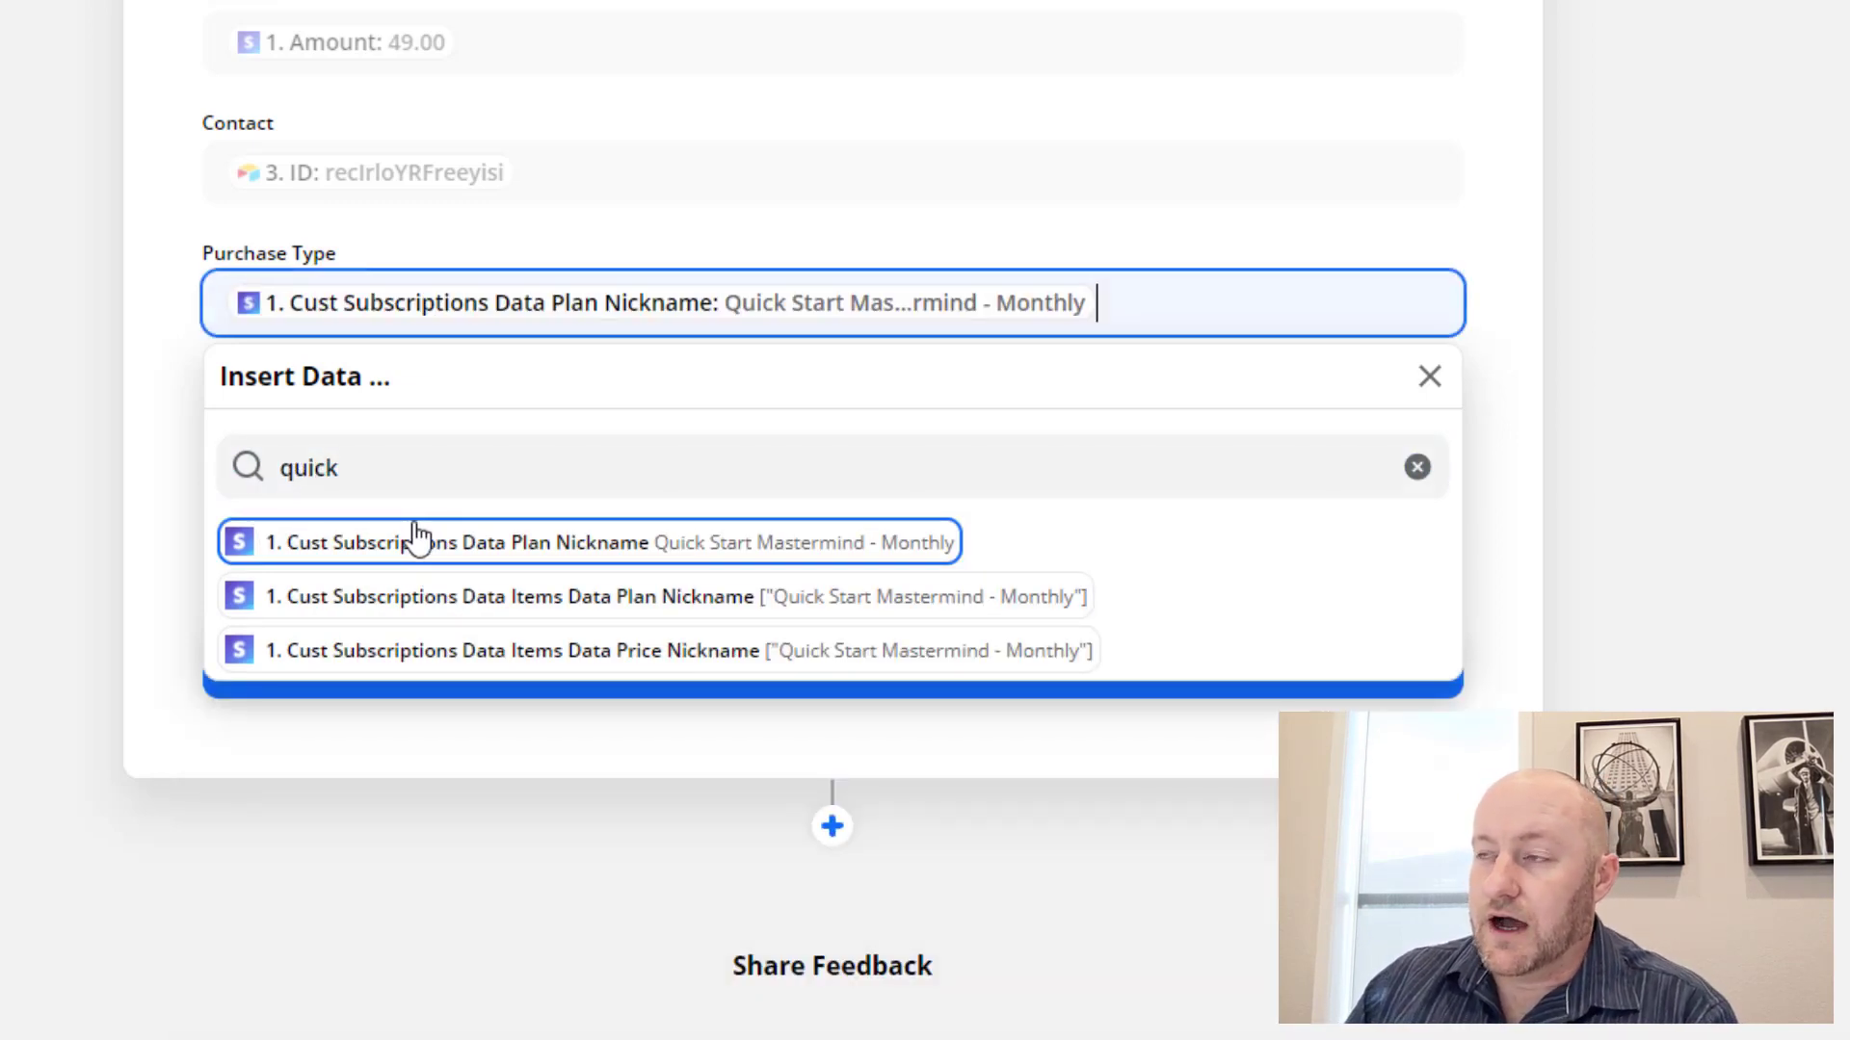
left_click(460, 542)
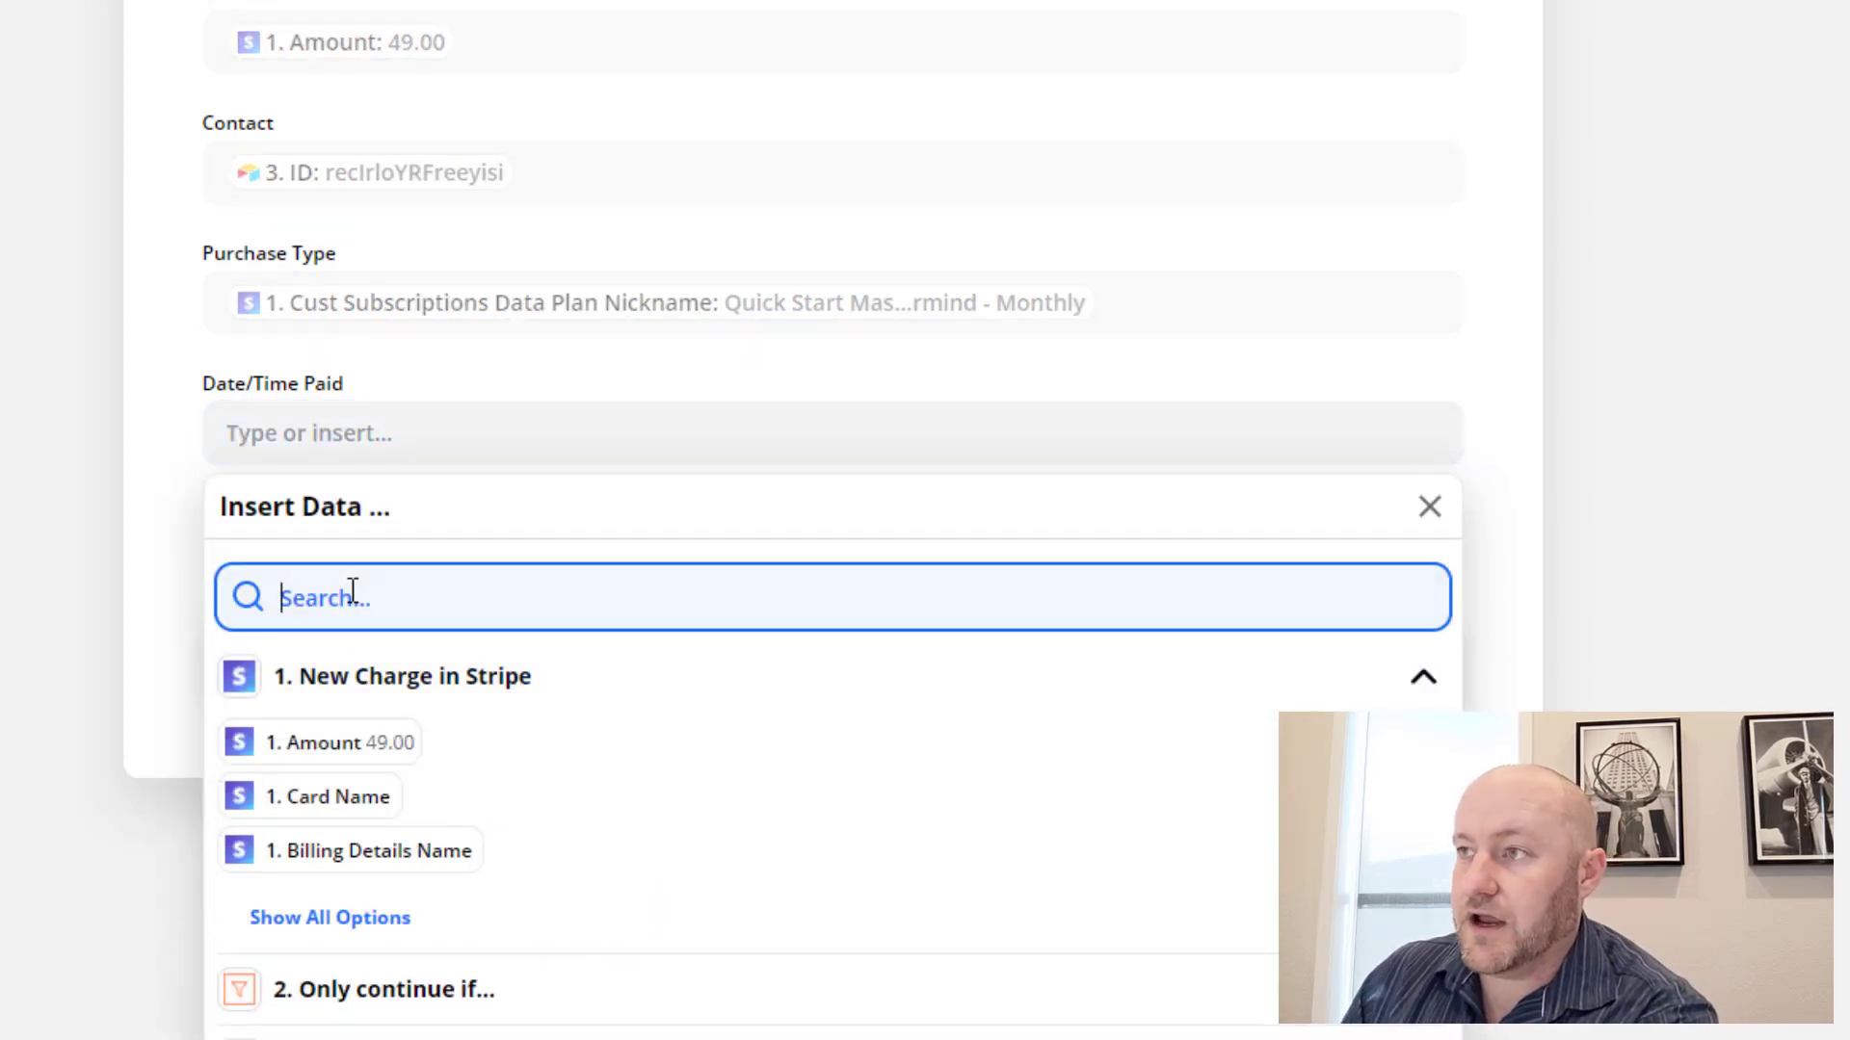
type("date")
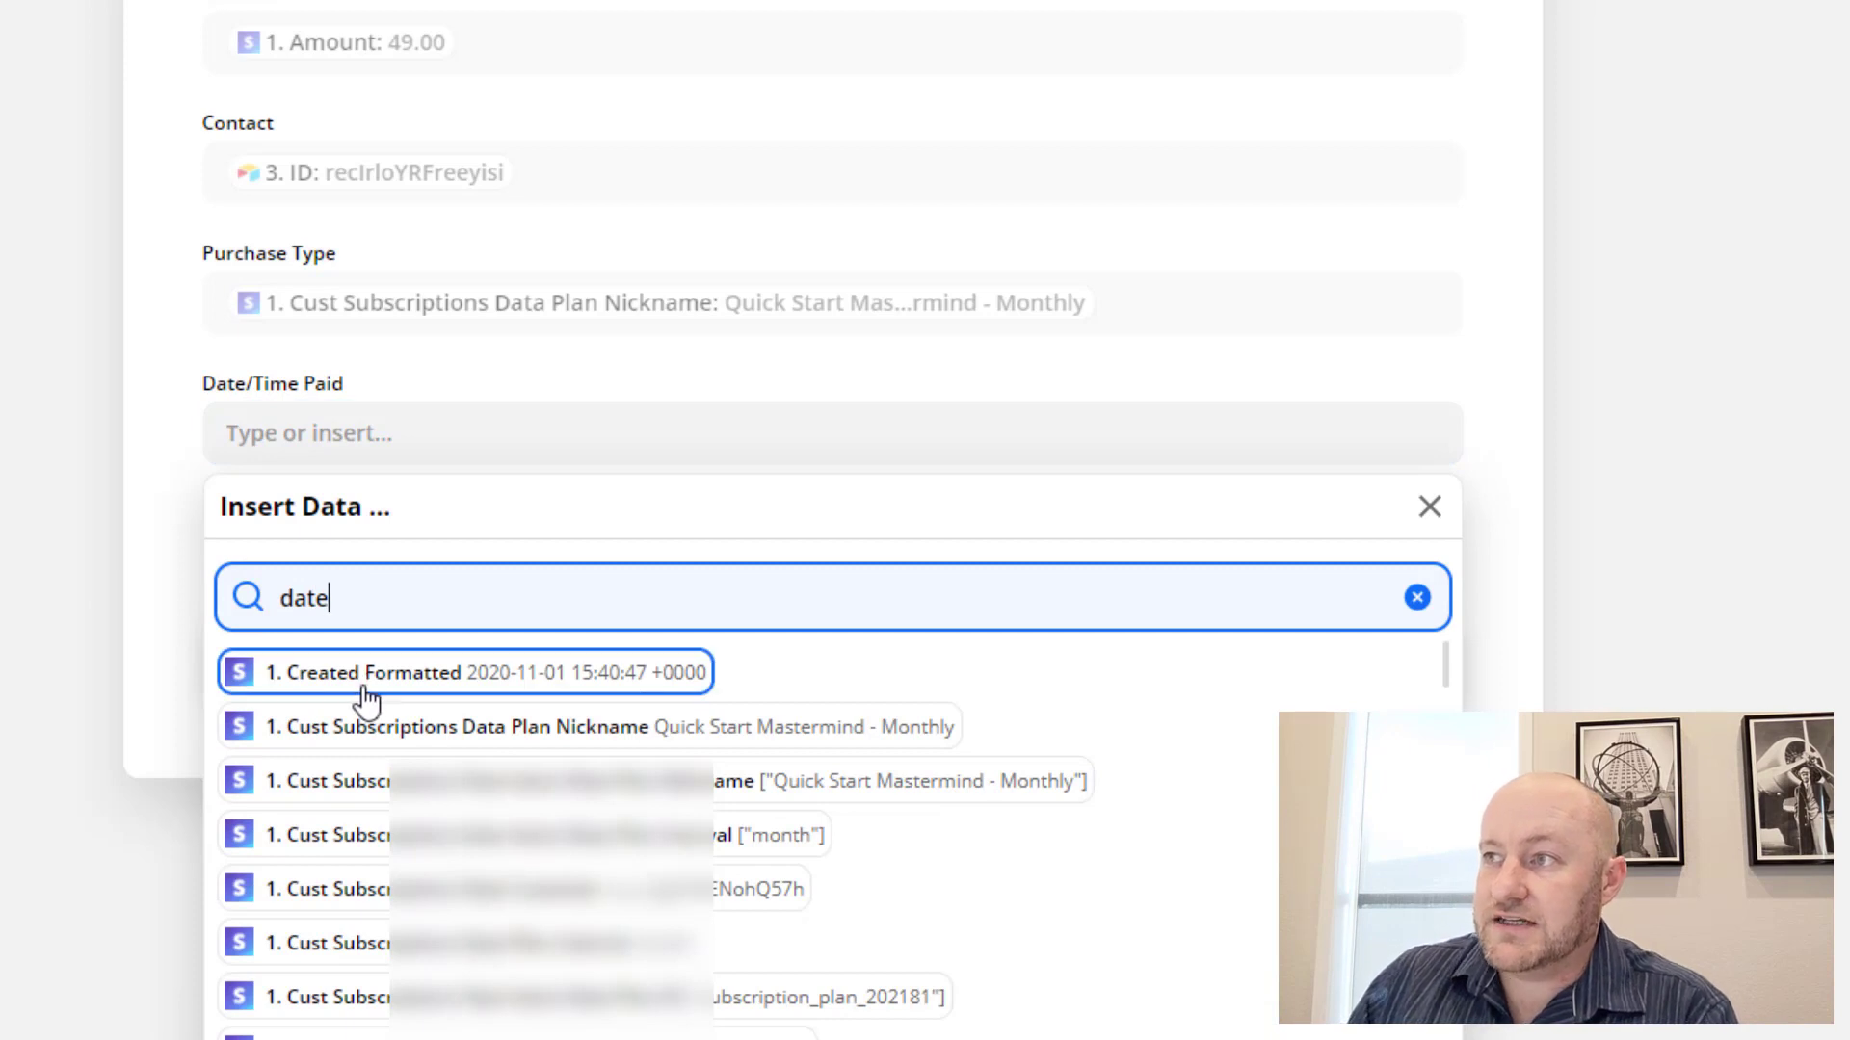
mouse_move(306, 696)
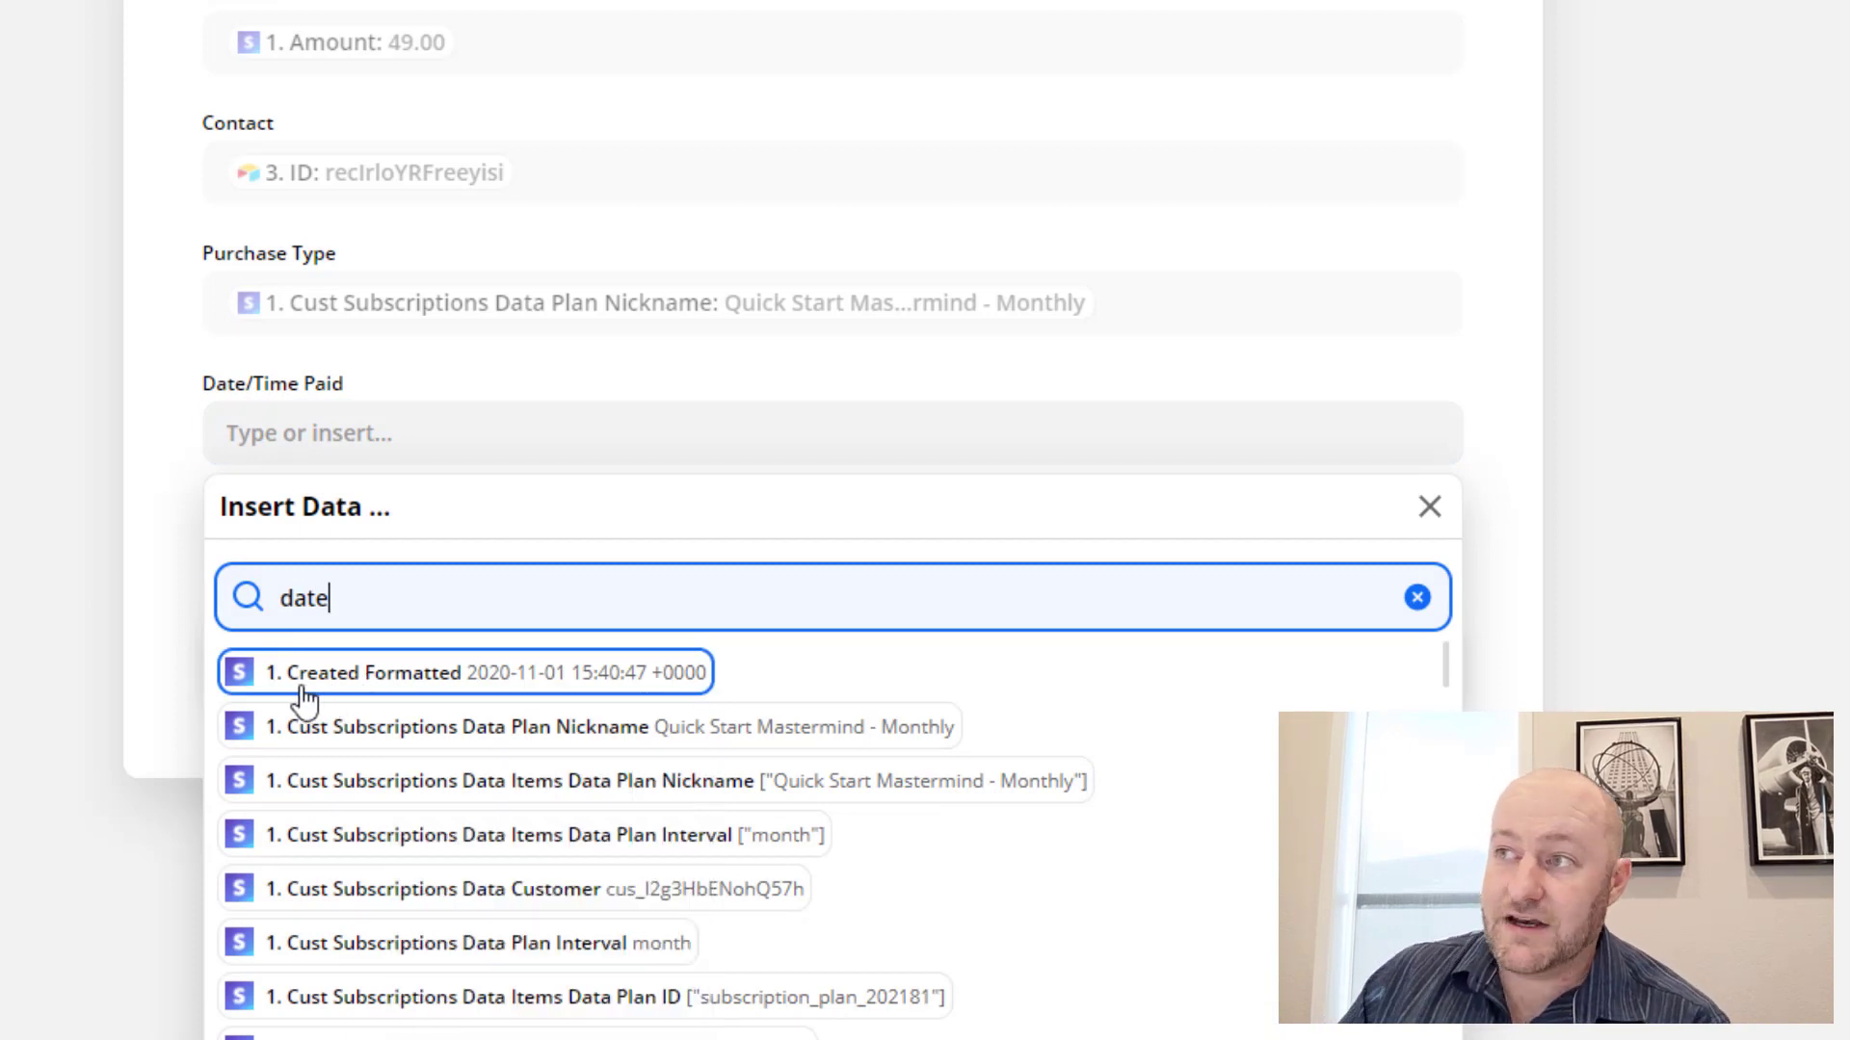
left_click(465, 670)
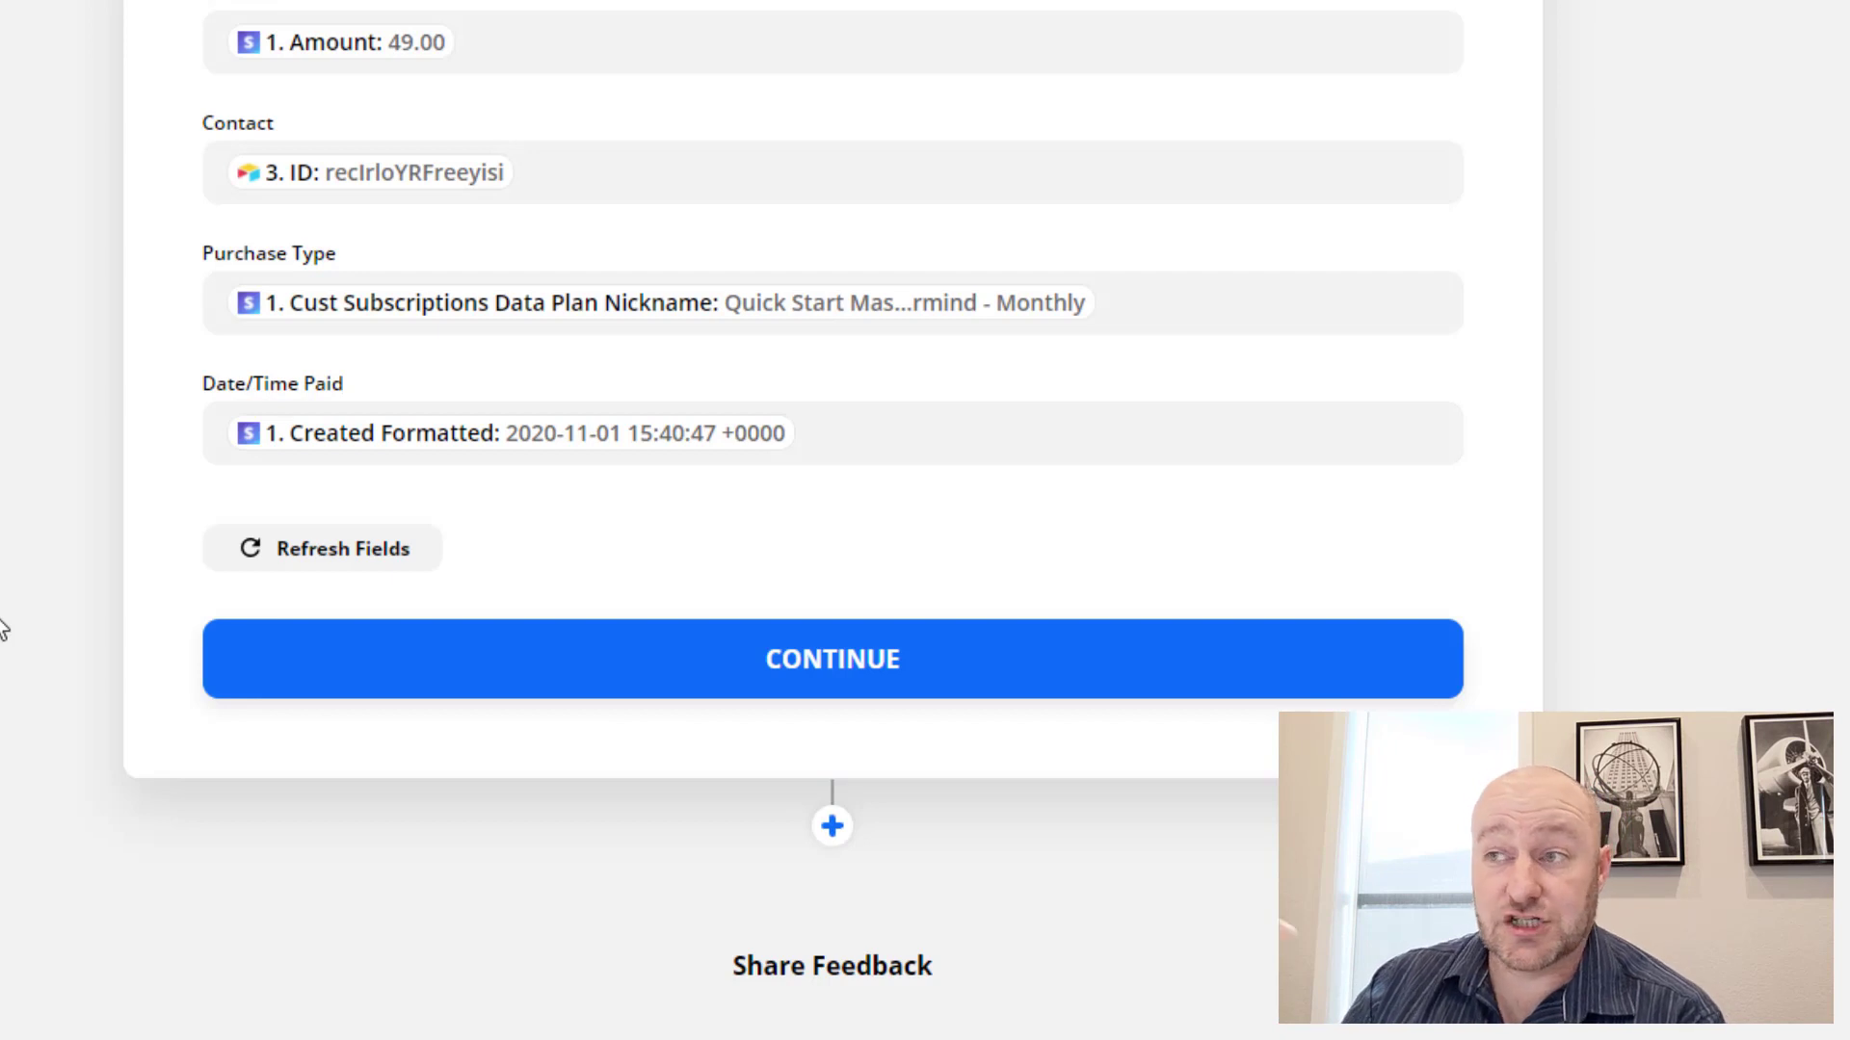
left_click(833, 659)
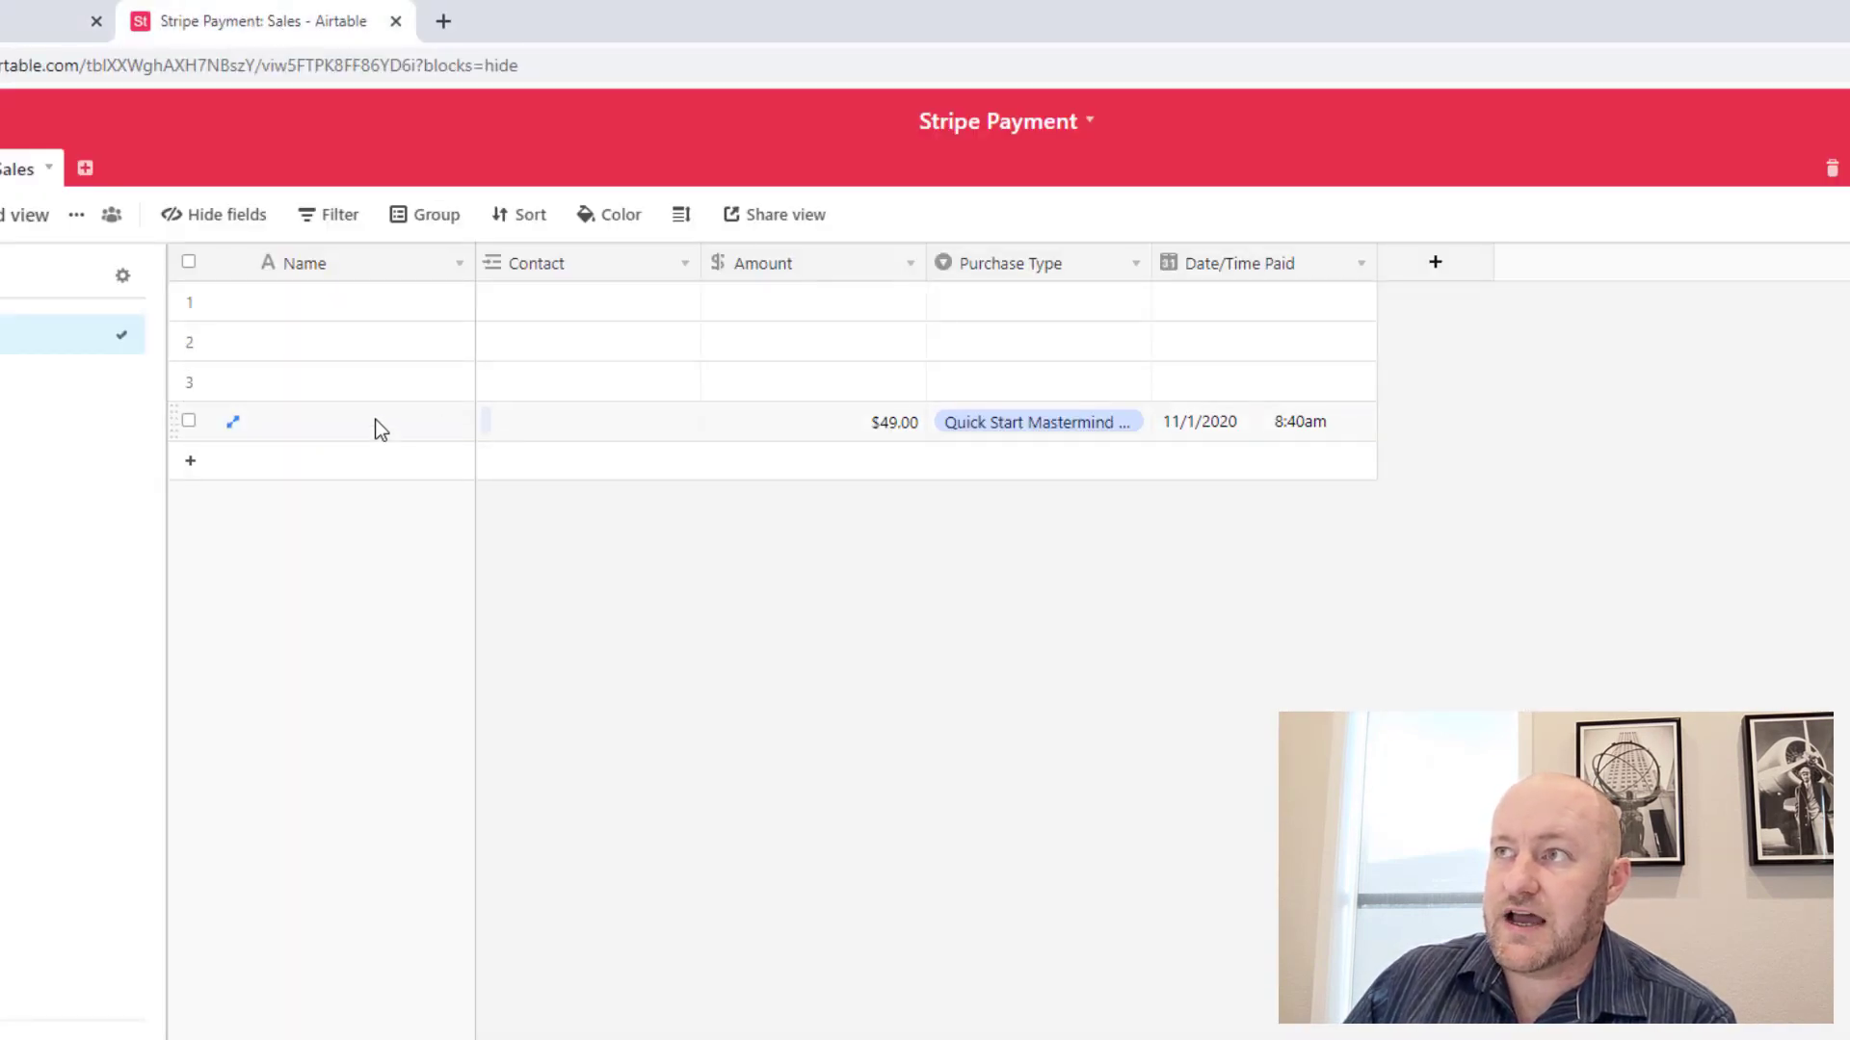
Step: Inspect the new $49.00 Sales row and widen Purchase Type to read Quick Start Mastermind - Monthly
left_click(362, 422)
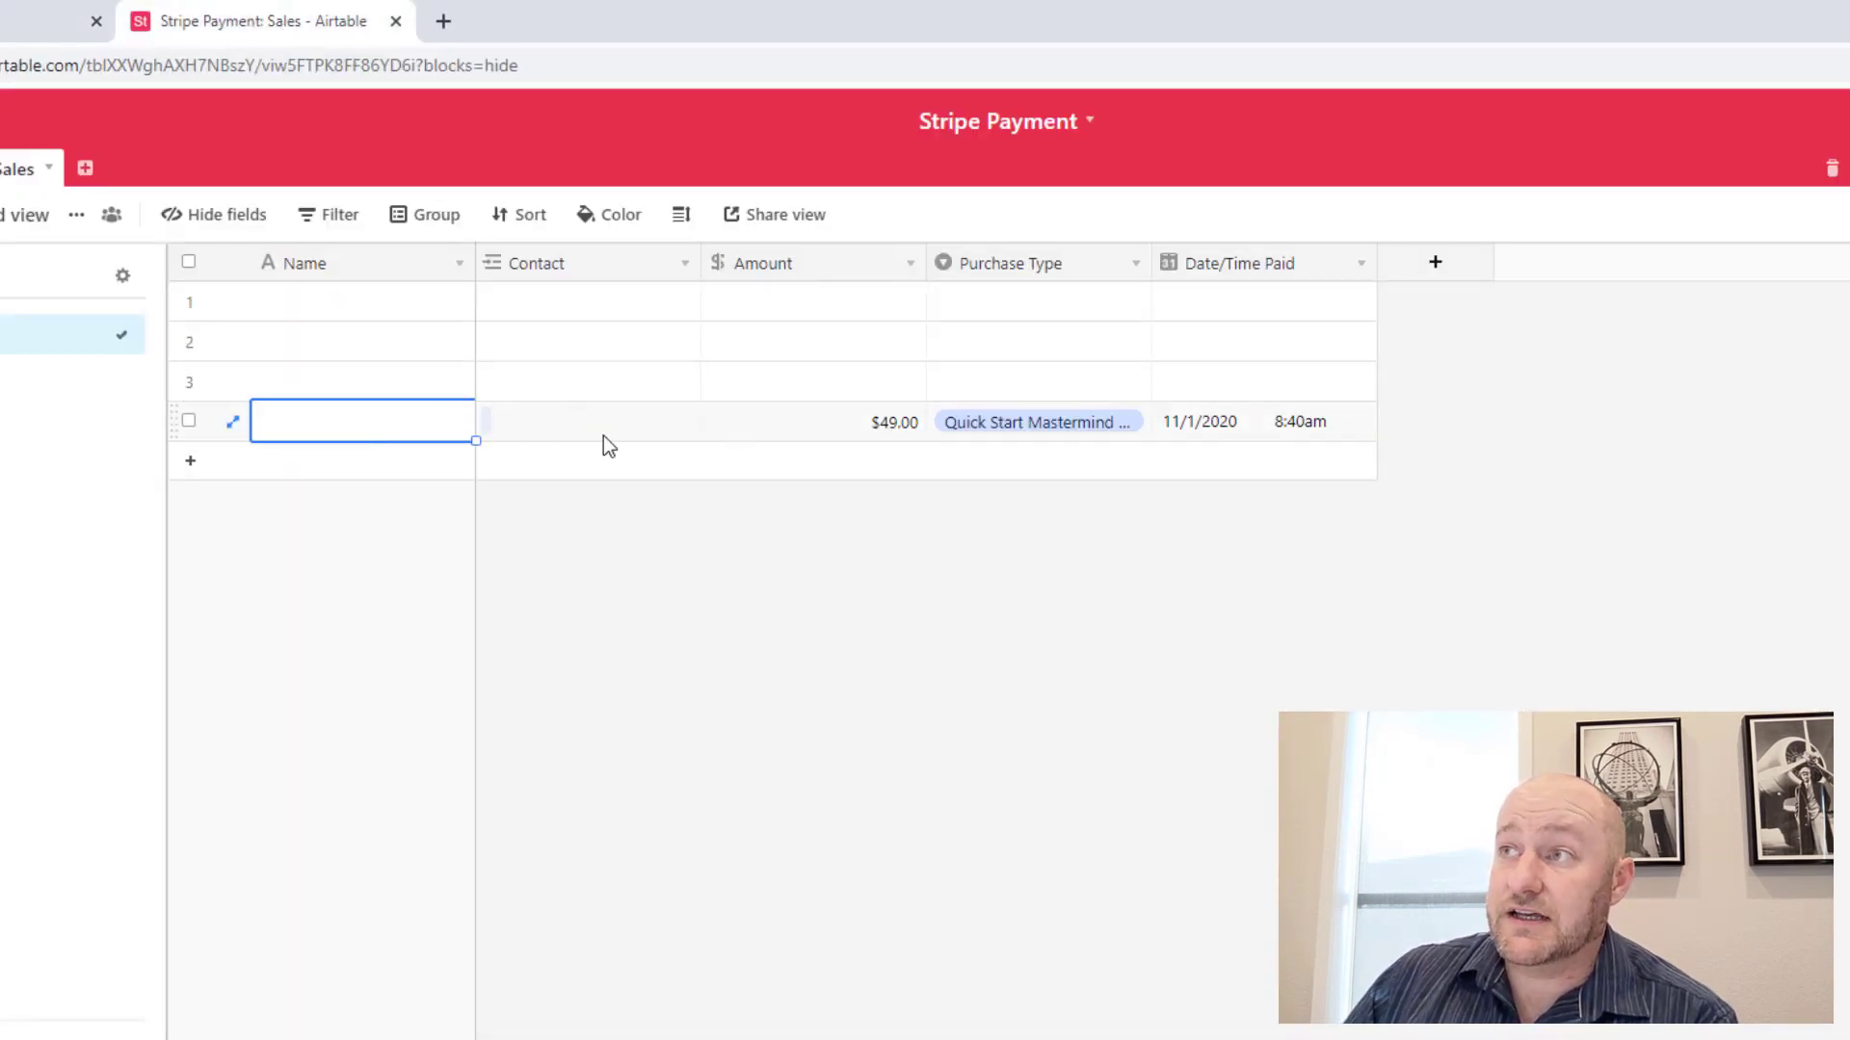
left_click(811, 422)
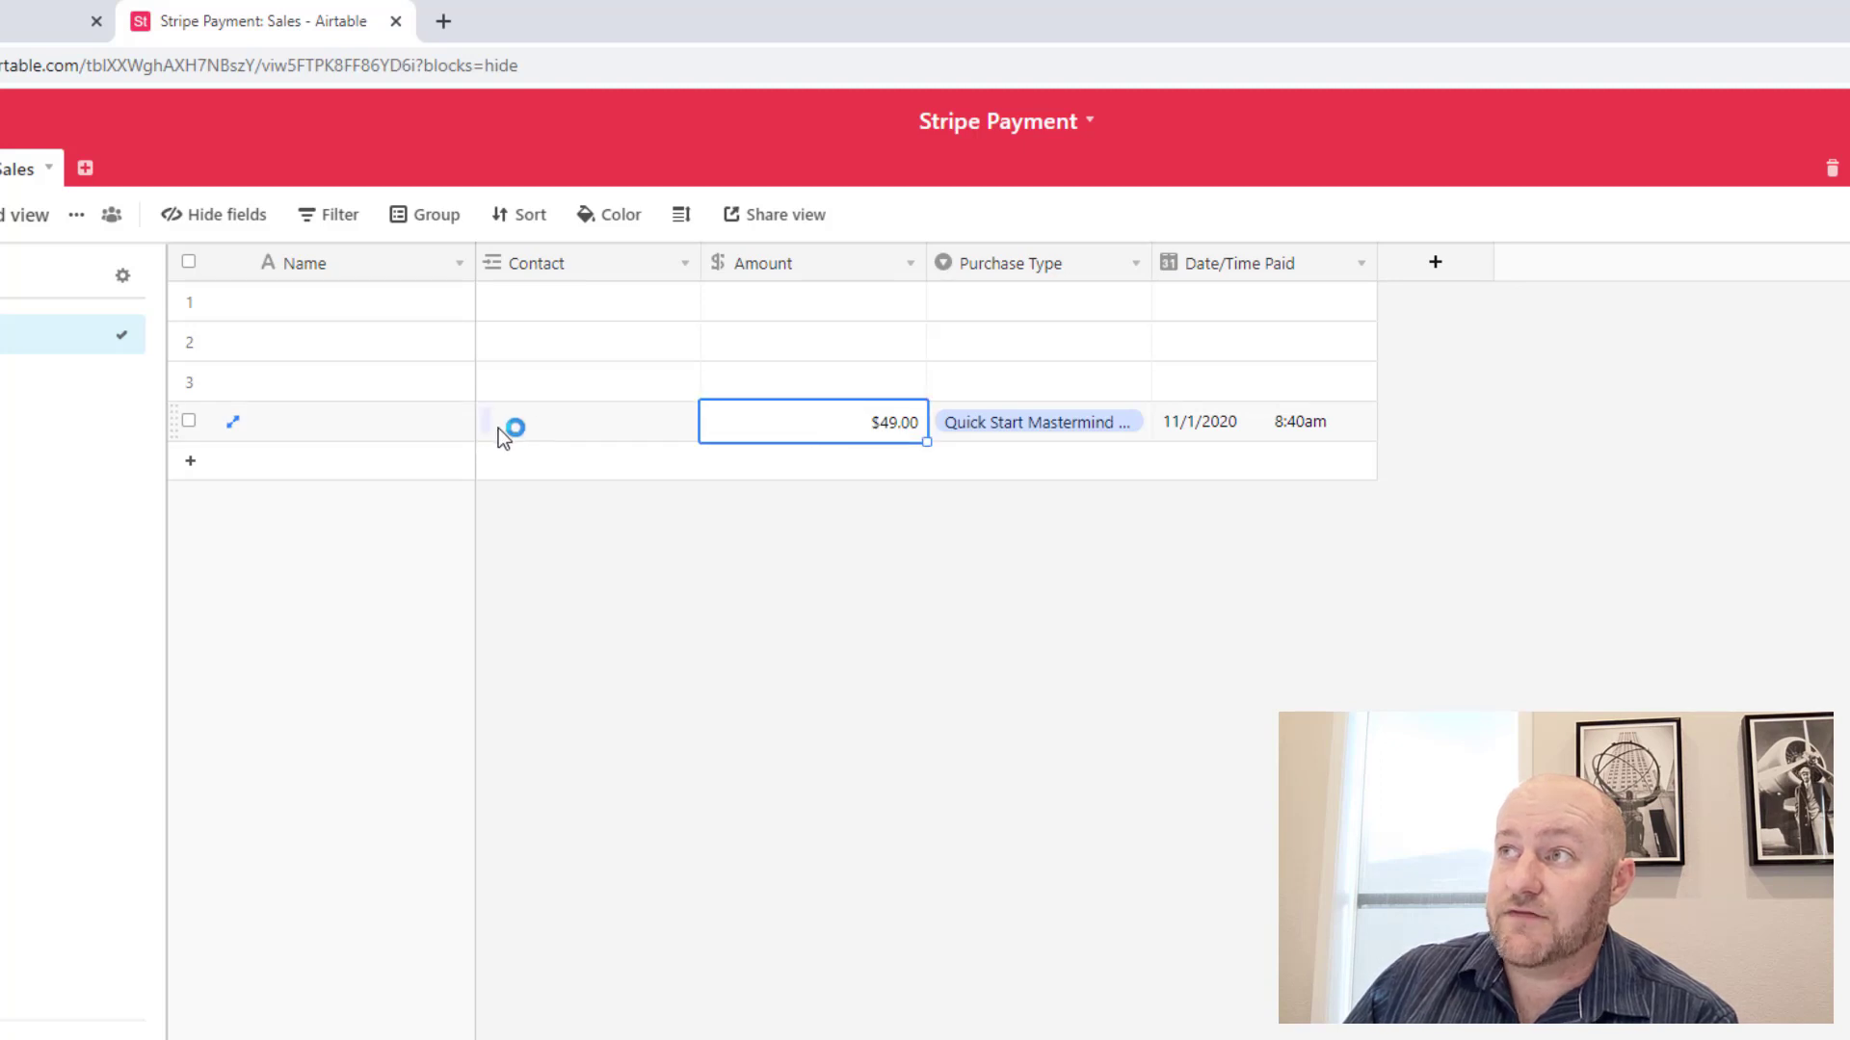
mouse_move(807, 438)
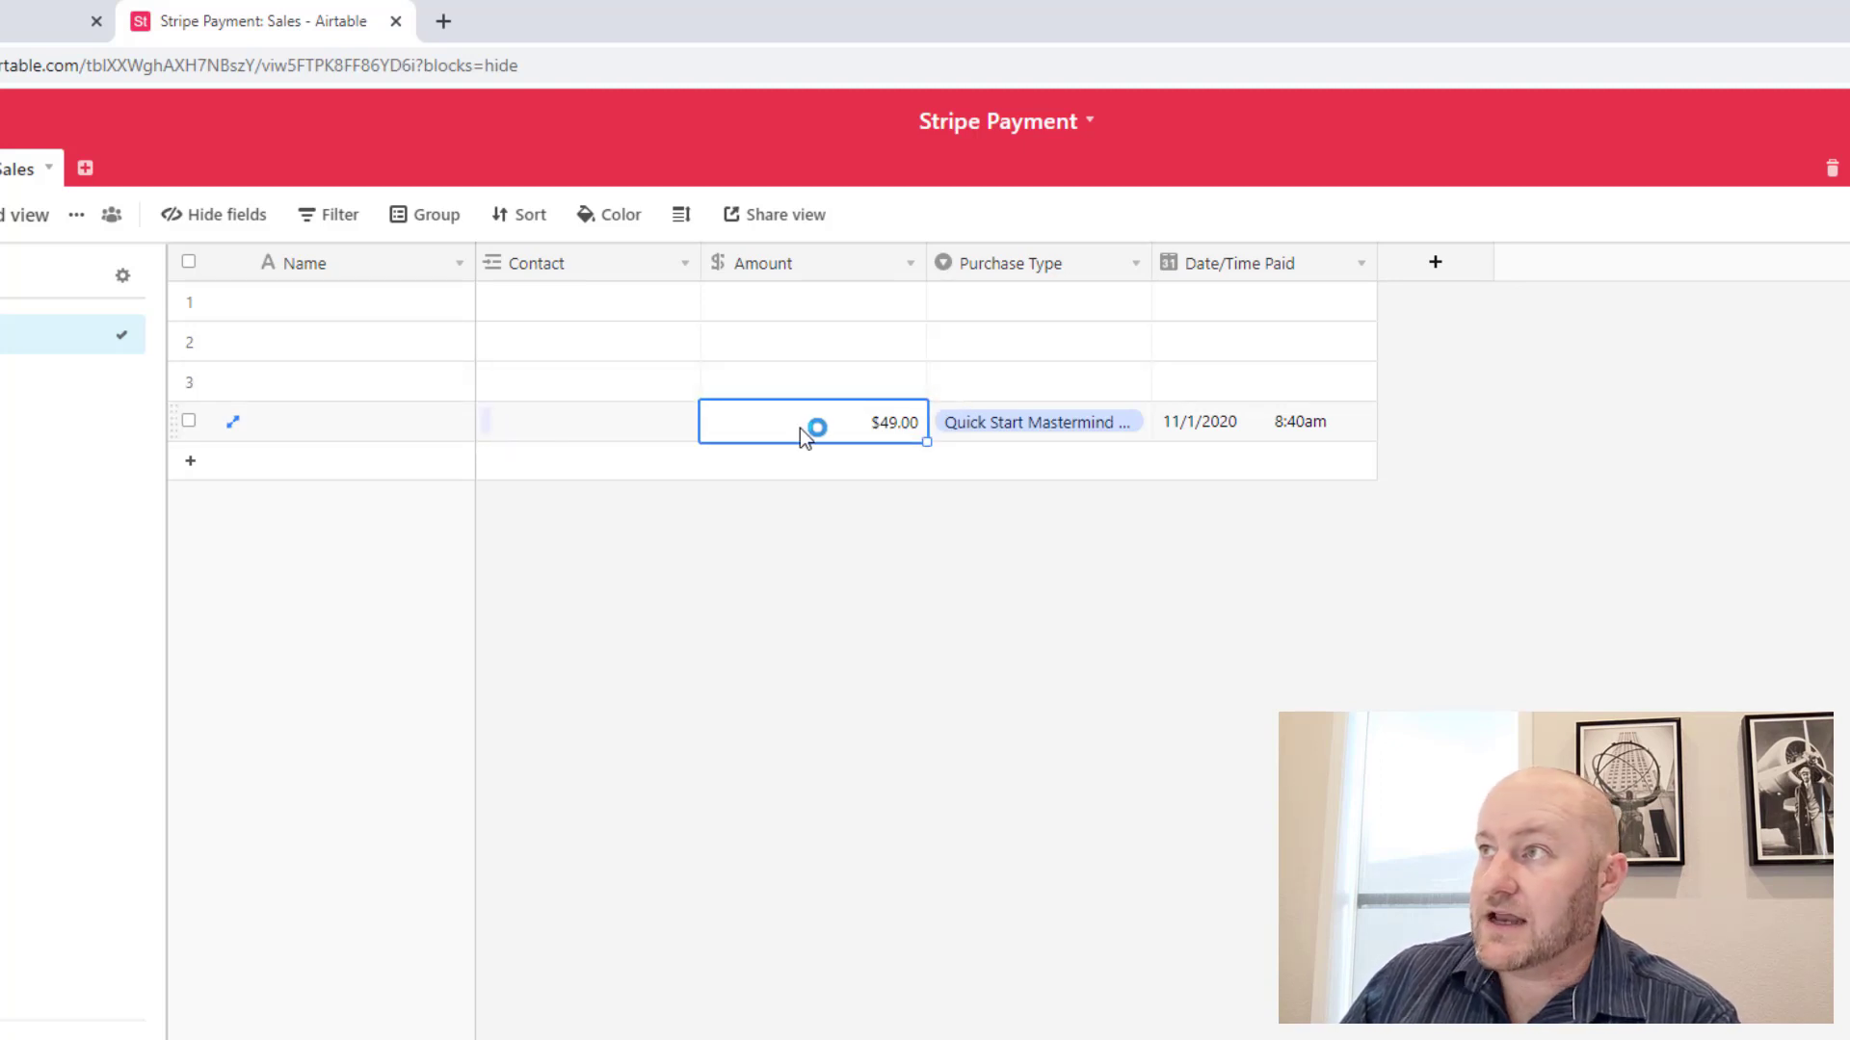
mouse_move(1102, 293)
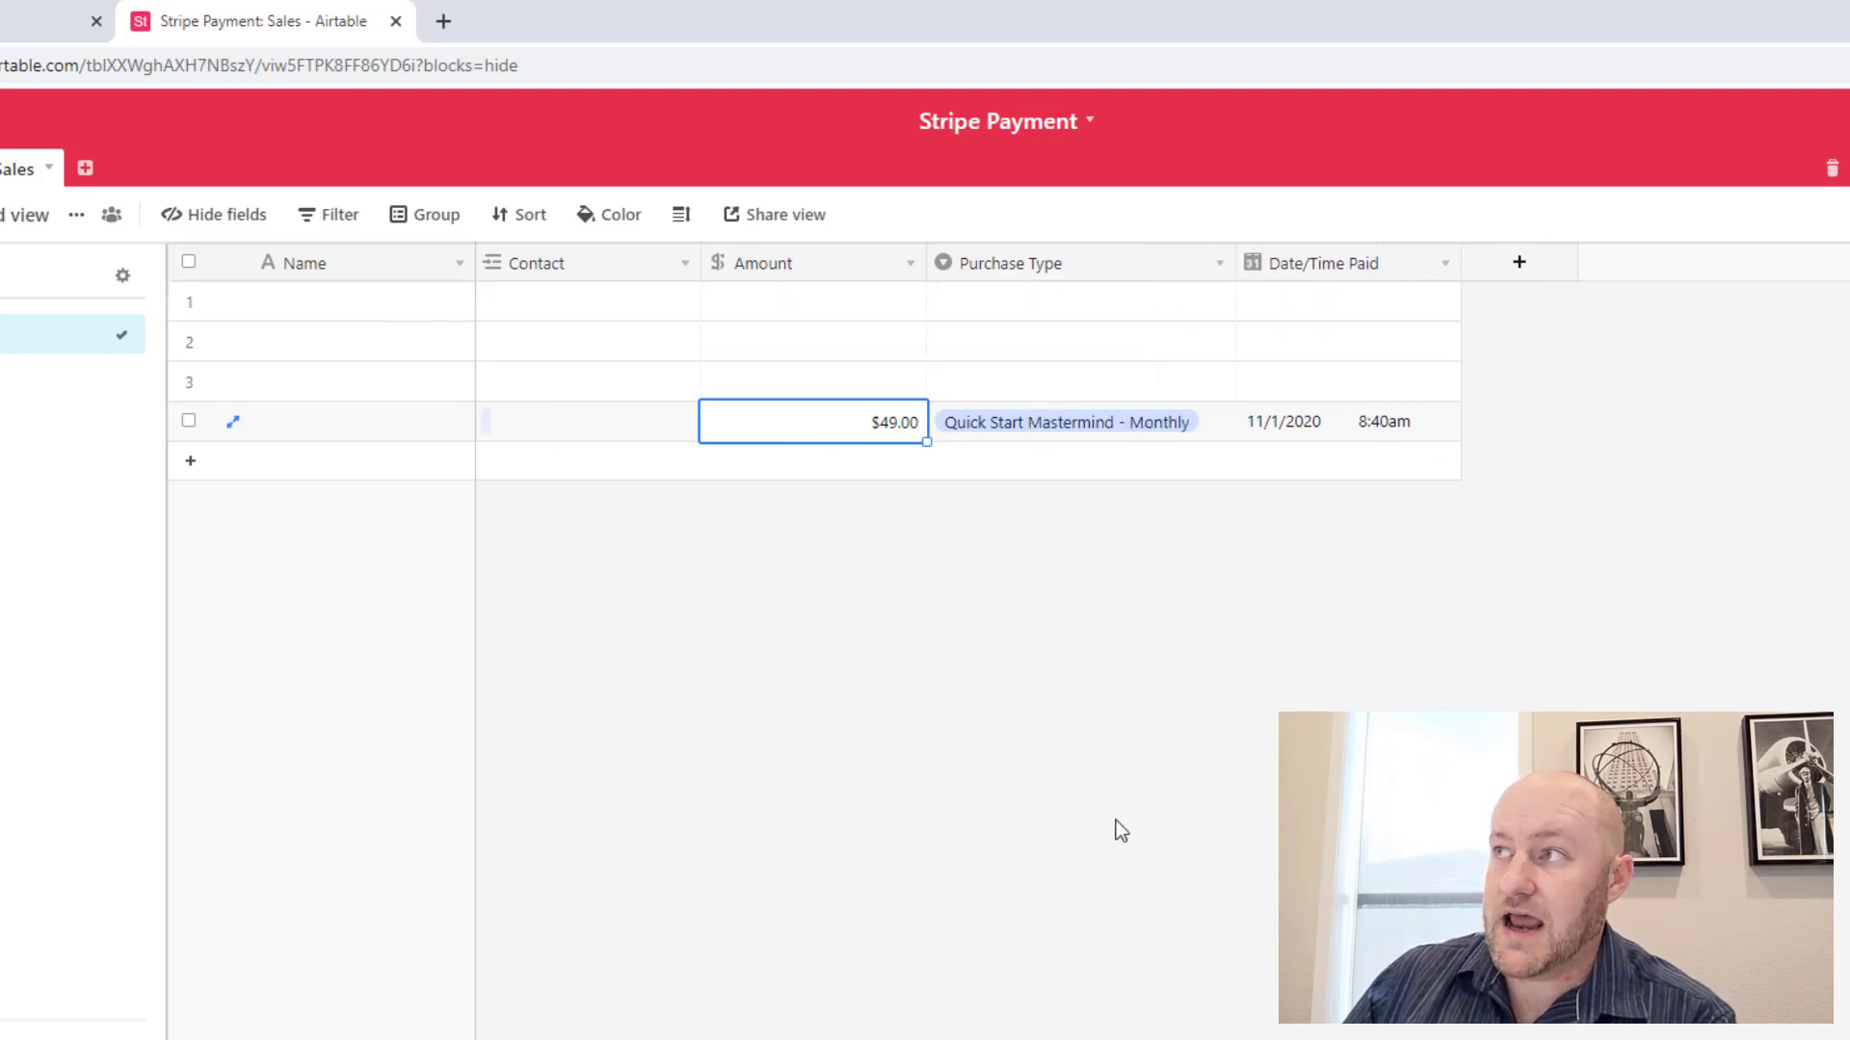
left_click(1346, 422)
type("garet")
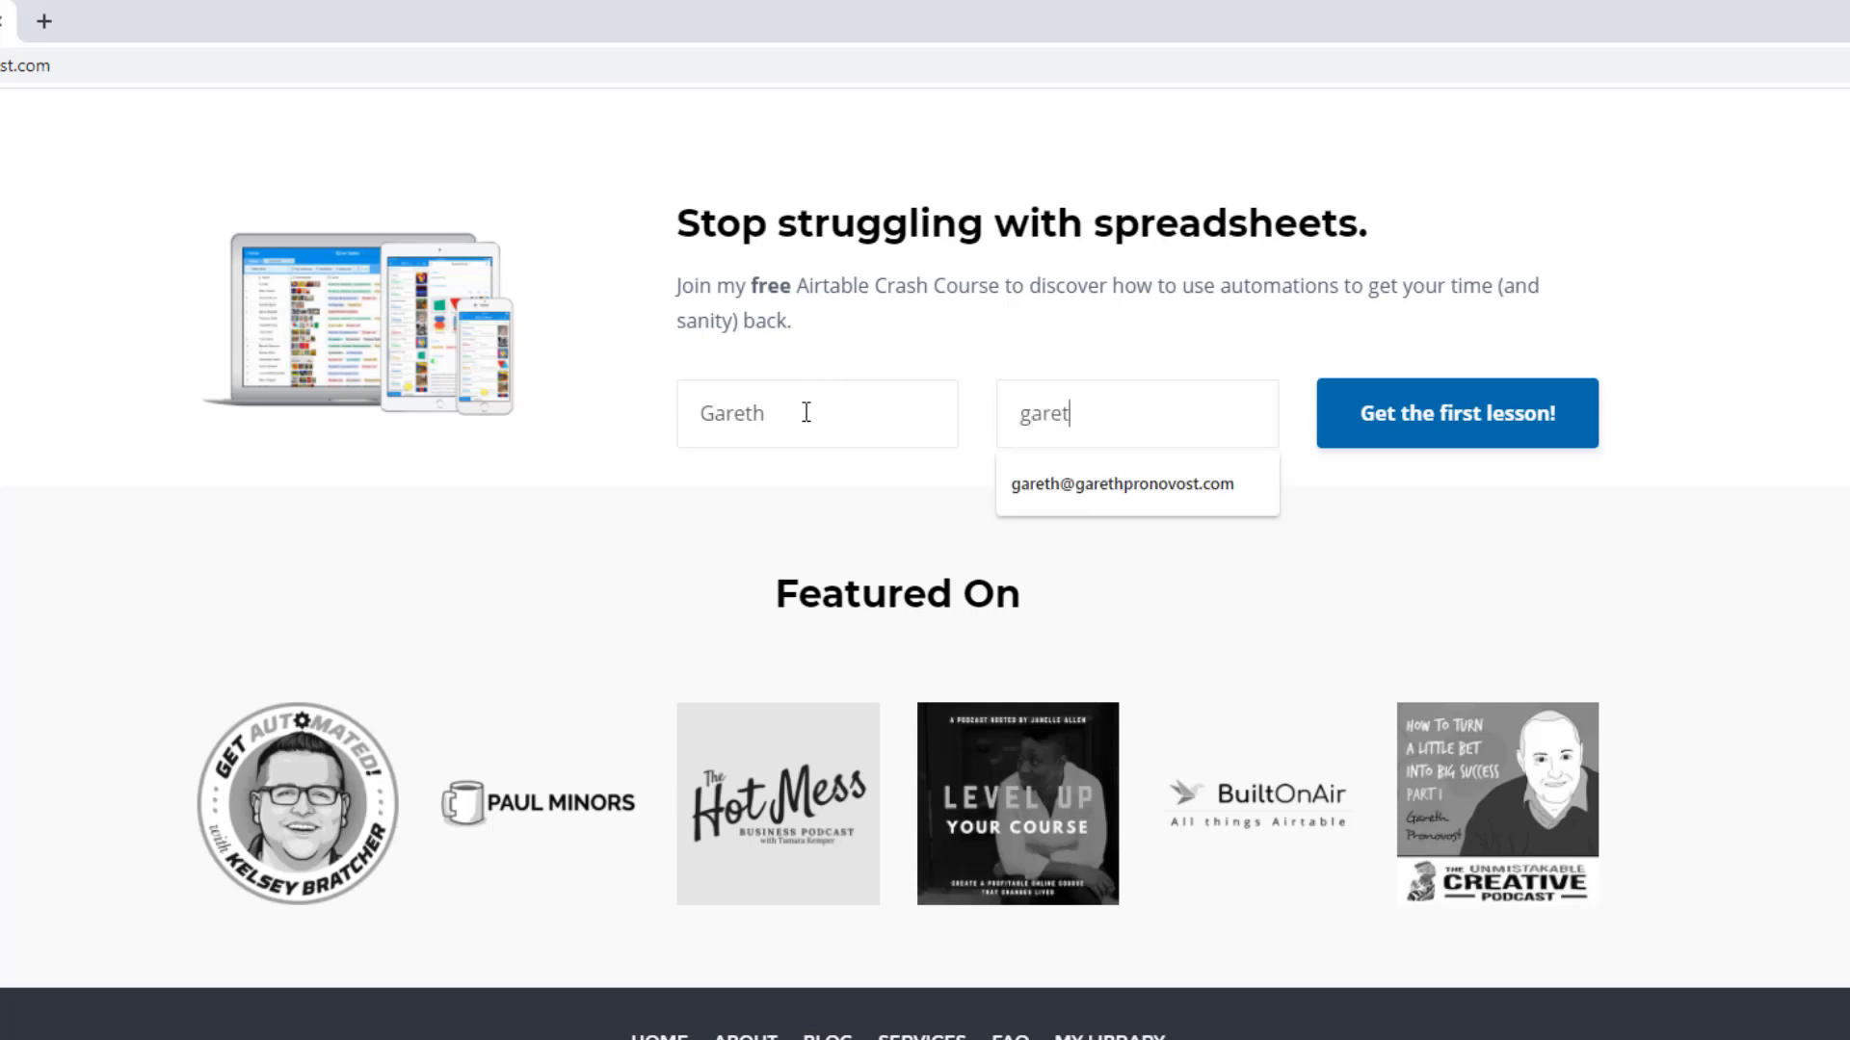
Step: Finish the crash course signup email and view the Services page's three Airtable support options
left_click(1123, 483)
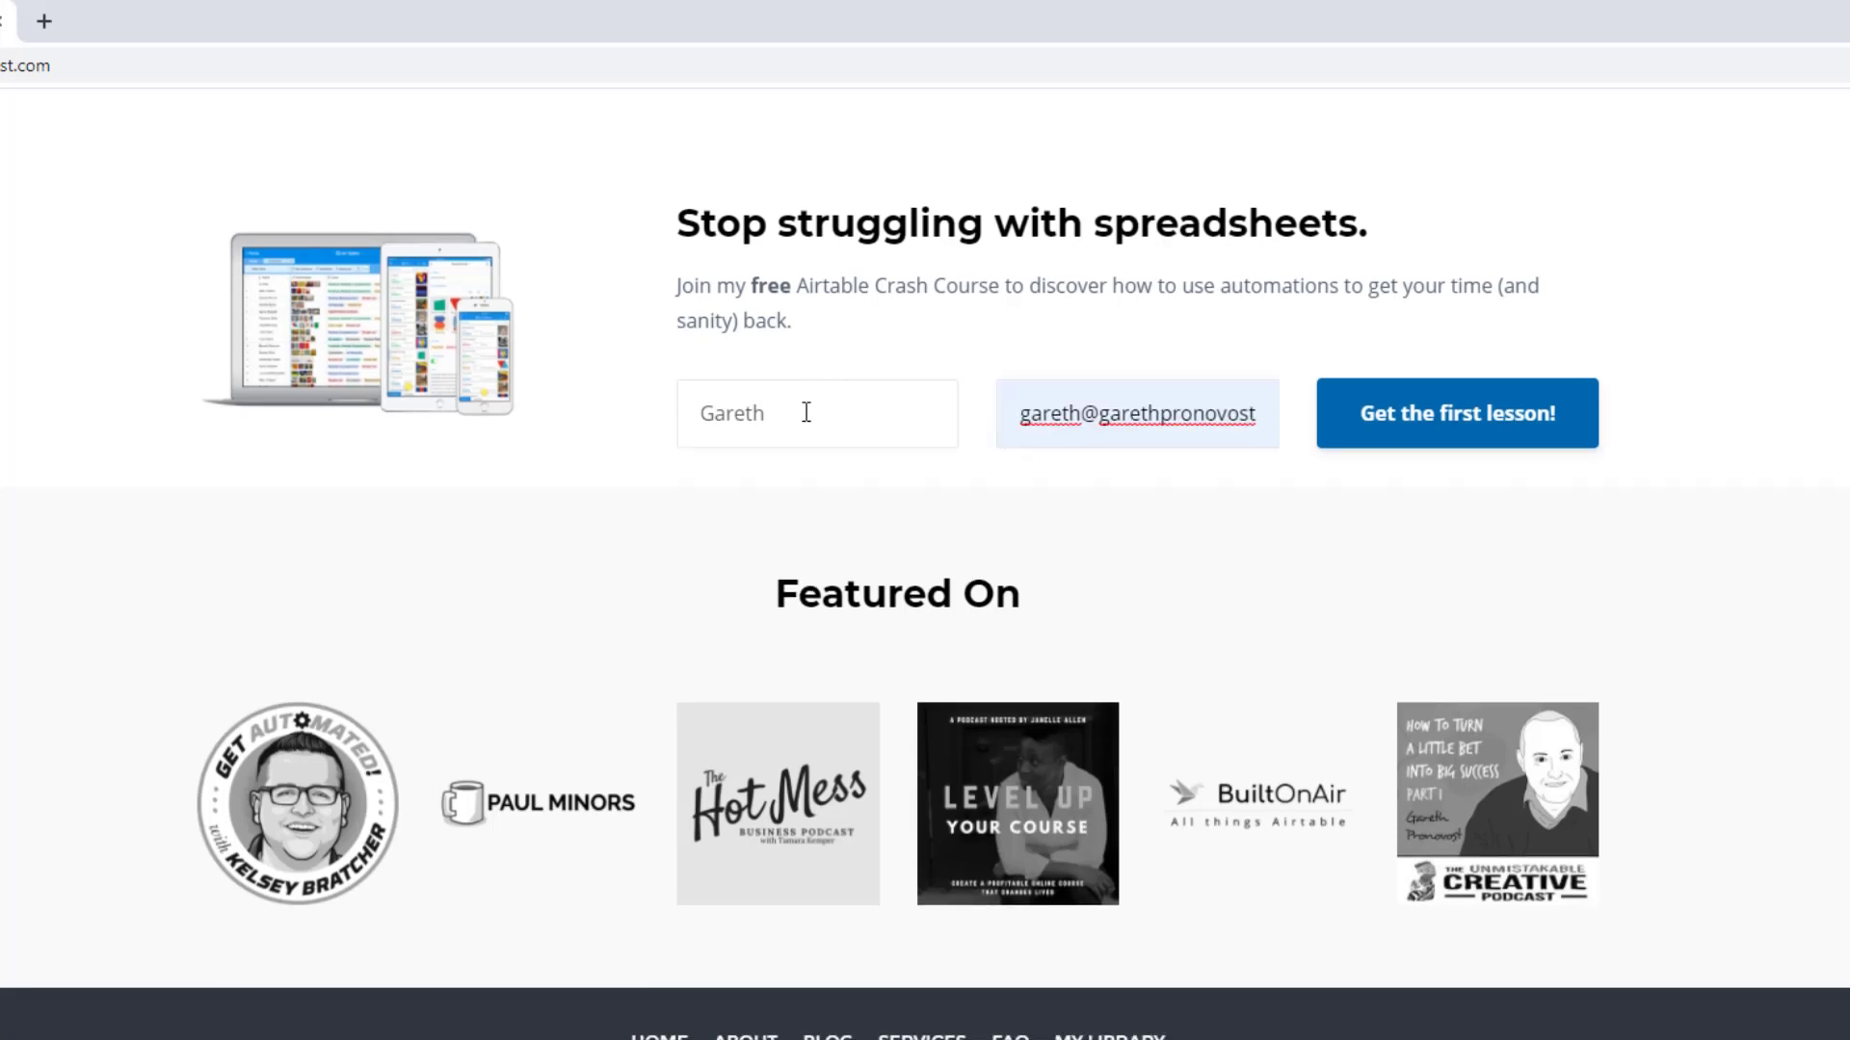
mouse_move(1461, 445)
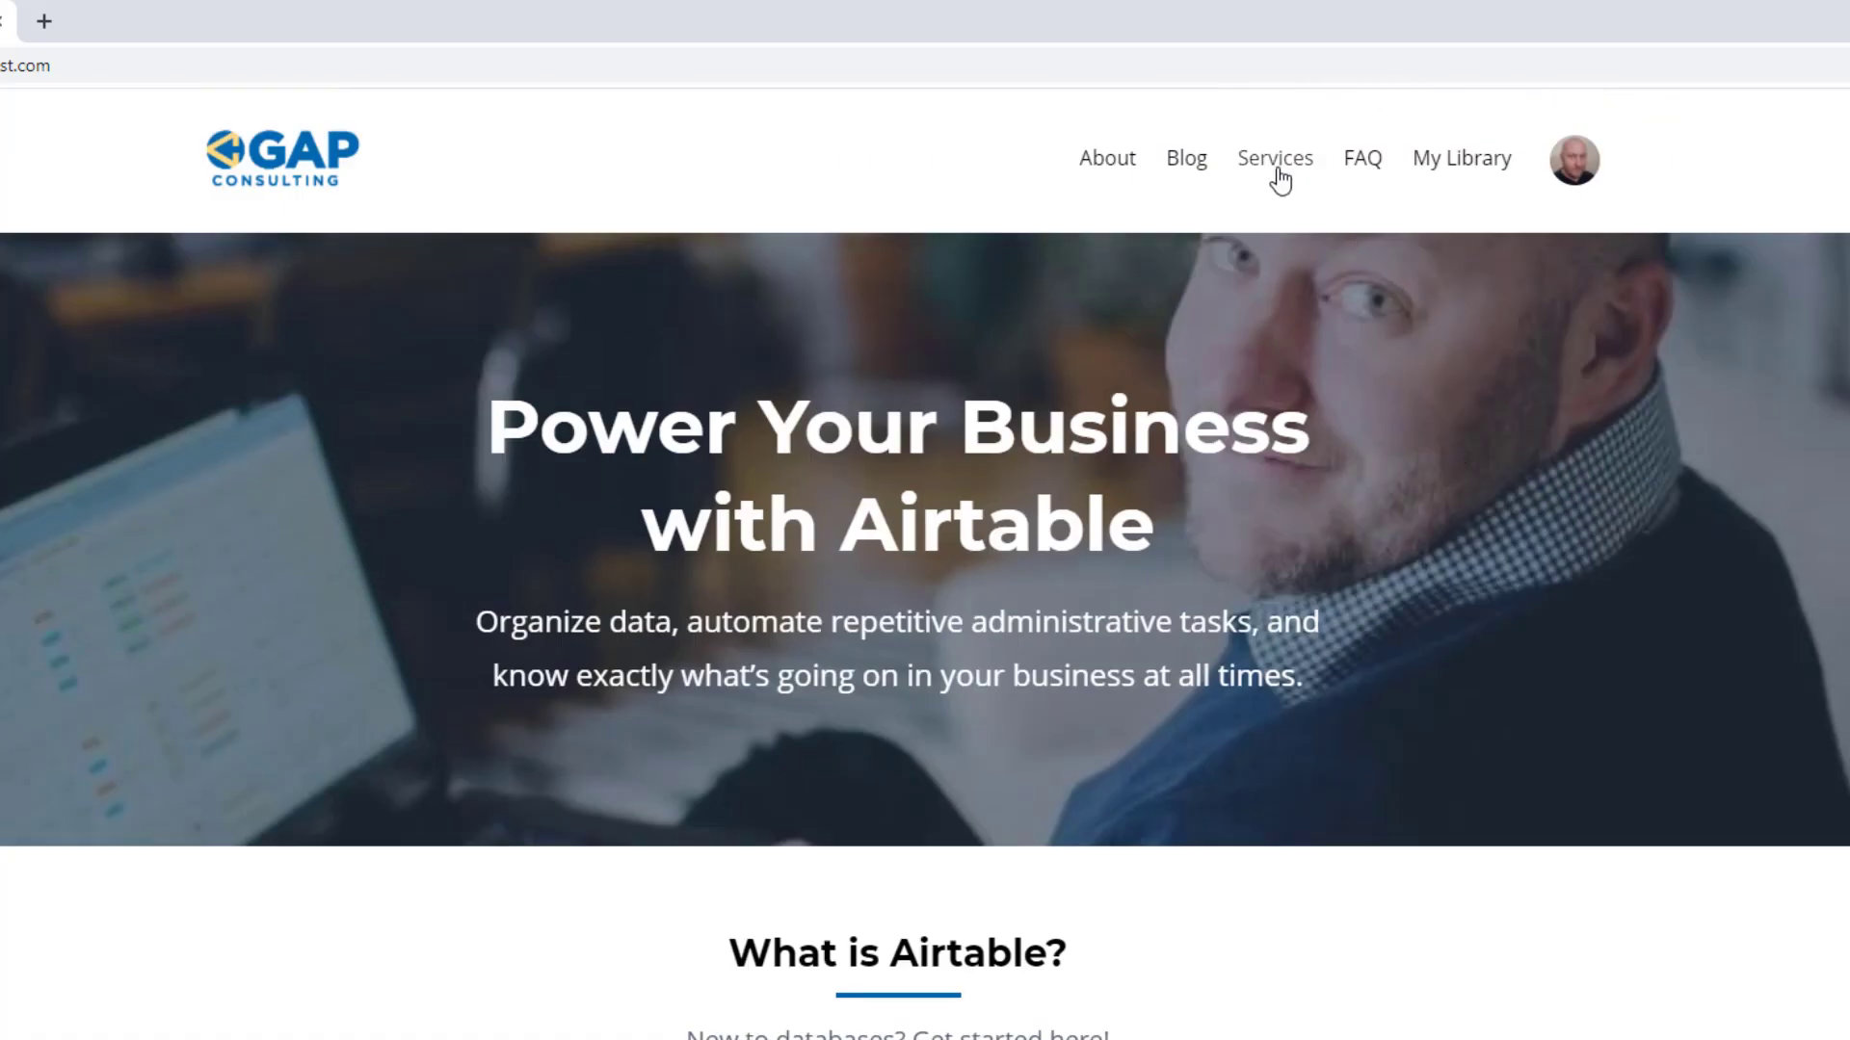
left_click(1273, 156)
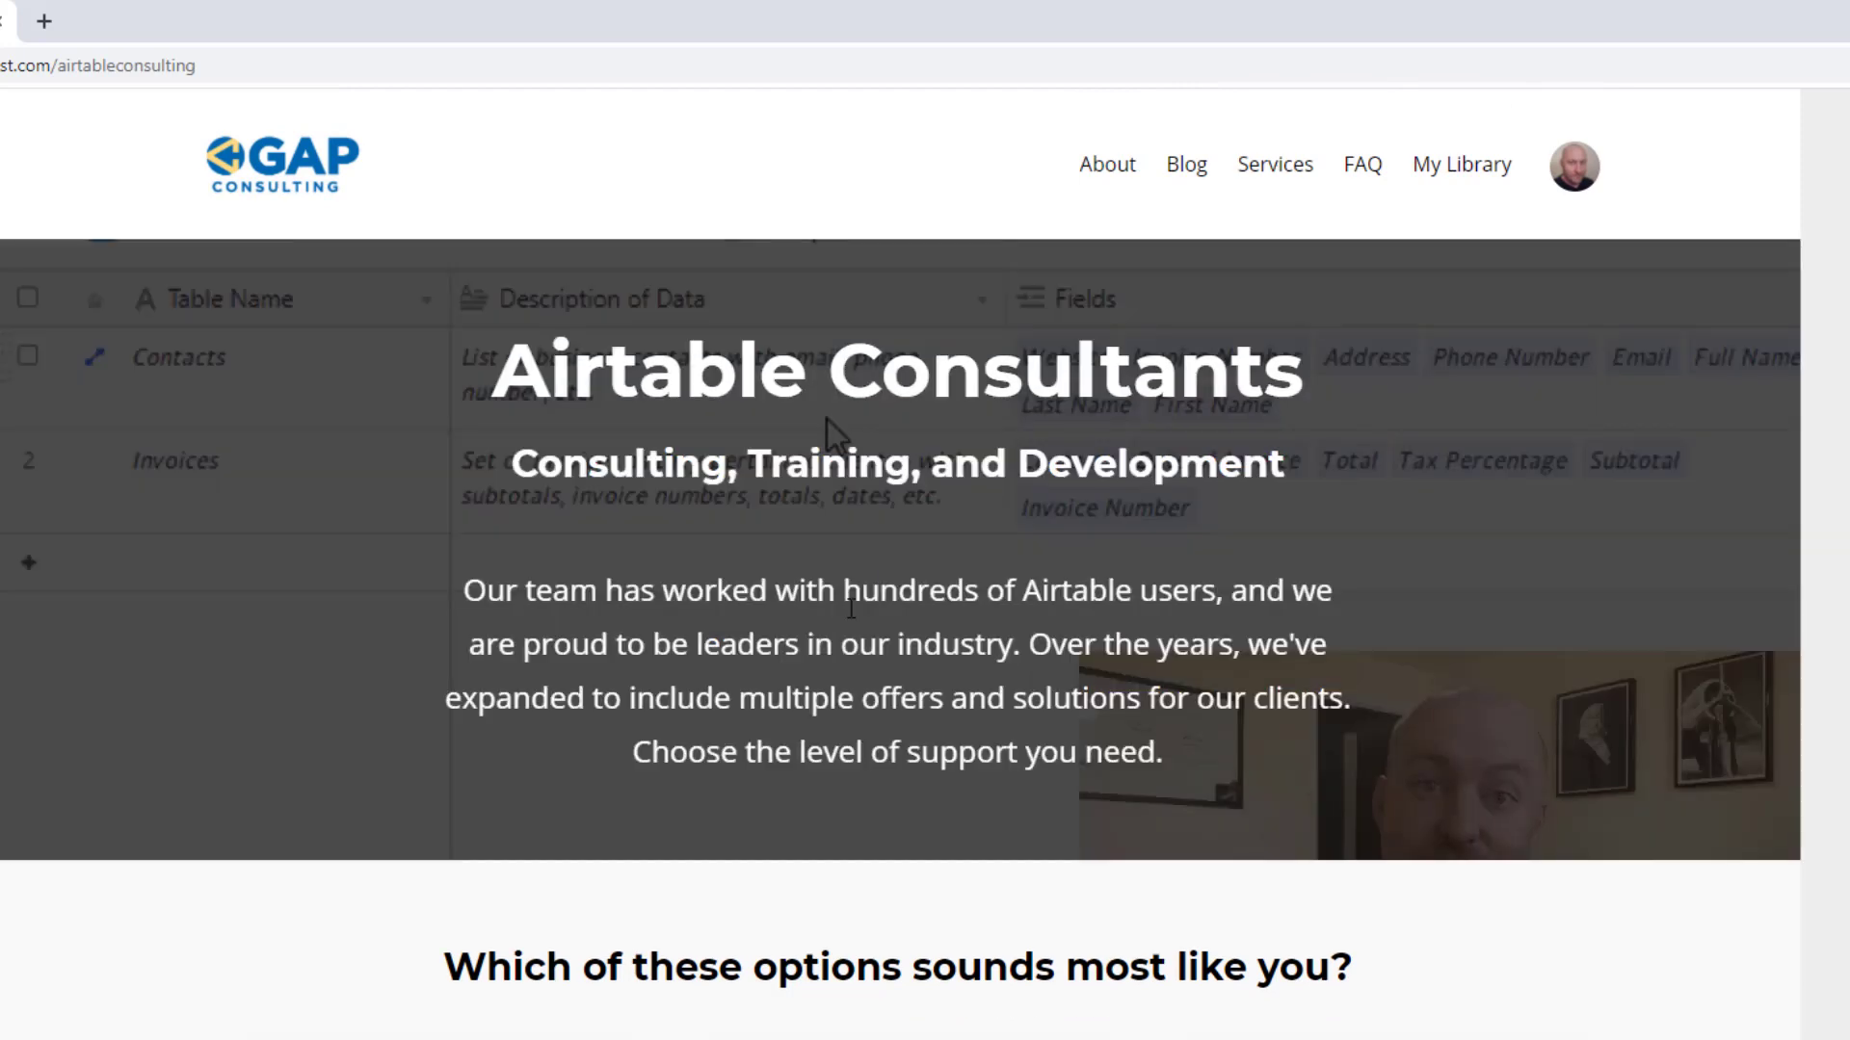
scroll("down", 3)
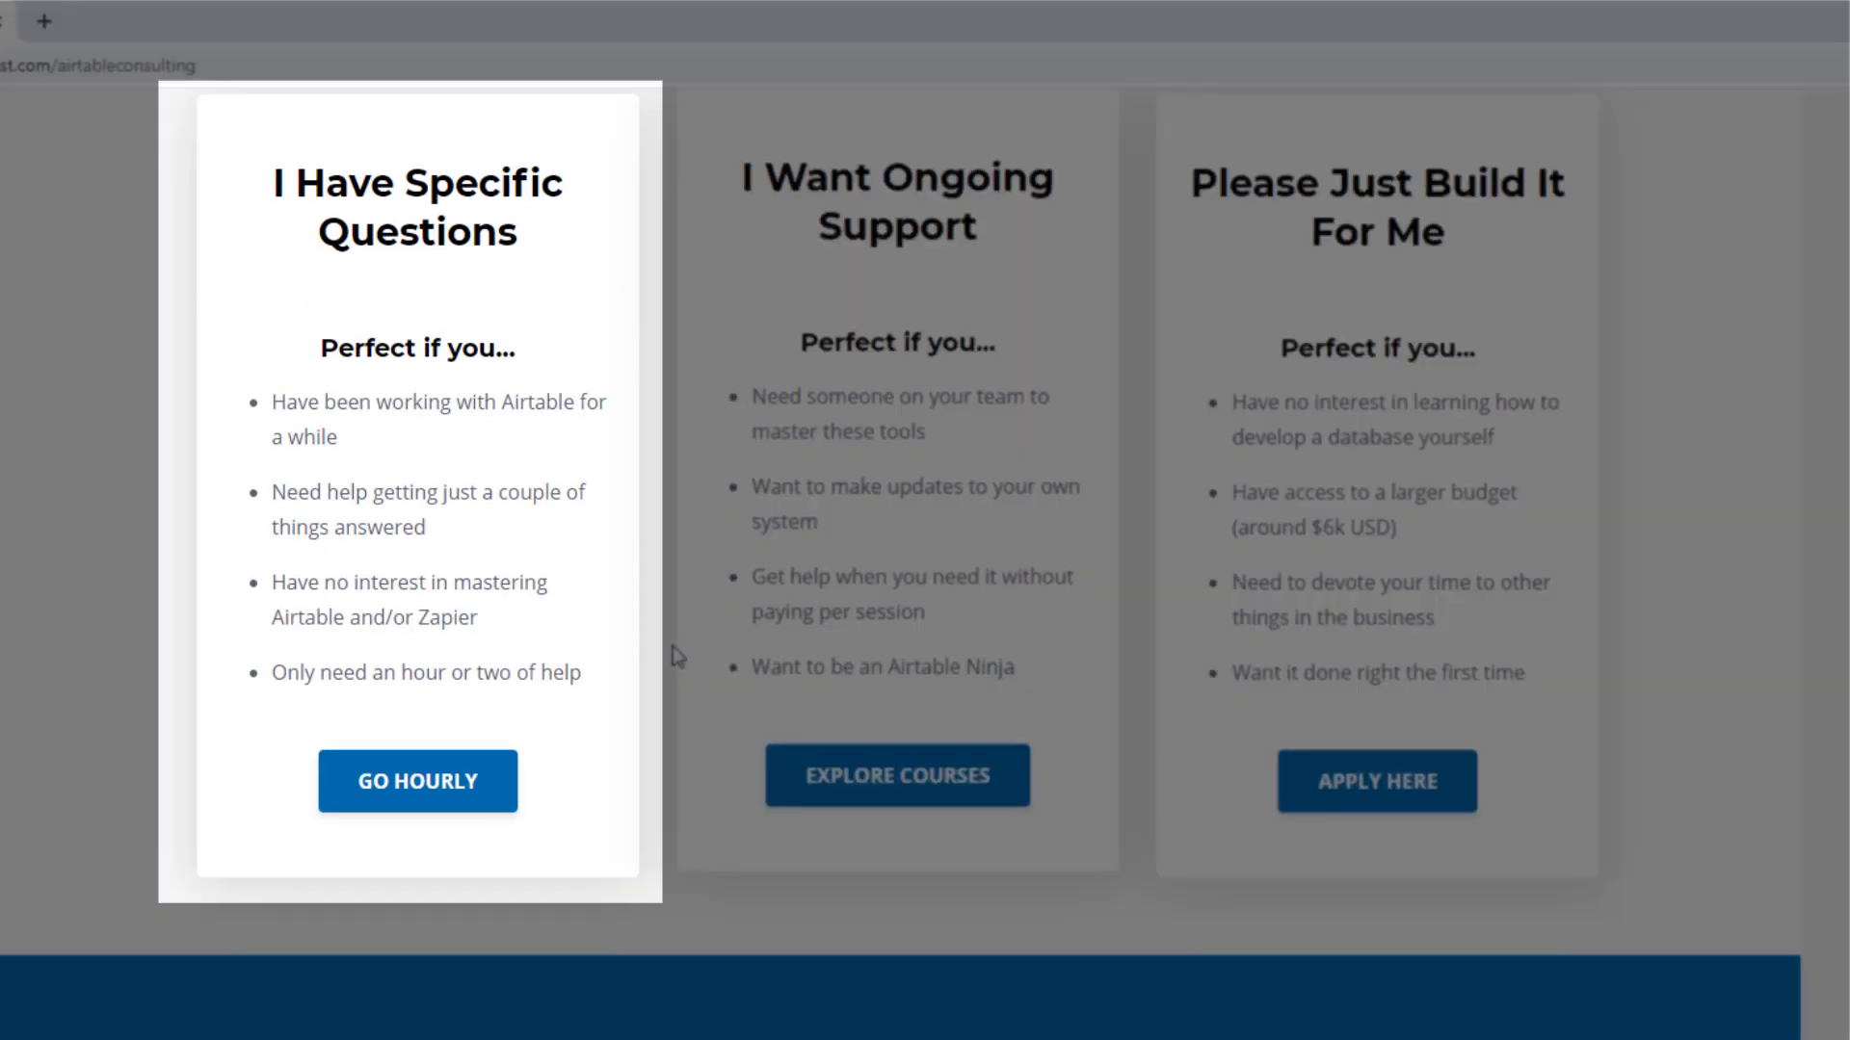